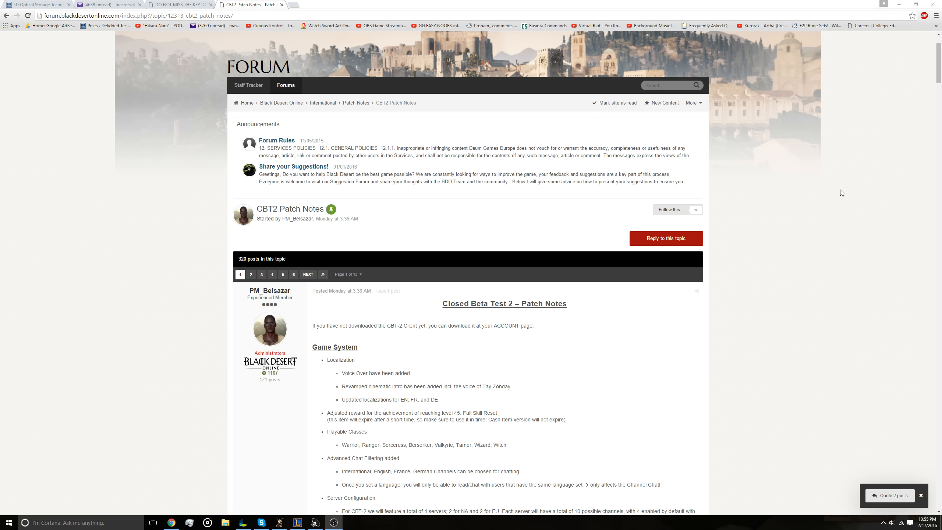
Step: Scroll past the announcements to the Game System notes and server configuration diagram
scroll("down", 3)
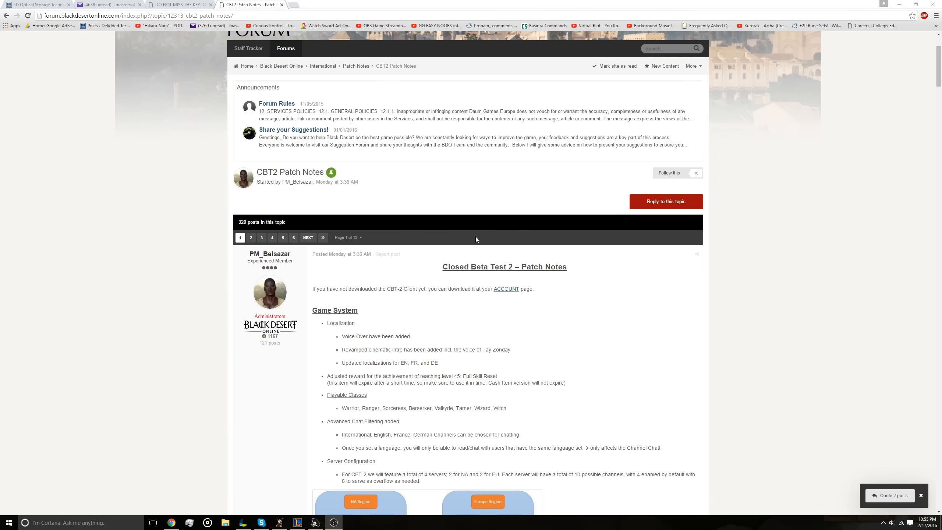
scroll("down", 3)
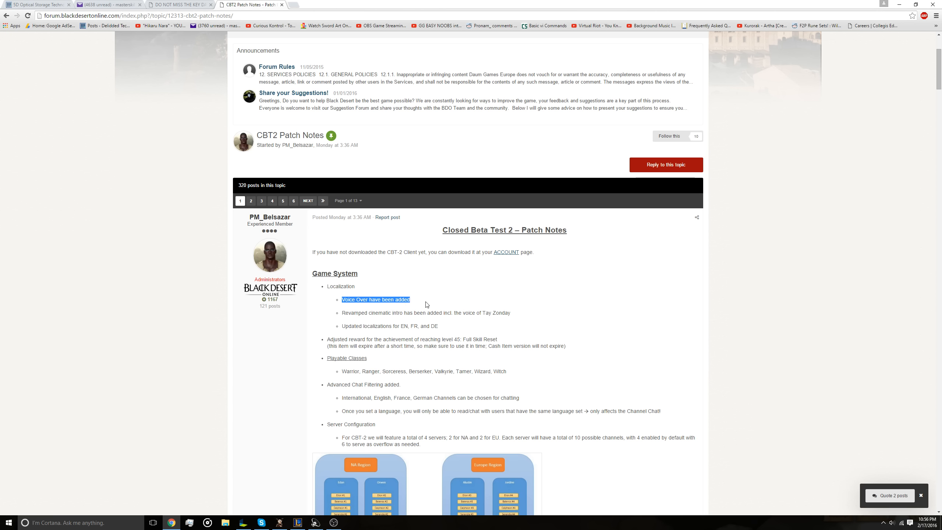
mouse_move(411, 333)
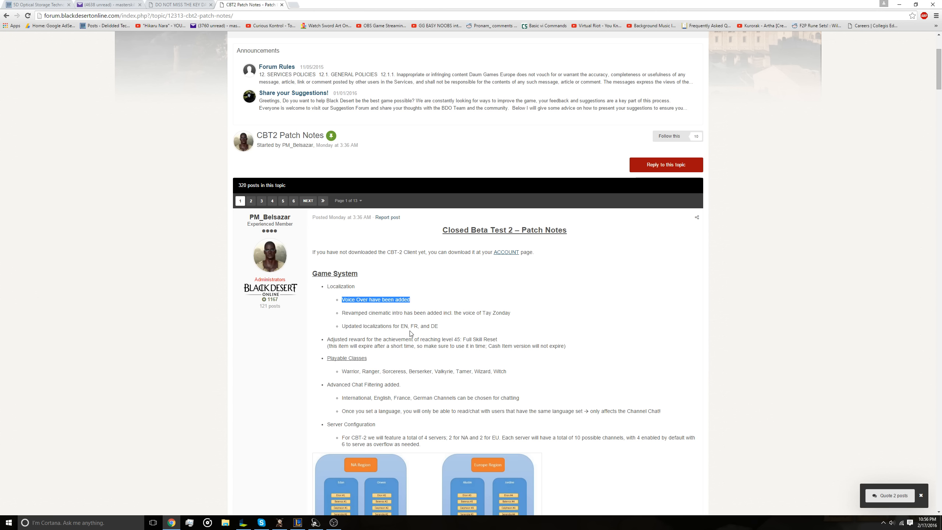
mouse_move(440, 328)
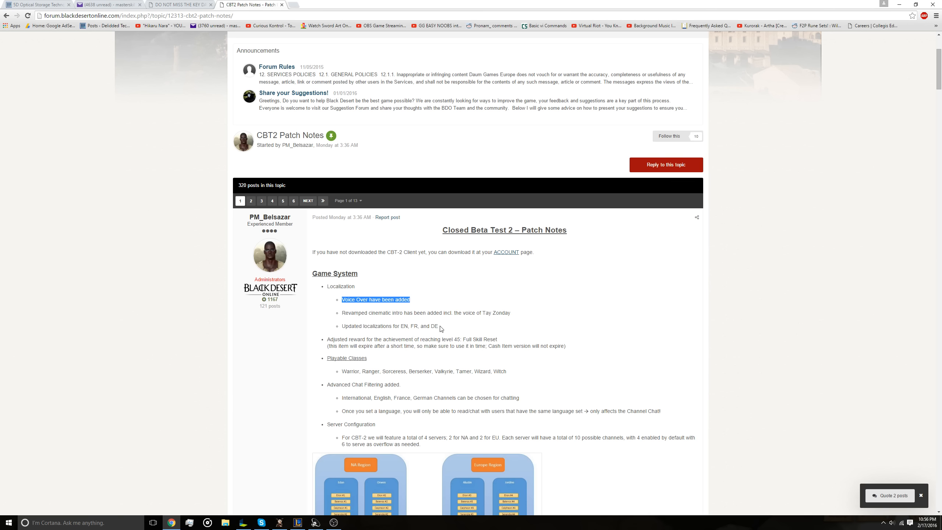
scroll("down", 3)
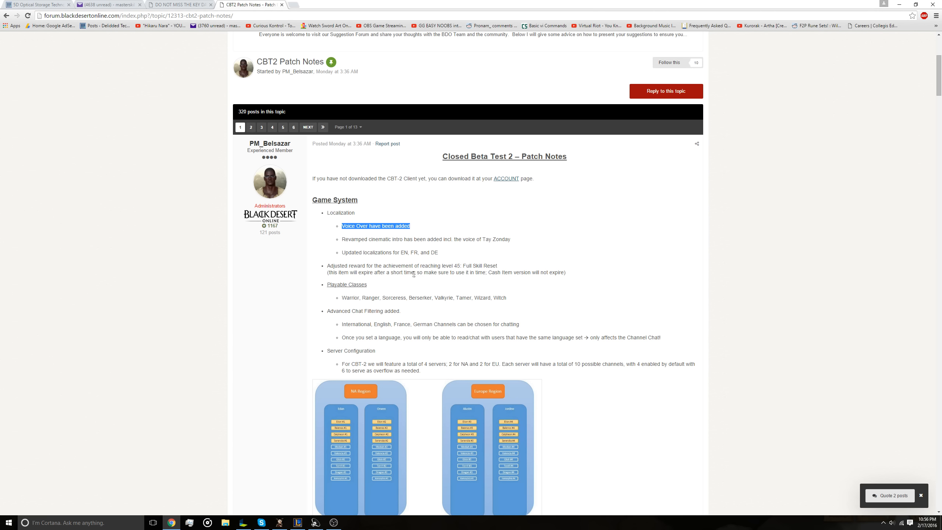
scroll("down", 3)
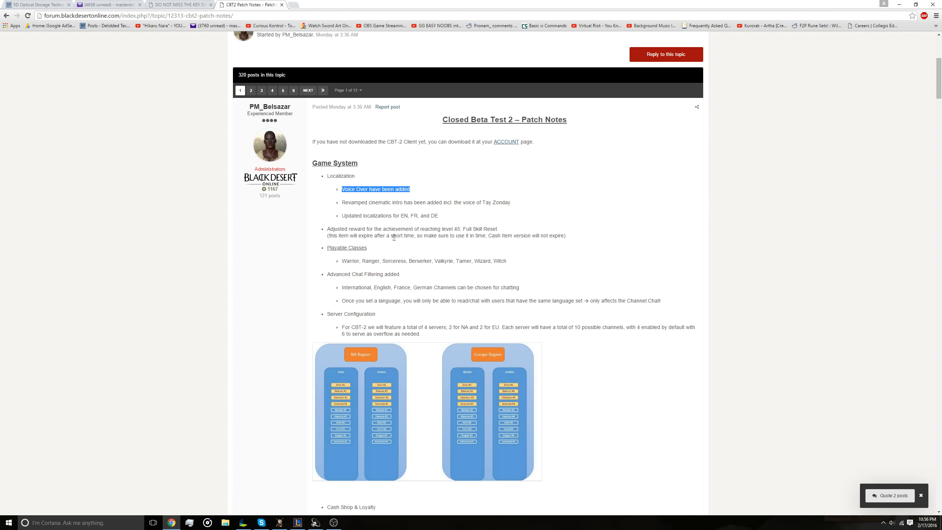
Step: Scroll down to the Cash Shop & Loyalty heading and the Dye price table header
scroll("down", 3)
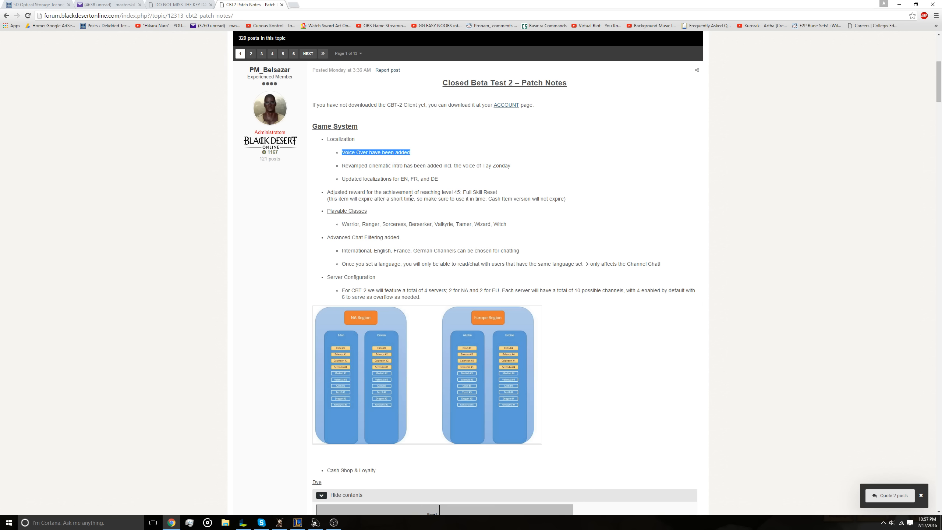
scroll("down", 3)
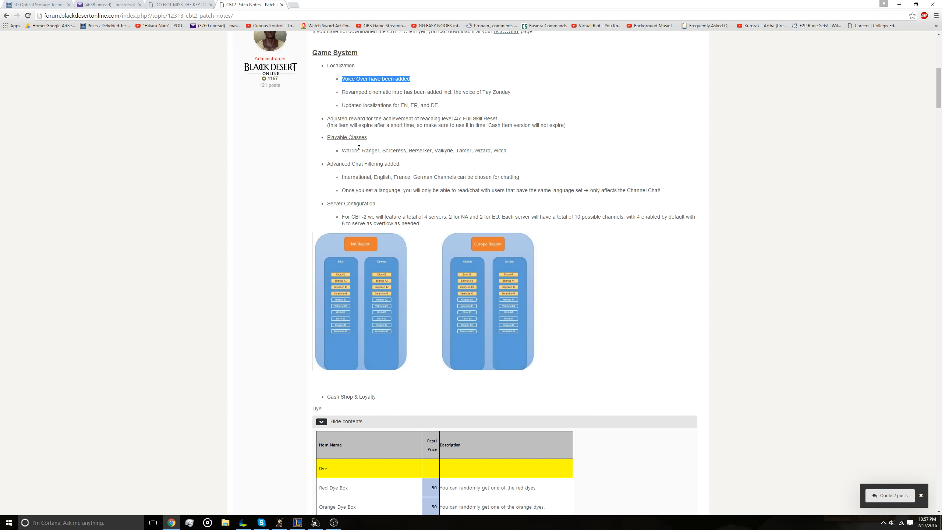
mouse_move(421, 150)
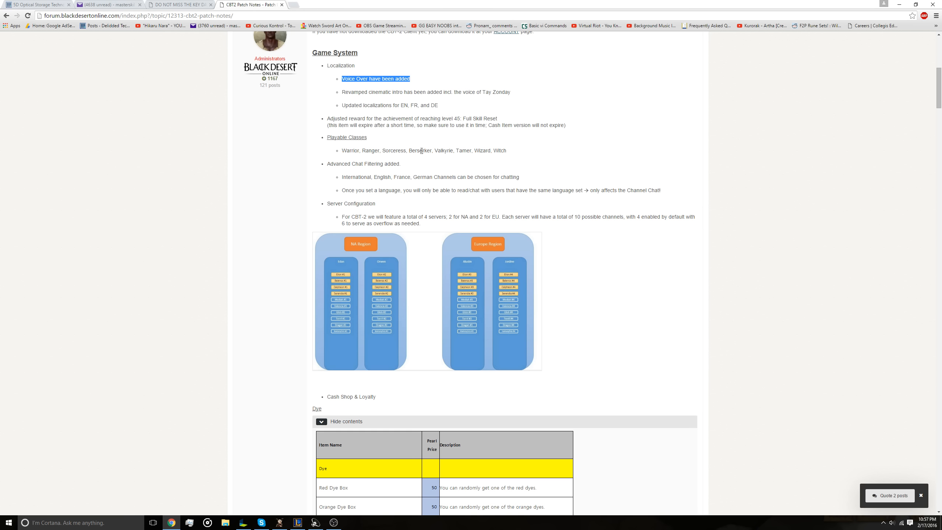
mouse_move(477, 152)
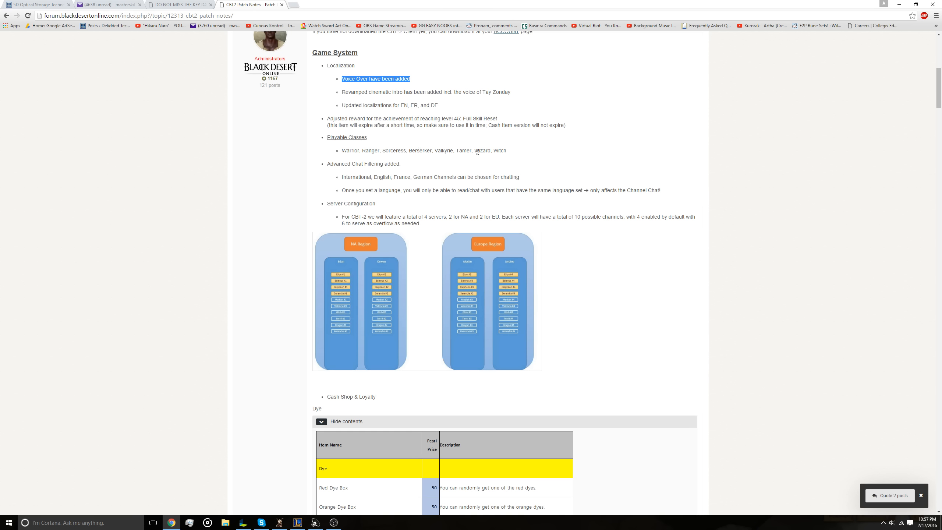
scroll("down", 3)
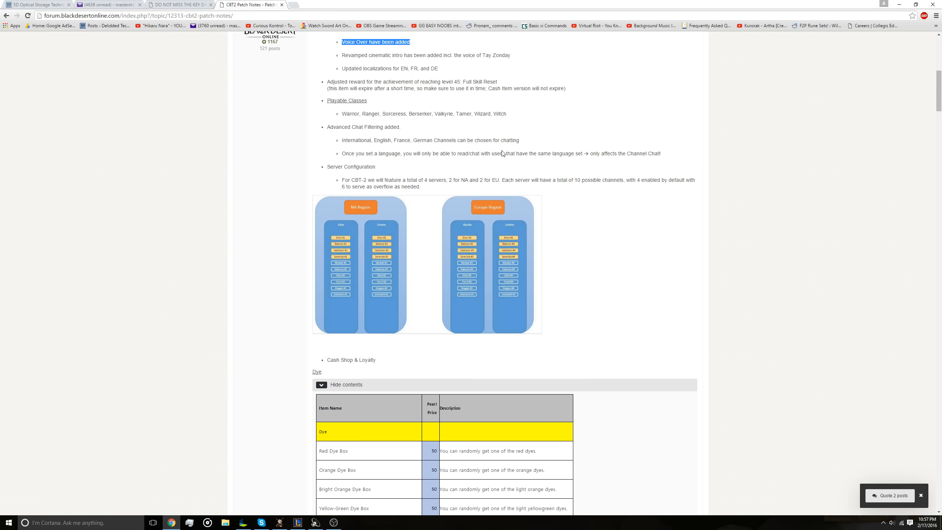
Step: Scroll through the Dye table rows from Red Dye Box to Purple Dye Box at 50 pearls
scroll("down", 3)
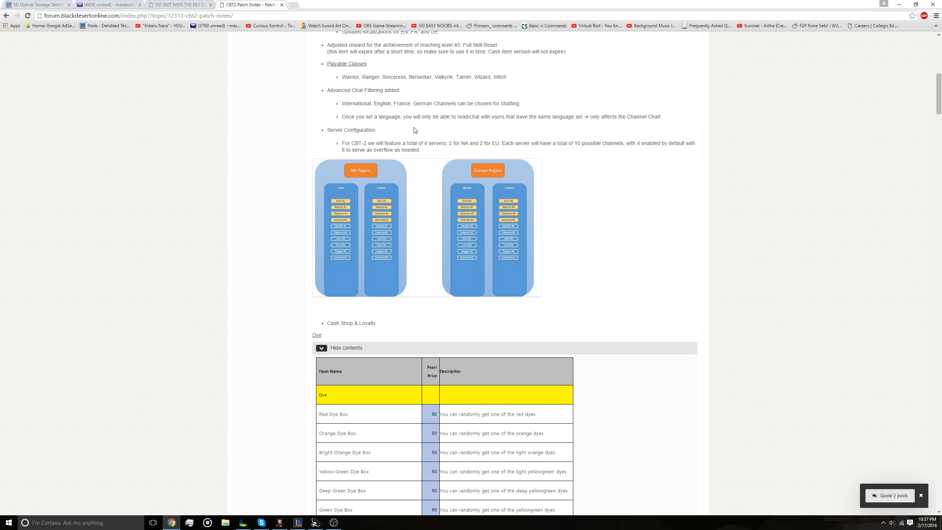
mouse_move(384, 103)
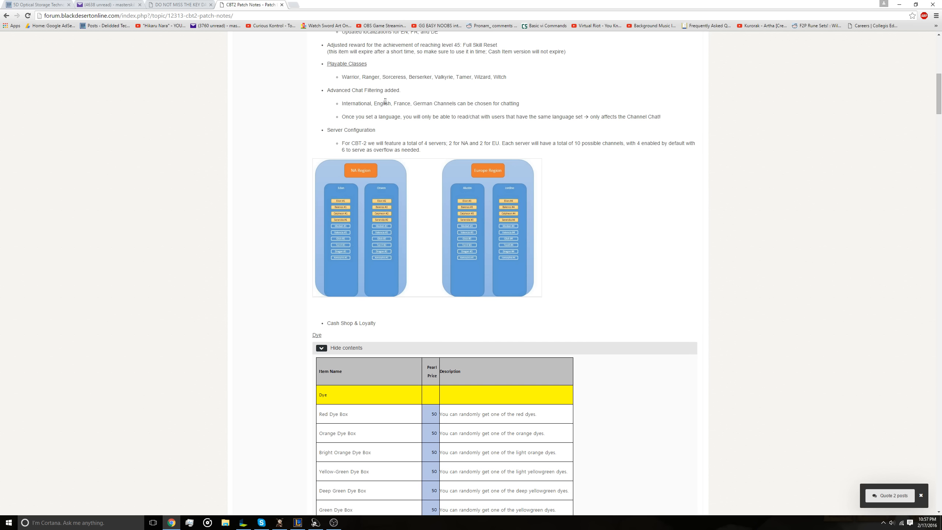
mouse_move(417, 114)
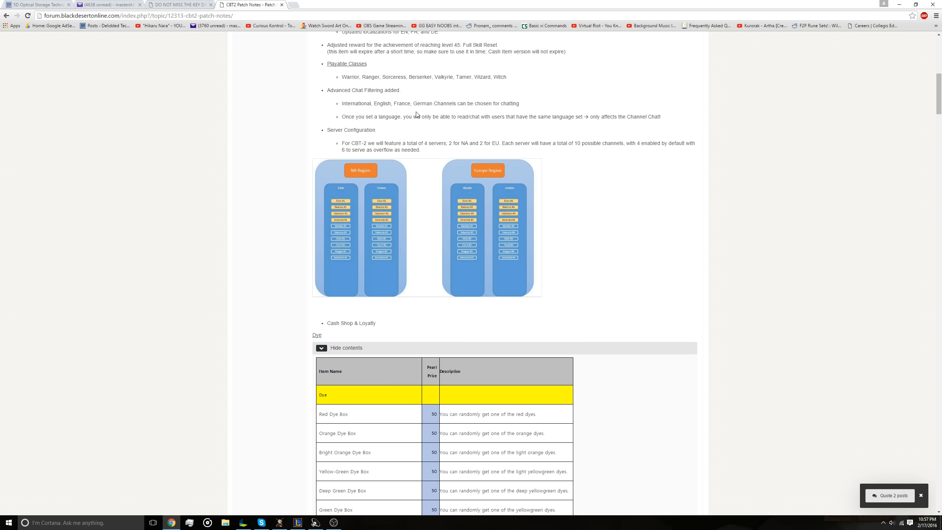
mouse_move(464, 103)
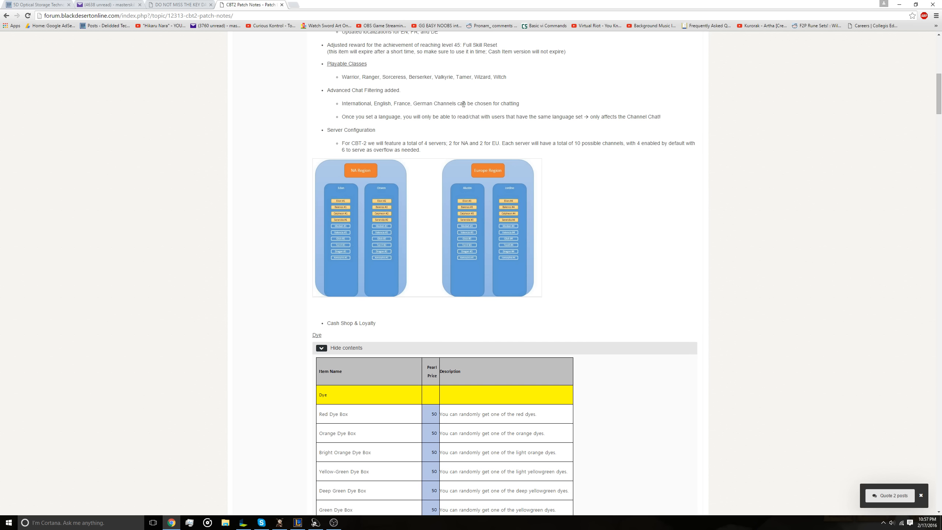
mouse_move(469, 111)
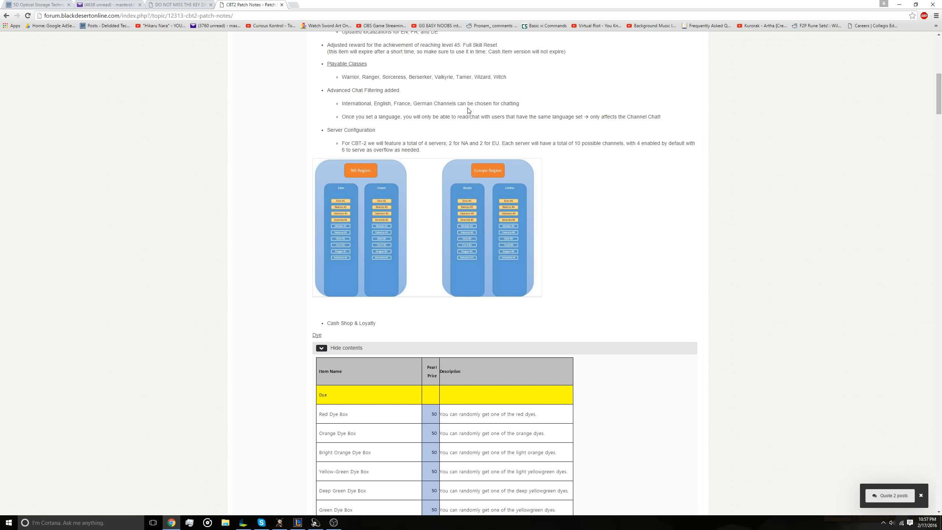
mouse_move(478, 116)
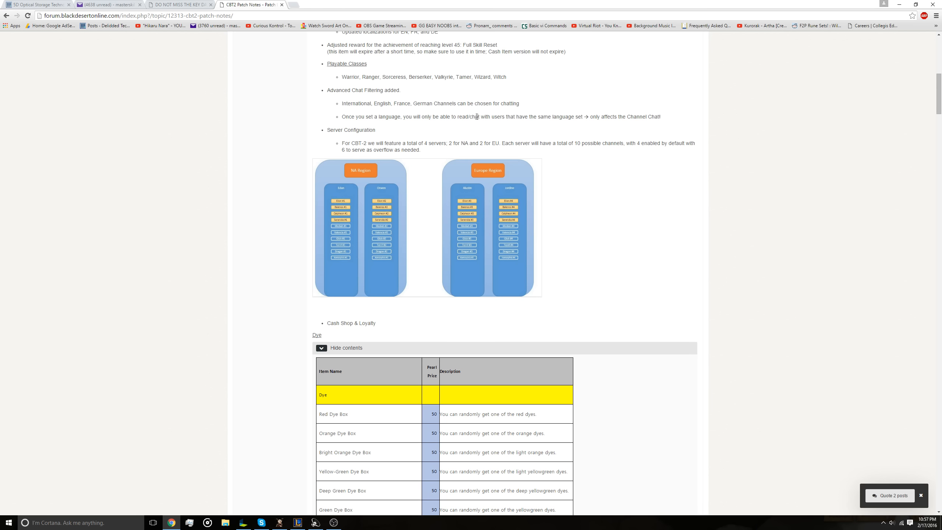
mouse_move(384, 161)
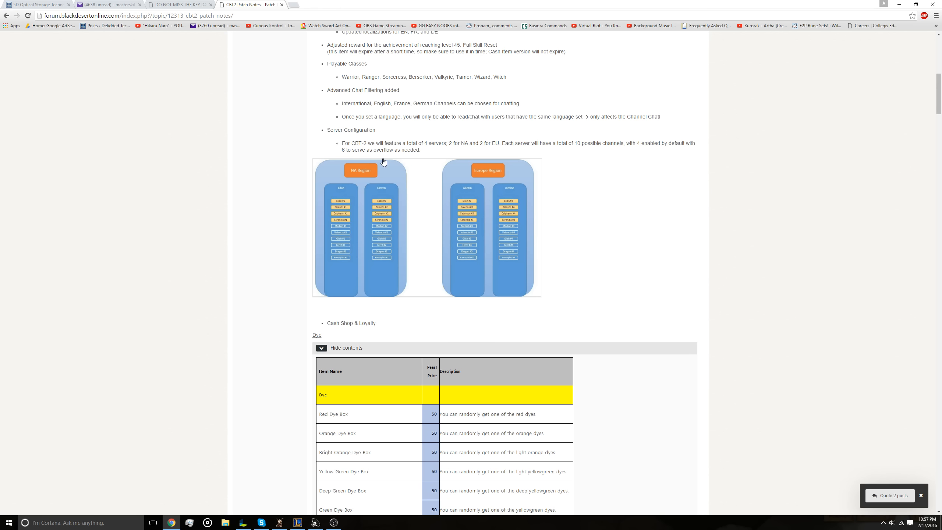
scroll("down", 3)
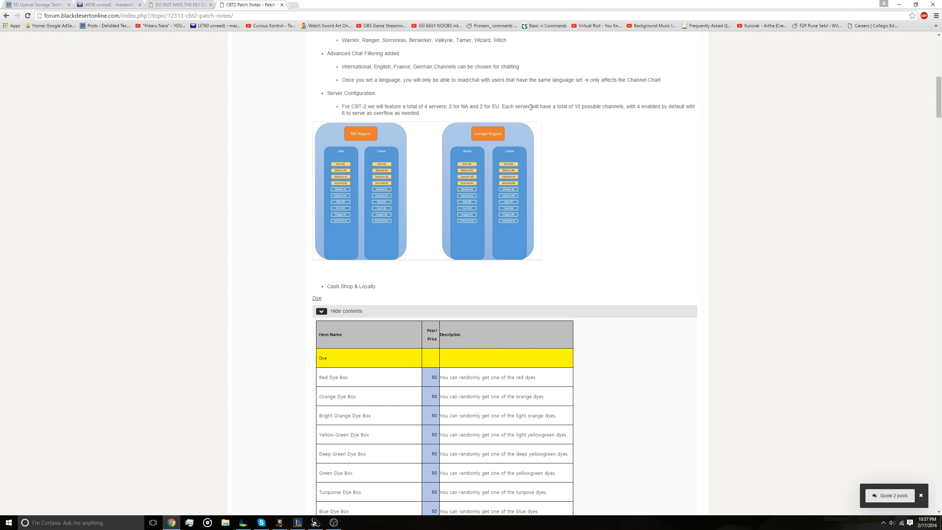
mouse_move(553, 120)
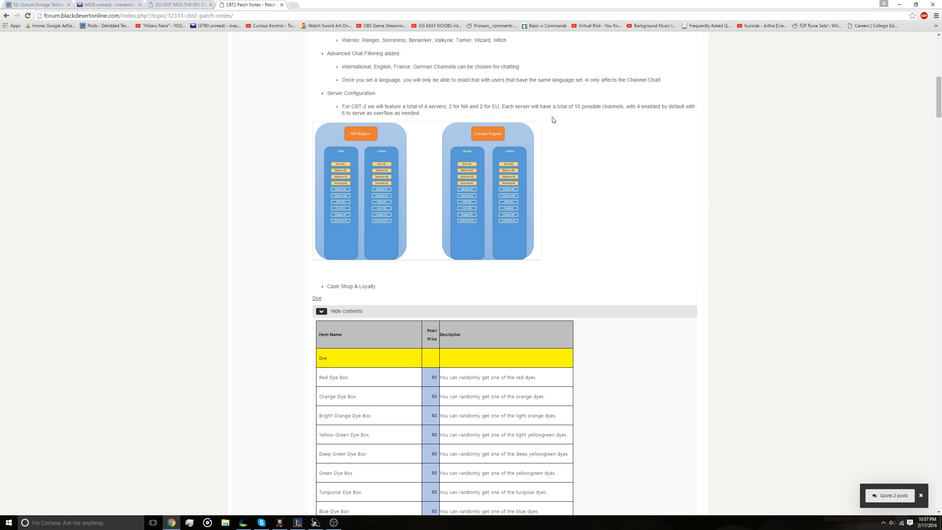
mouse_move(560, 130)
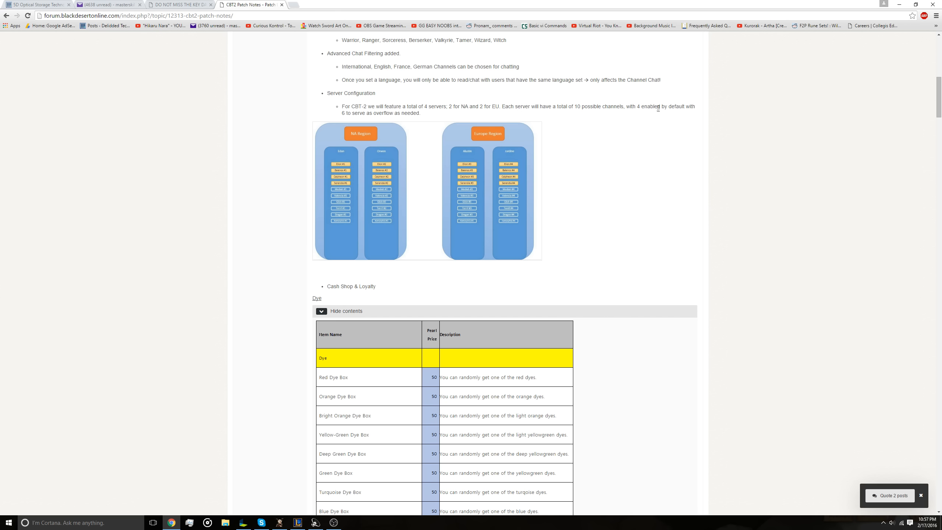
mouse_move(406, 116)
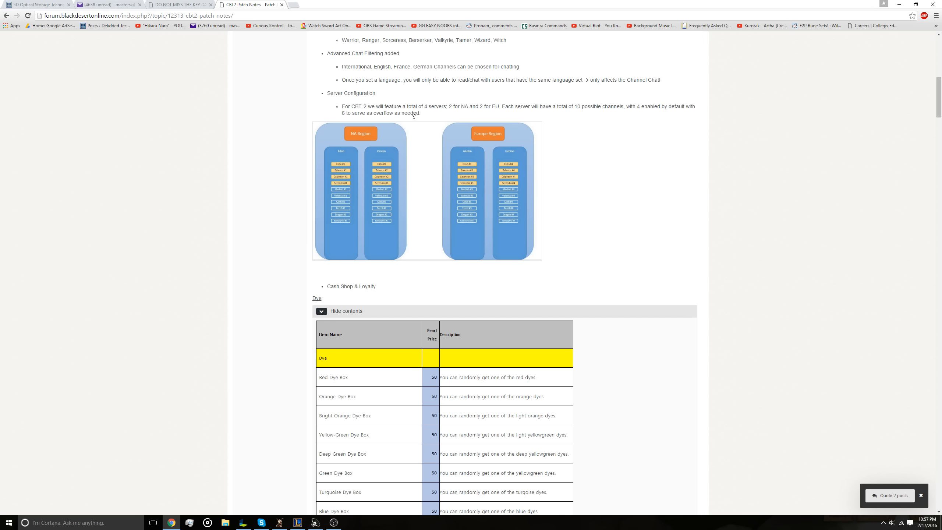
mouse_move(595, 131)
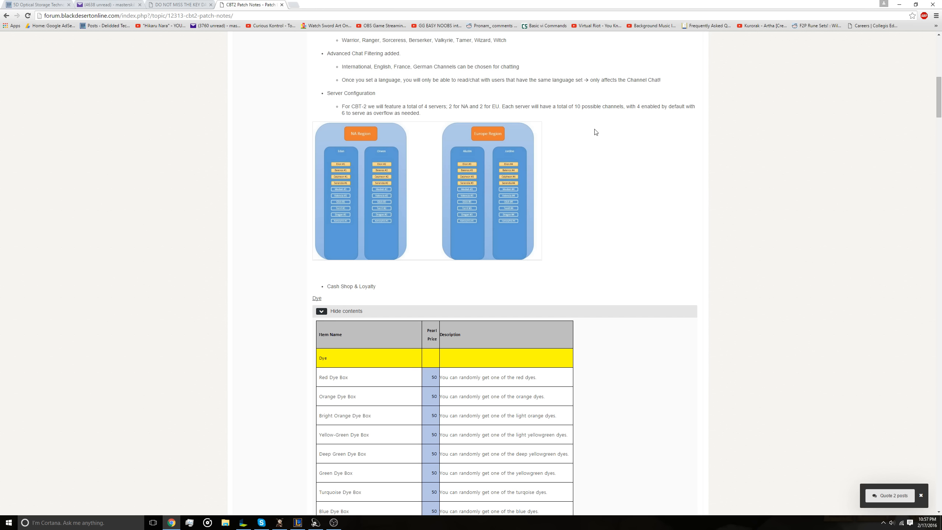
mouse_move(642, 117)
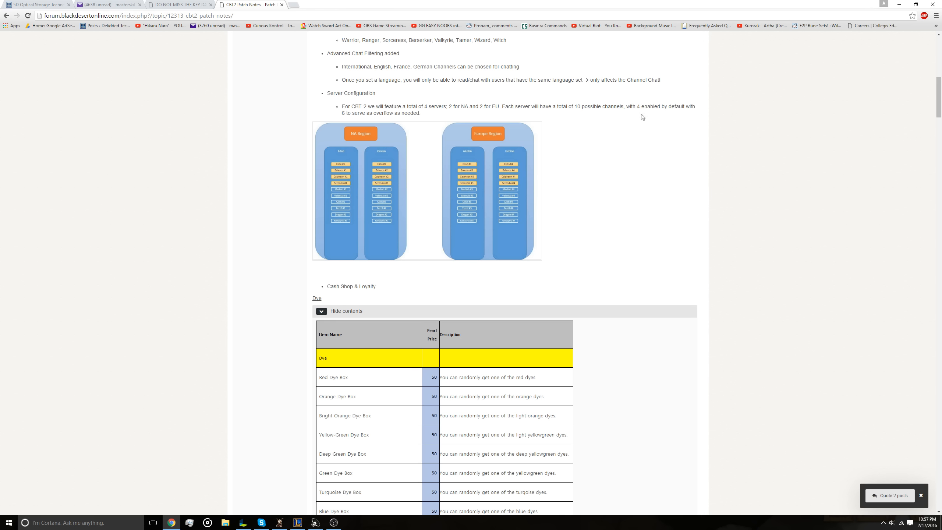
mouse_move(618, 128)
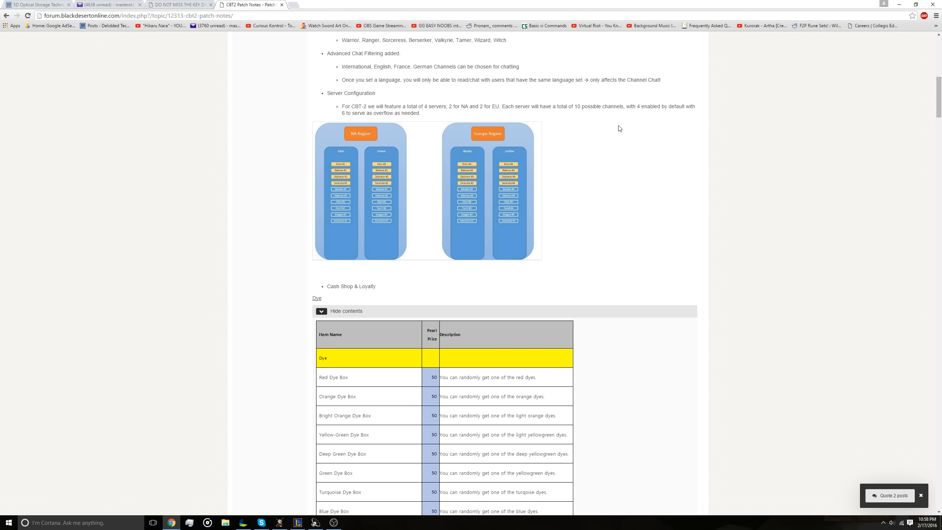
mouse_move(451, 117)
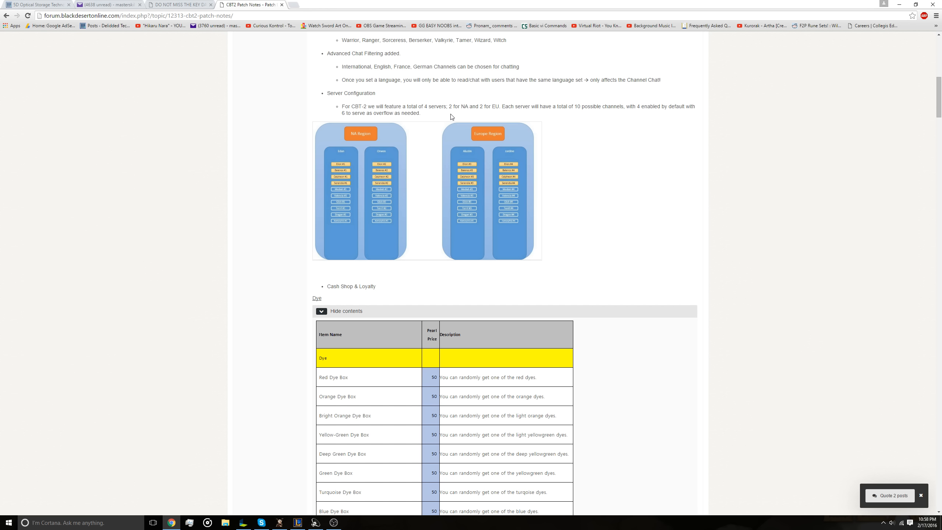
mouse_move(512, 178)
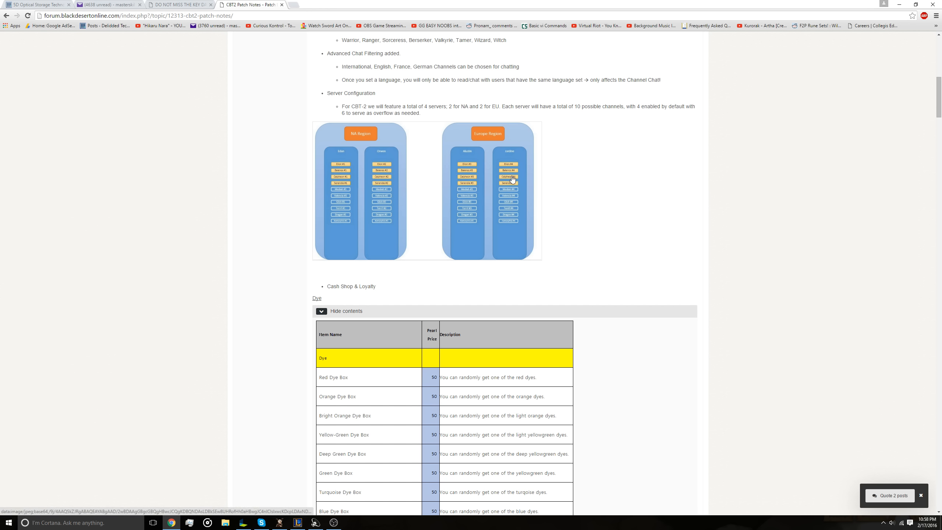
scroll("down", 3)
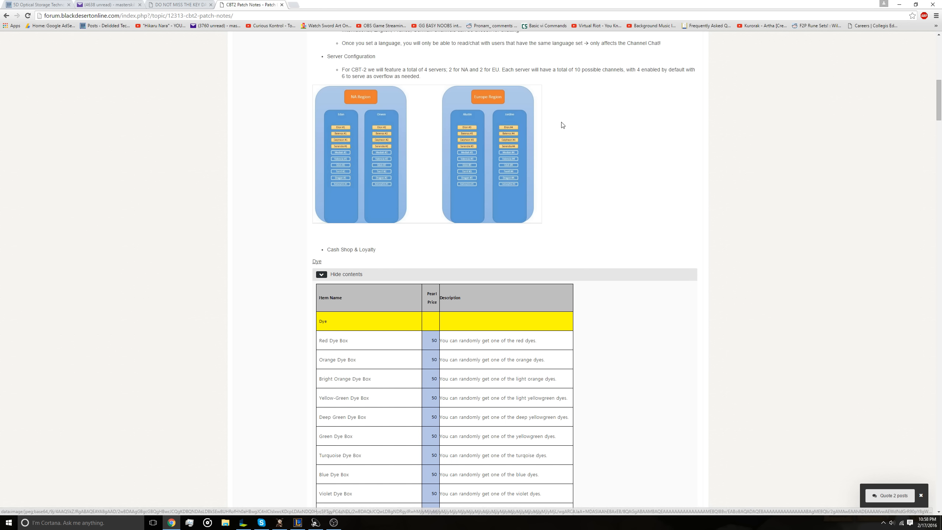
scroll("down", 3)
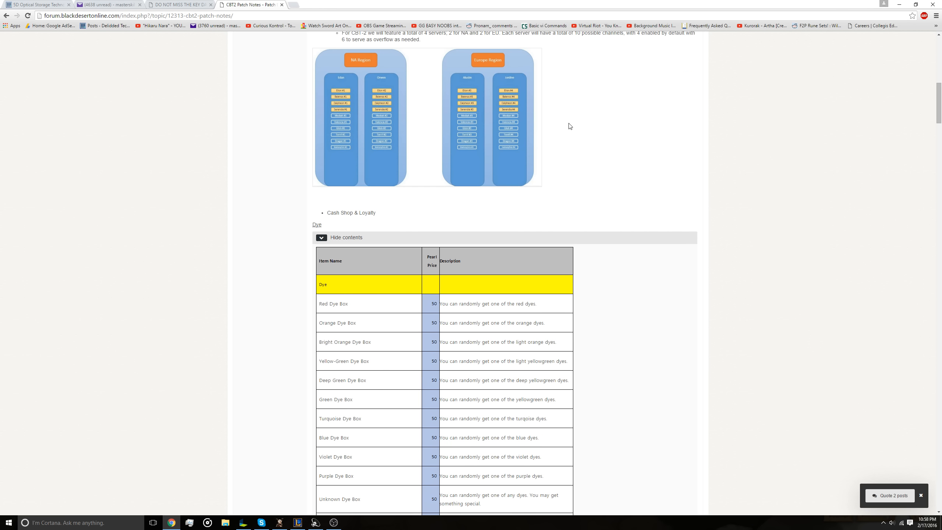
scroll("down", 3)
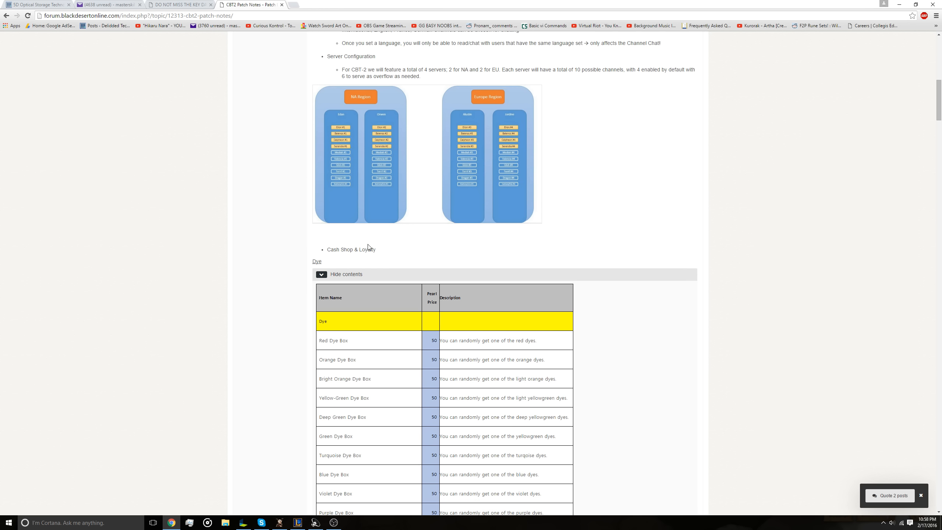
Step: Reveal the hidden Dye price table, then search '1 usd to euro' in another tab
left_click(321, 274)
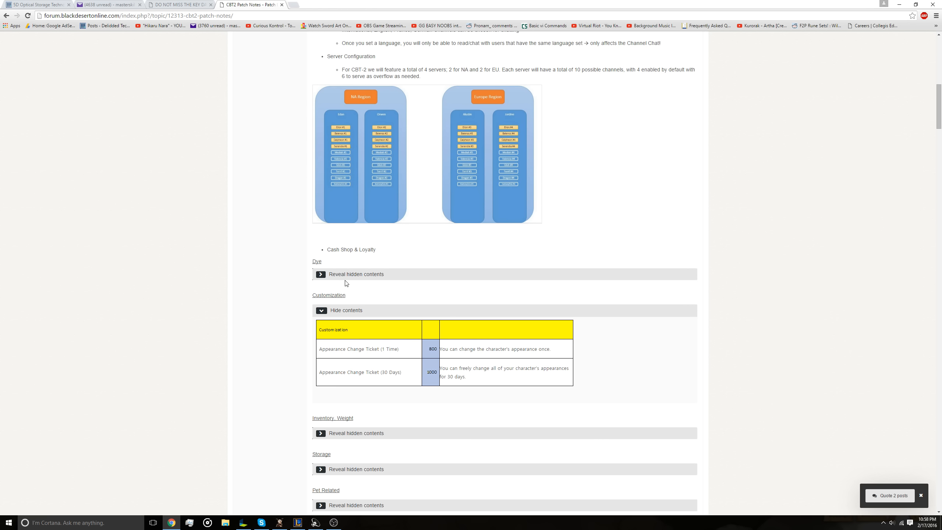
mouse_move(344, 273)
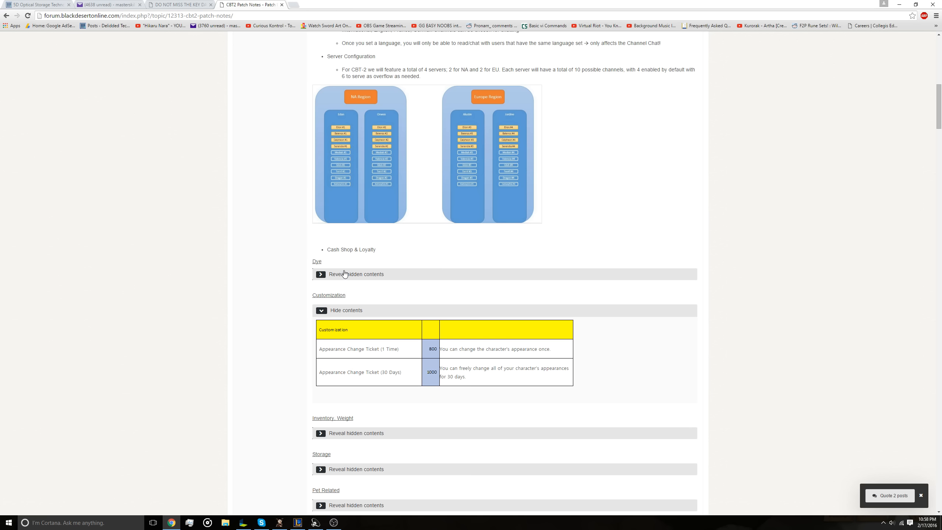
left_click(320, 274)
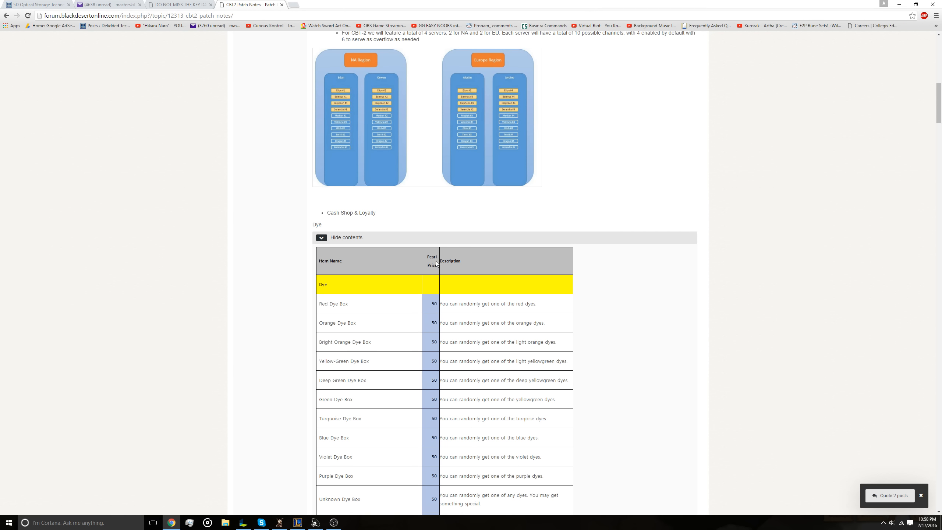
mouse_move(436, 265)
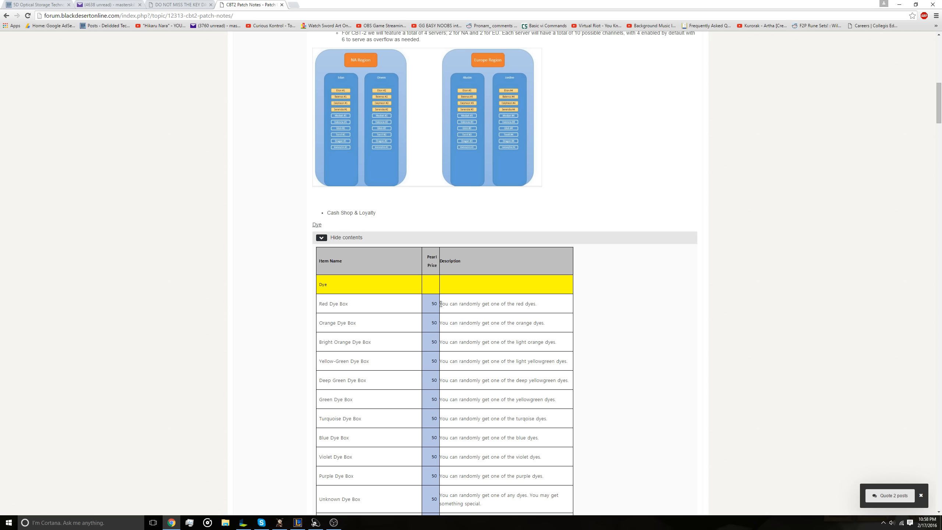
mouse_move(436, 316)
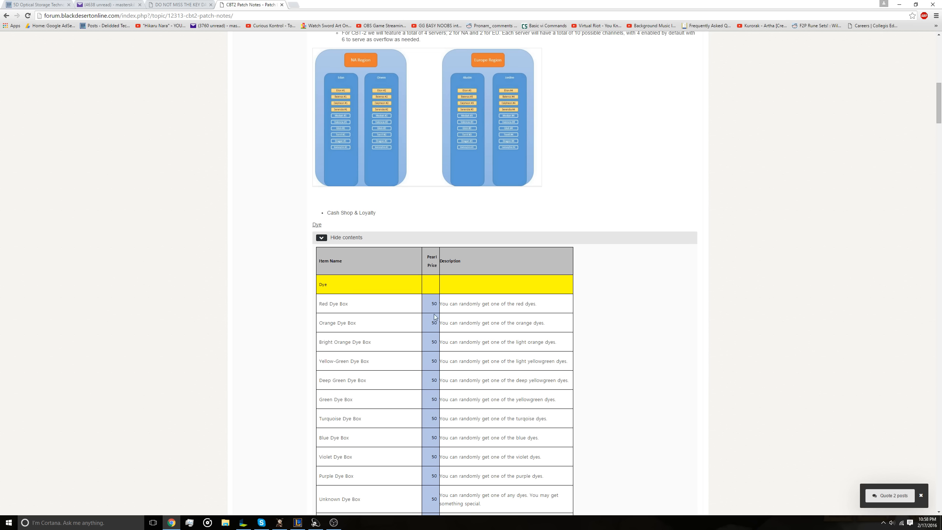
mouse_move(421, 309)
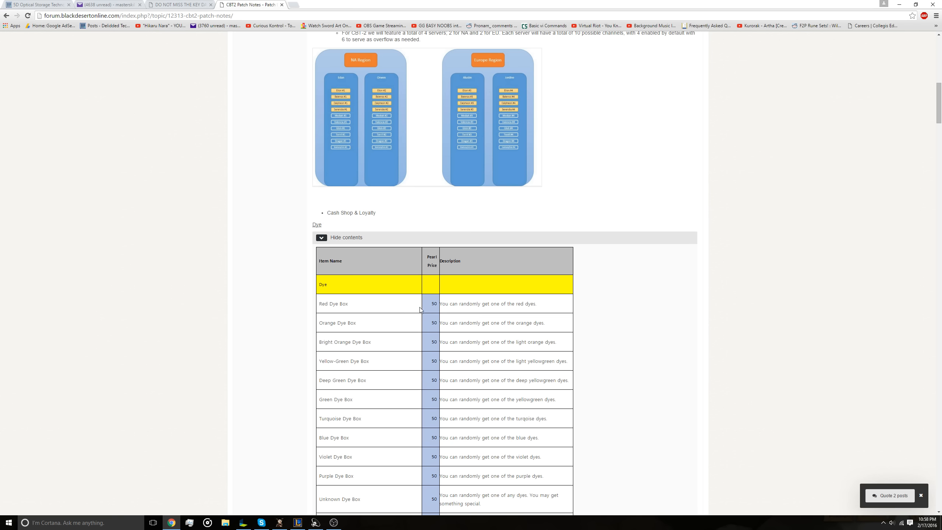
scroll("down", 3)
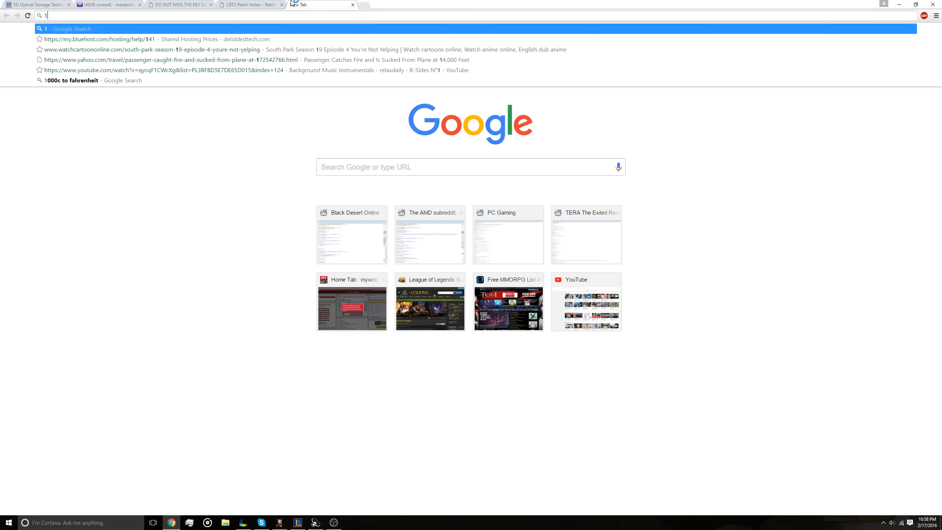
type("1 usd to euro")
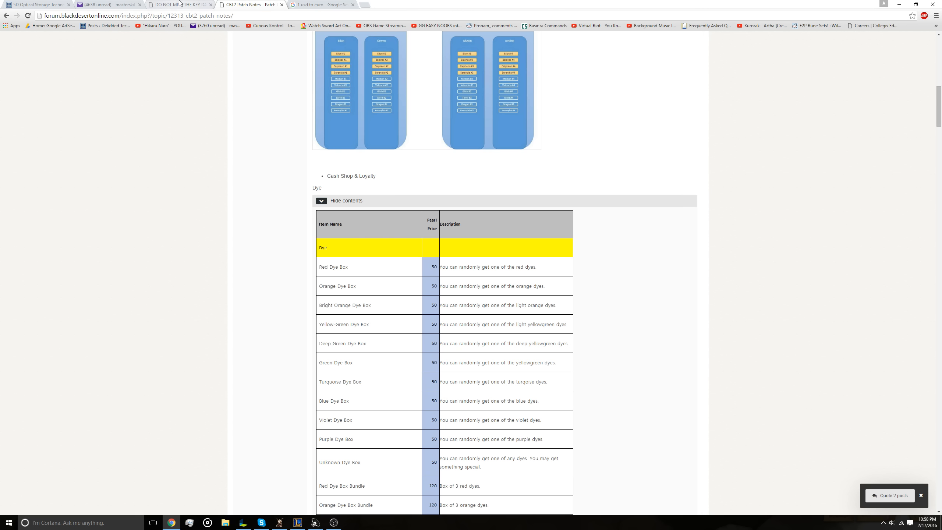
left_click(181, 5)
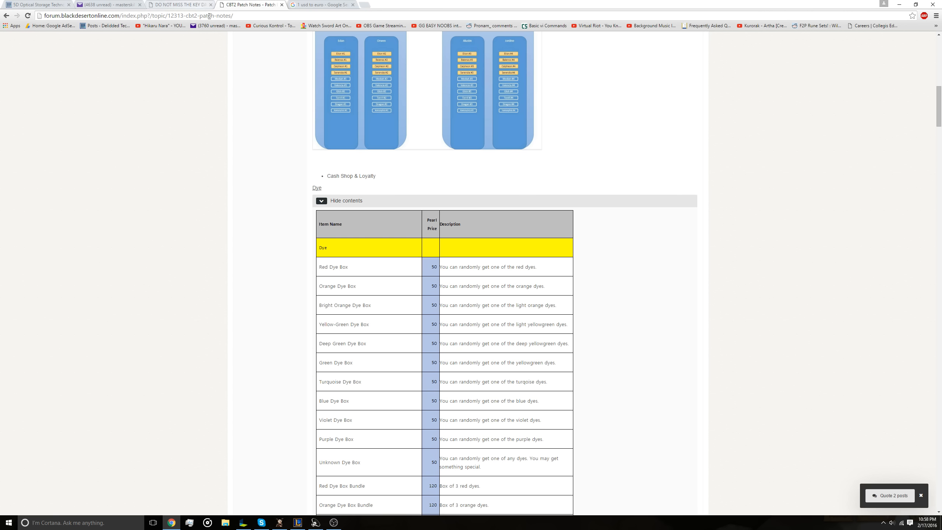
mouse_move(354, 144)
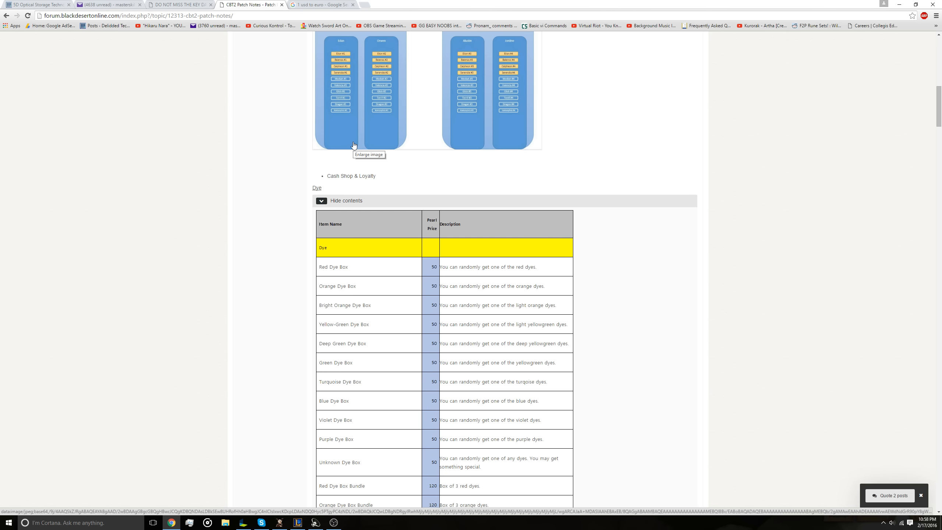
scroll("down", 3)
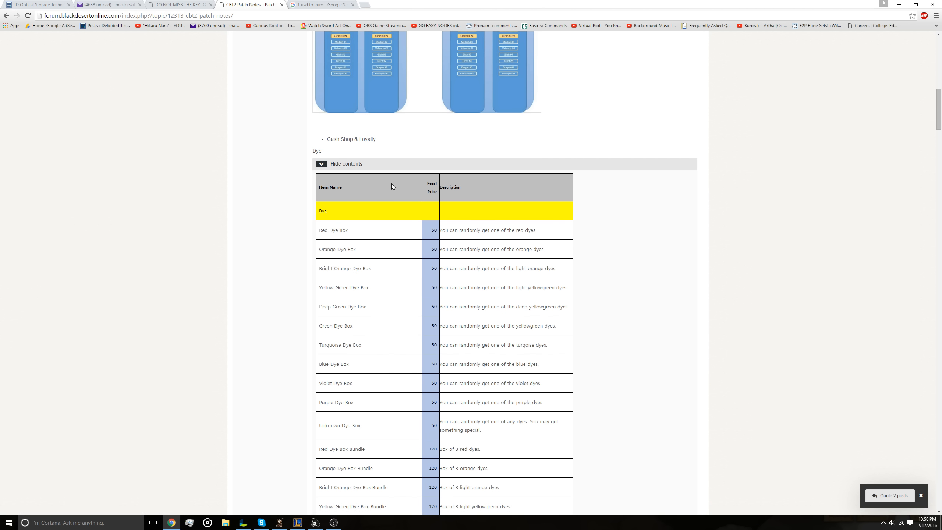
scroll("down", 3)
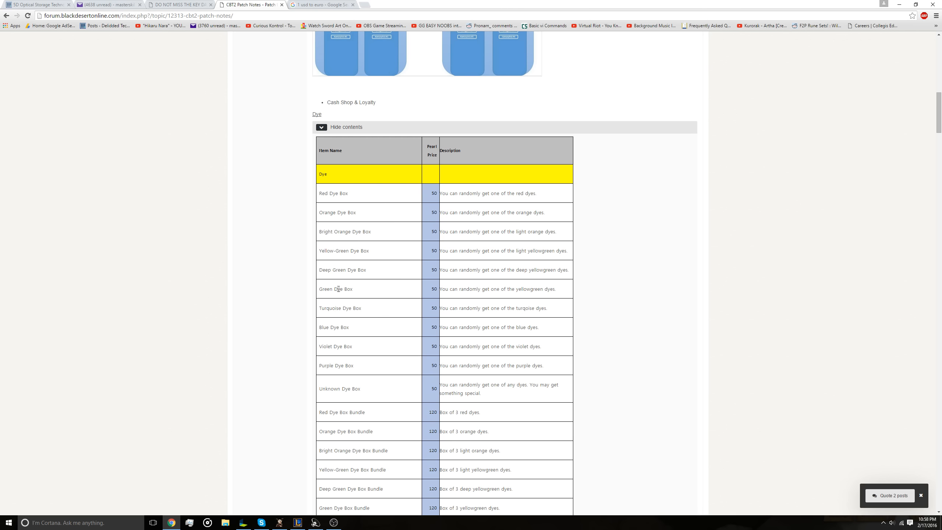
mouse_move(377, 257)
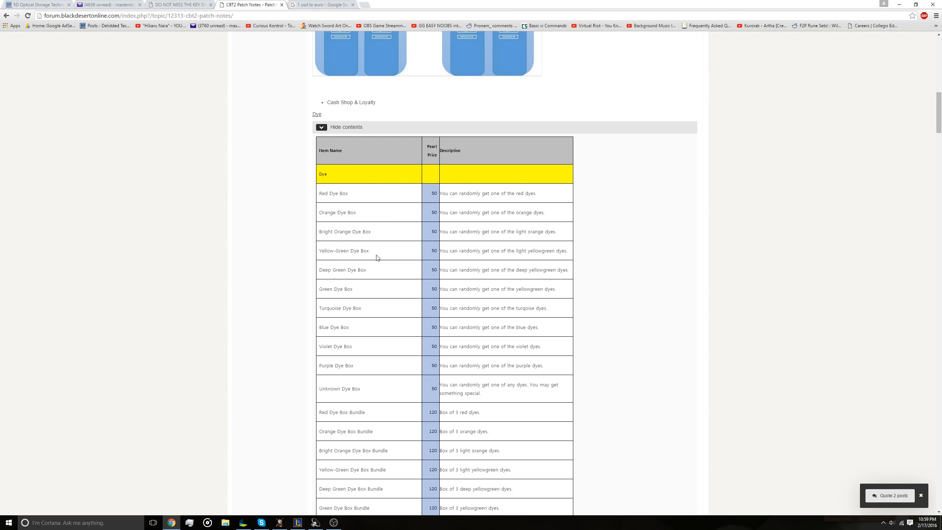
scroll("down", 3)
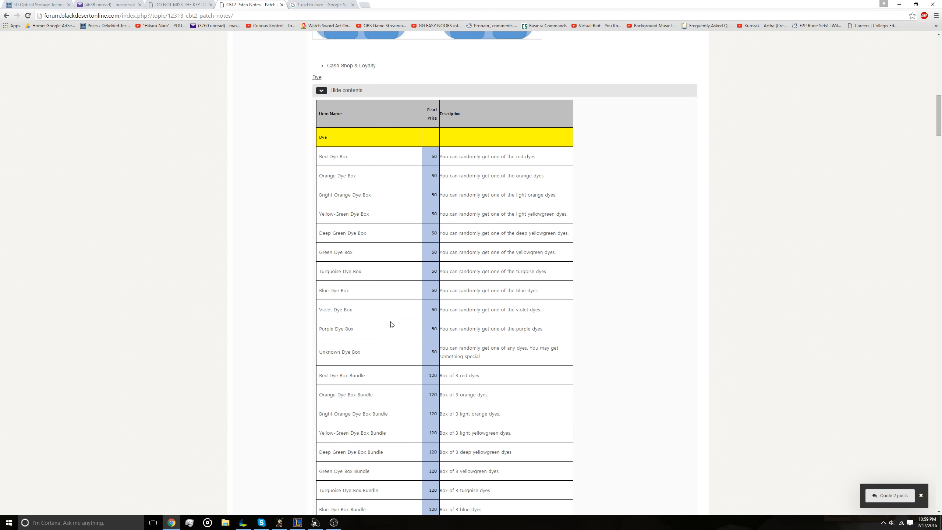
scroll("down", 3)
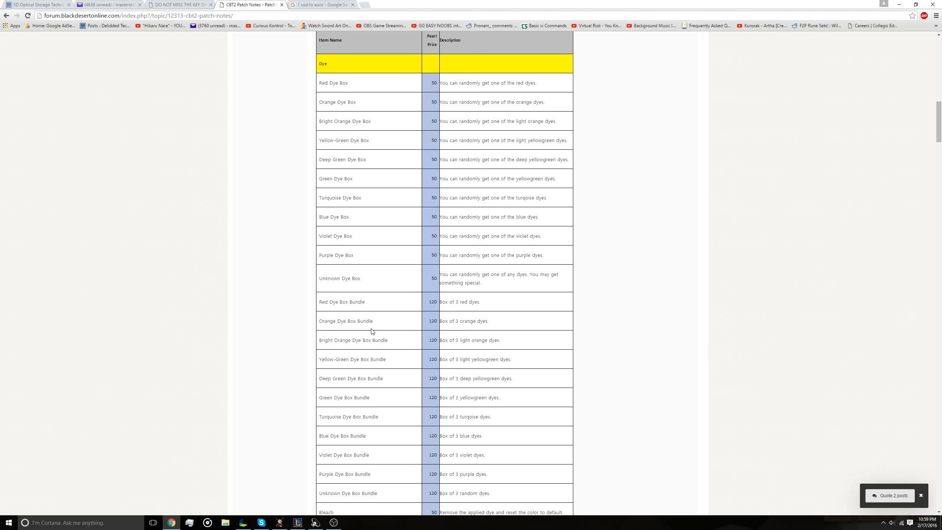
scroll("down", 3)
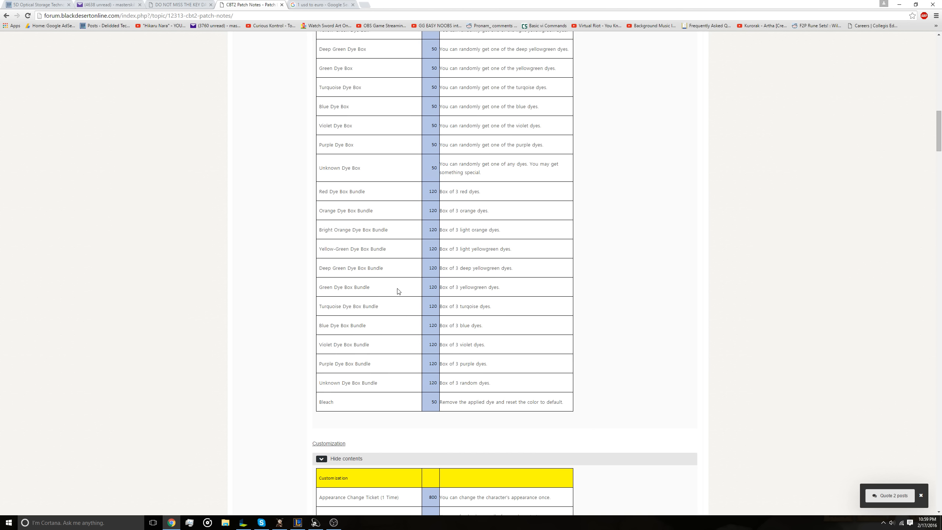
scroll("down", 3)
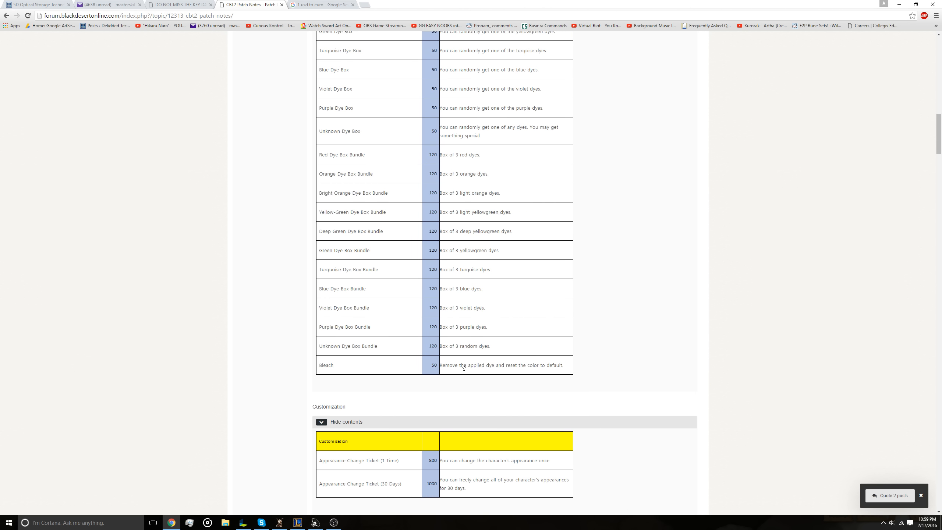
mouse_move(431, 364)
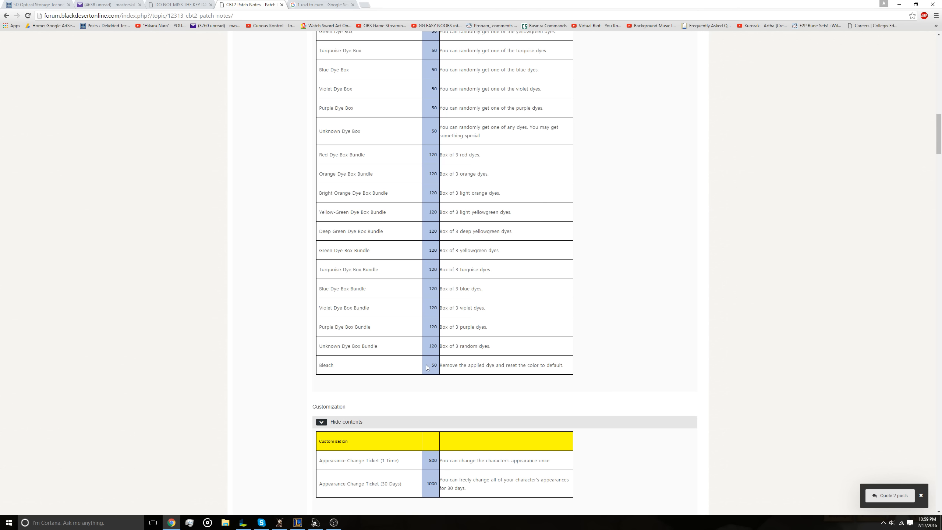
scroll("down", 3)
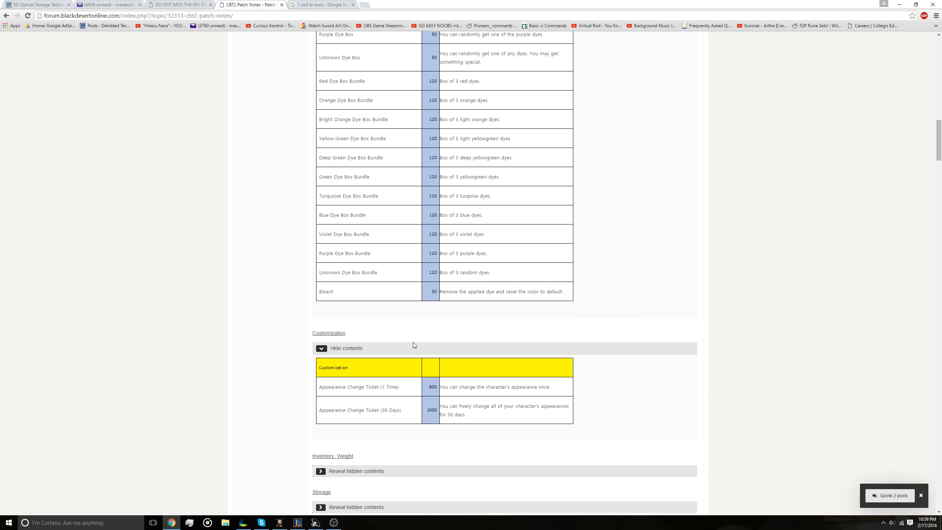
Step: Highlight the 30-day appearance ticket details and scroll to the Inventory, Weight section
scroll("down", 3)
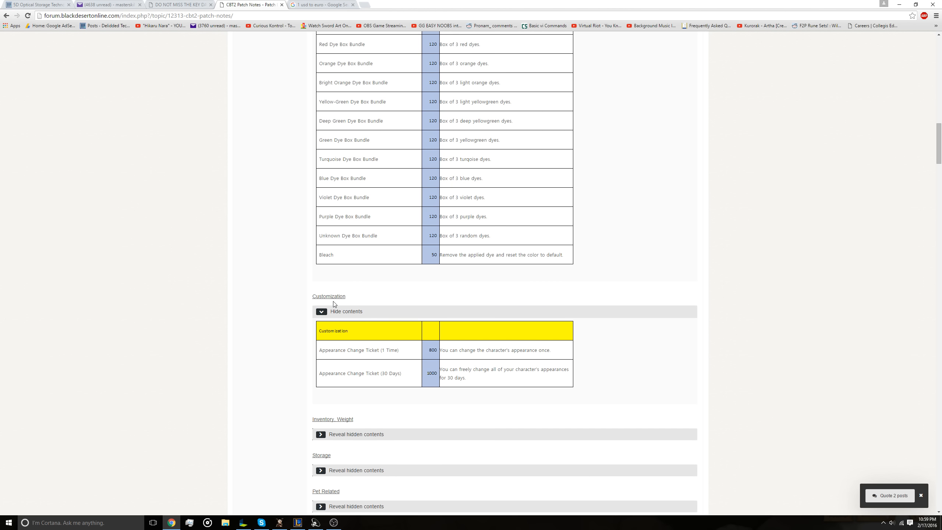
mouse_move(410, 352)
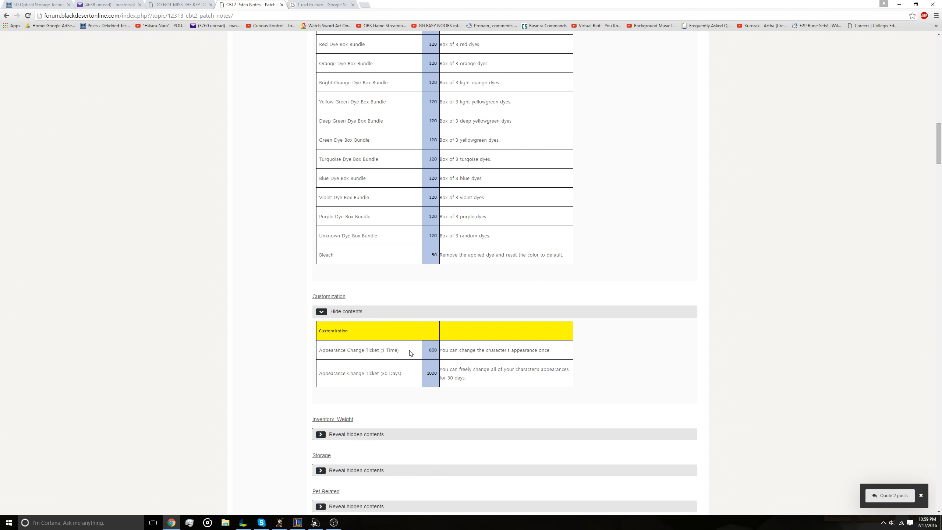
mouse_move(427, 358)
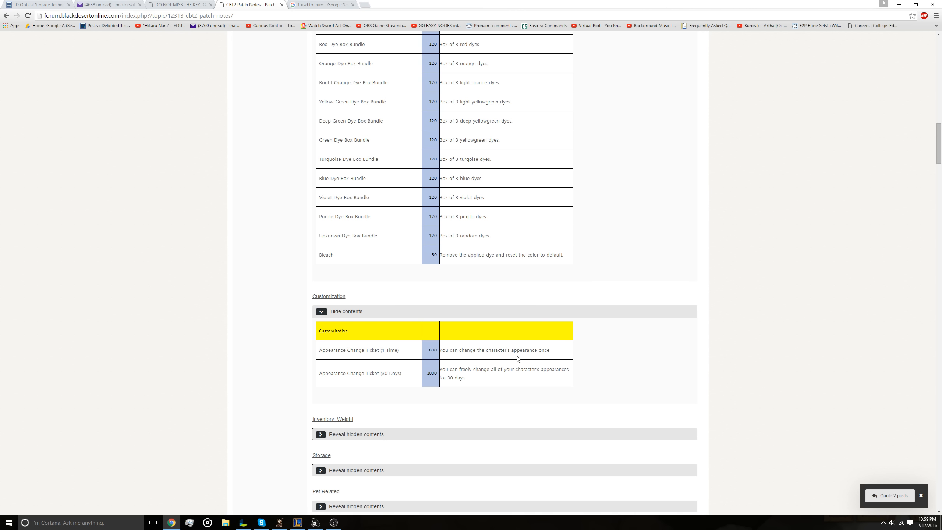
mouse_move(504, 352)
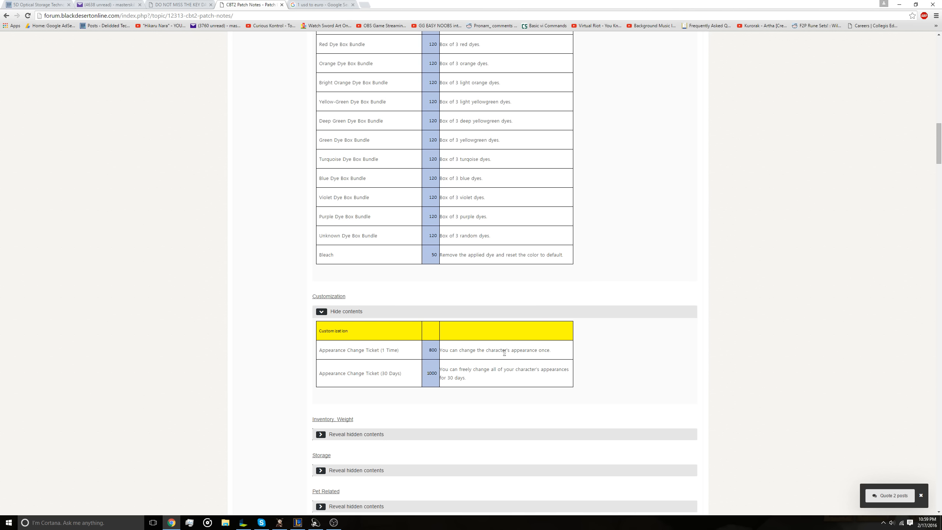
mouse_move(426, 374)
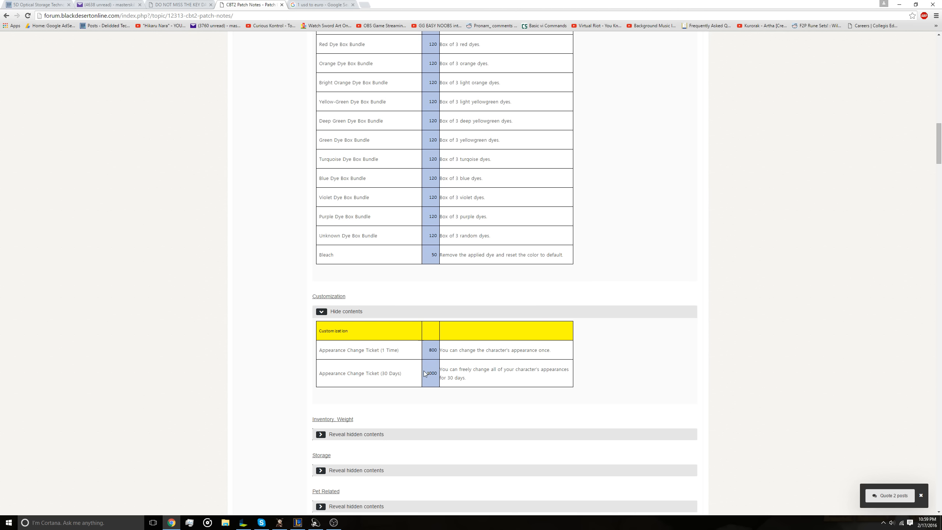
mouse_move(427, 375)
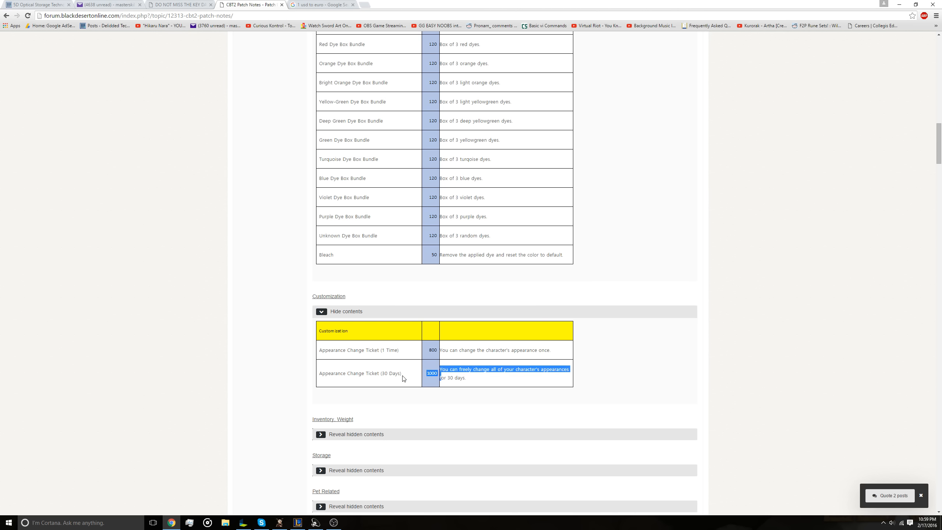
mouse_move(495, 349)
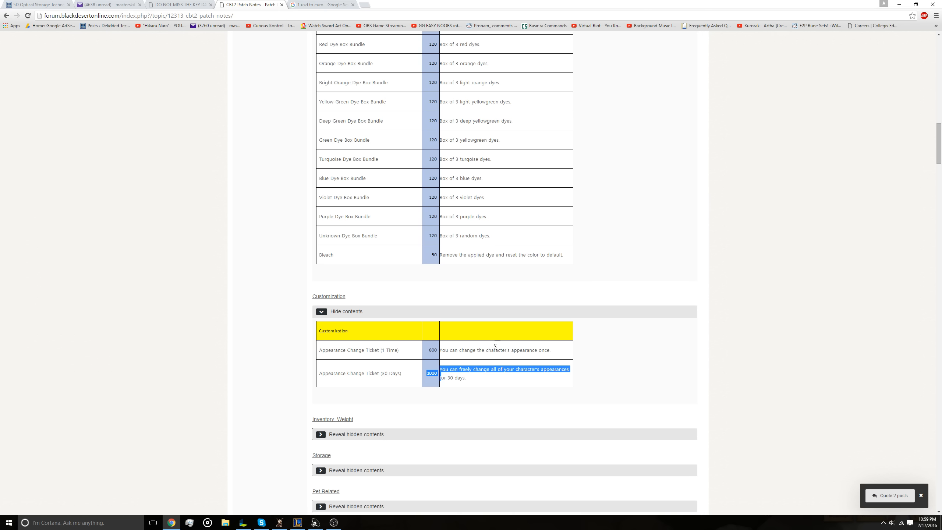
left_click(481, 370)
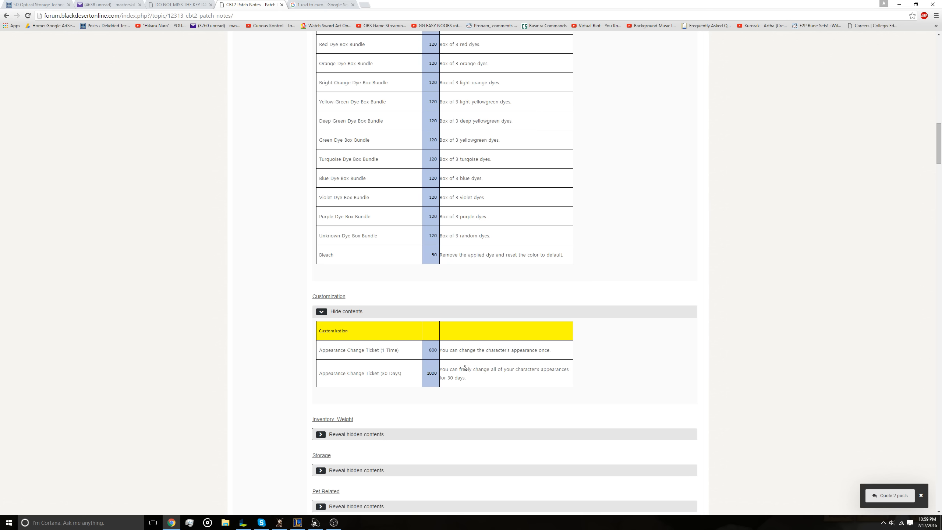
scroll("down", 3)
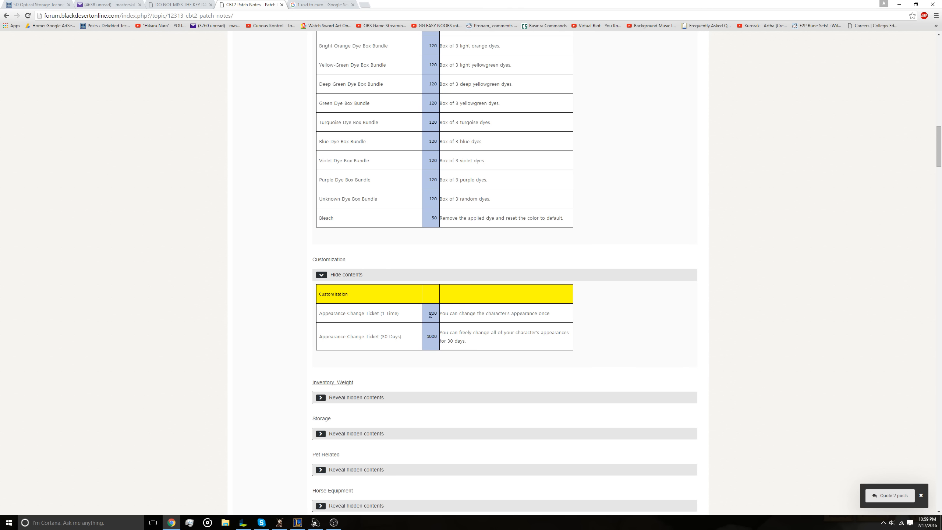
double_click(433, 312)
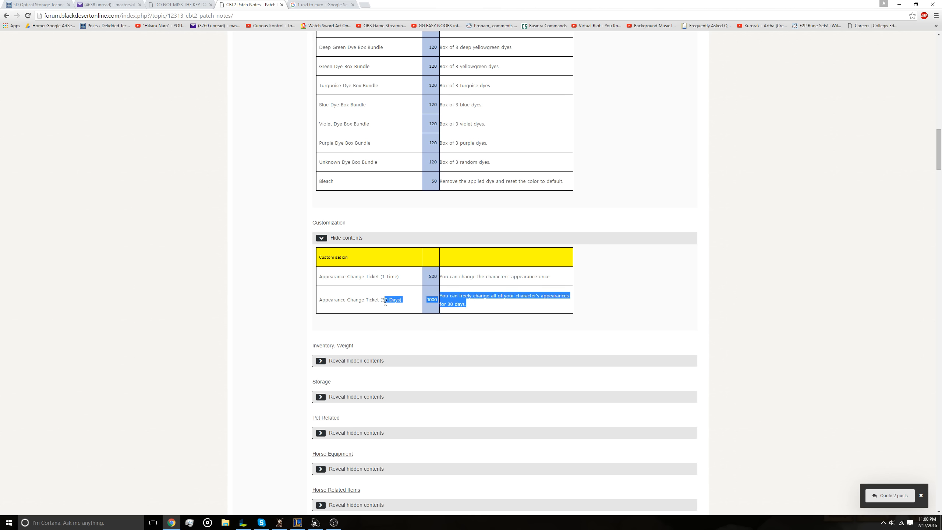
scroll("down", 3)
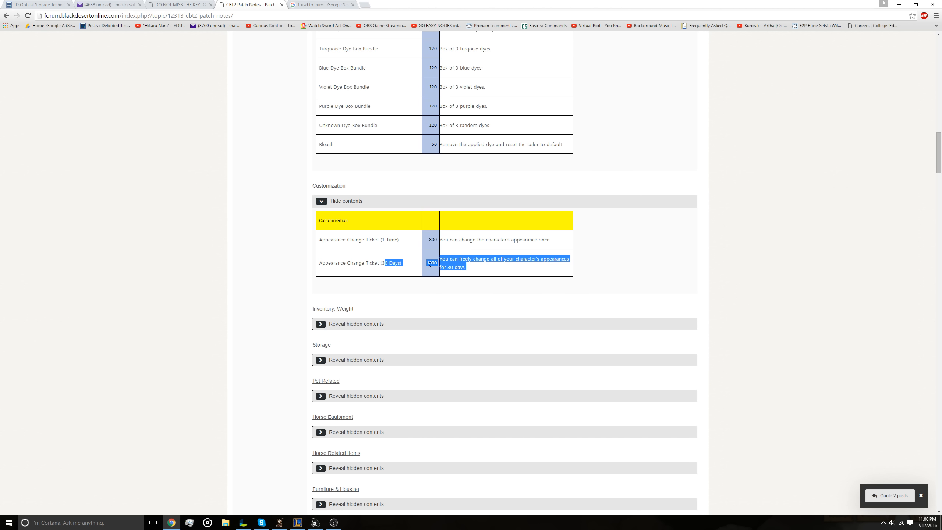
mouse_move(373, 326)
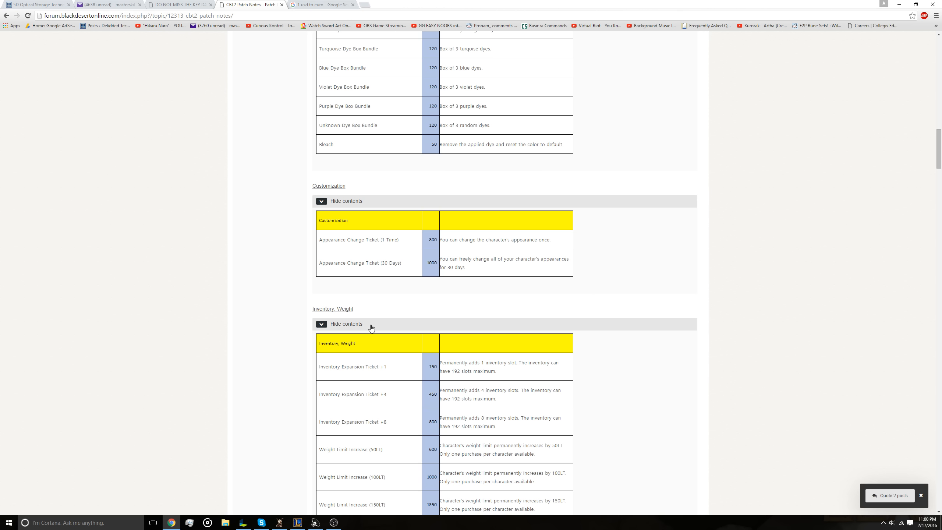
scroll("down", 3)
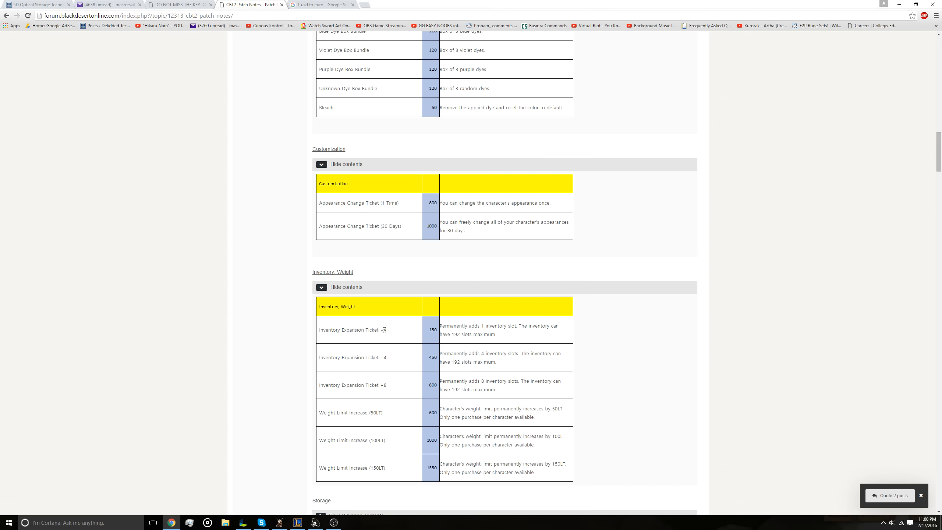
scroll("down", 3)
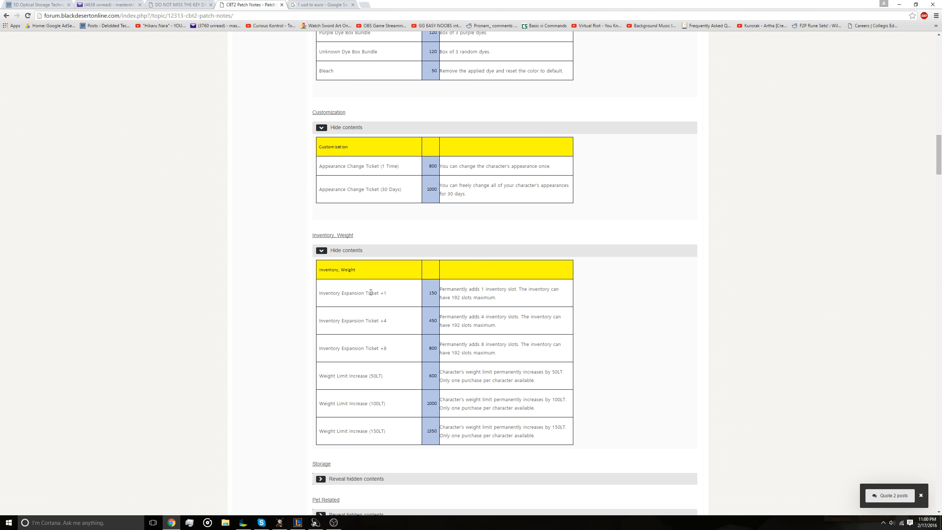
mouse_move(381, 397)
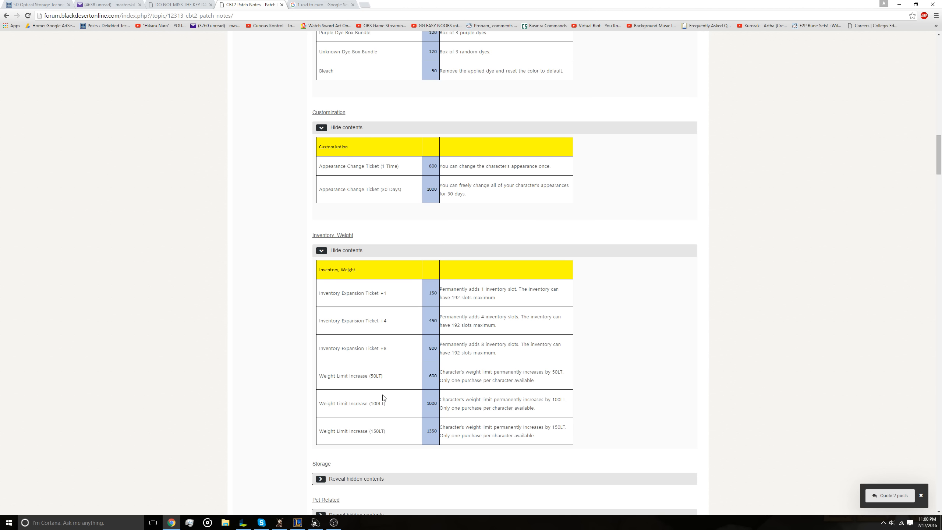
mouse_move(383, 382)
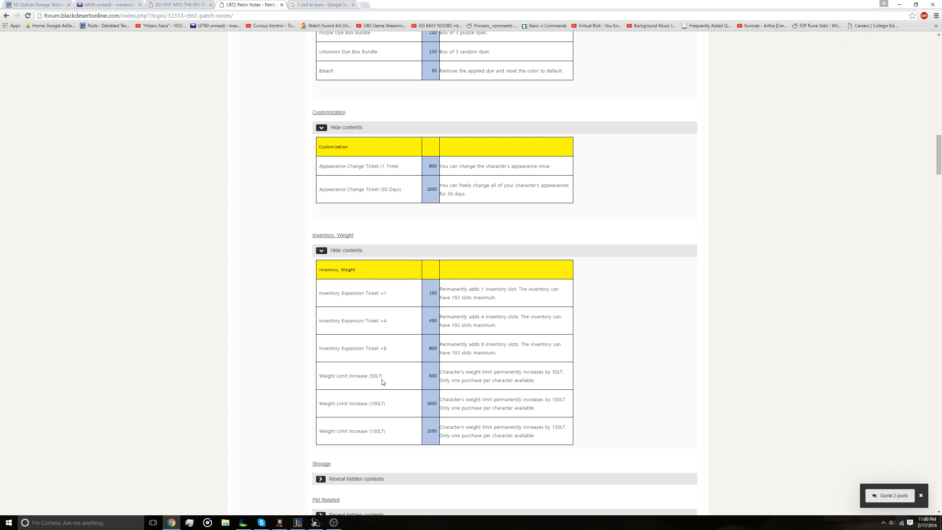
mouse_move(441, 414)
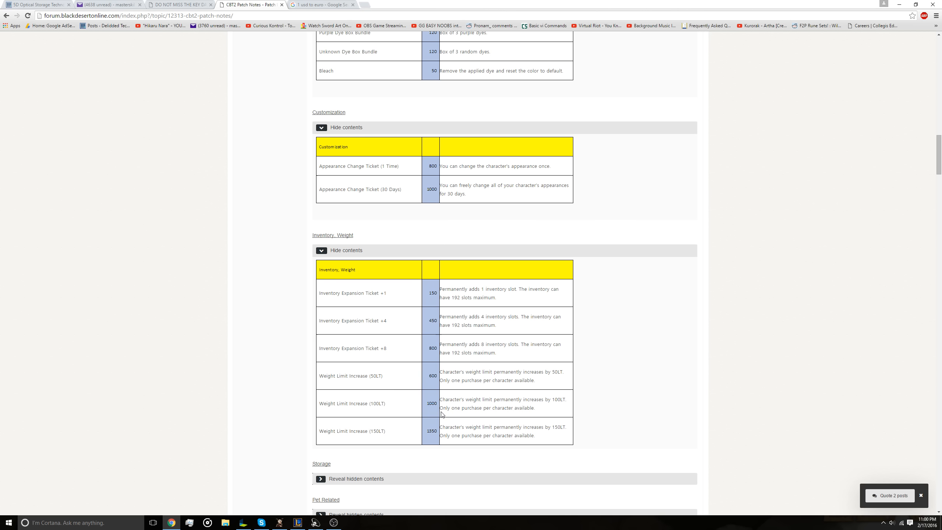
mouse_move(441, 419)
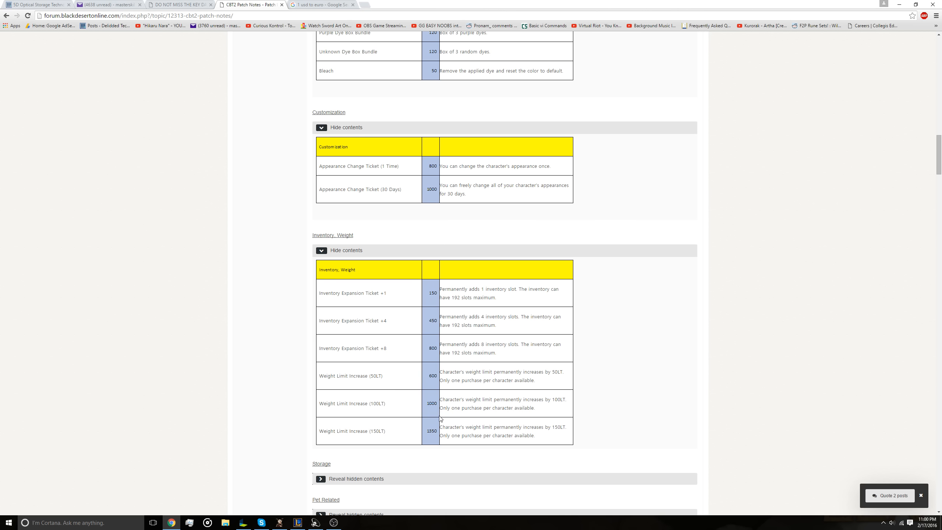
mouse_move(356, 343)
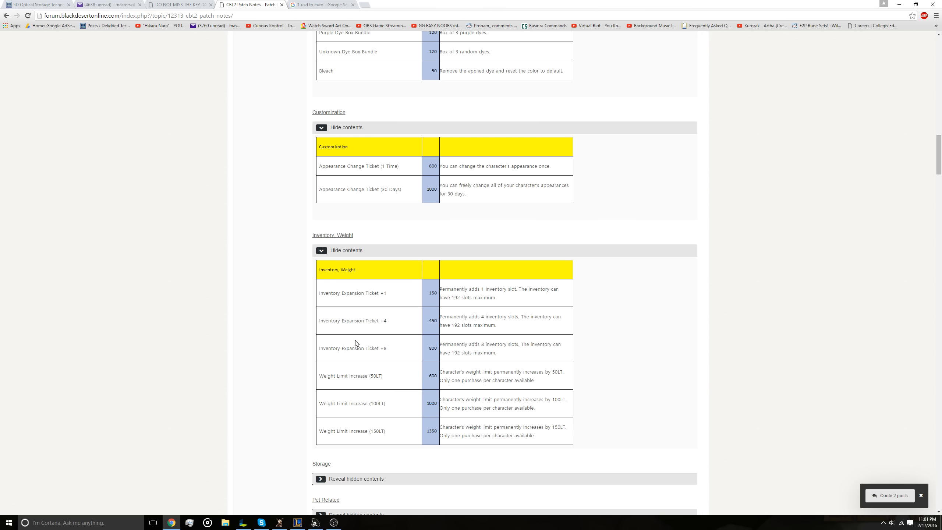
mouse_move(362, 371)
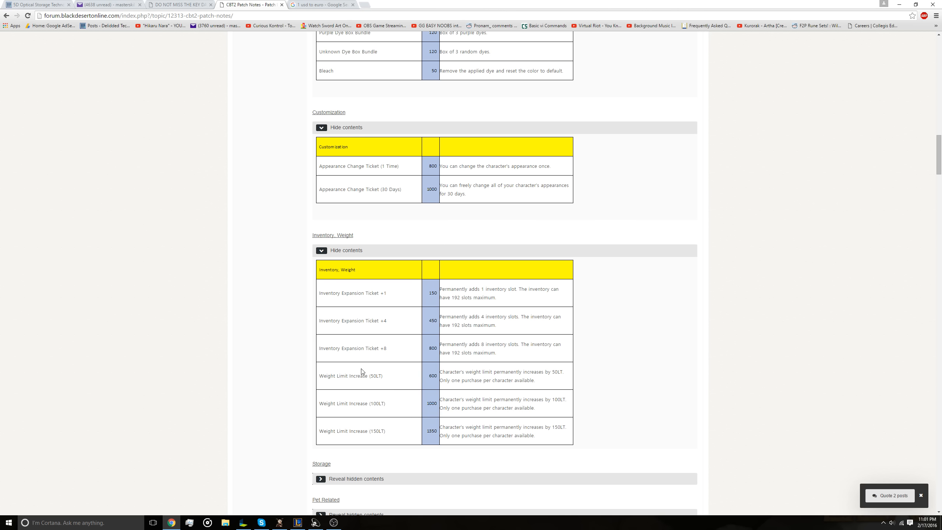
mouse_move(369, 439)
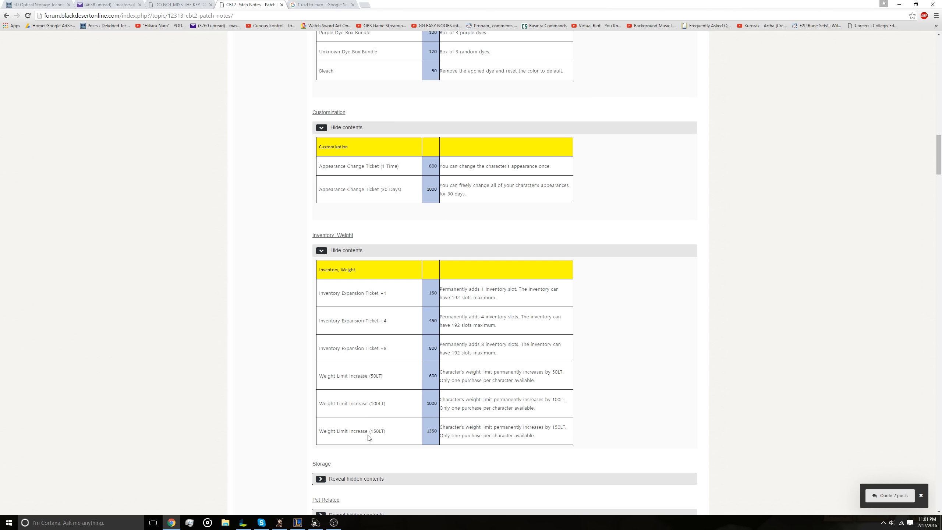
mouse_move(474, 397)
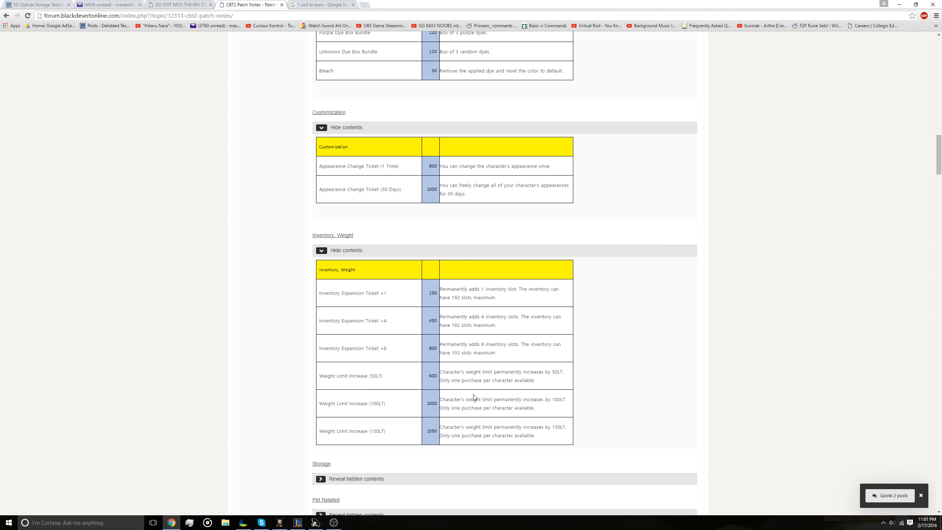
Step: Scroll through the expanded Storage table down to the Pet Related cat listings at 900 pearls
scroll("down", 3)
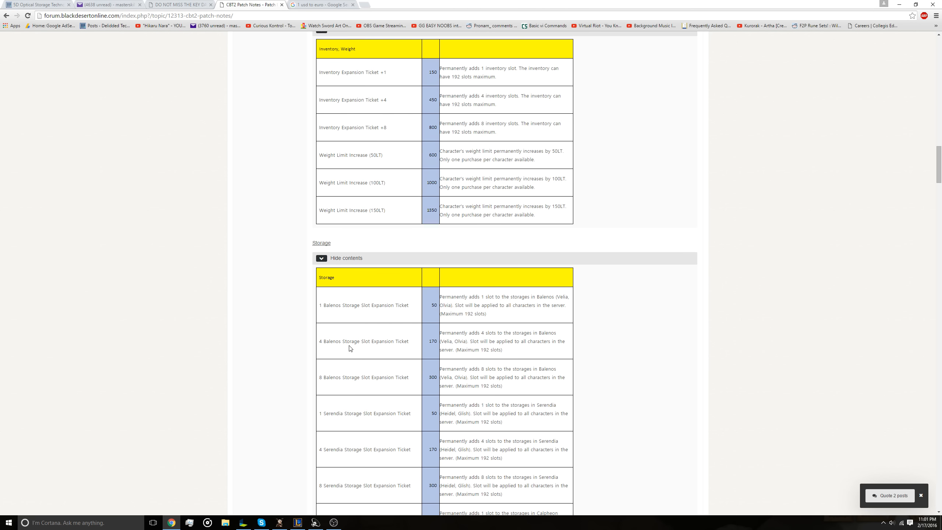
scroll("down", 3)
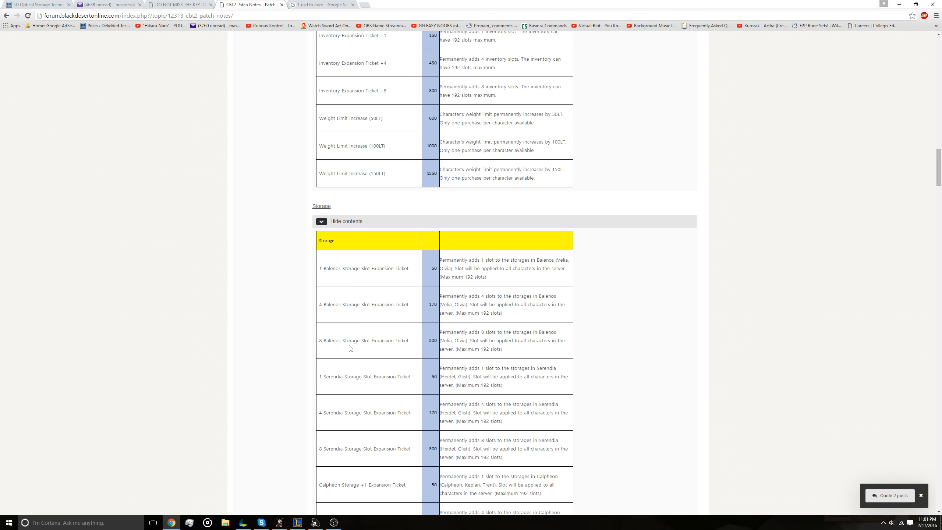
scroll("down", 3)
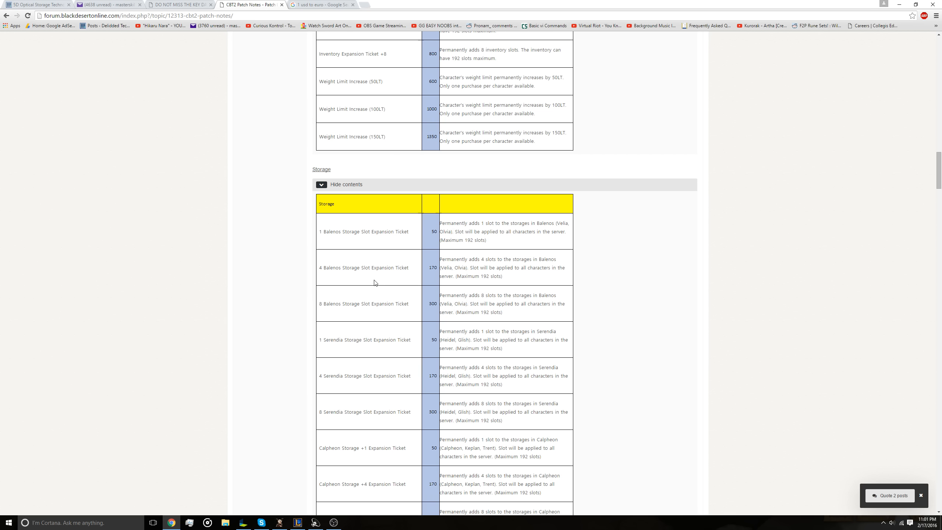
mouse_move(460, 345)
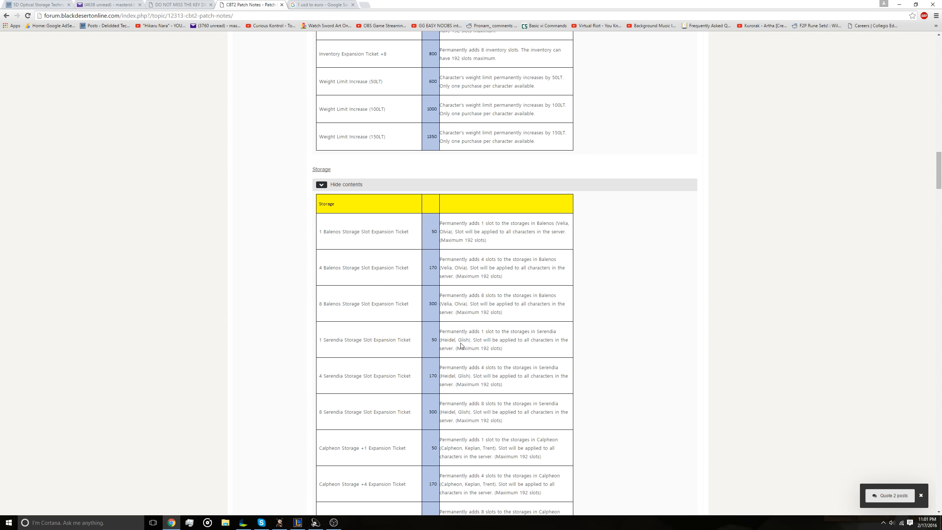
mouse_move(479, 330)
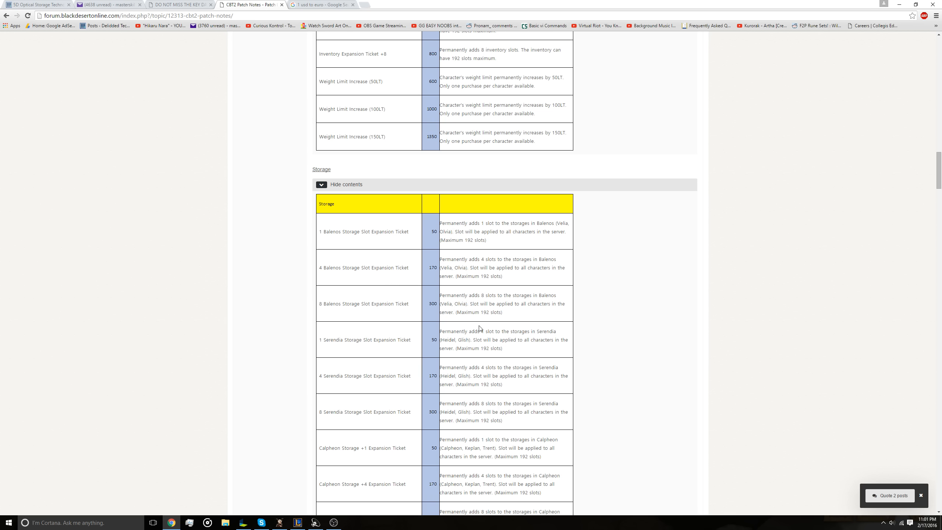
mouse_move(377, 316)
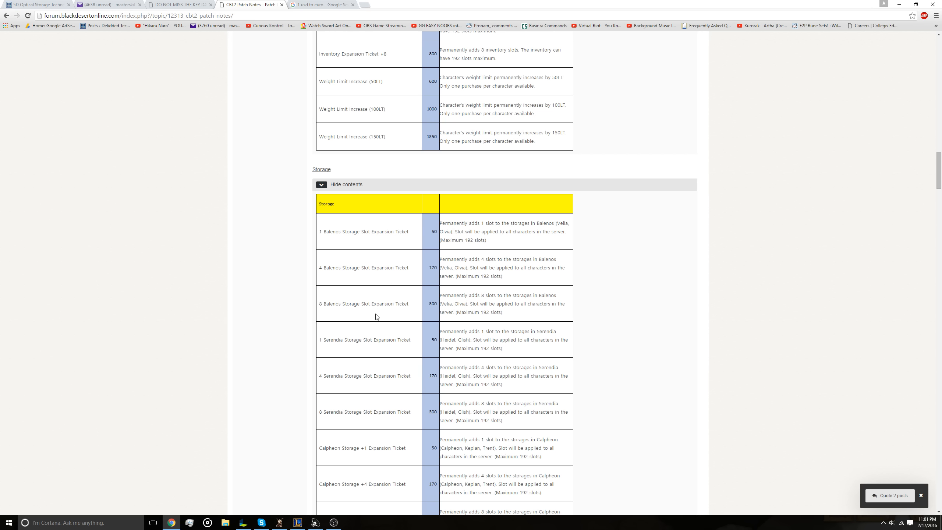
mouse_move(440, 234)
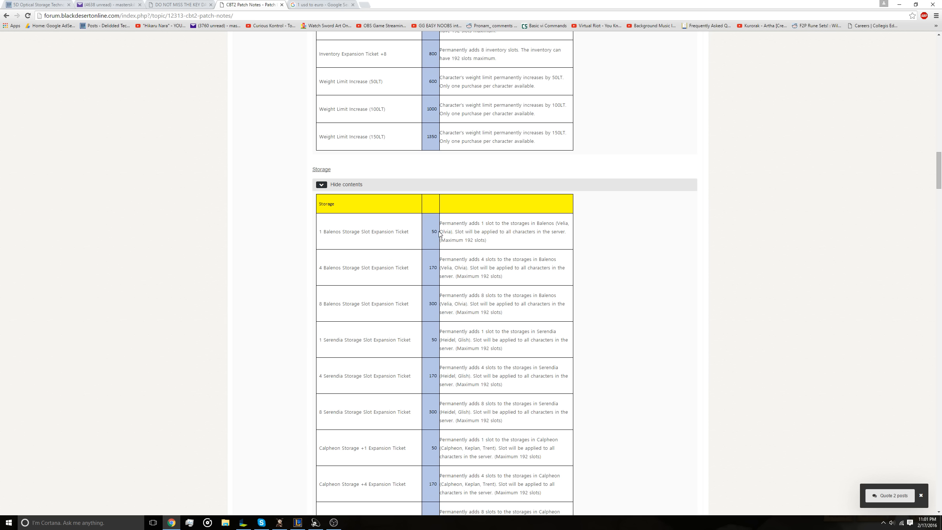
mouse_move(456, 270)
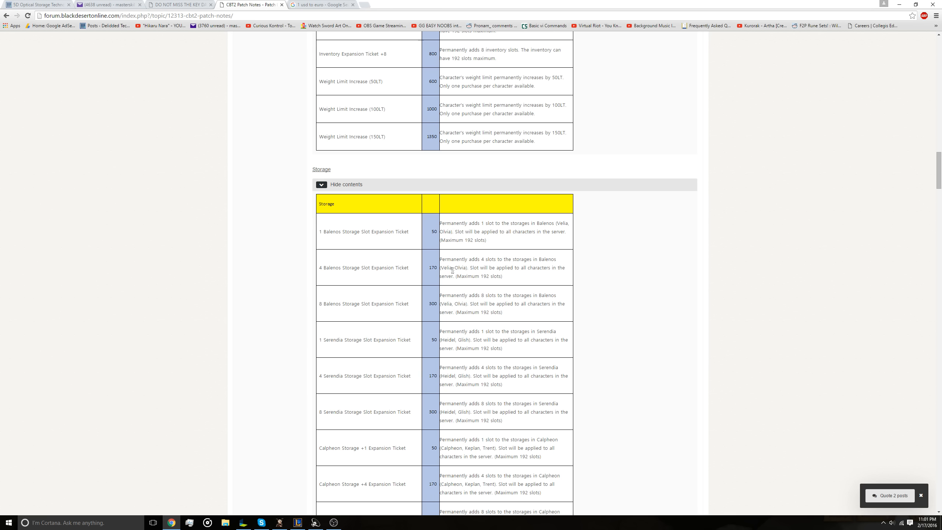
mouse_move(444, 302)
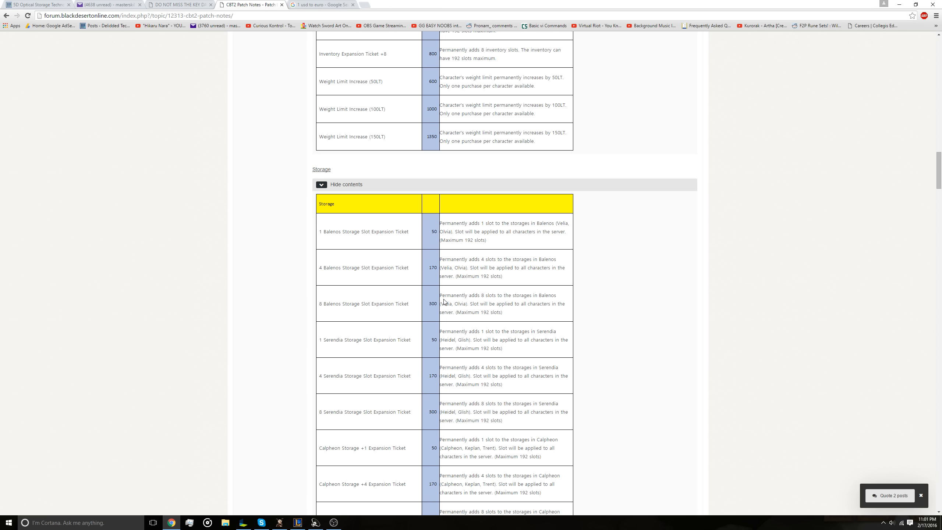
mouse_move(467, 288)
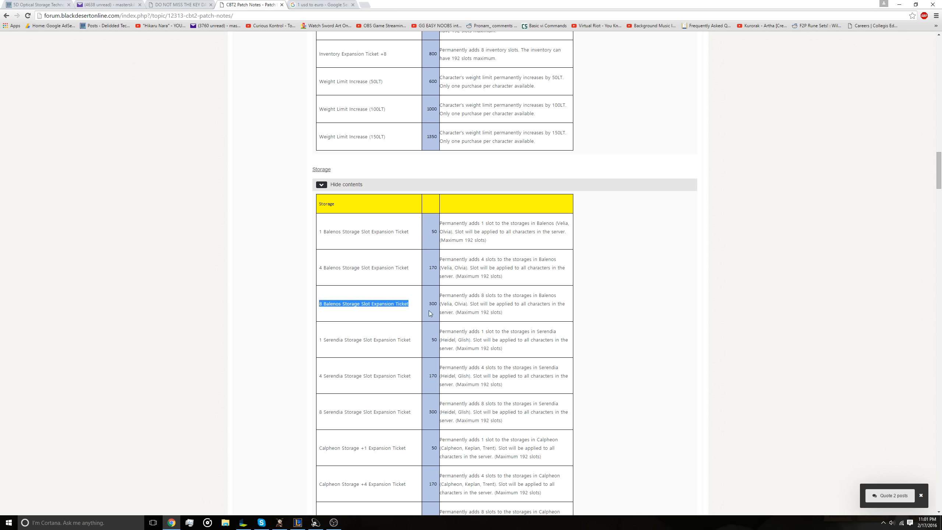
mouse_move(363, 311)
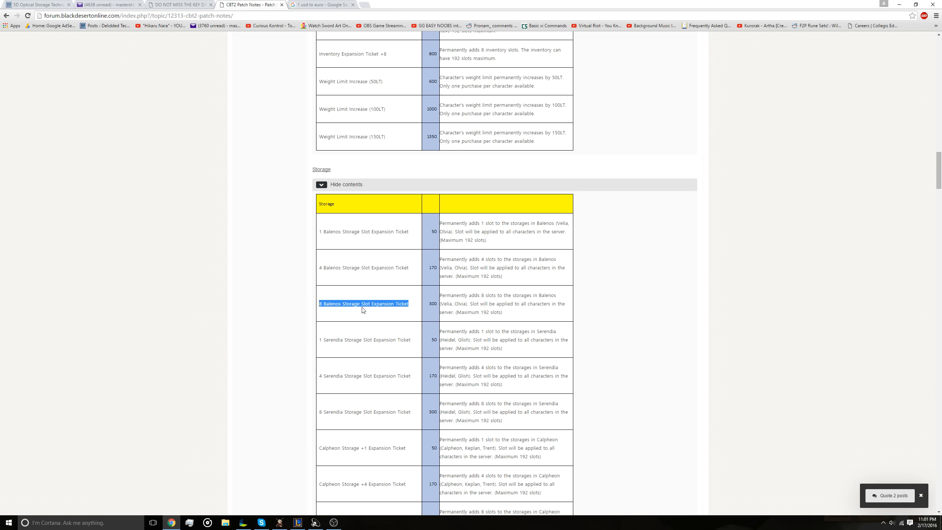
mouse_move(478, 319)
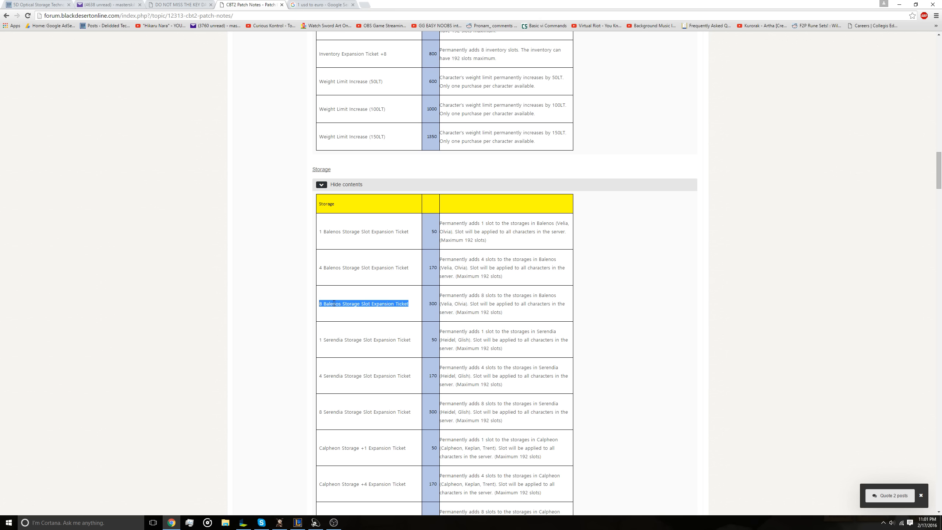
scroll("down", 3)
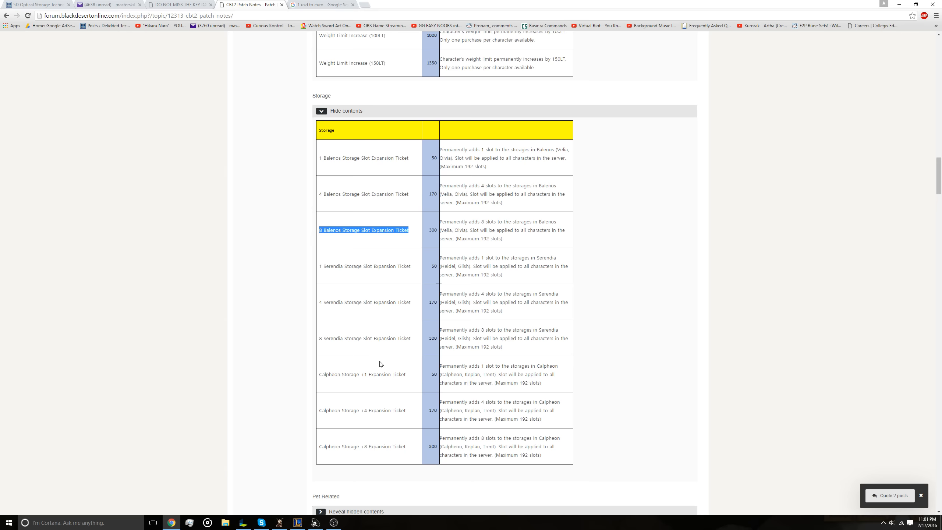
scroll("down", 3)
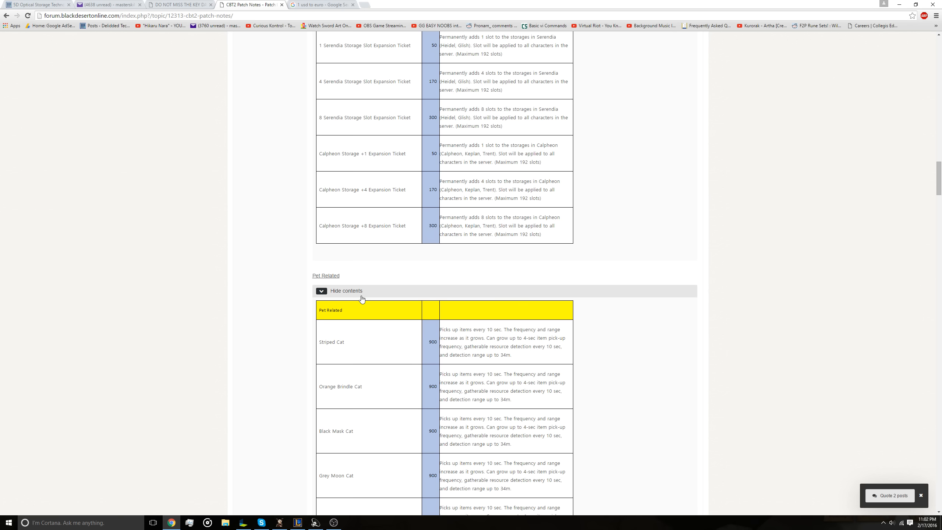
Step: Read the pet table past the cat house entries, briefly selecting its description text
scroll("down", 3)
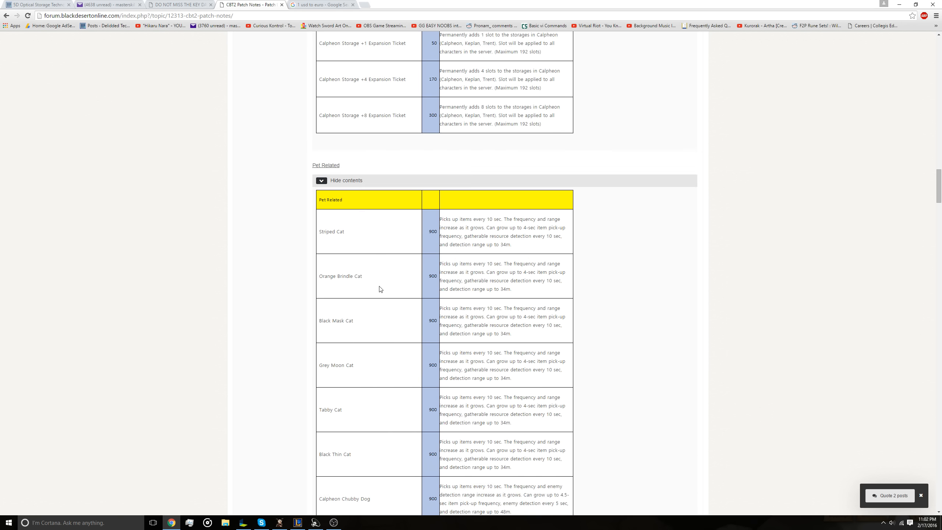
scroll("down", 3)
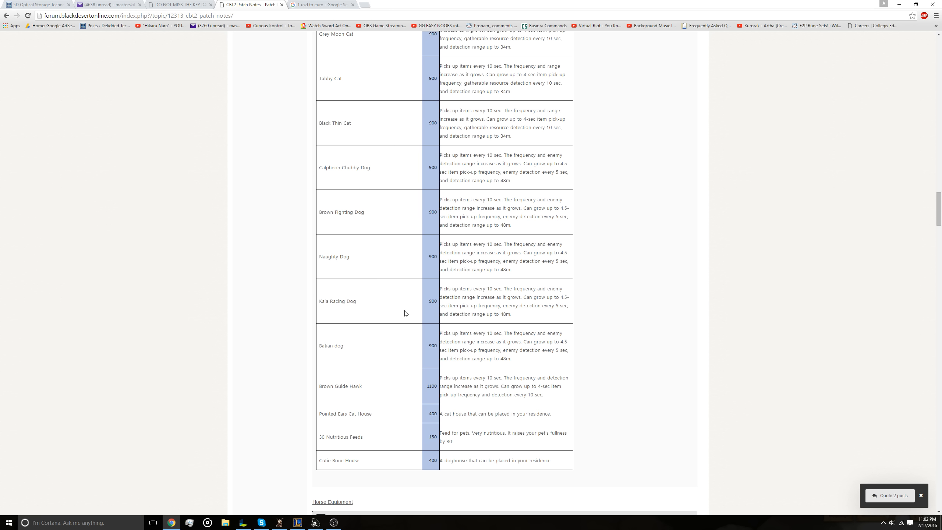
mouse_move(361, 393)
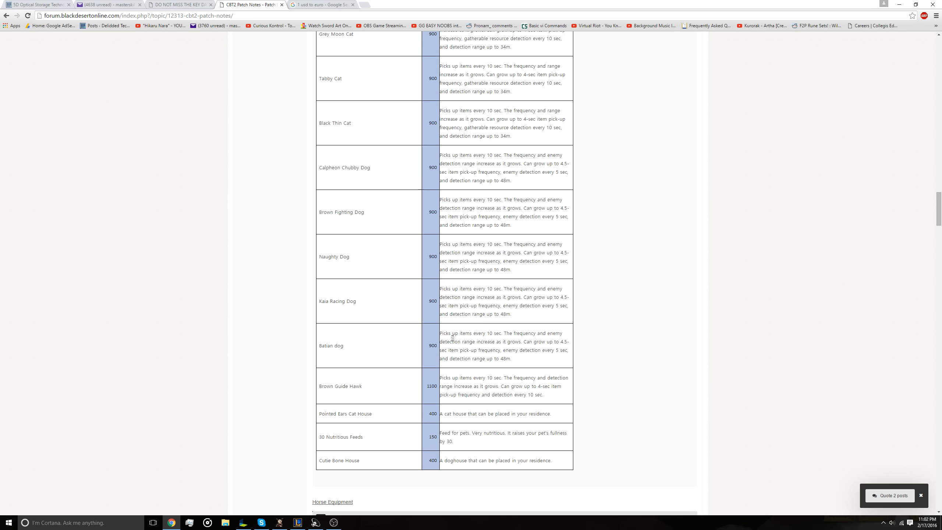
mouse_move(445, 424)
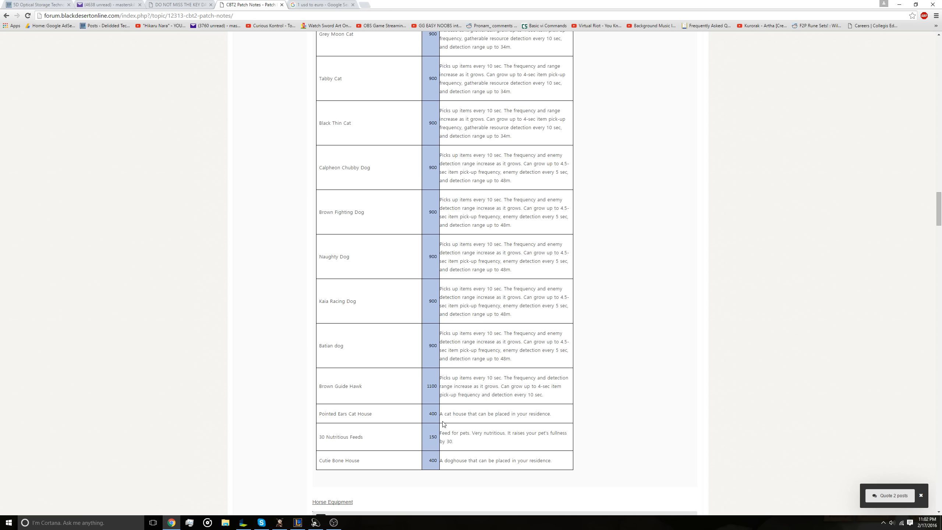
mouse_move(542, 413)
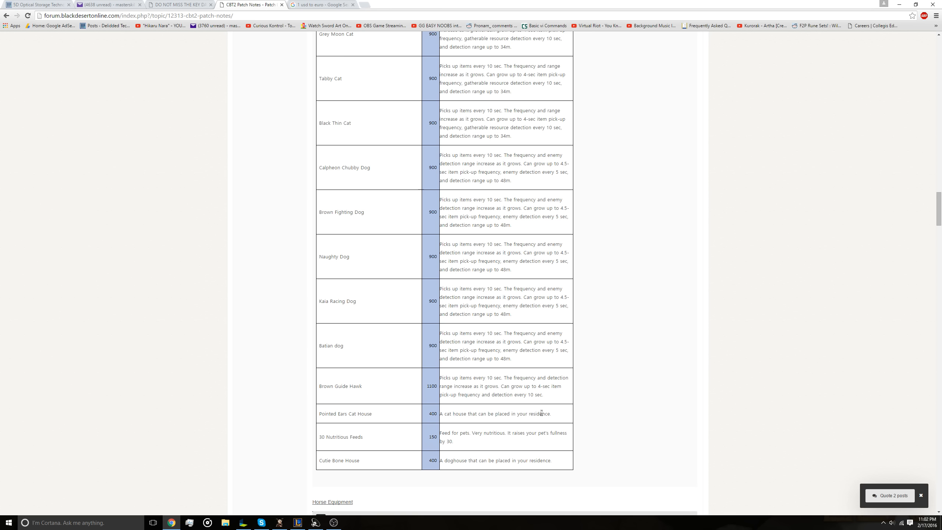
left_click_drag(443, 414, 550, 413)
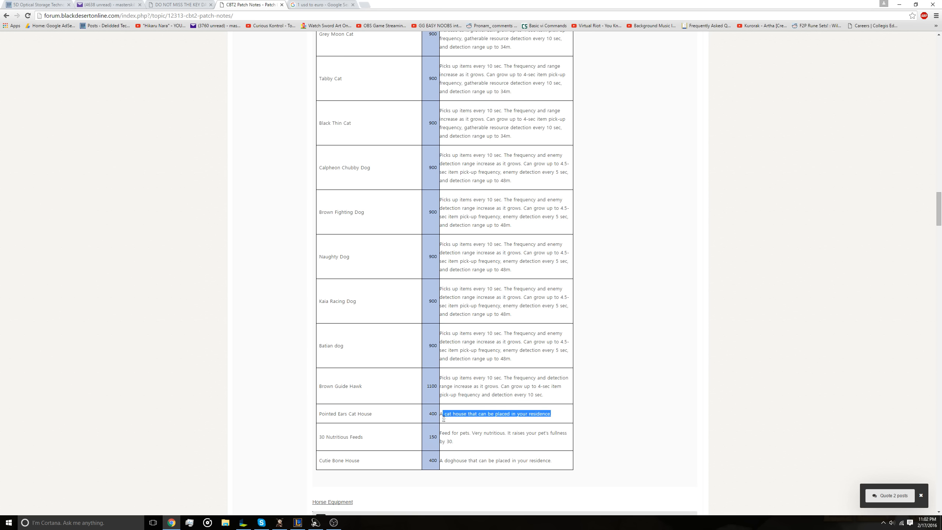
left_click(328, 413)
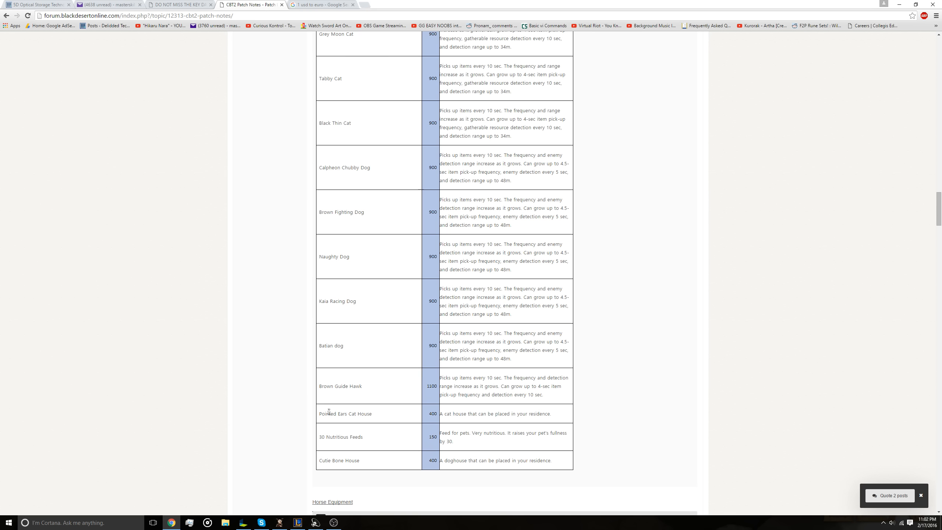
mouse_move(372, 414)
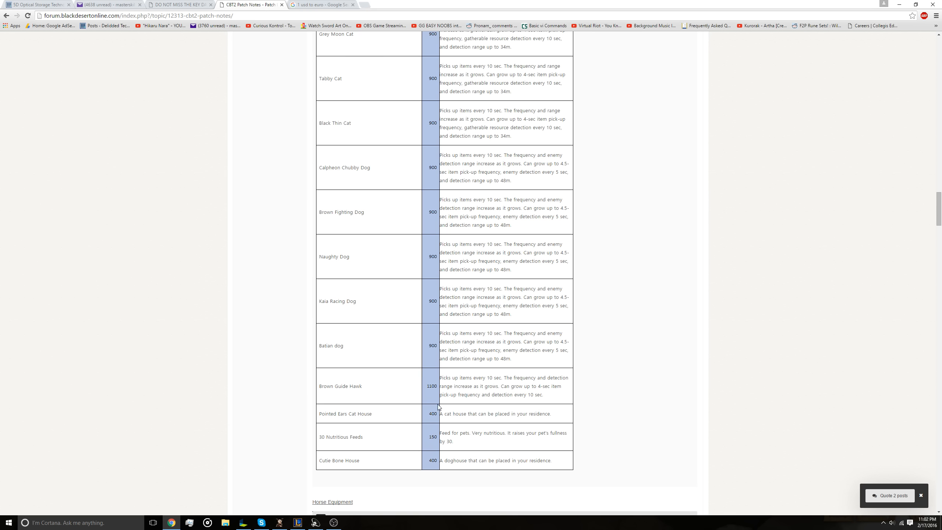
scroll("down", 3)
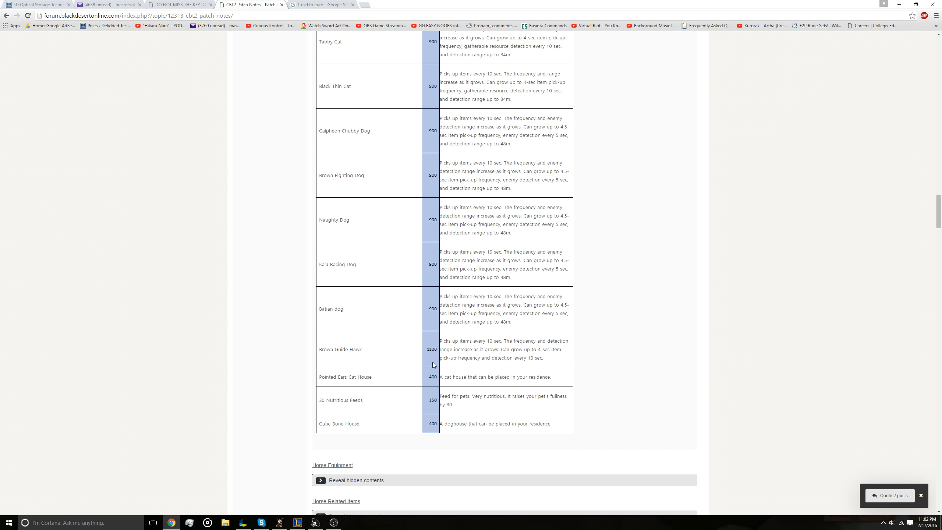
mouse_move(420, 389)
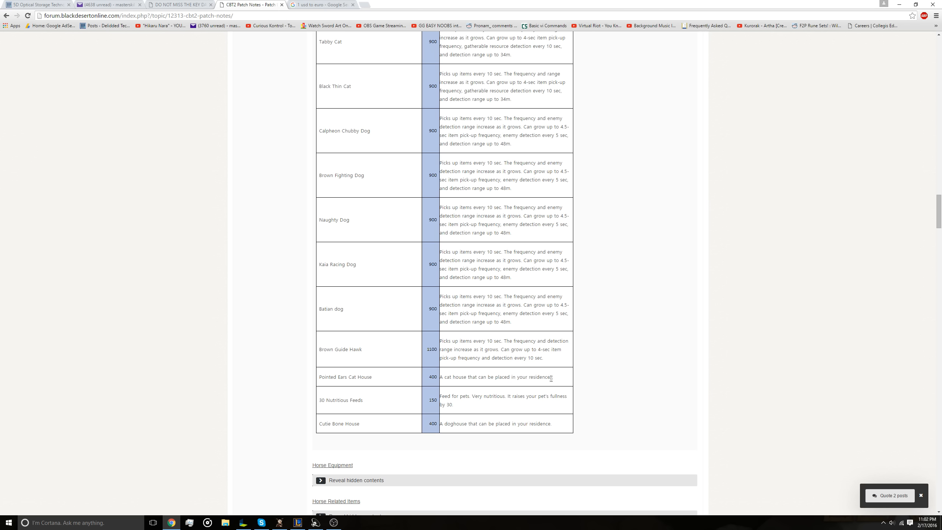
mouse_move(433, 414)
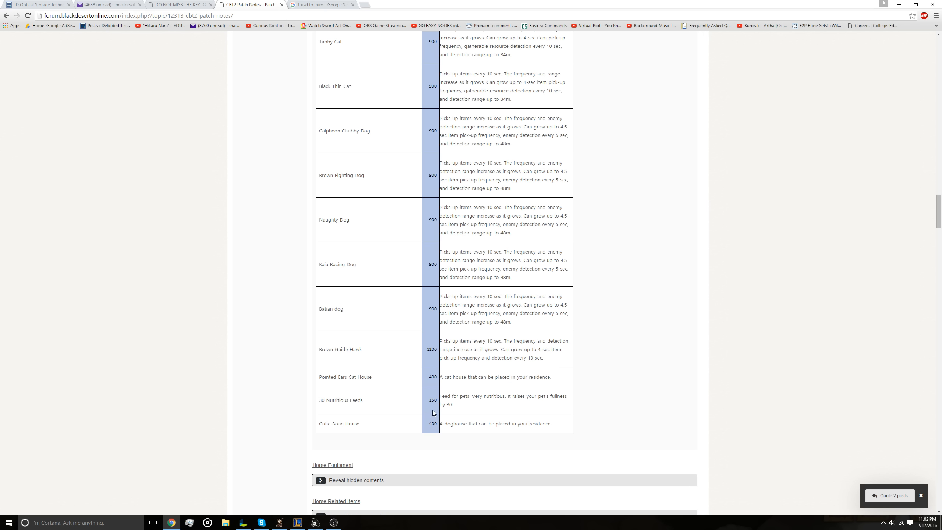
Step: Continue to the table's end with Brown Guide Hawk at 1100 and the collapsed sections through Loyalty
scroll("down", 3)
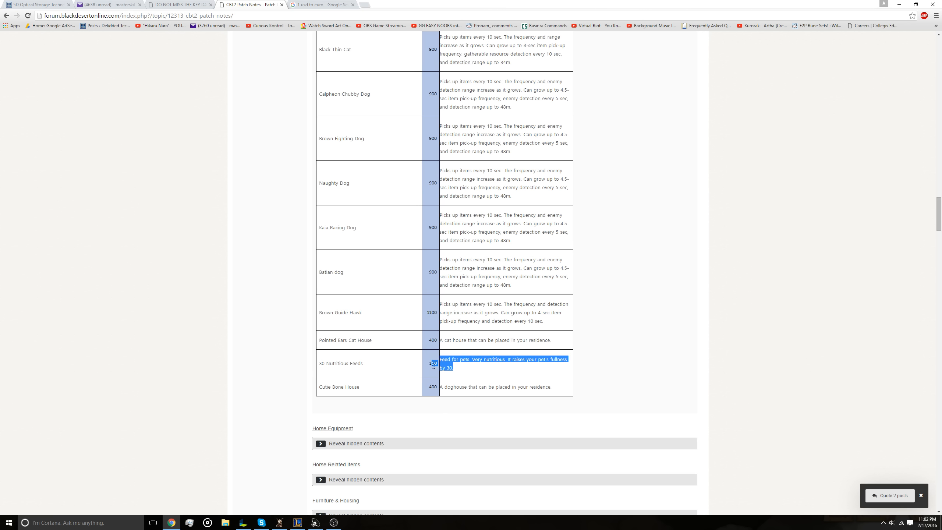
left_click(418, 368)
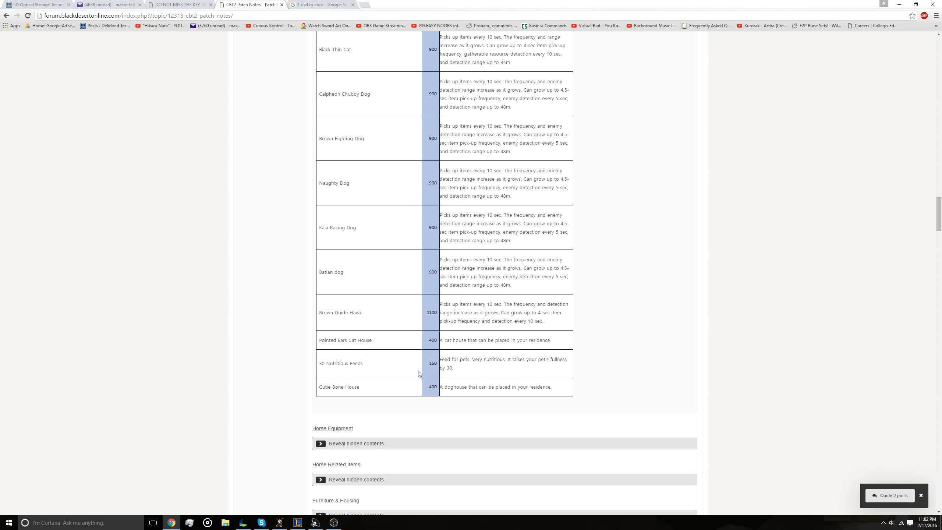
mouse_move(394, 380)
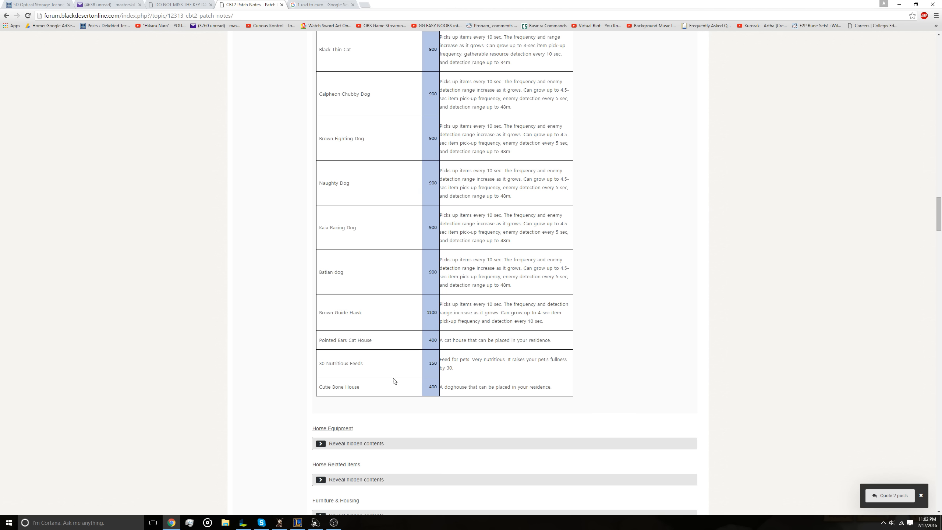
mouse_move(468, 369)
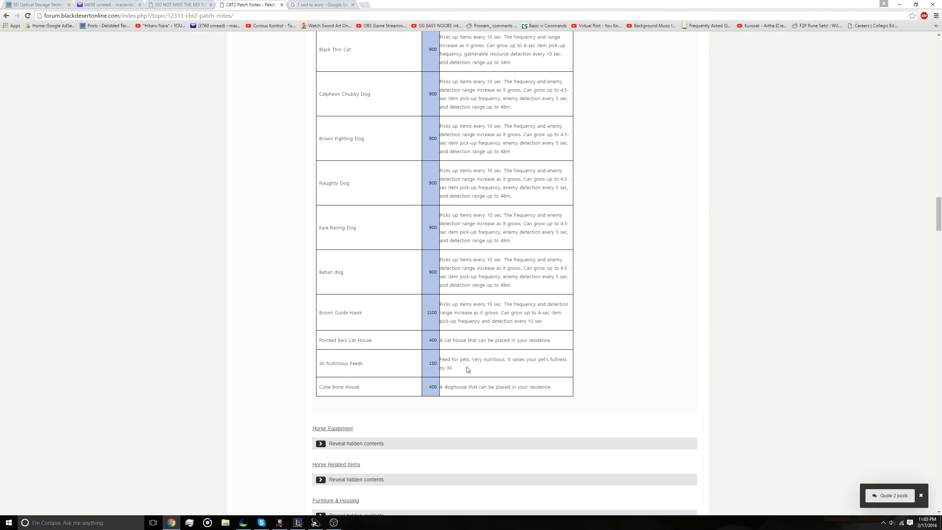
mouse_move(461, 380)
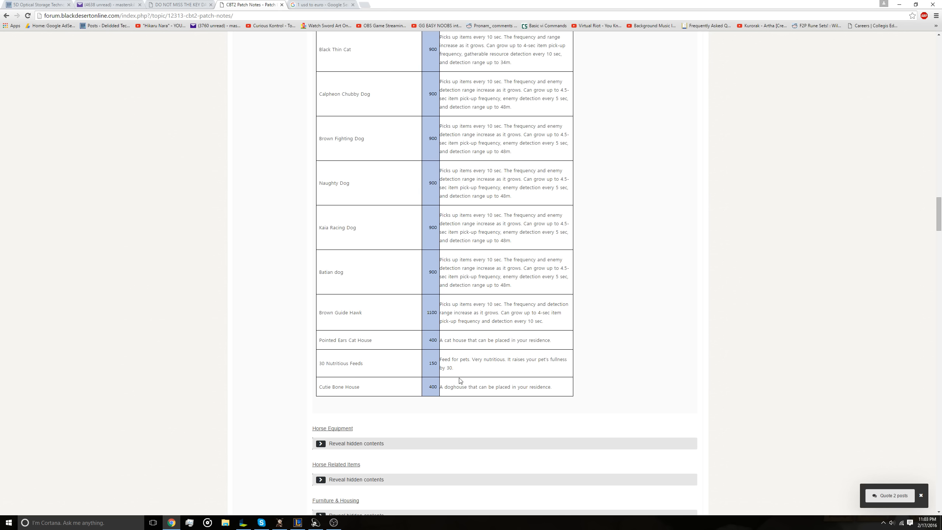
scroll("down", 3)
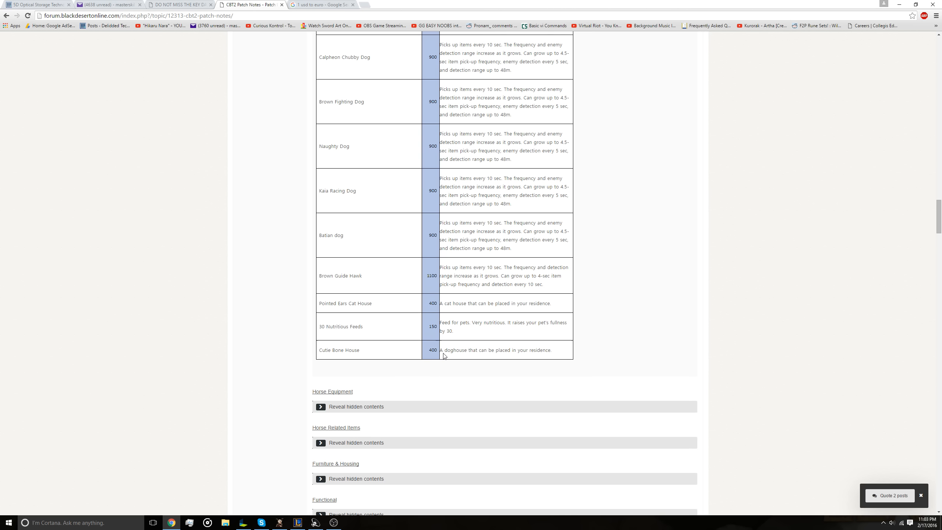
mouse_move(449, 359)
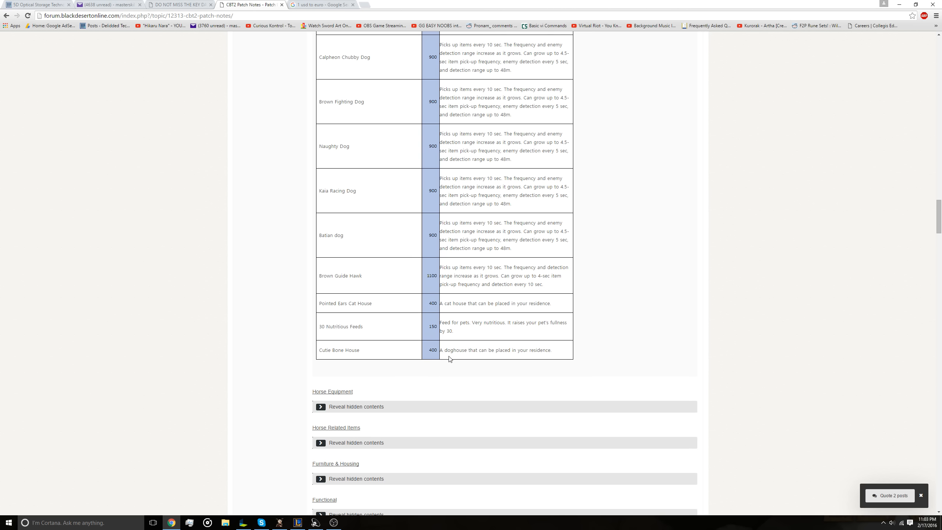
mouse_move(442, 303)
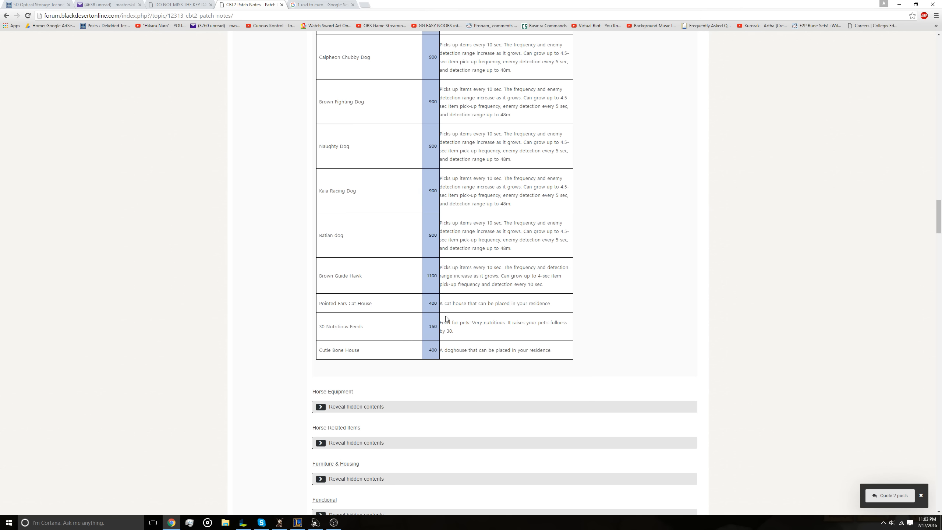
mouse_move(434, 318)
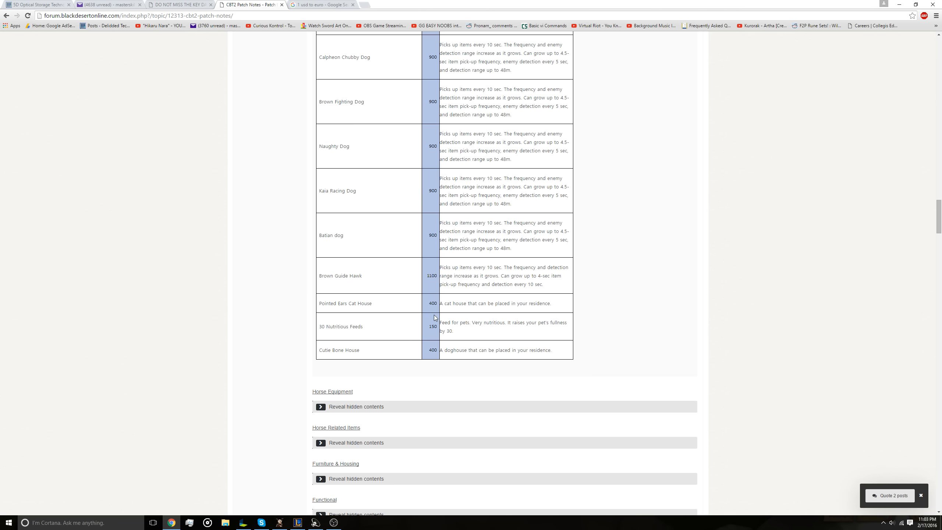
mouse_move(427, 258)
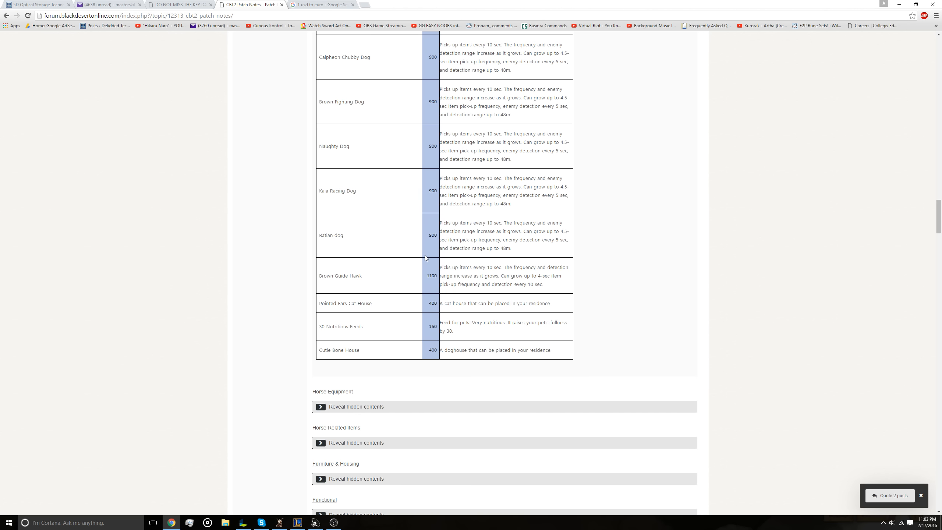
scroll("down", 3)
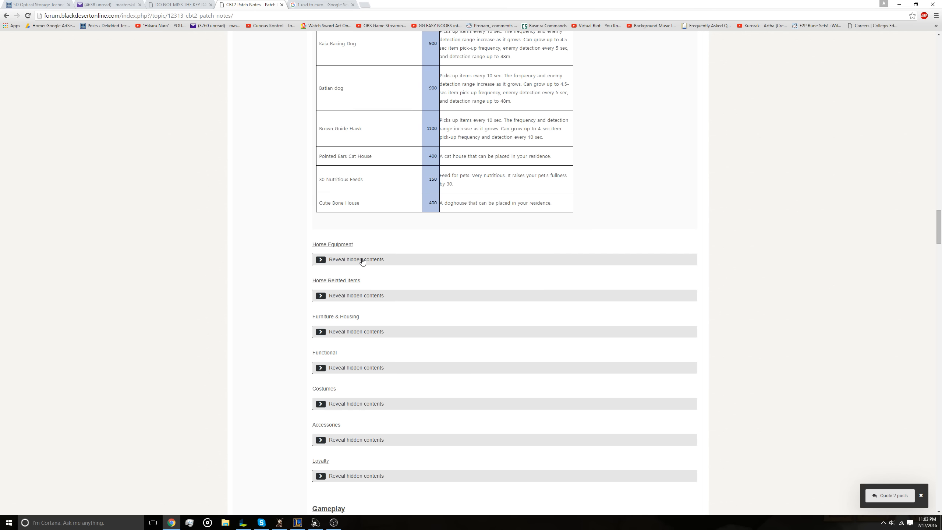
Step: Reveal the Horse Equipment price table and scroll through it to the boat sets and Horse Related Items
left_click(356, 259)
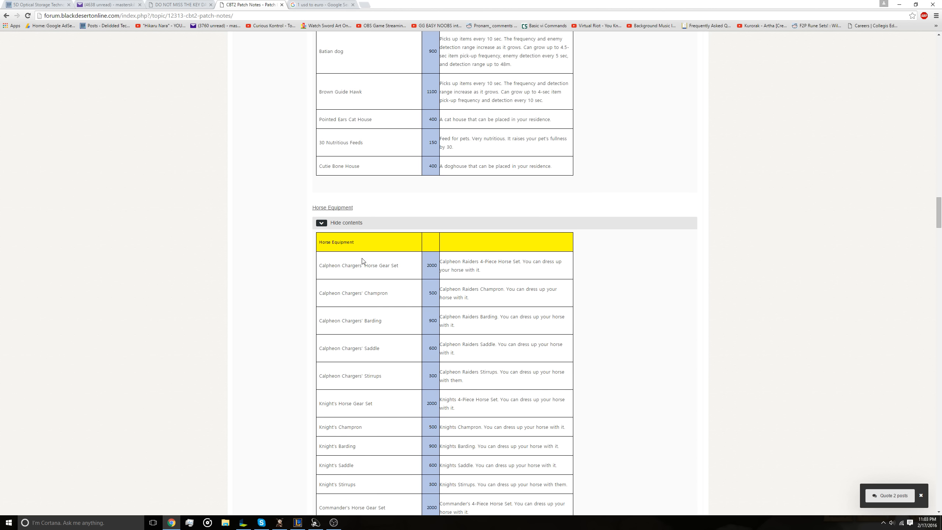
scroll("down", 3)
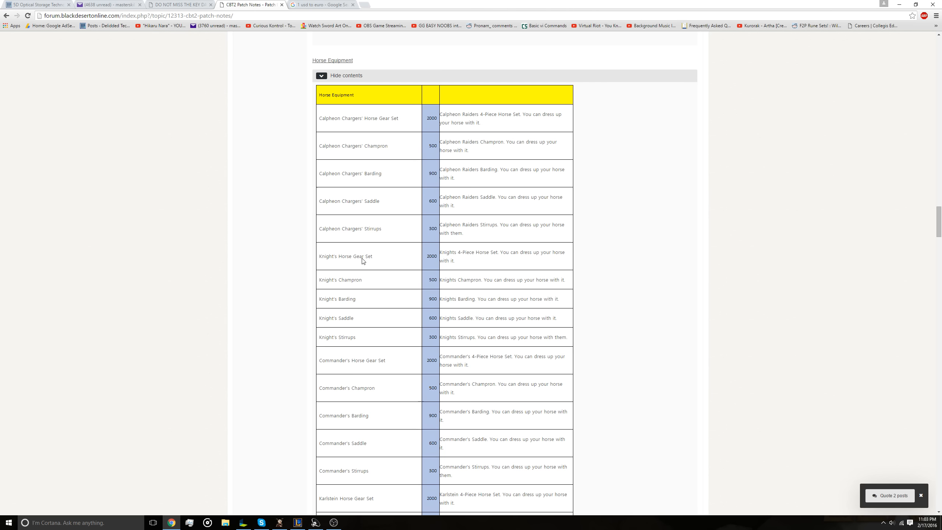
scroll("down", 3)
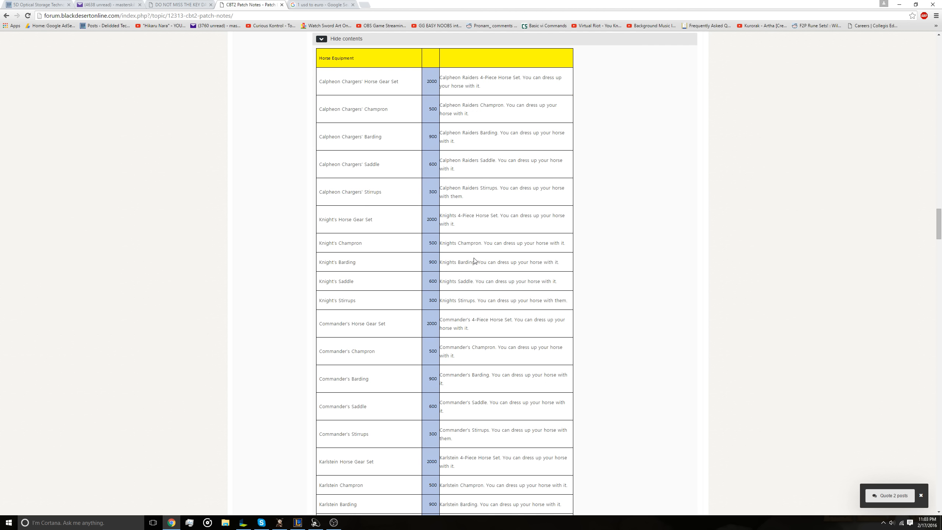
scroll("down", 3)
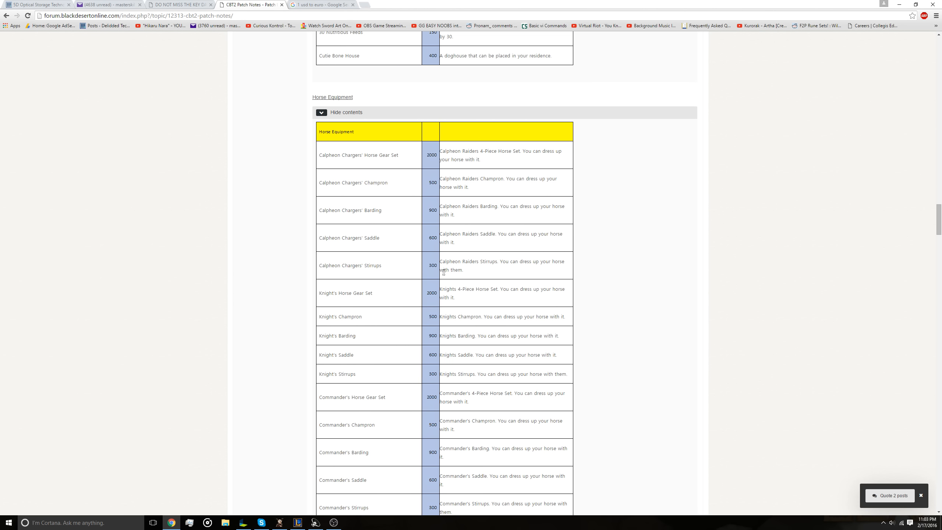
mouse_move(423, 170)
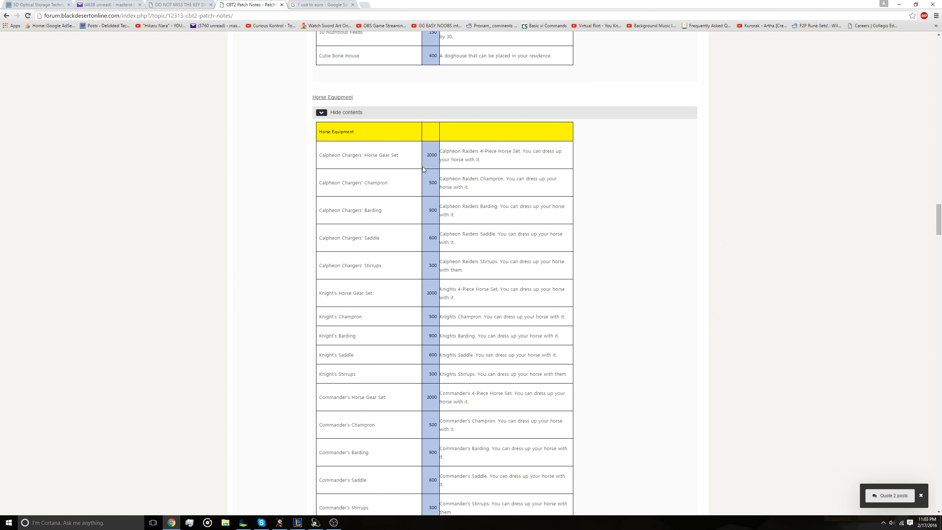
scroll("down", 3)
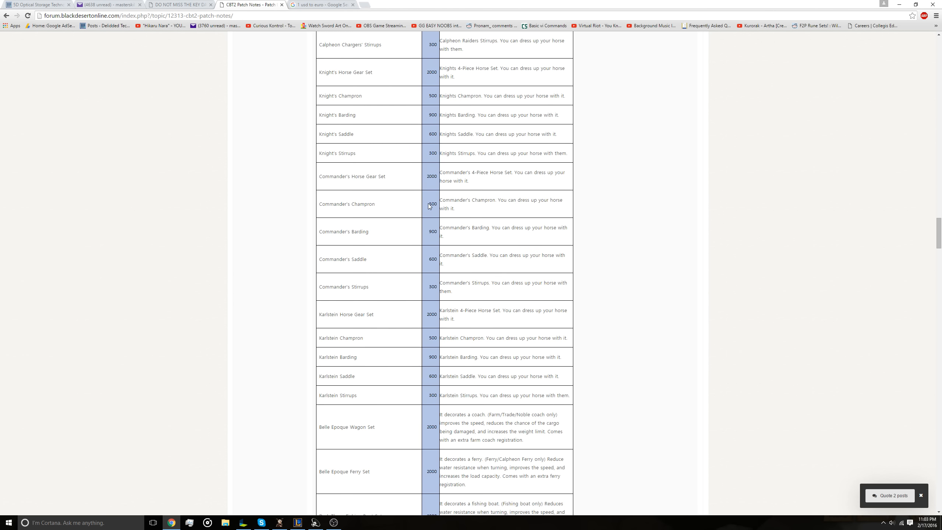
scroll("down", 3)
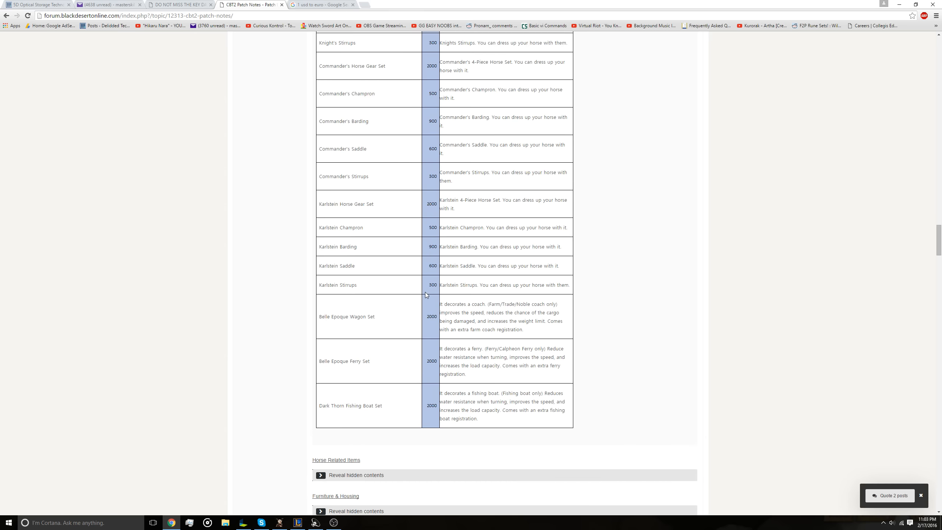
scroll("down", 3)
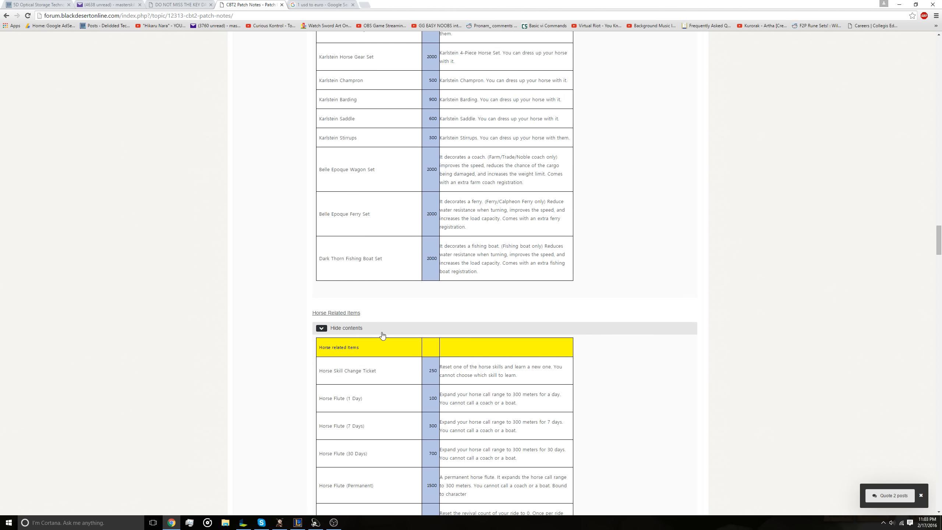
scroll("down", 3)
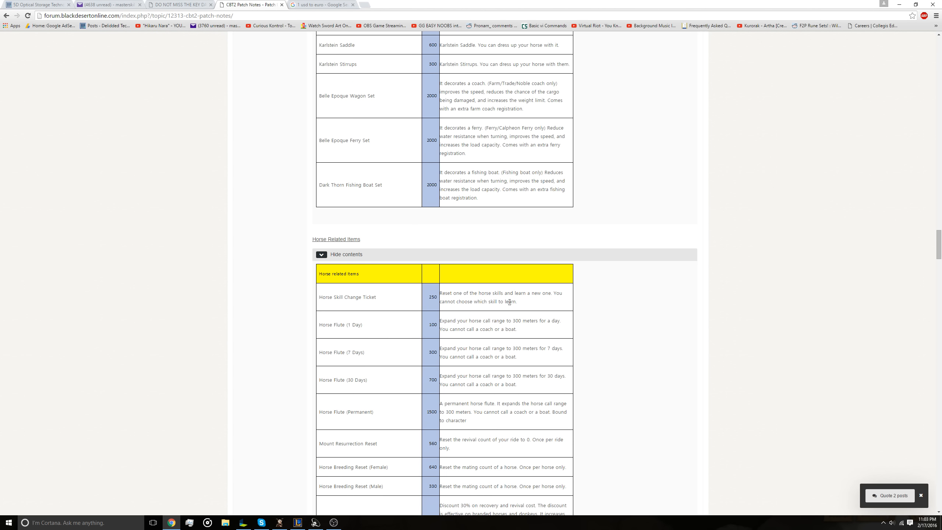
left_click_drag(440, 293, 515, 301)
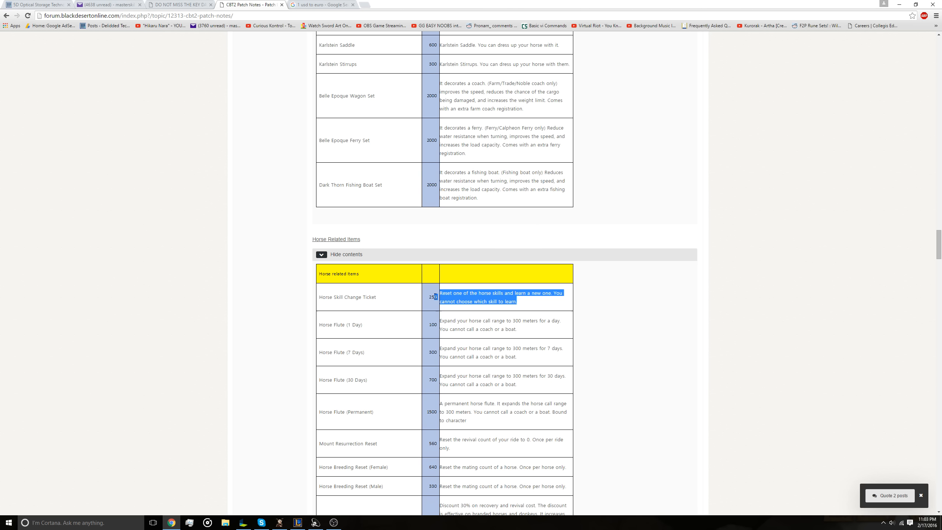
left_click(512, 301)
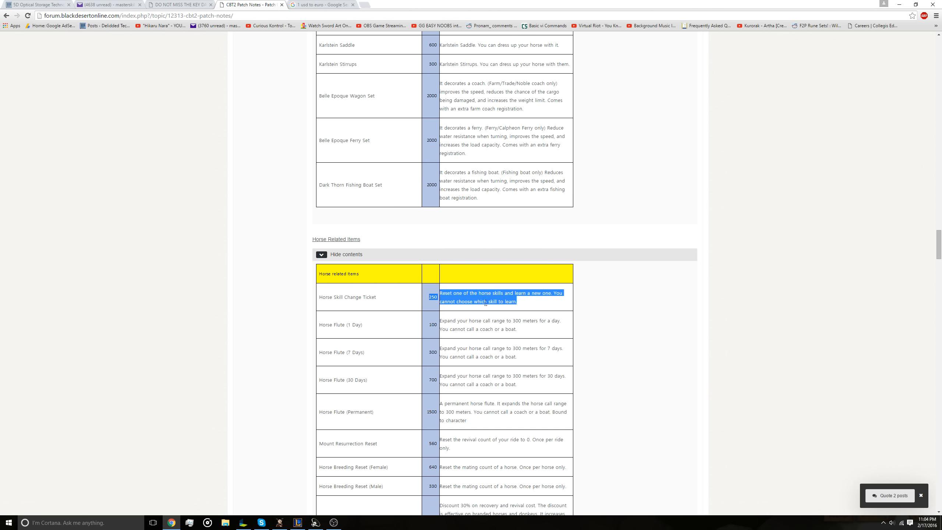
Step: Scroll the Horse Related Items table down to Mount Brand stones and the Horse Skill Training Ticket
scroll("down", 3)
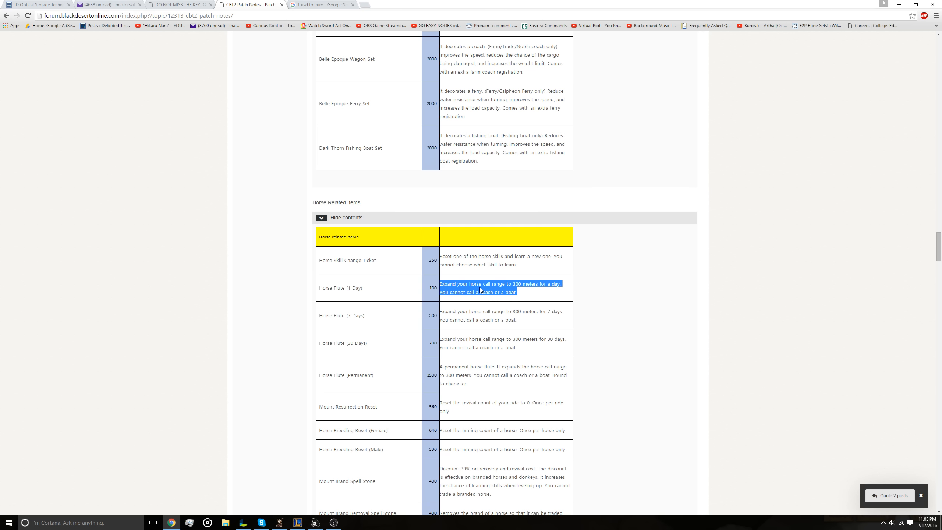
mouse_move(416, 298)
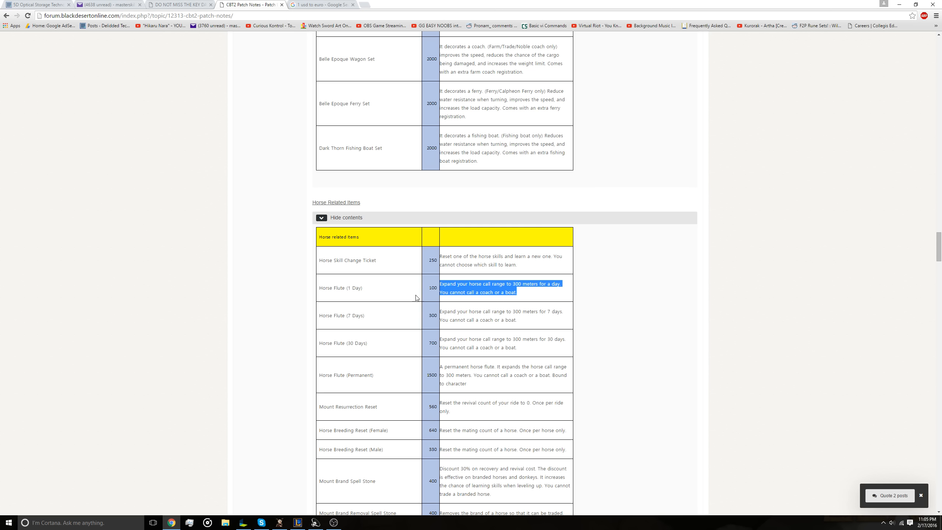
mouse_move(379, 298)
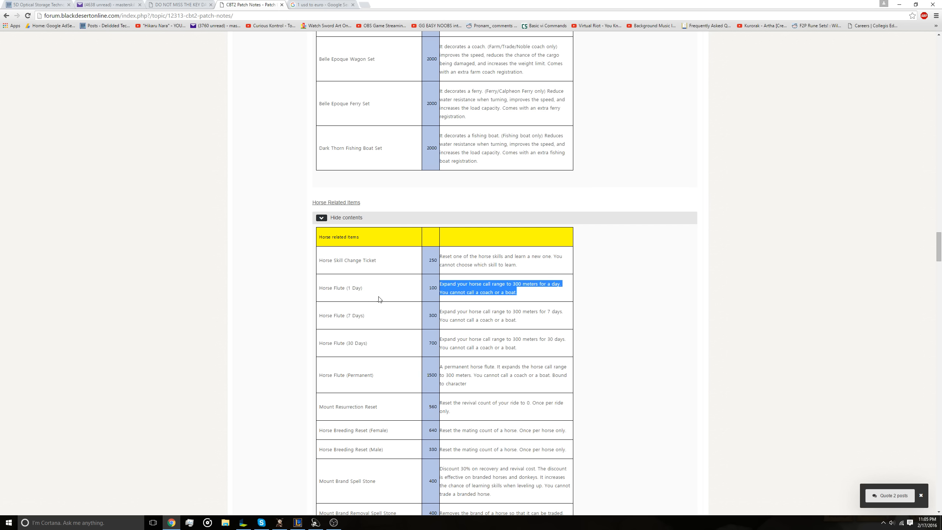
mouse_move(399, 305)
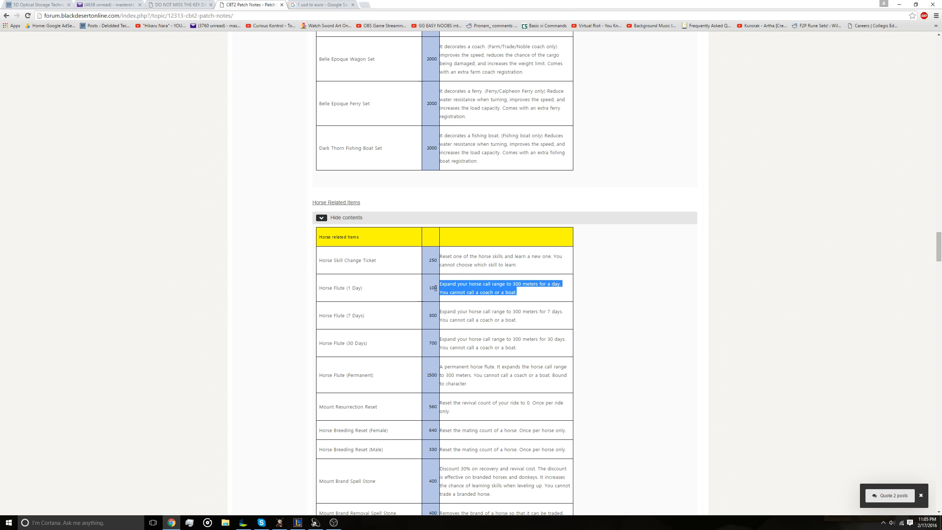
mouse_move(435, 321)
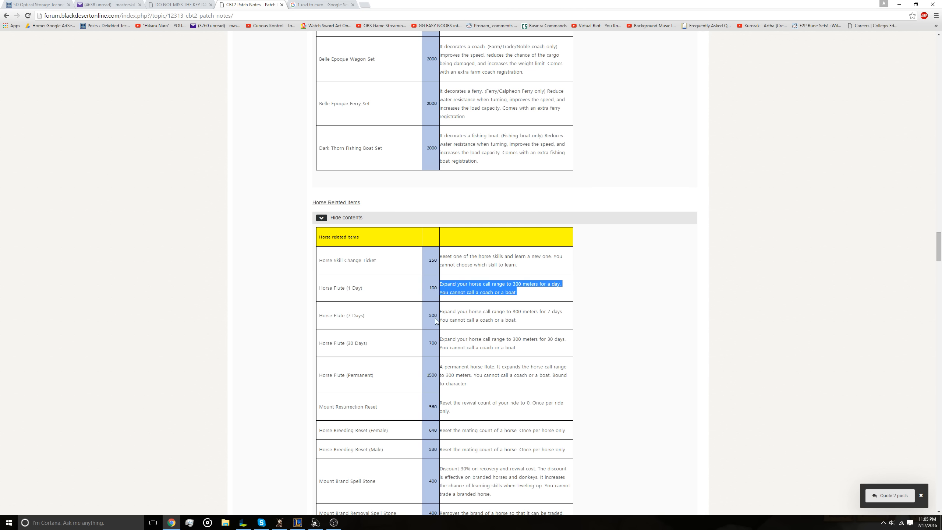
mouse_move(507, 359)
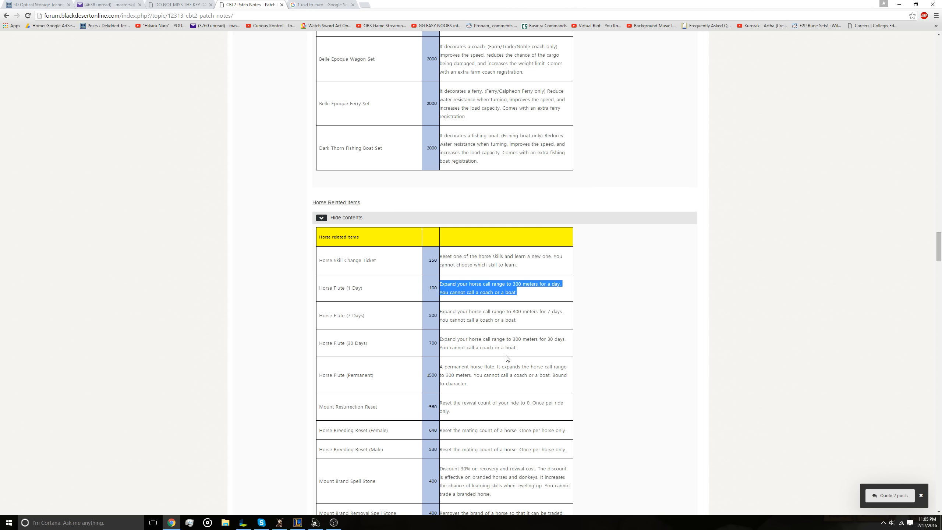
mouse_move(460, 343)
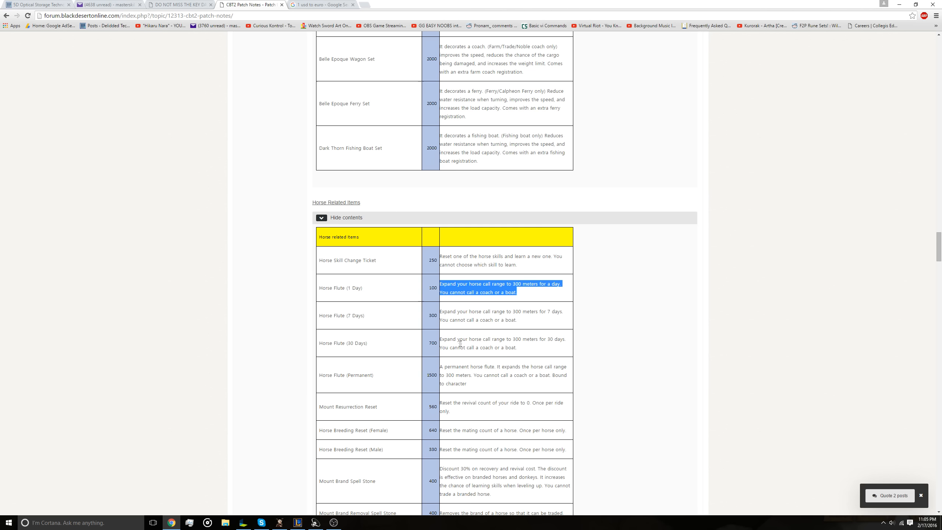
mouse_move(542, 353)
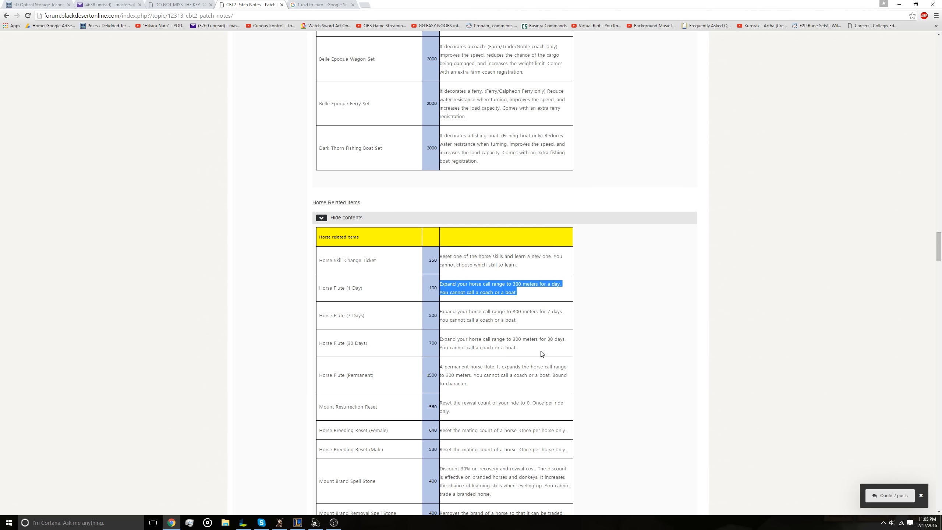
mouse_move(529, 364)
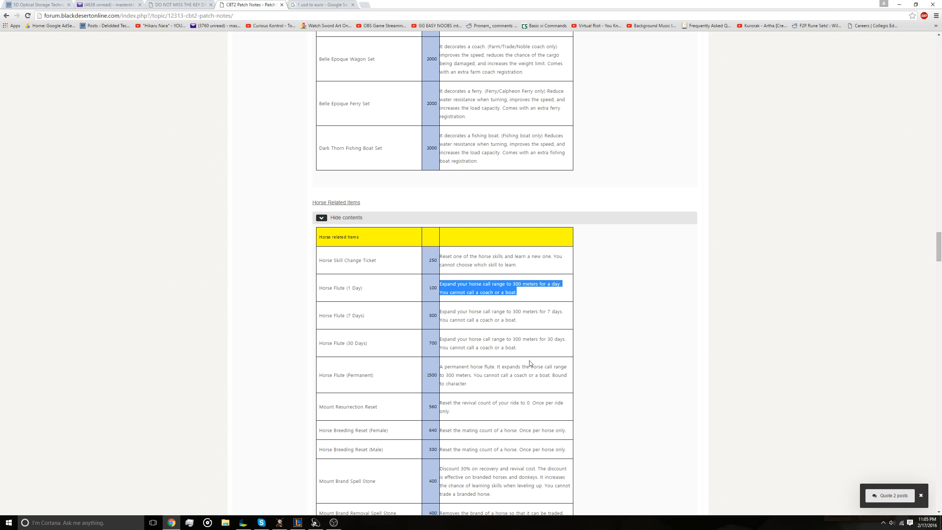
scroll("down", 3)
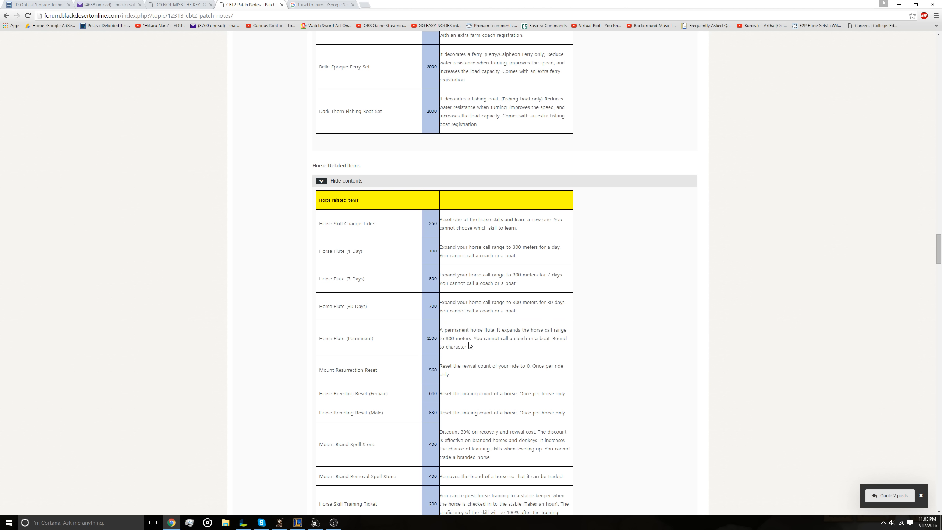
mouse_move(412, 335)
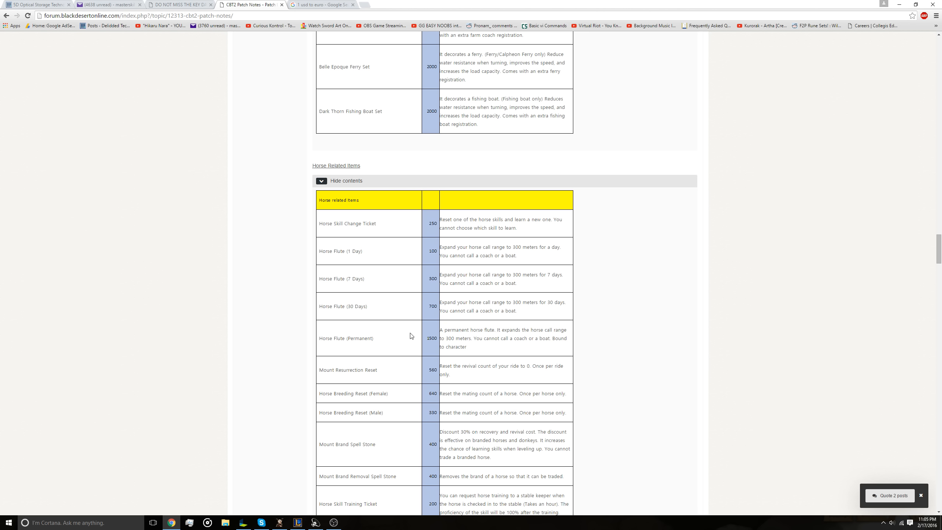
mouse_move(395, 249)
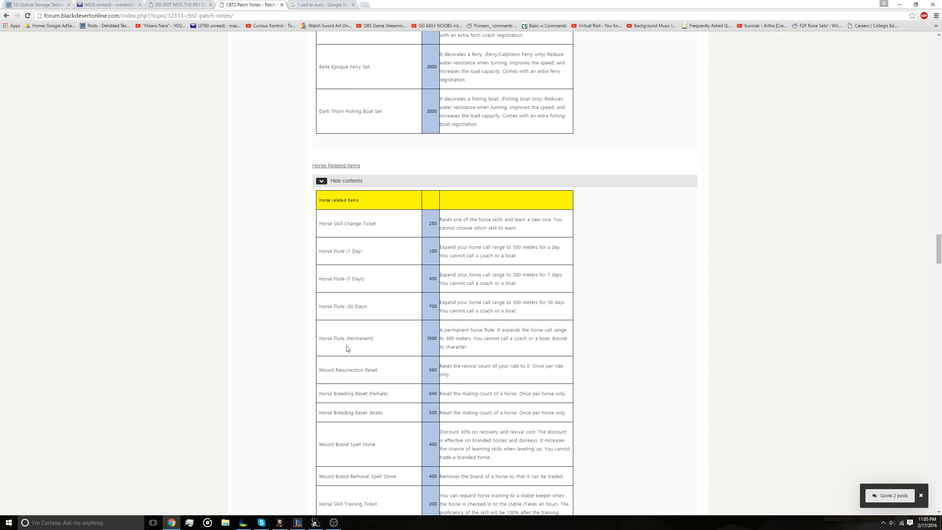
scroll("down", 3)
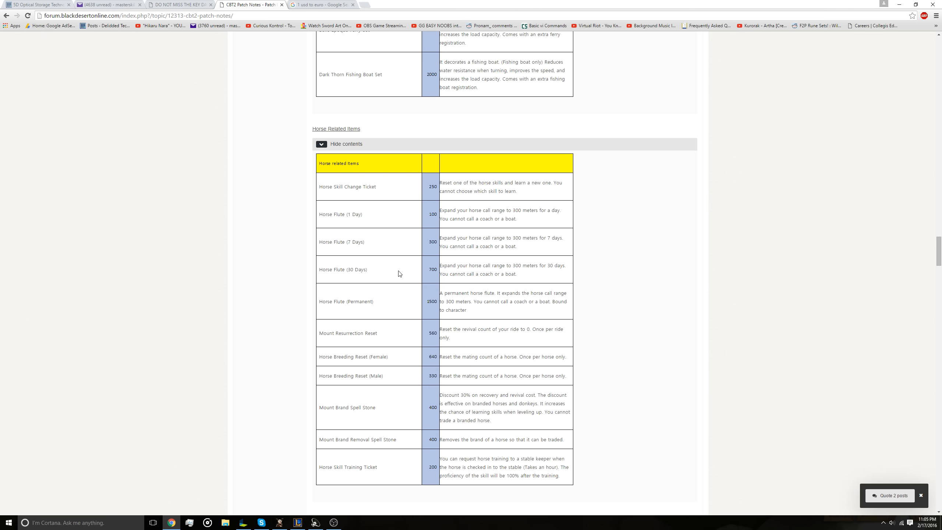
mouse_move(378, 241)
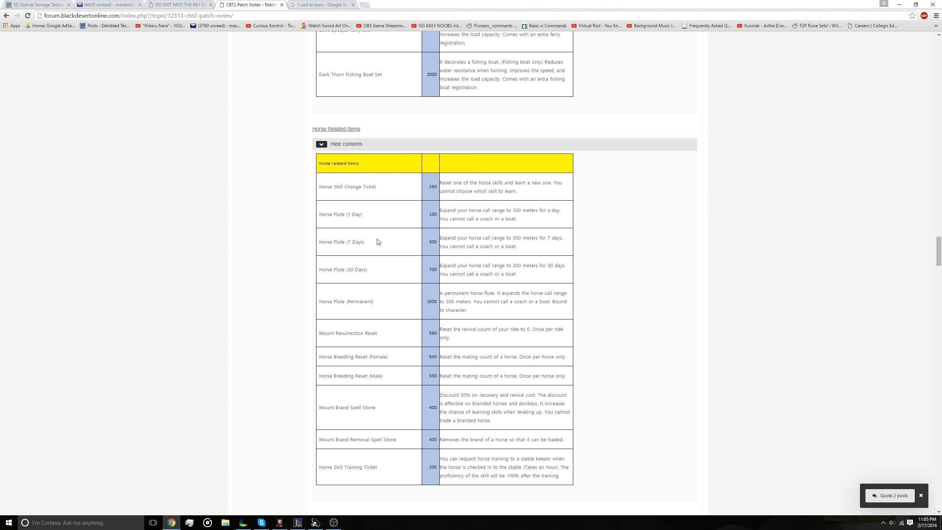
scroll("down", 3)
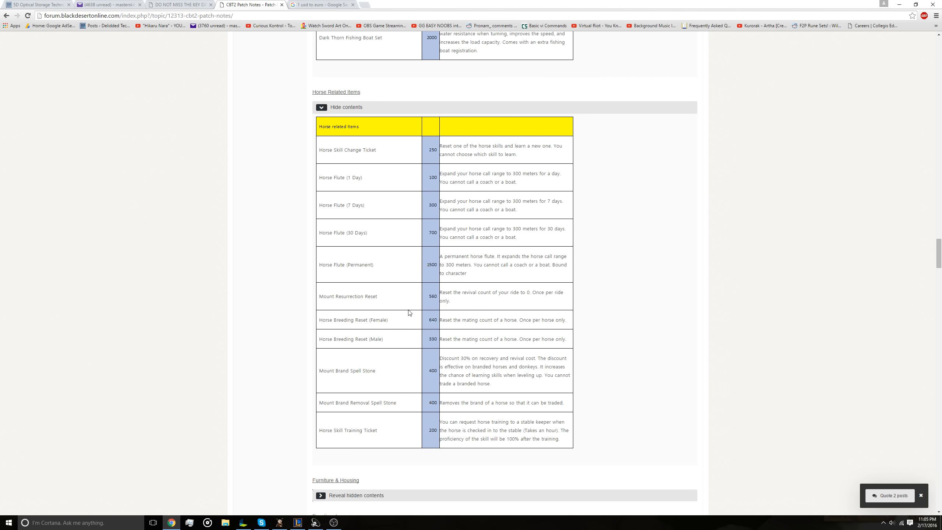
mouse_move(482, 302)
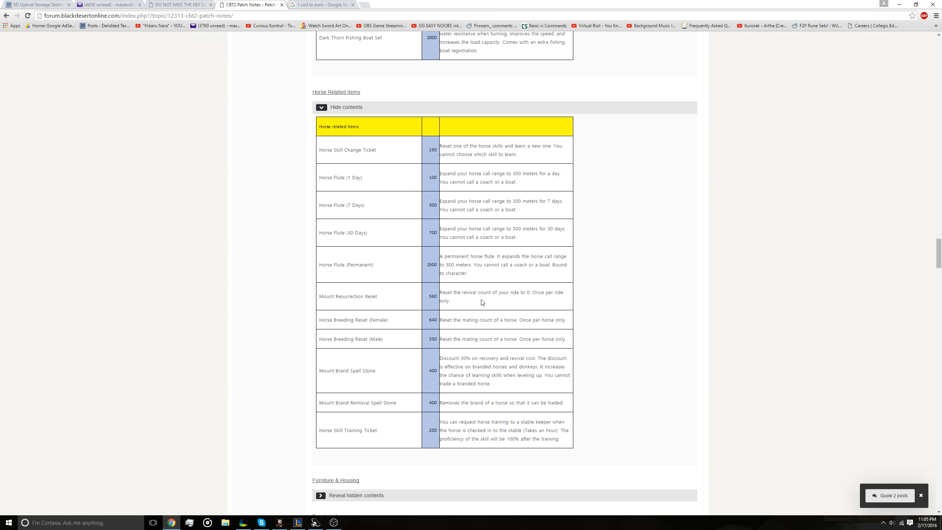
mouse_move(463, 311)
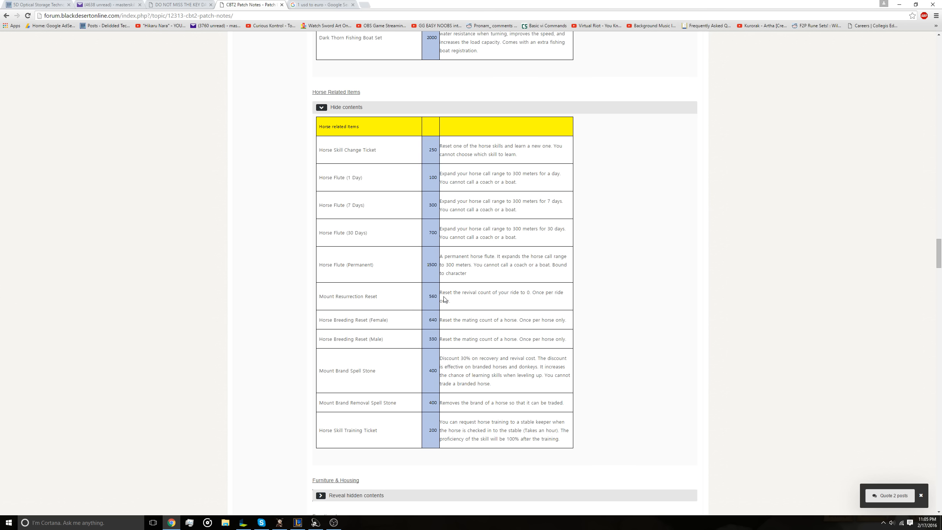
mouse_move(430, 303)
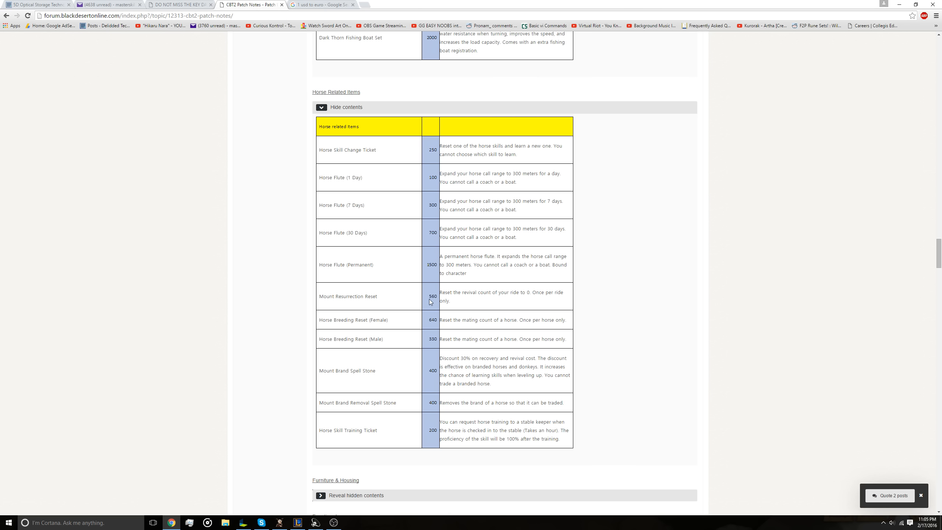
mouse_move(403, 293)
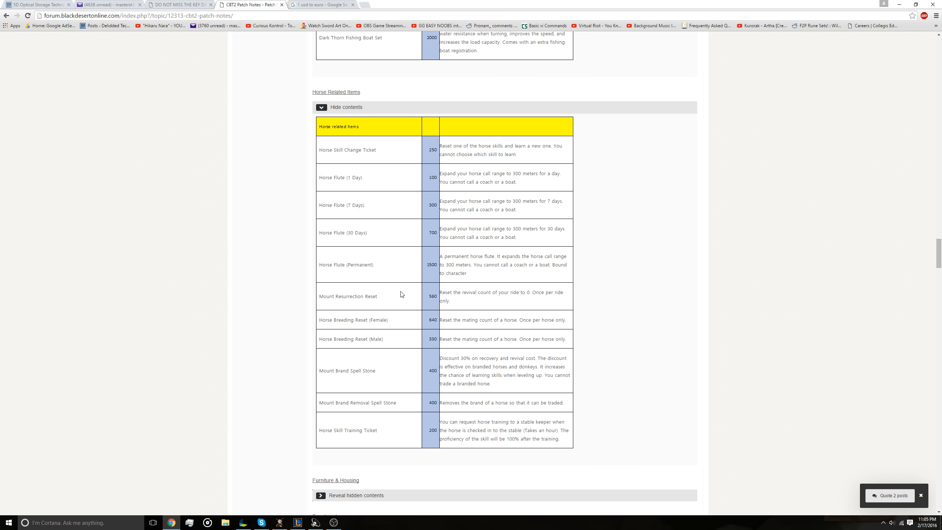
mouse_move(425, 293)
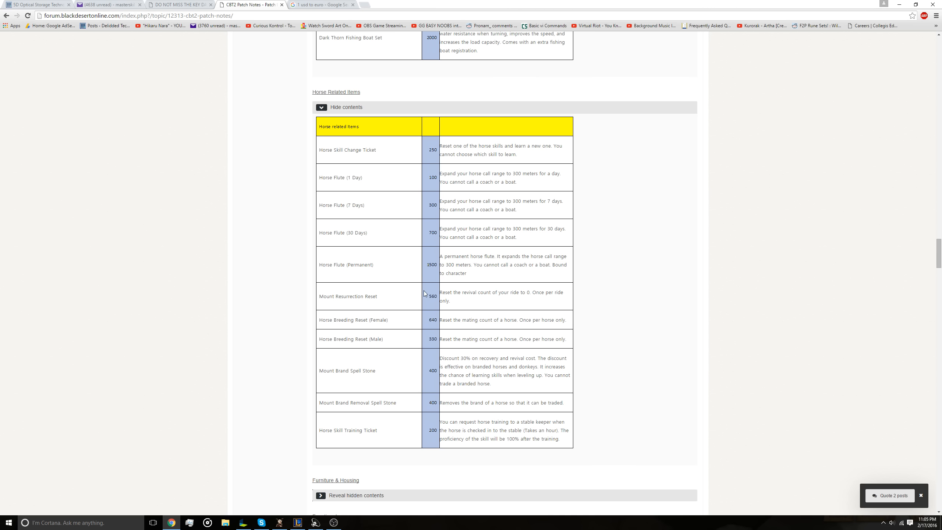
mouse_move(457, 286)
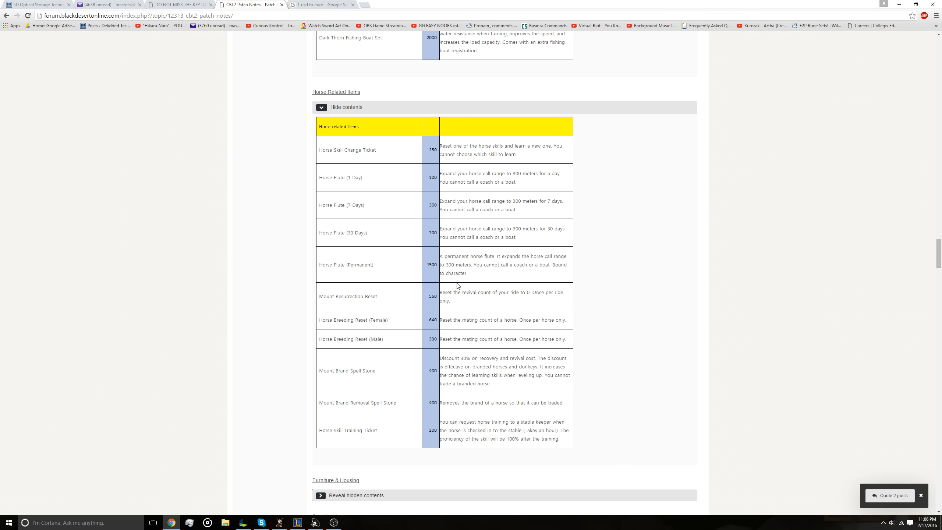
mouse_move(427, 298)
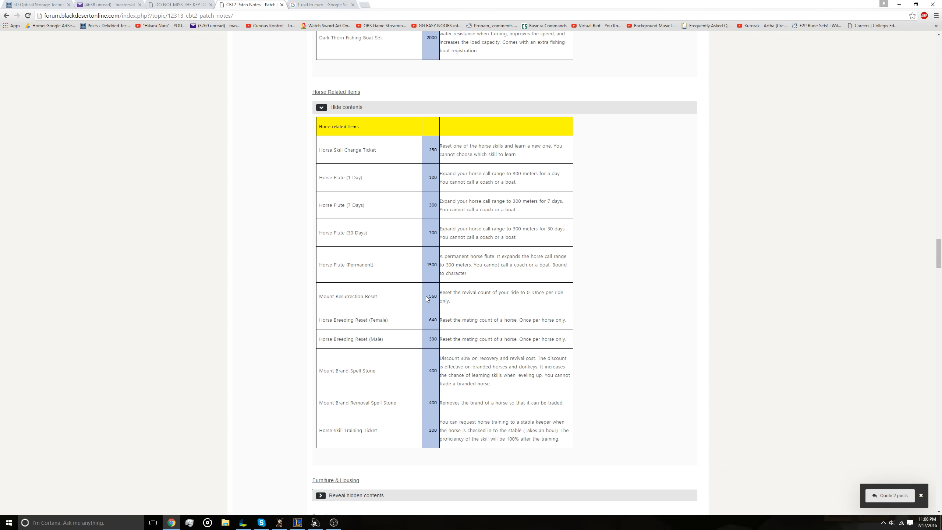
scroll("down", 3)
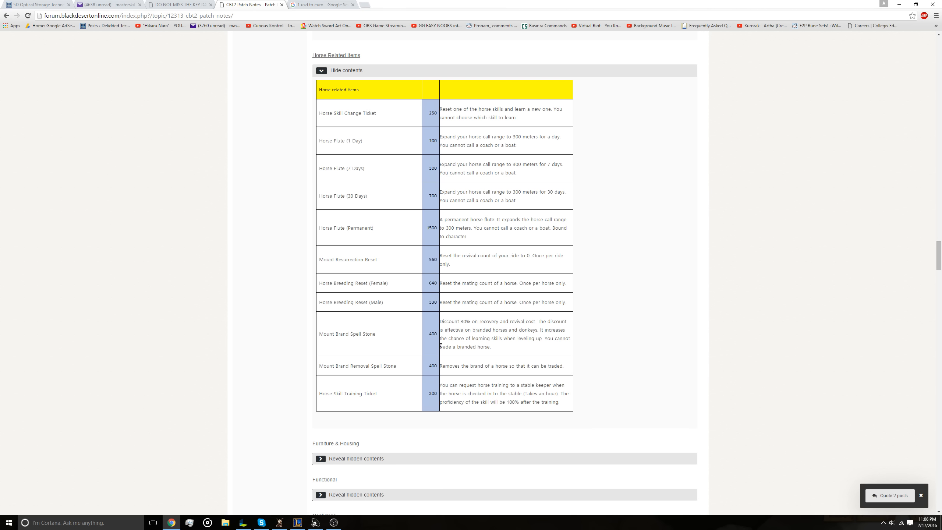
mouse_move(489, 320)
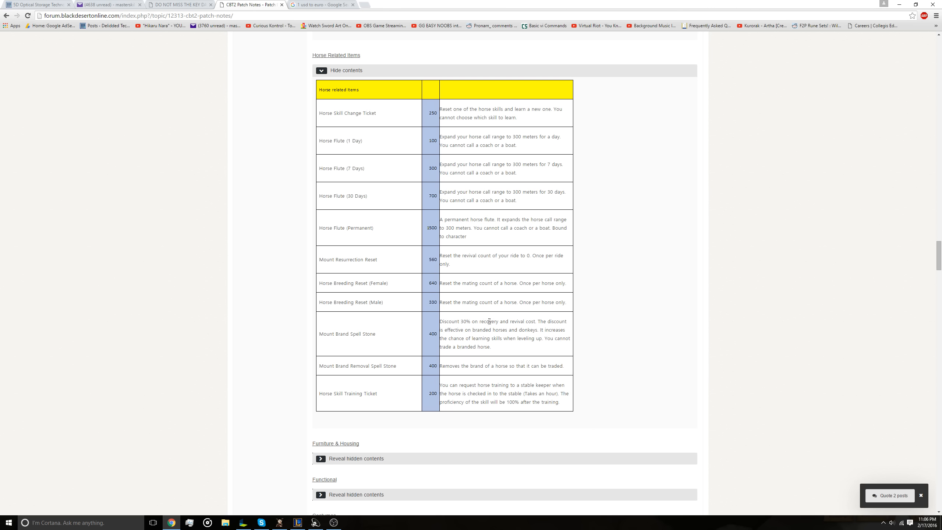
mouse_move(387, 339)
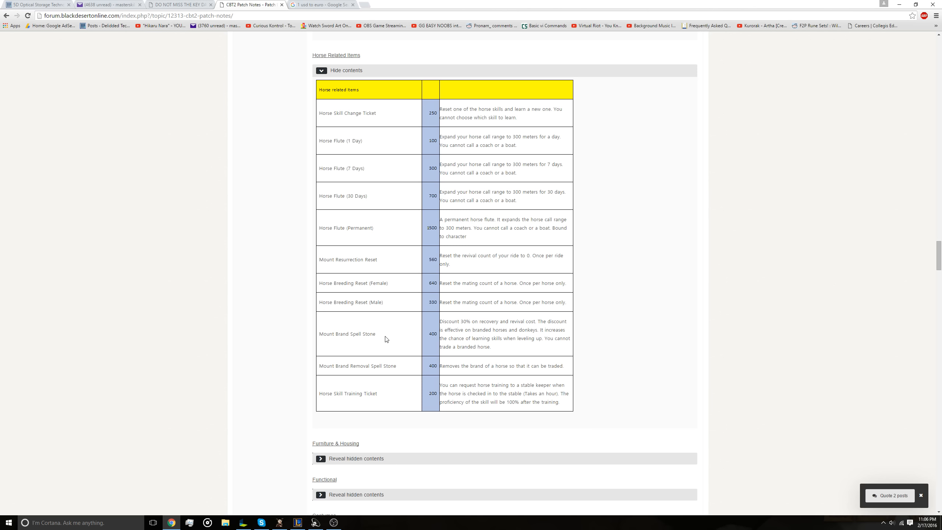
scroll("down", 3)
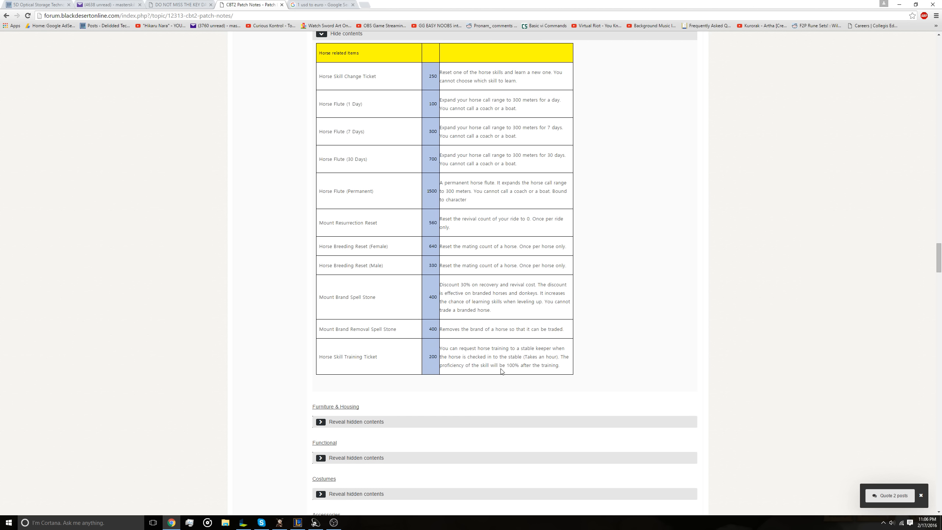
mouse_move(447, 287)
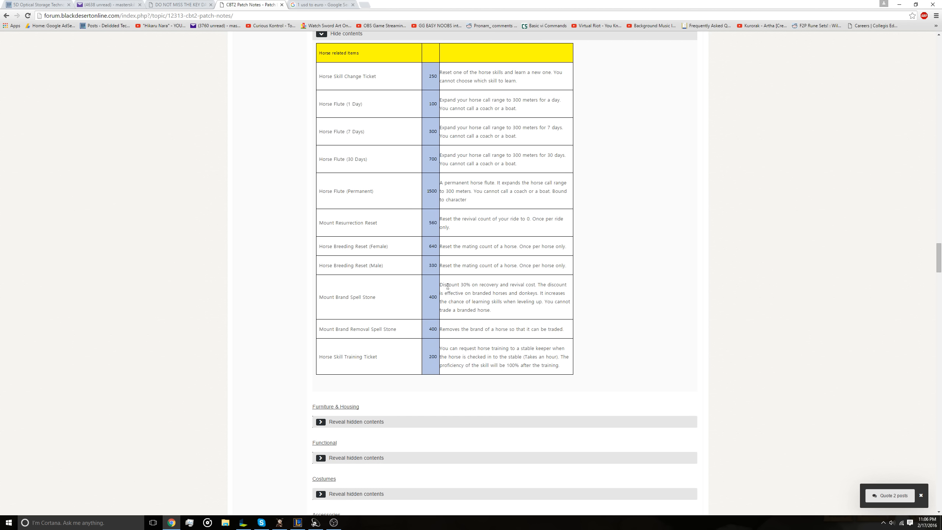
mouse_move(439, 292)
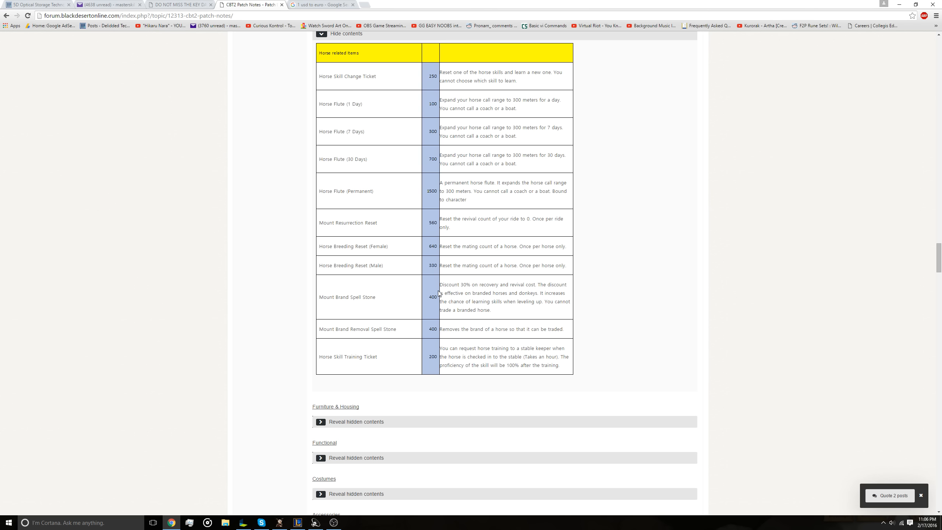
scroll("down", 3)
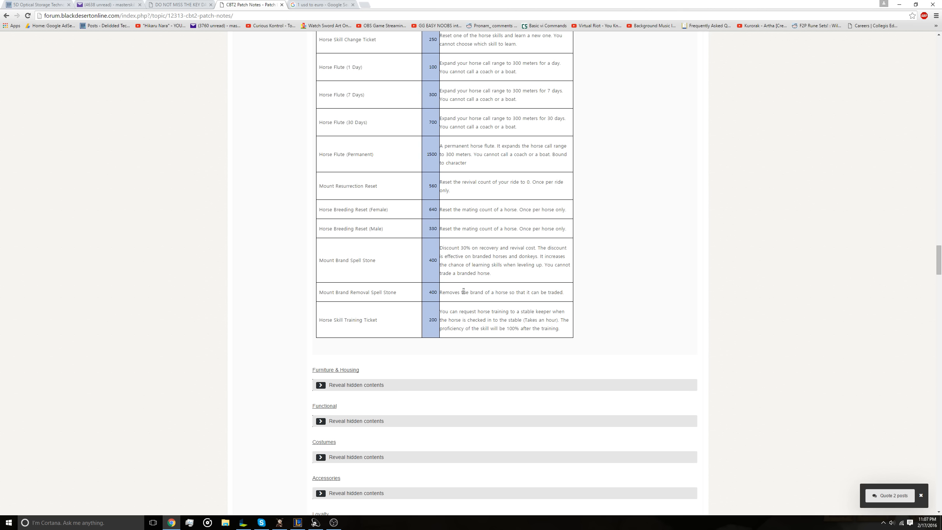
mouse_move(375, 293)
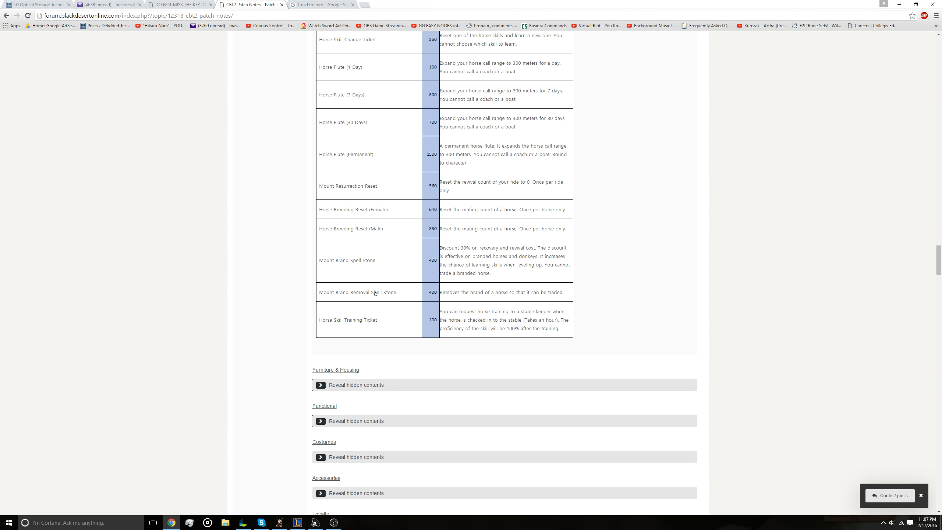
mouse_move(480, 296)
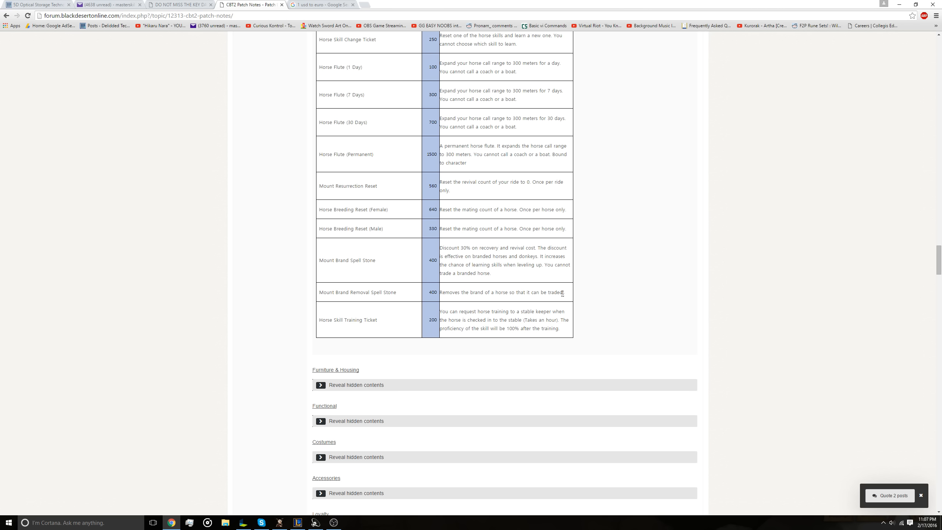
mouse_move(475, 301)
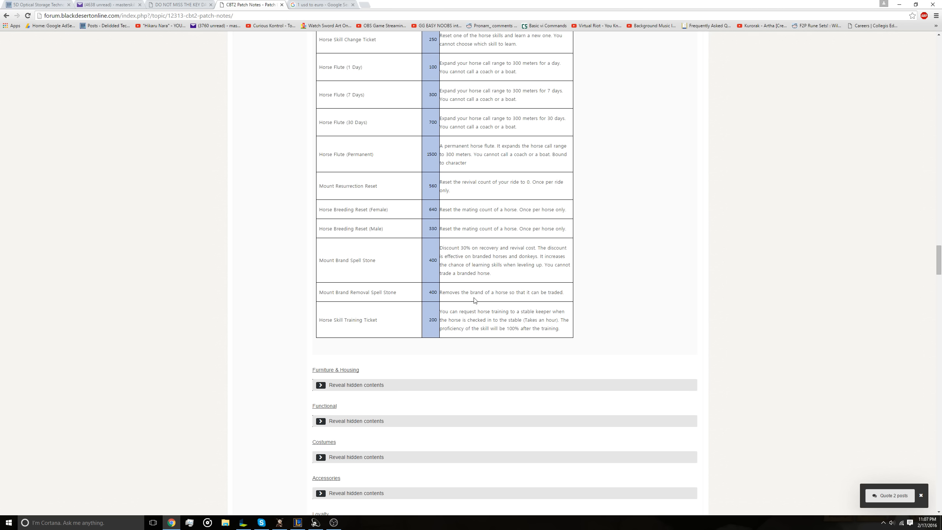
mouse_move(530, 299)
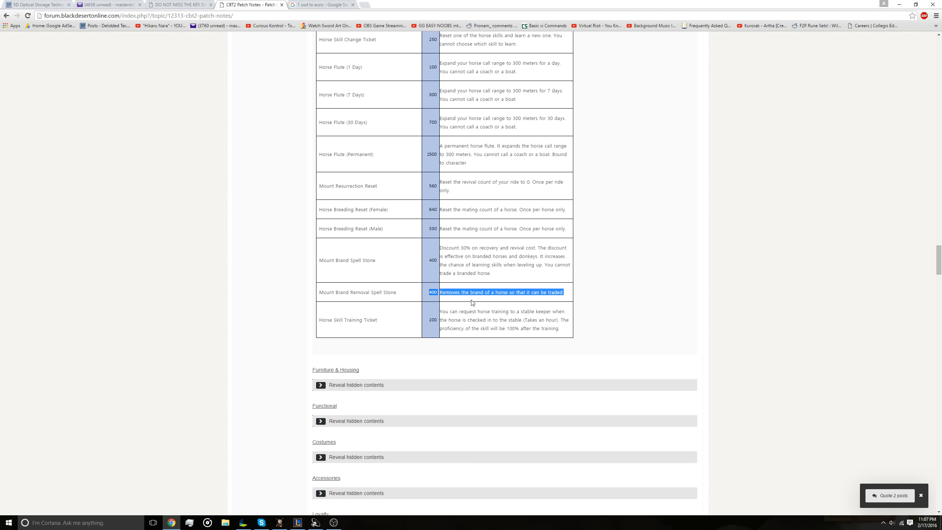
Step: Scroll past the horse items and reveal the Furniture & Housing table with leather and fleece sets
scroll("down", 3)
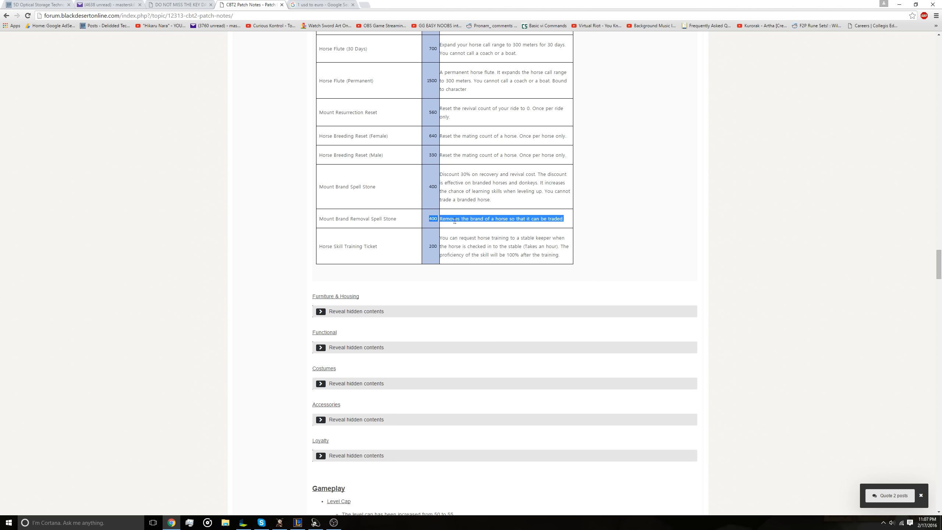
mouse_move(462, 231)
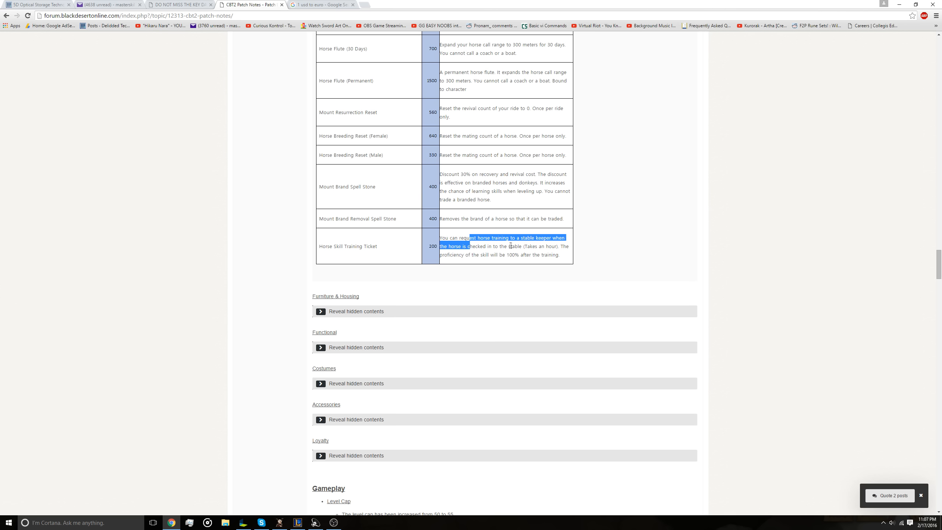
mouse_move(526, 261)
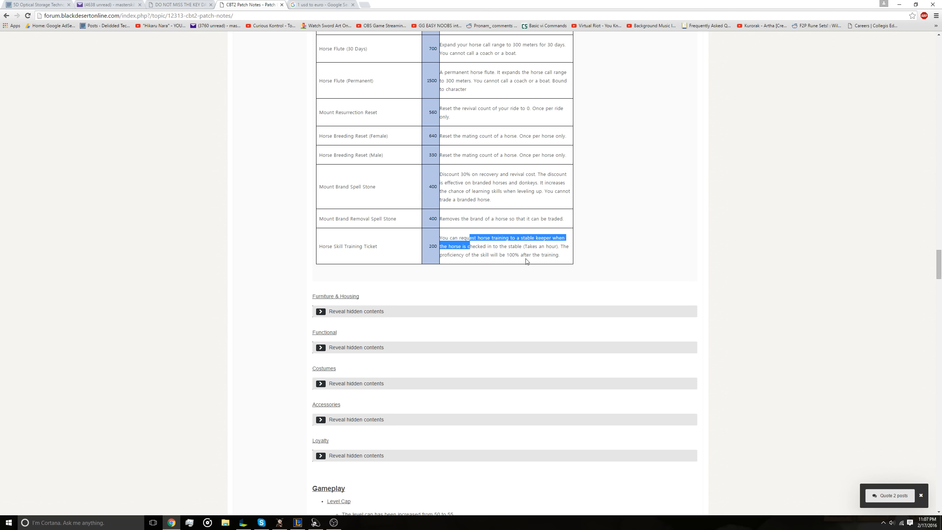
scroll("down", 3)
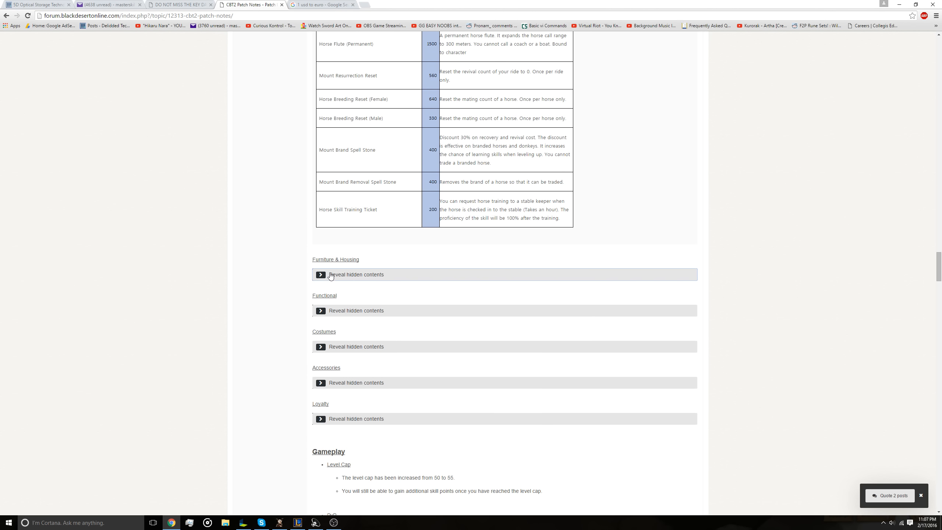
left_click(321, 274)
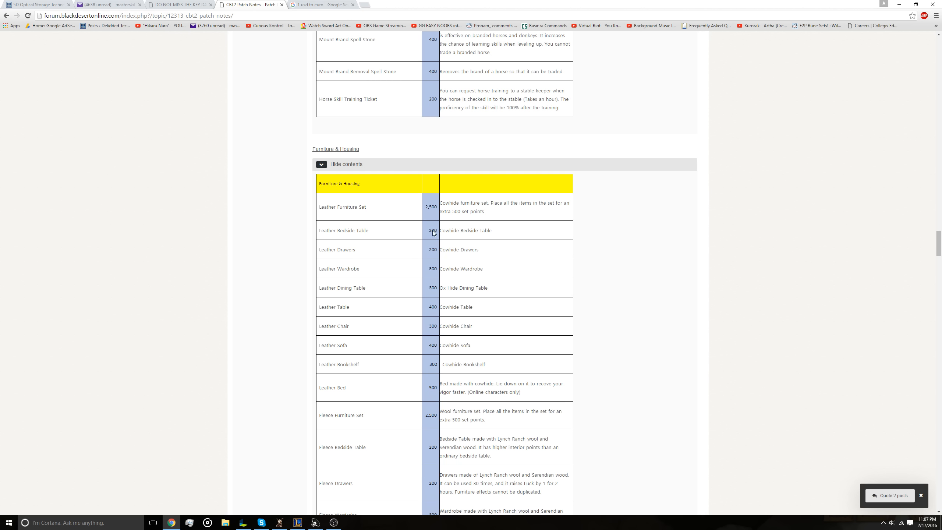
mouse_move(469, 212)
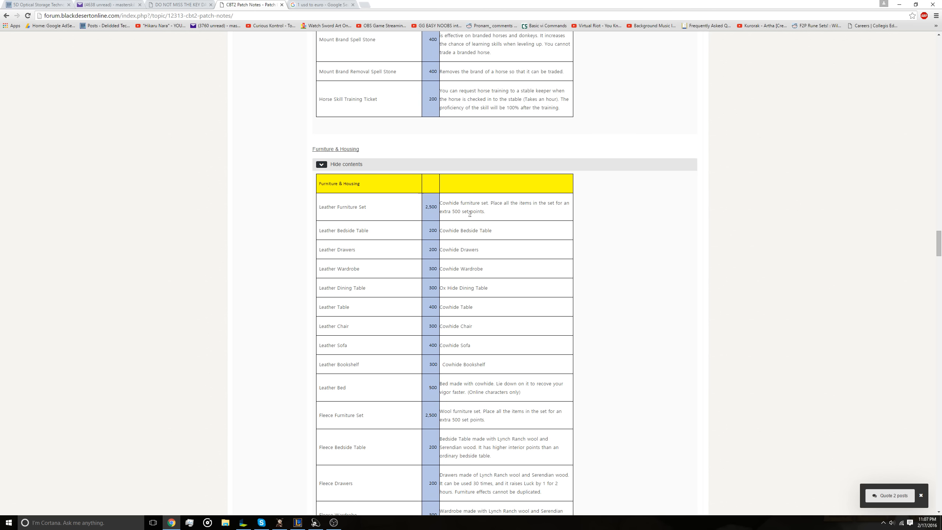
mouse_move(431, 215)
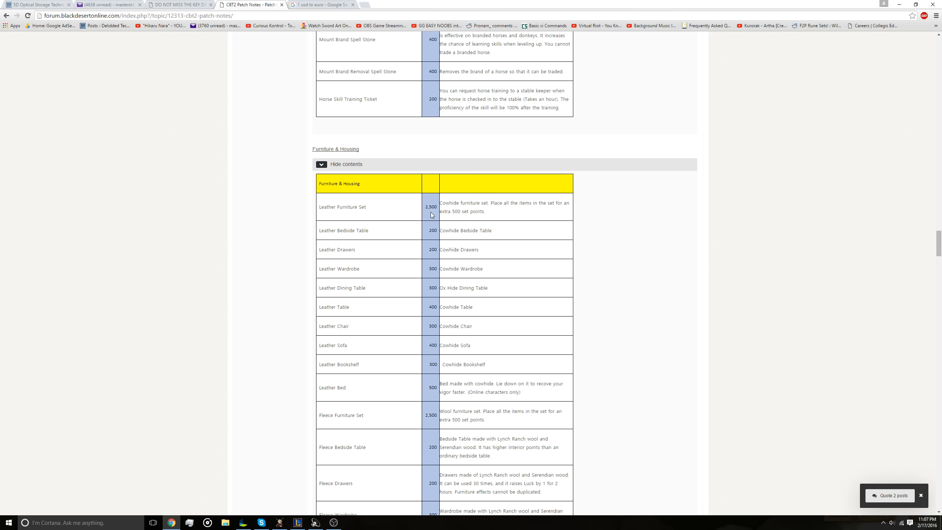
mouse_move(428, 236)
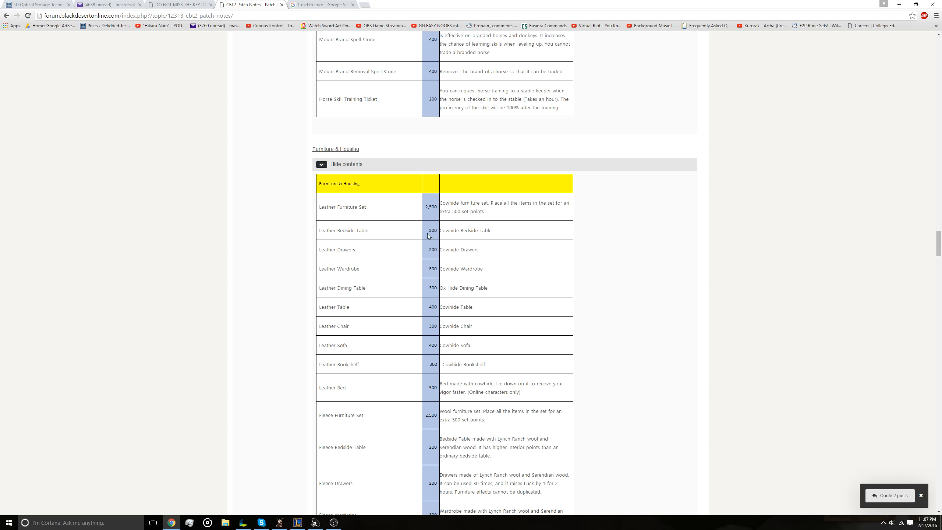
Step: Scroll through the Furniture & Housing prices to the wall decorations and reveal the Functional table
scroll("down", 3)
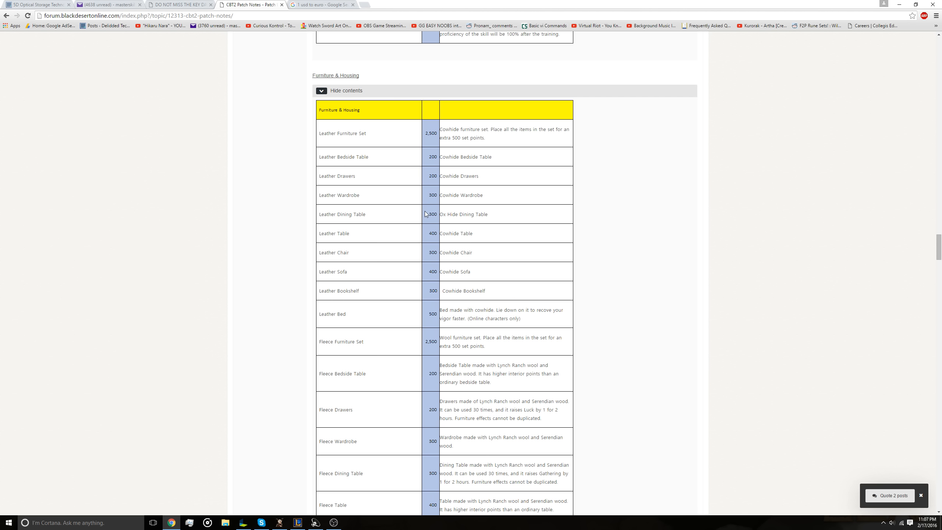
mouse_move(410, 128)
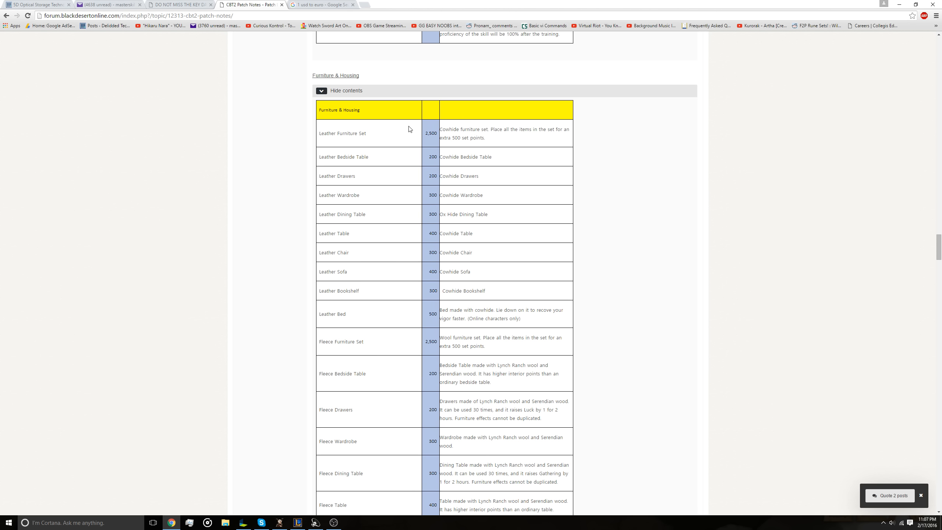
mouse_move(437, 186)
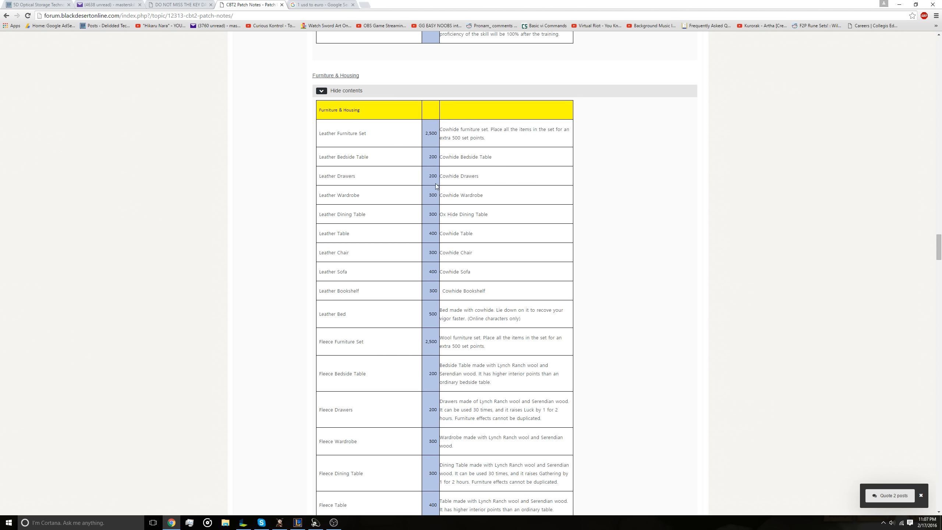
mouse_move(438, 254)
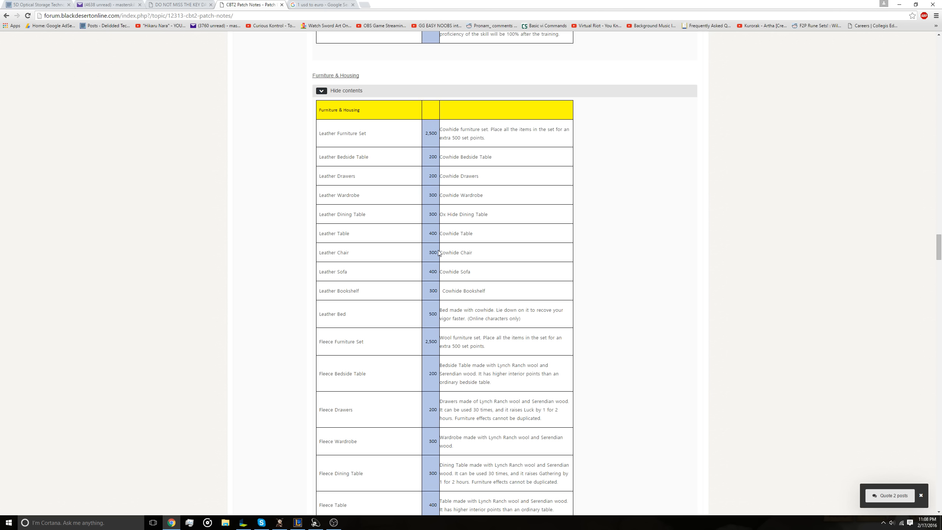
mouse_move(440, 242)
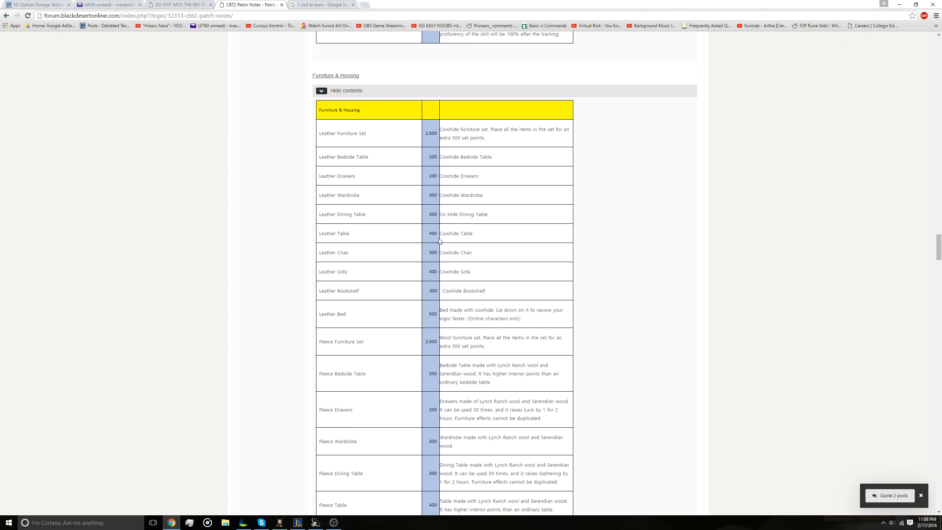
scroll("down", 3)
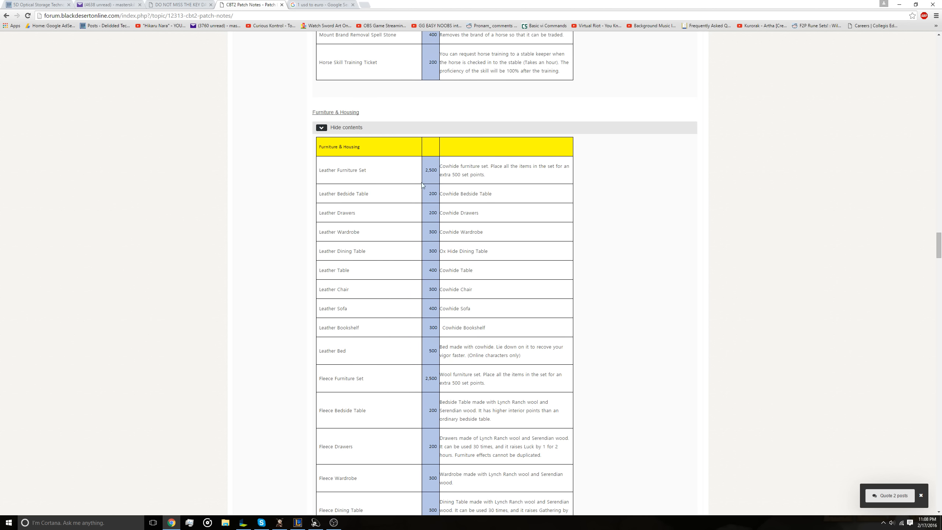
scroll("down", 3)
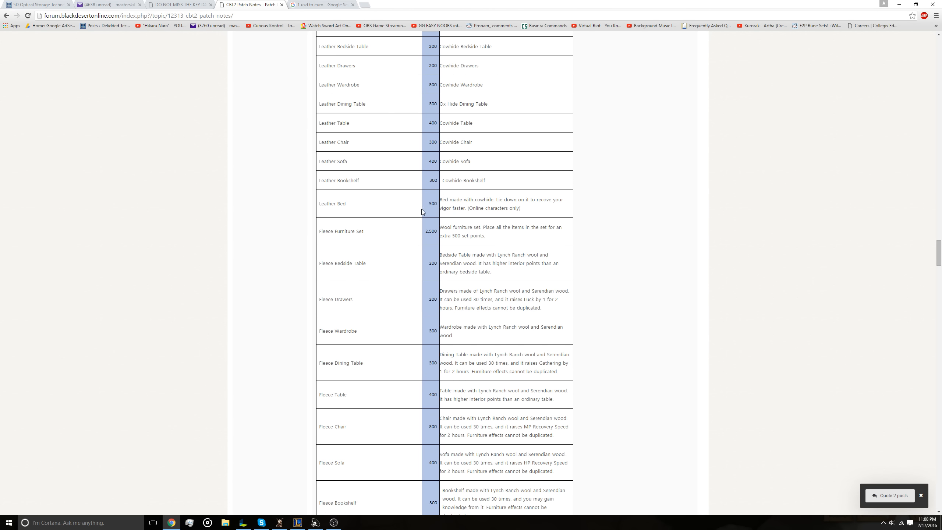
scroll("down", 3)
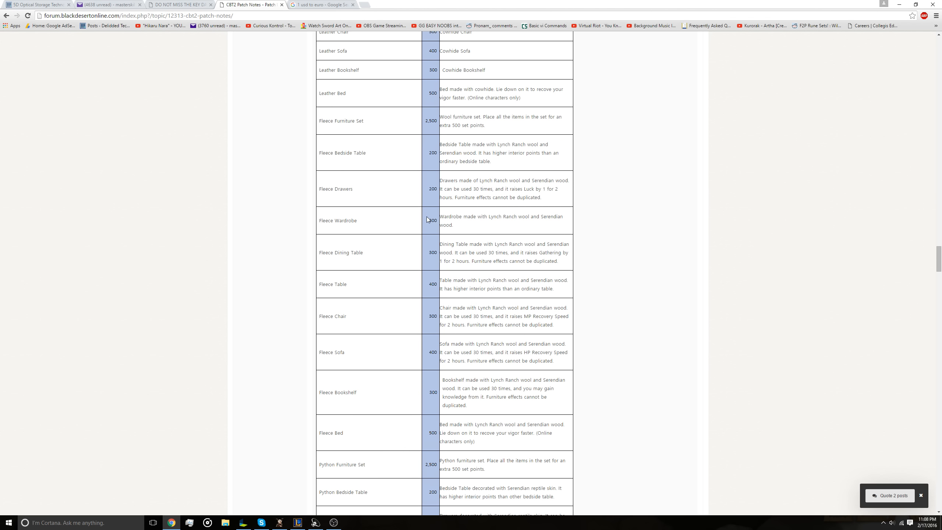
scroll("down", 3)
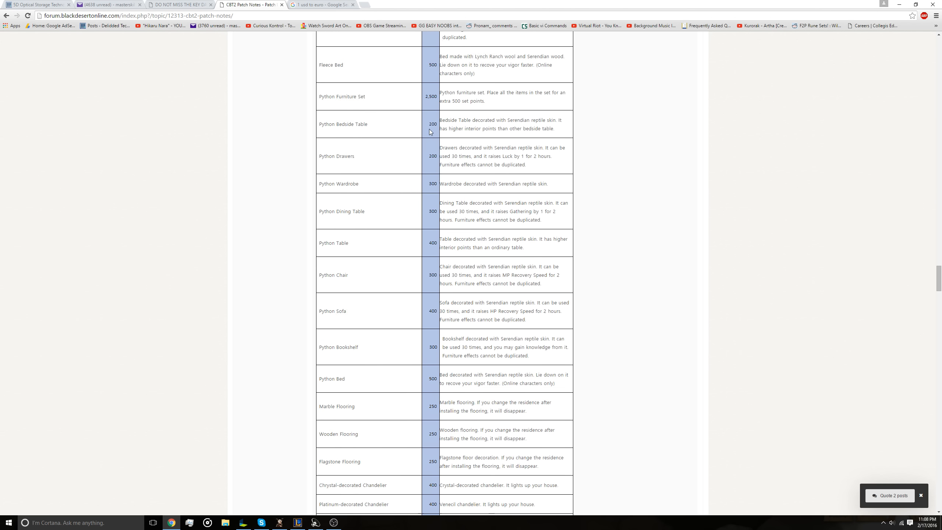
scroll("down", 3)
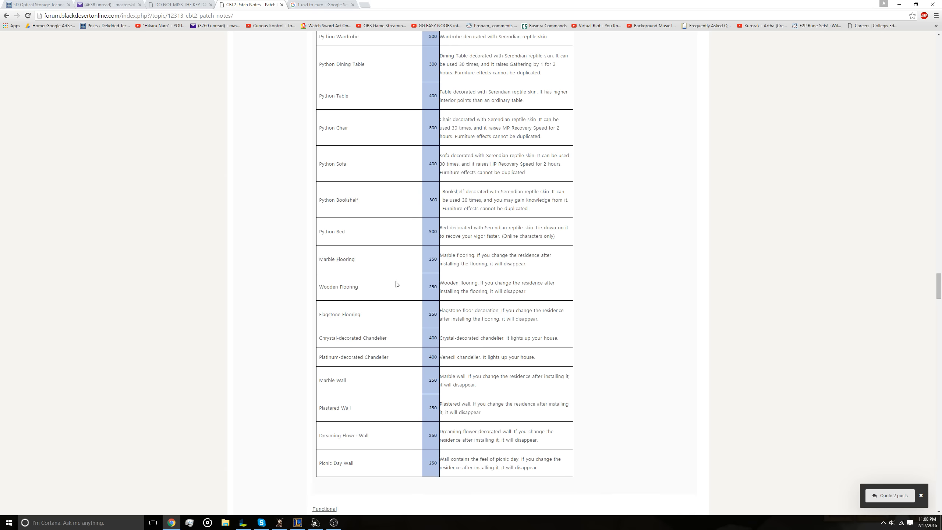
scroll("down", 3)
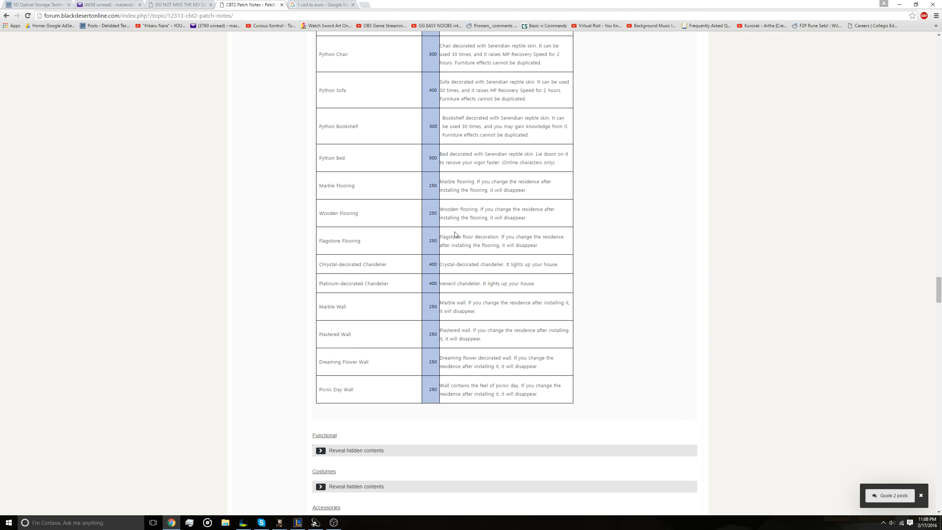
scroll("down", 3)
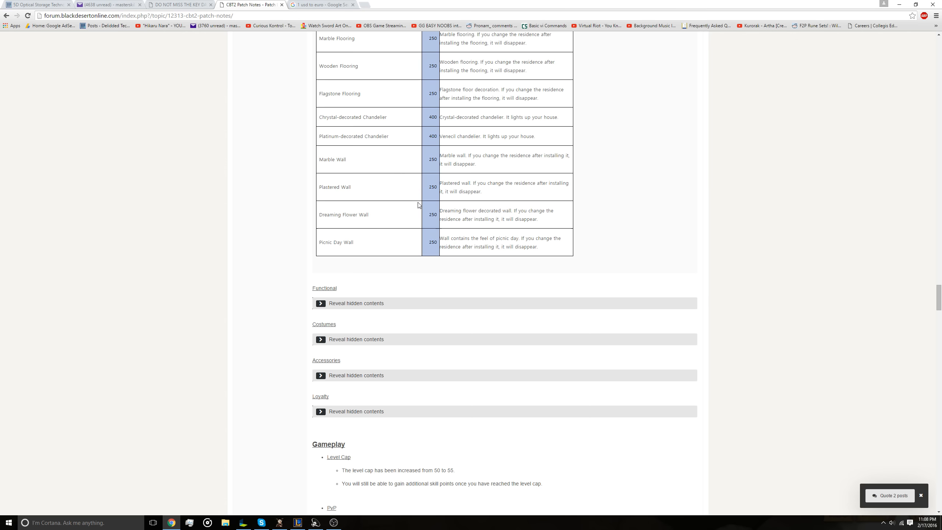
scroll("down", 3)
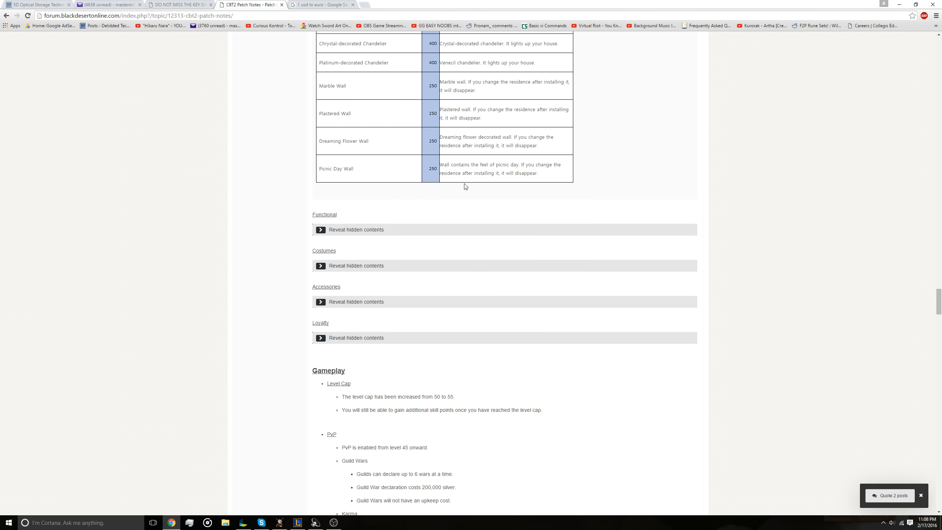
mouse_move(341, 231)
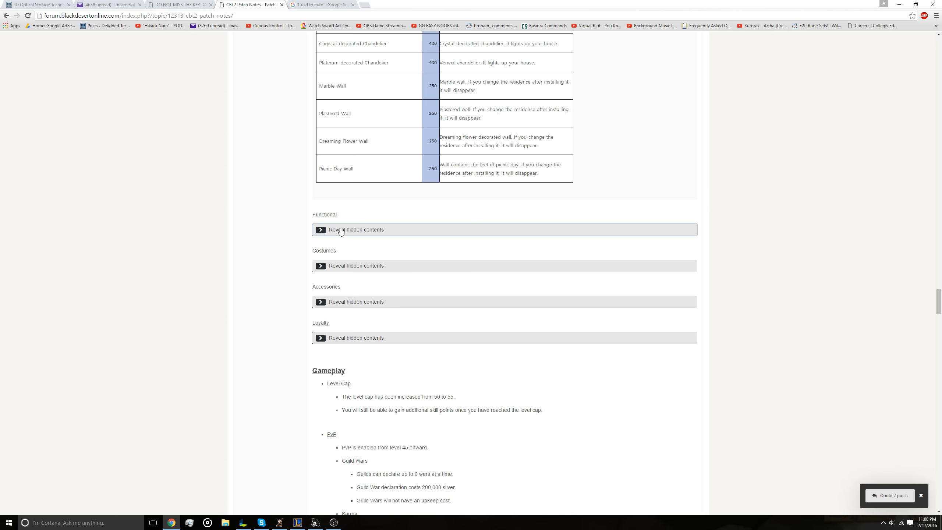
left_click(341, 230)
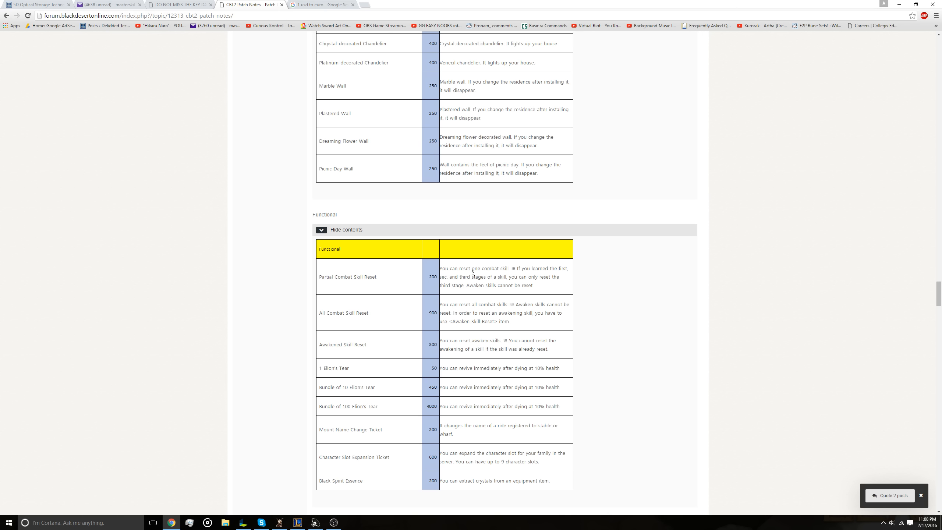
mouse_move(478, 266)
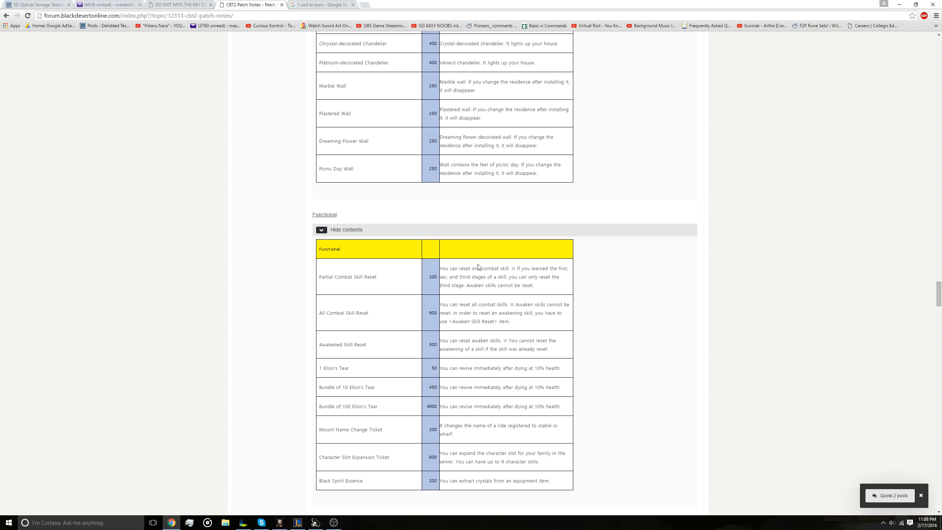
Step: Scroll the Functional table to its end at Black Spirit Essence above Costumes, Accessories and Loyalty
scroll("down", 3)
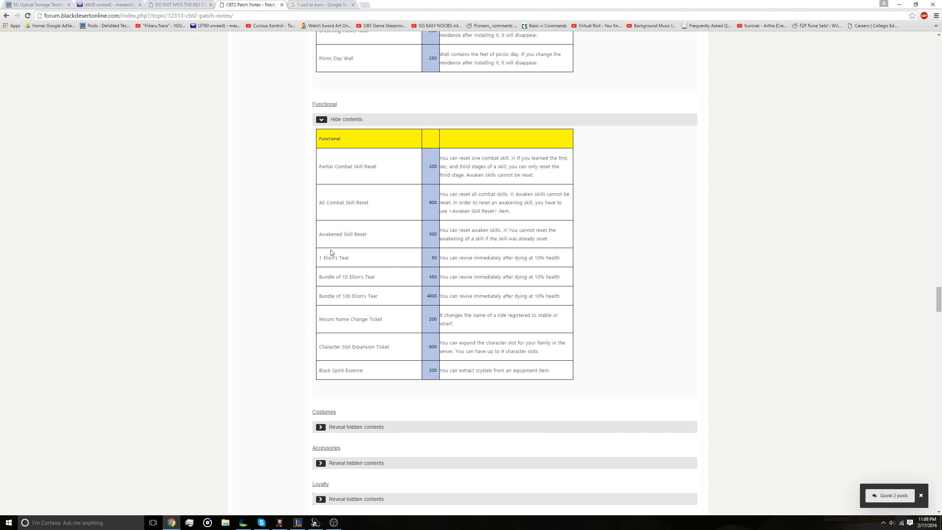
mouse_move(357, 261)
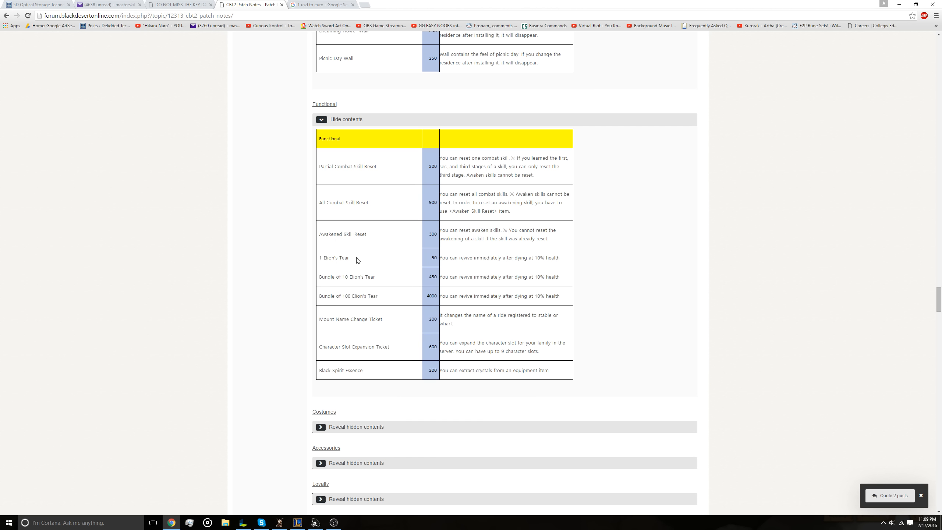
mouse_move(376, 262)
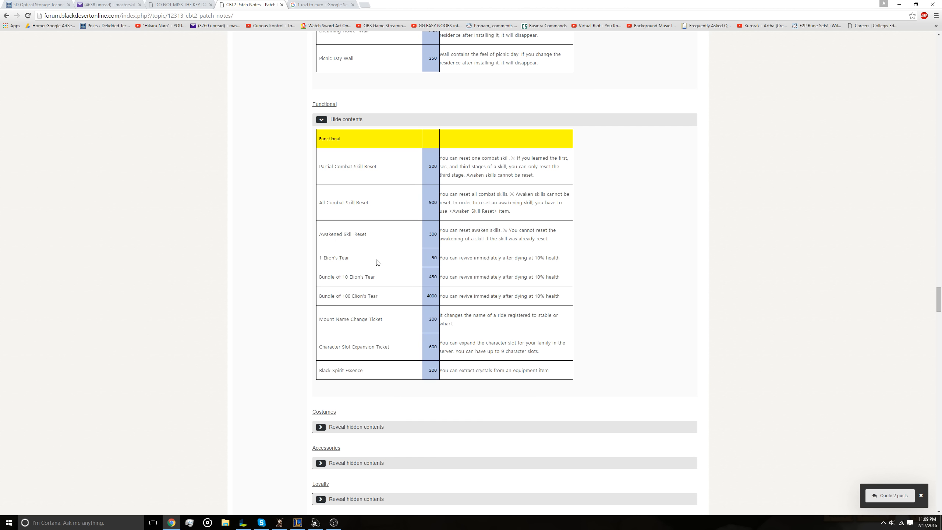
mouse_move(500, 256)
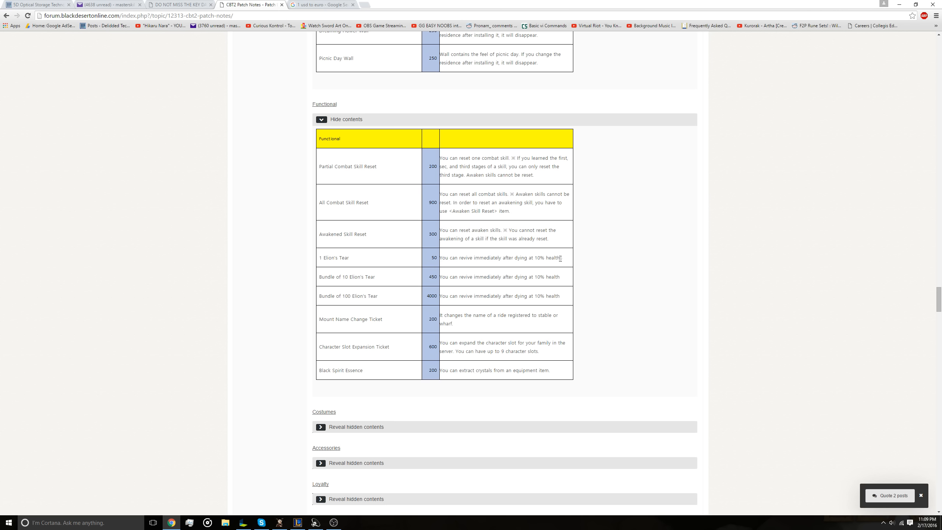
Step: Scroll past the collapsed shop sections into Gameplay notes on level cap, PvP, Guild Wars and Karma
scroll("down", 3)
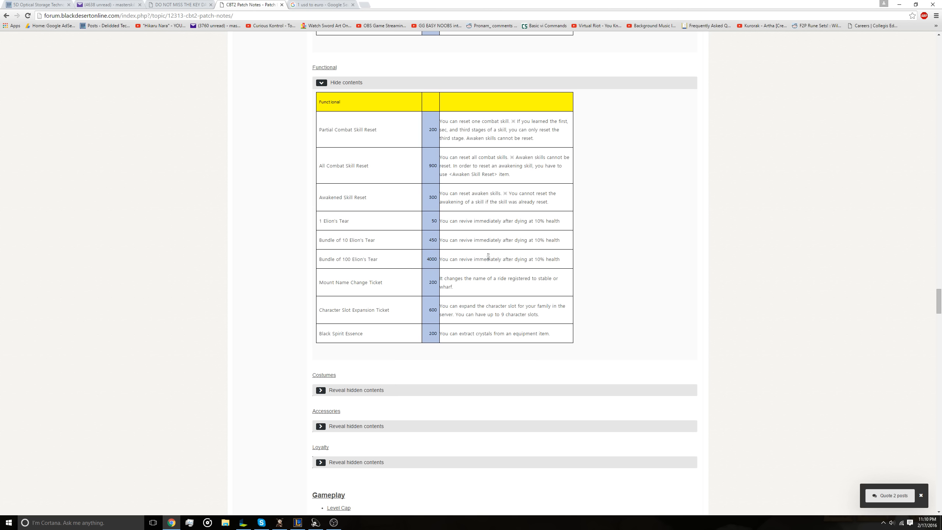
mouse_move(463, 294)
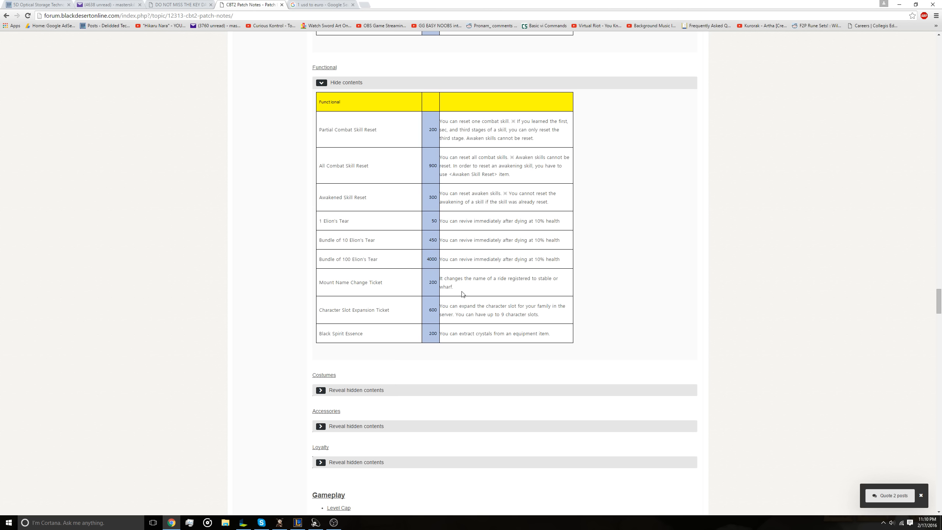
mouse_move(352, 281)
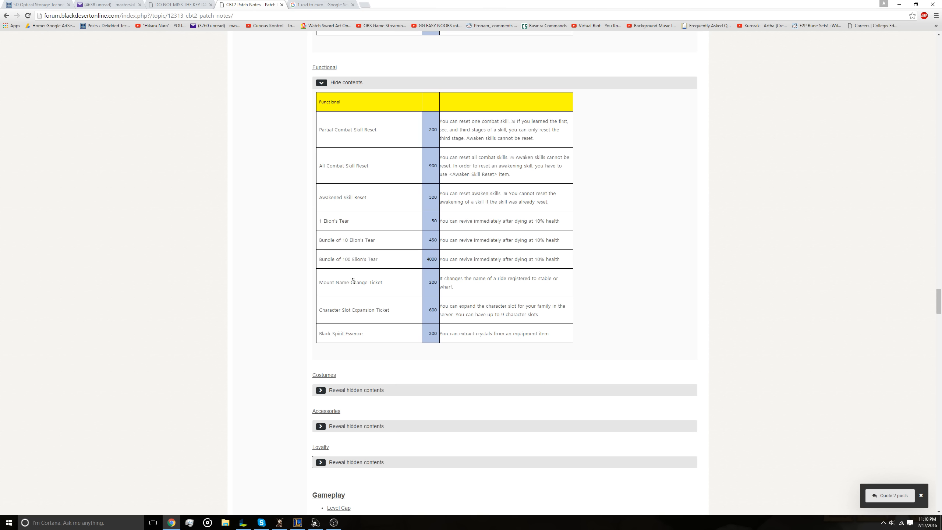
mouse_move(474, 302)
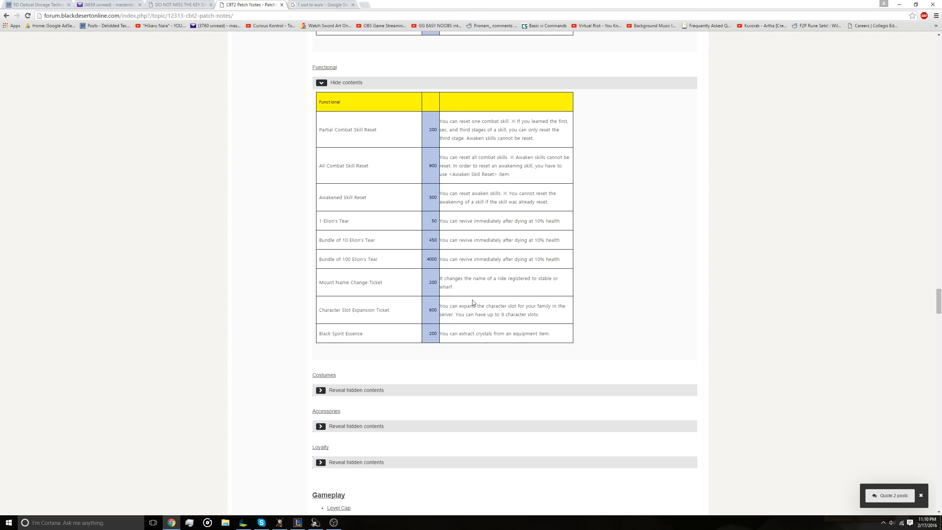
scroll("down", 3)
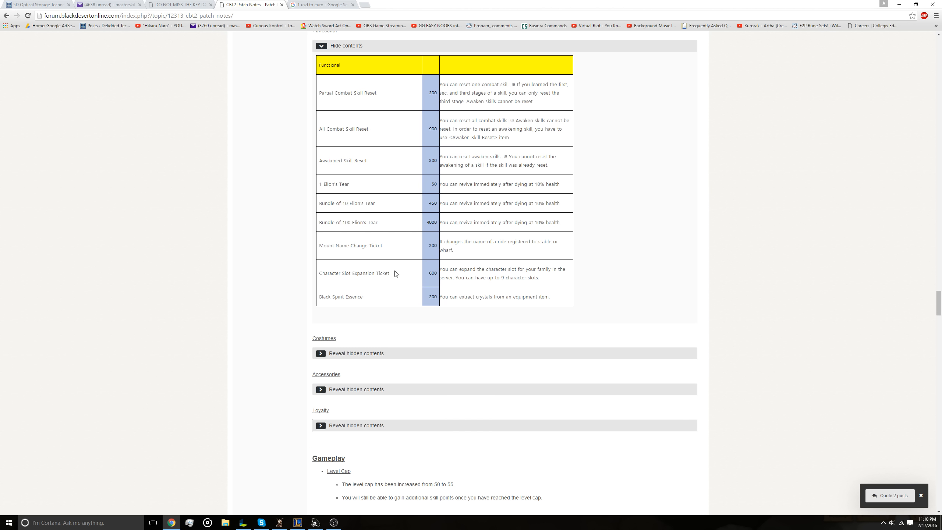
mouse_move(458, 276)
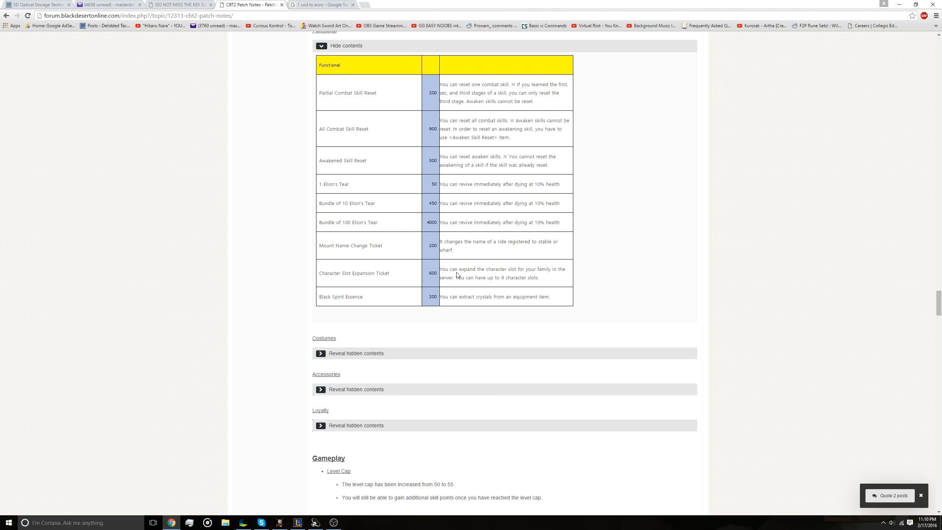
mouse_move(544, 280)
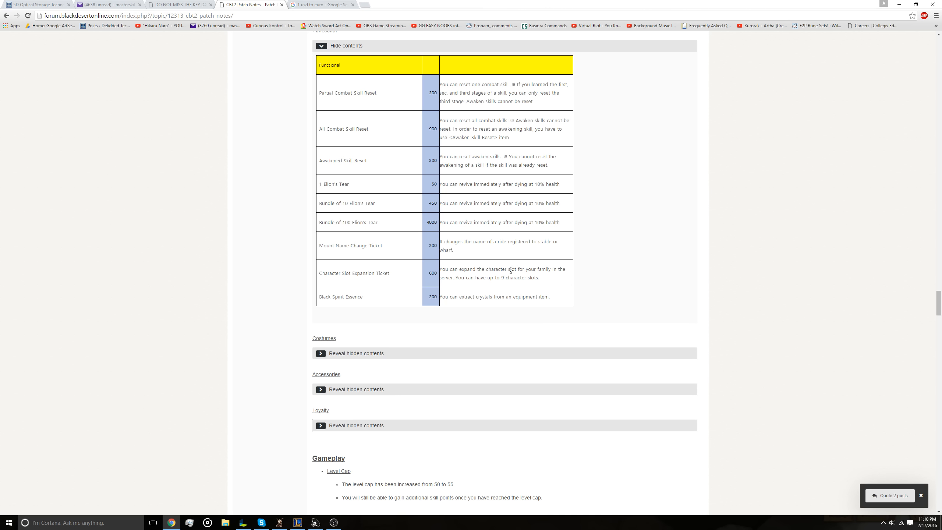
mouse_move(354, 273)
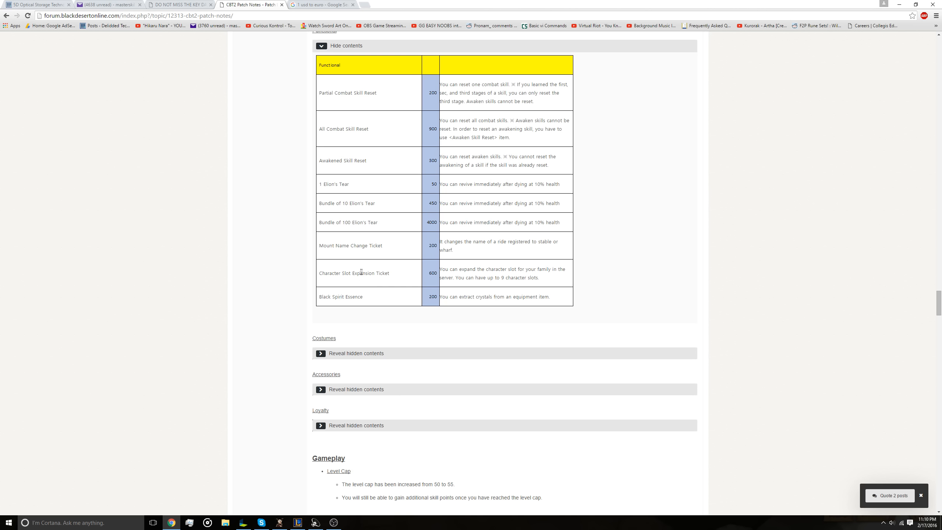
scroll("down", 3)
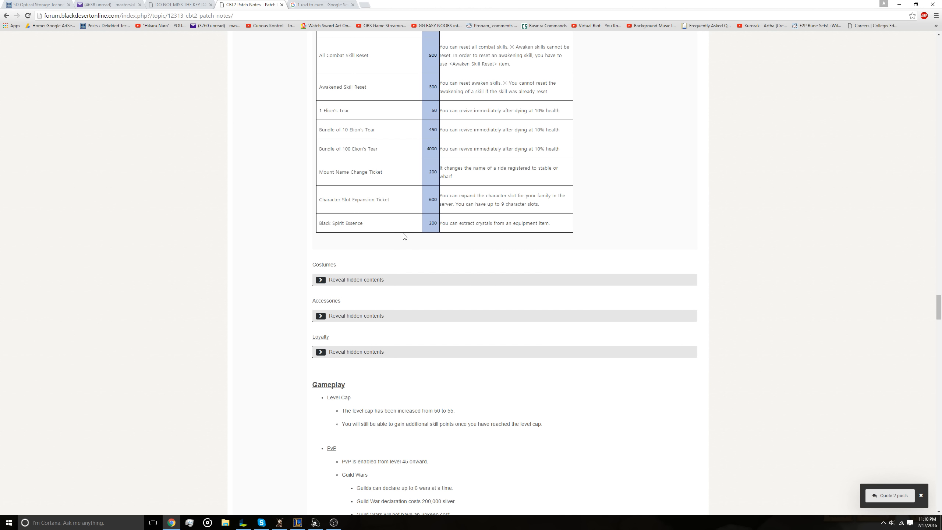
mouse_move(359, 242)
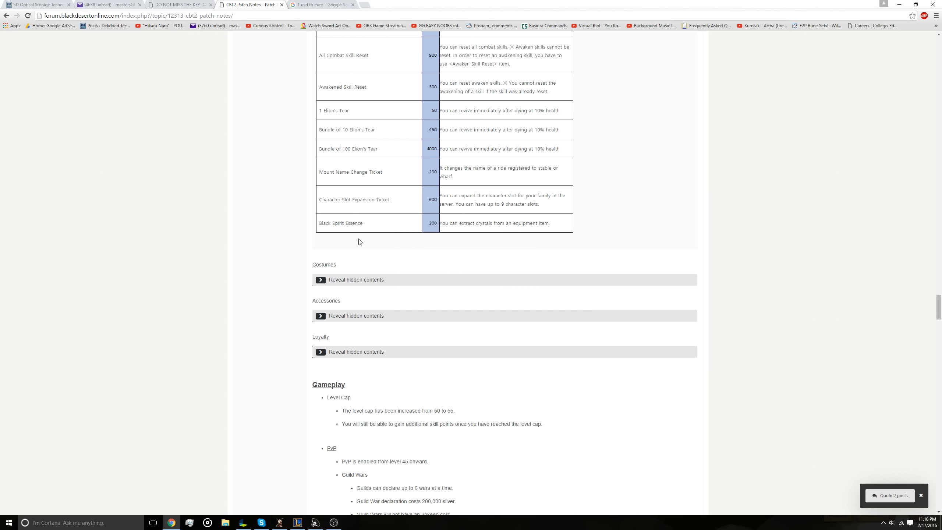
mouse_move(416, 229)
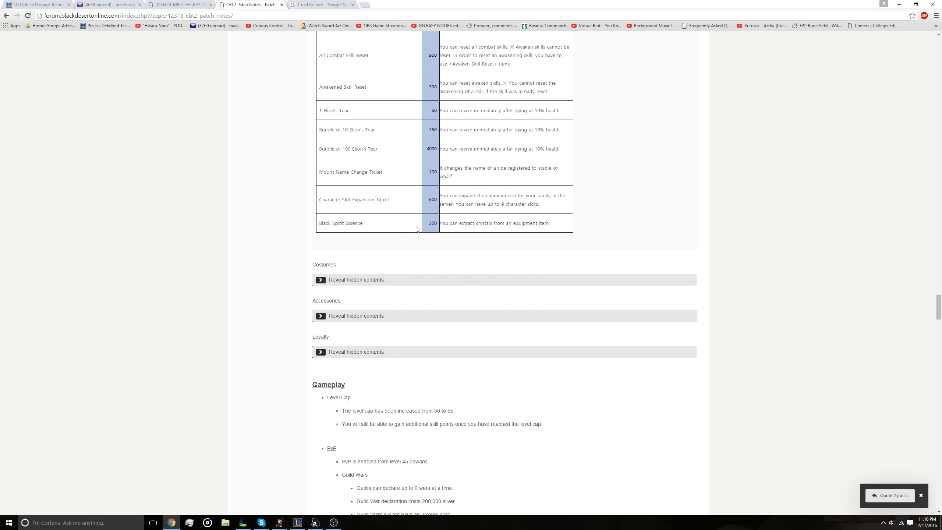
mouse_move(419, 231)
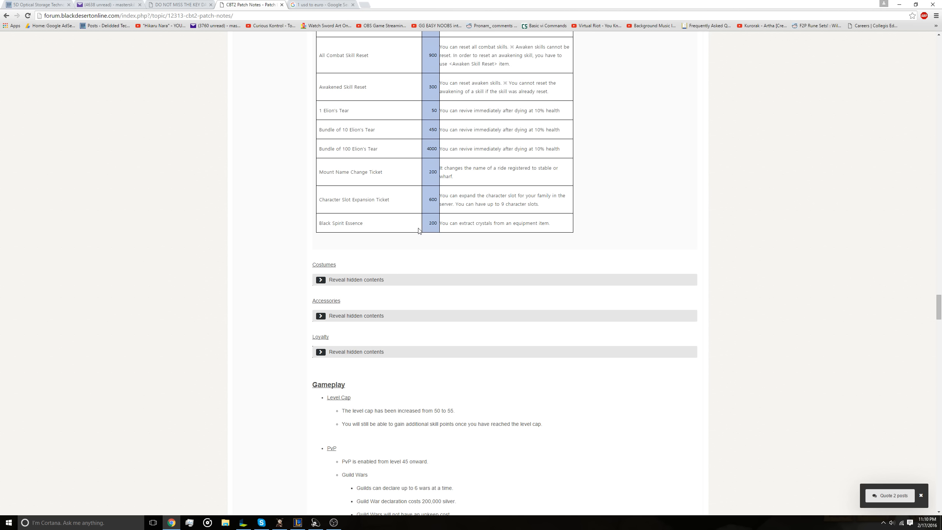
scroll("down", 3)
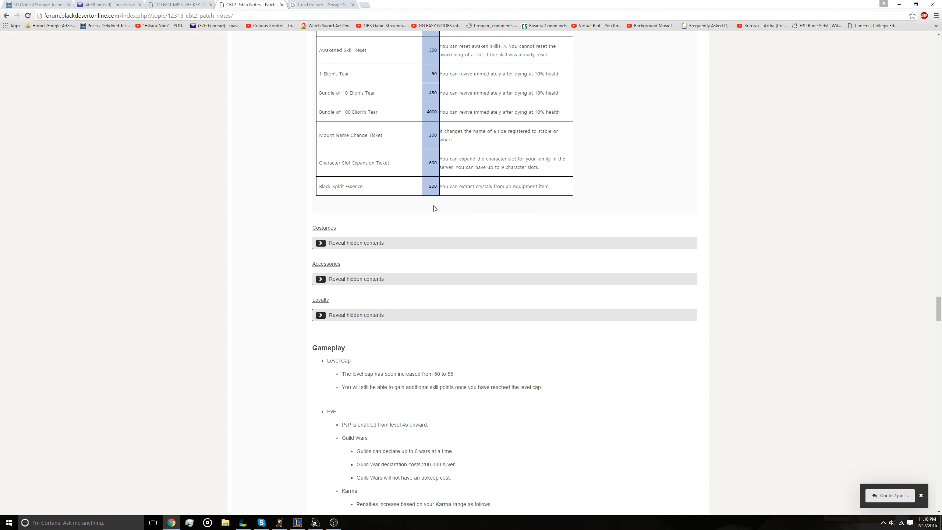
scroll("down", 3)
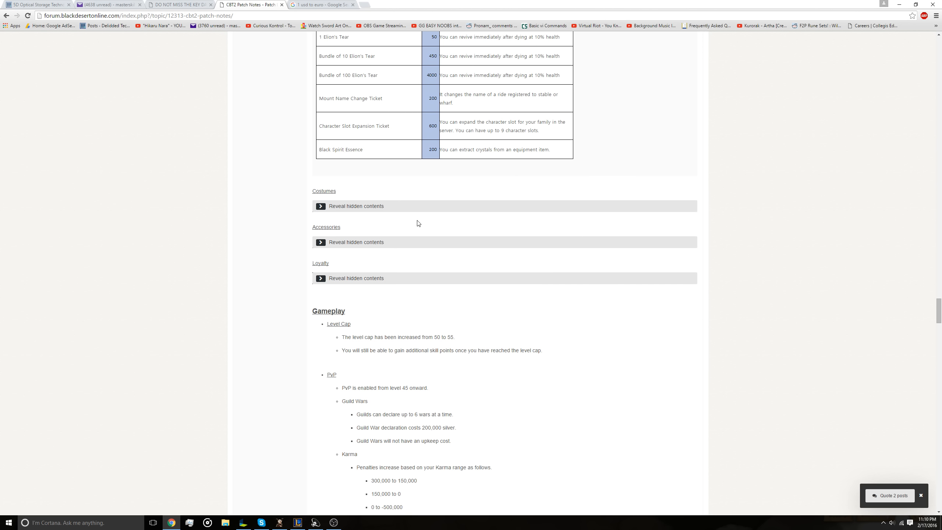
scroll("down", 3)
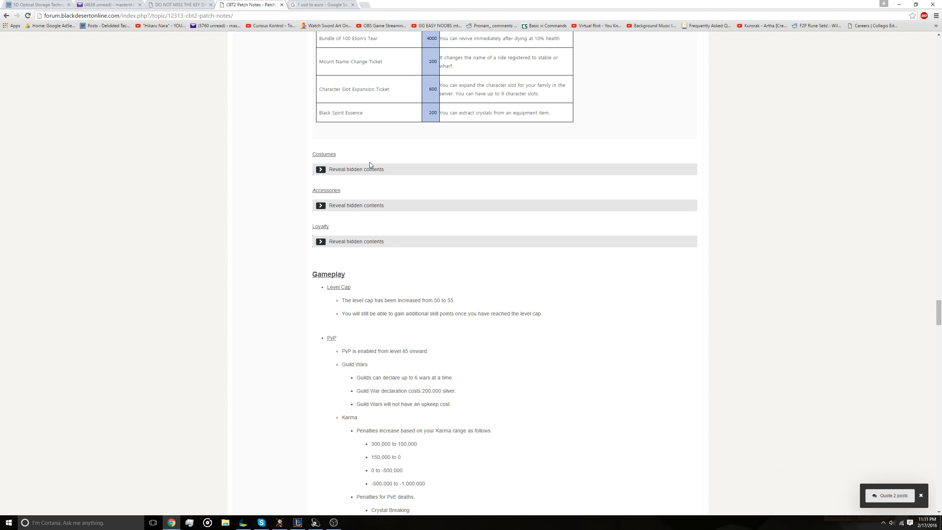
Step: Expand the Costumes section and reveal the Warrior Costumes price table
left_click(321, 169)
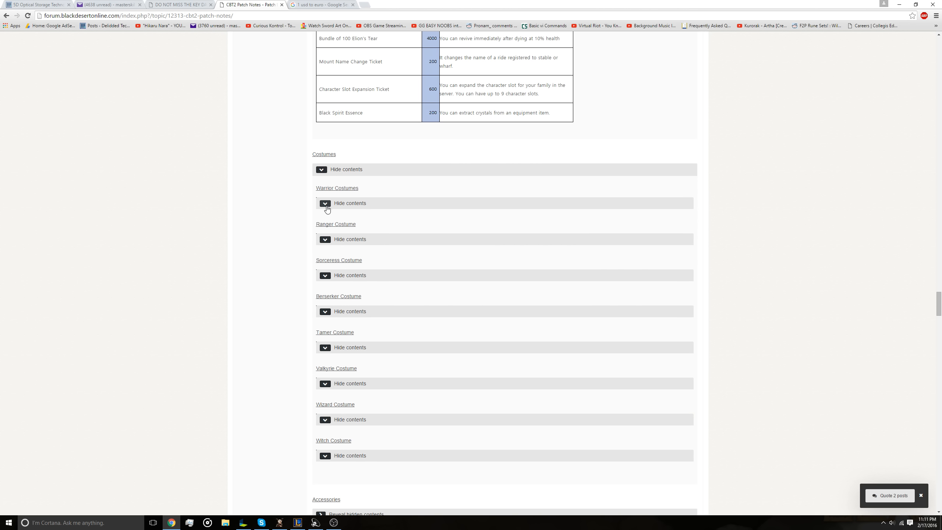
left_click(325, 203)
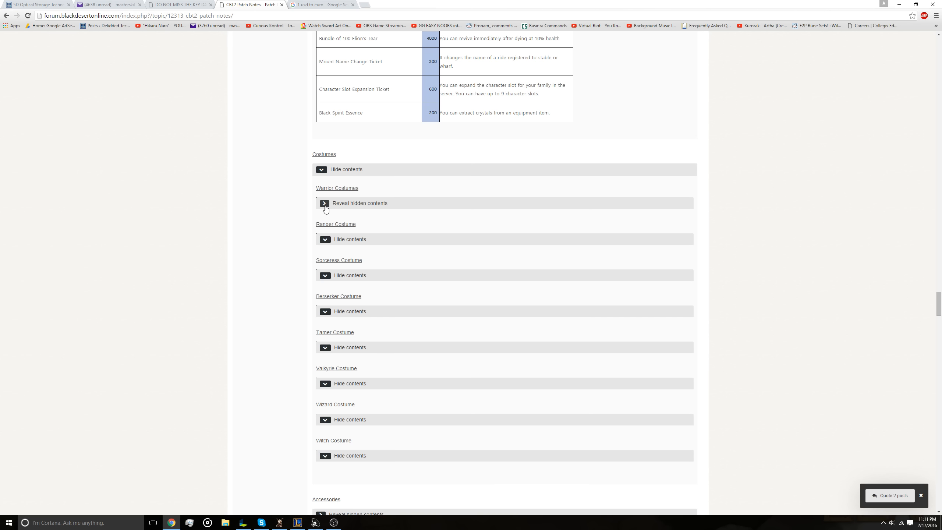
left_click(325, 203)
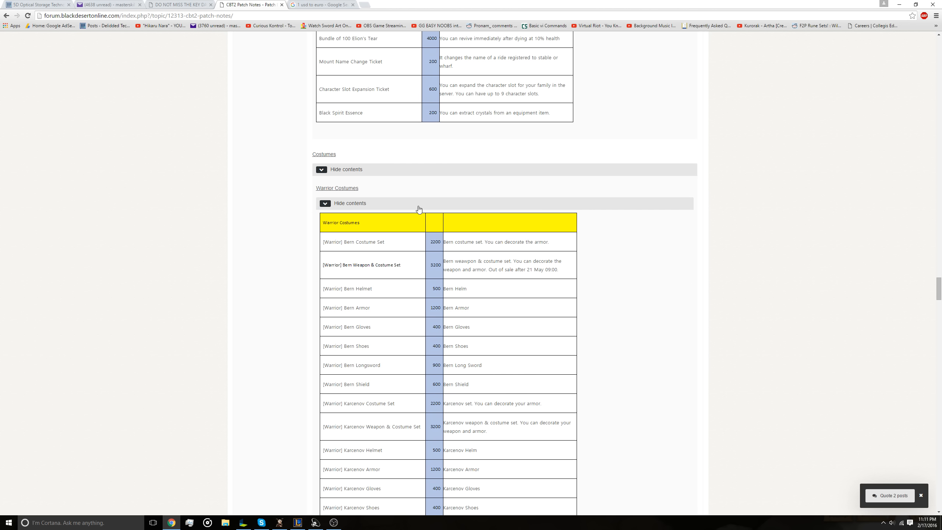
Step: Read the Warrior Costumes table from the Bern sets down to Airblock Drawers
scroll("down", 3)
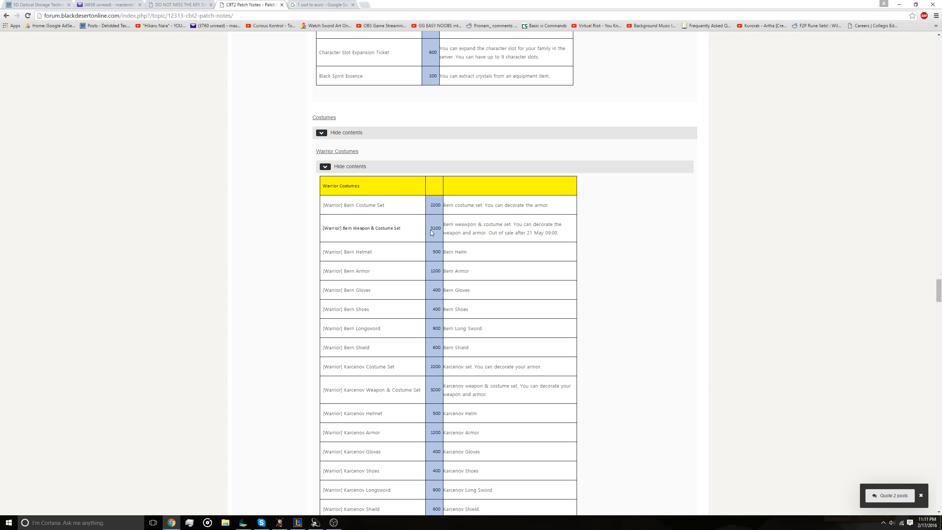
mouse_move(439, 230)
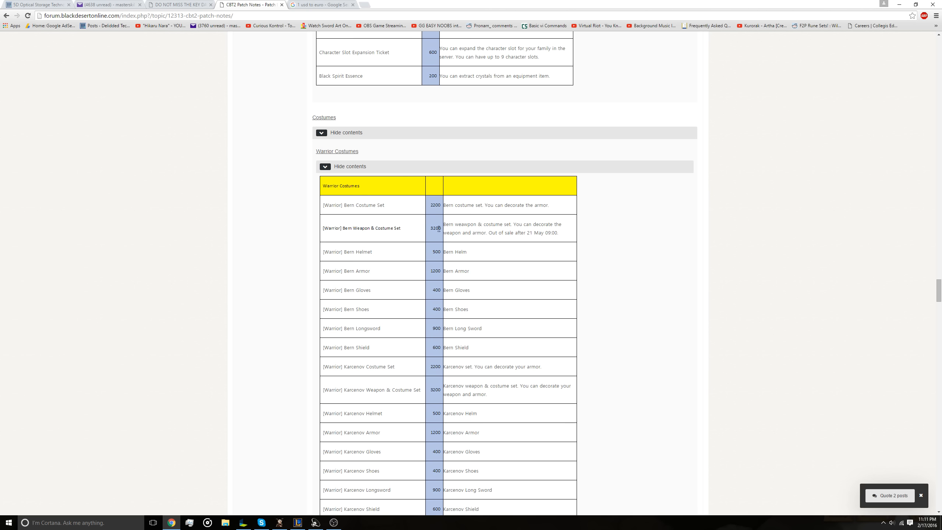
scroll("down", 3)
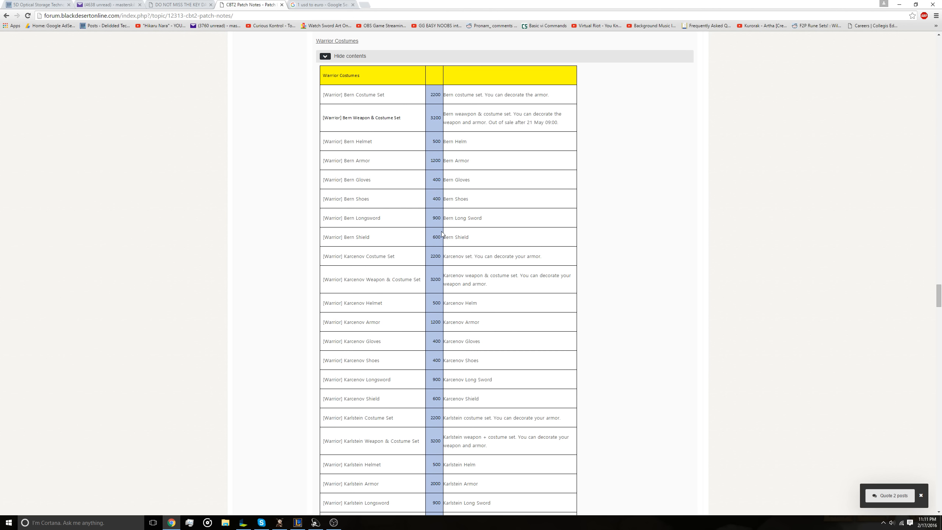
mouse_move(459, 321)
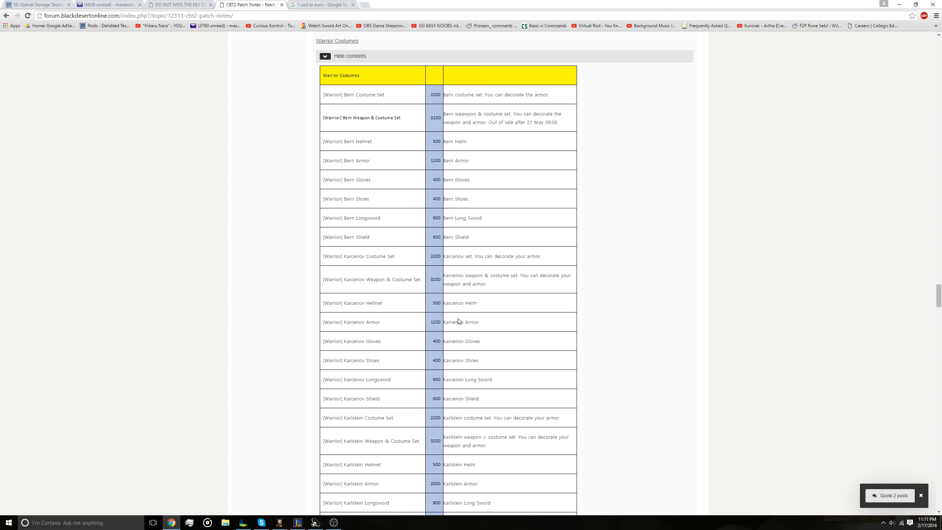
mouse_move(433, 320)
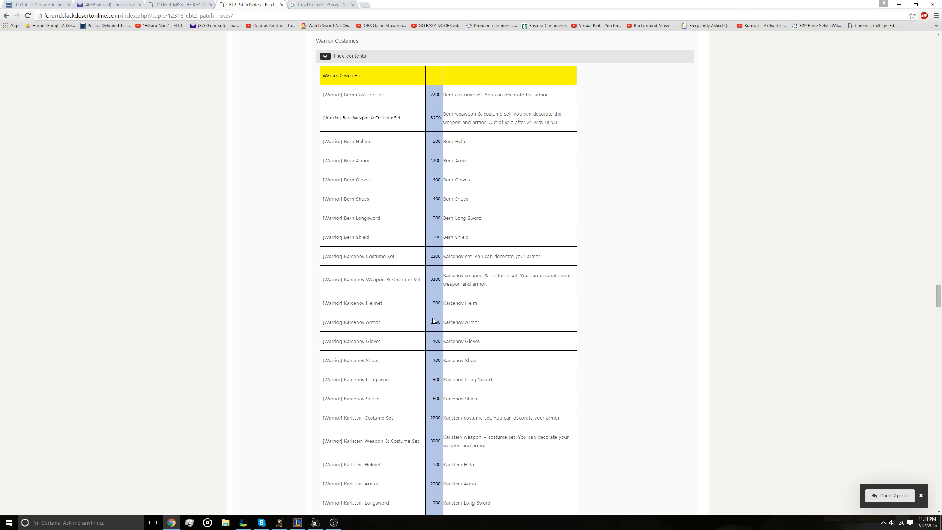
scroll("down", 3)
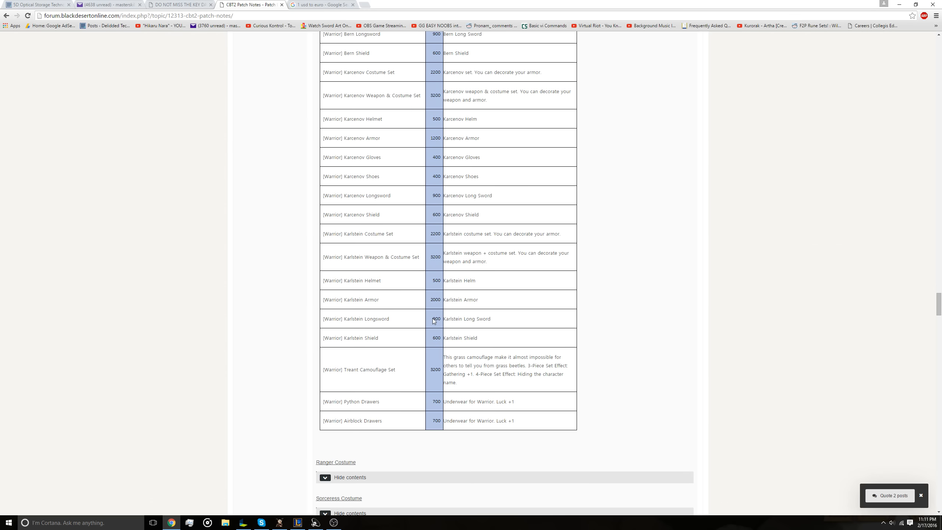
scroll("down", 3)
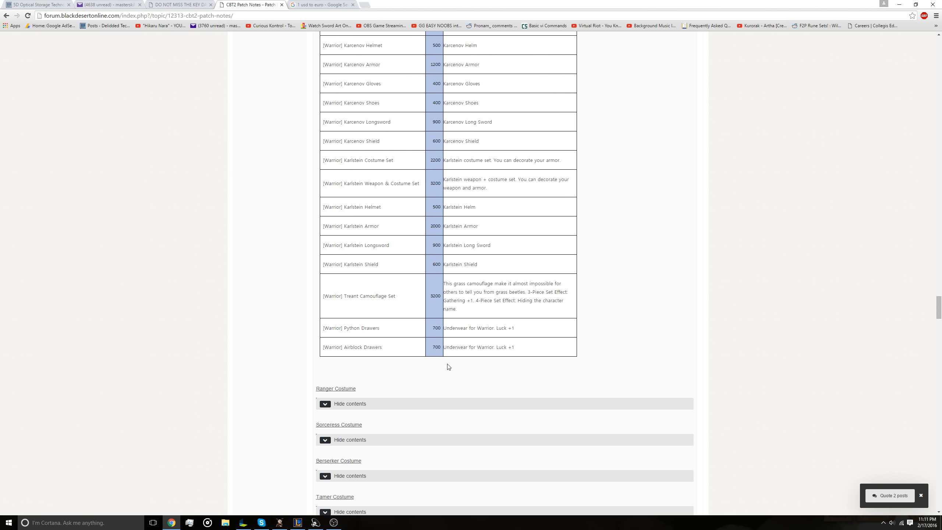
mouse_move(525, 346)
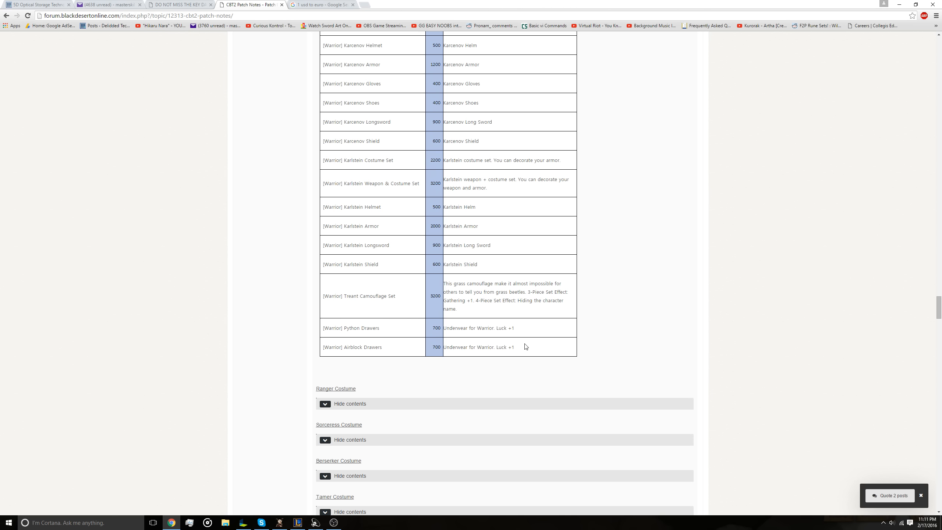
mouse_move(497, 345)
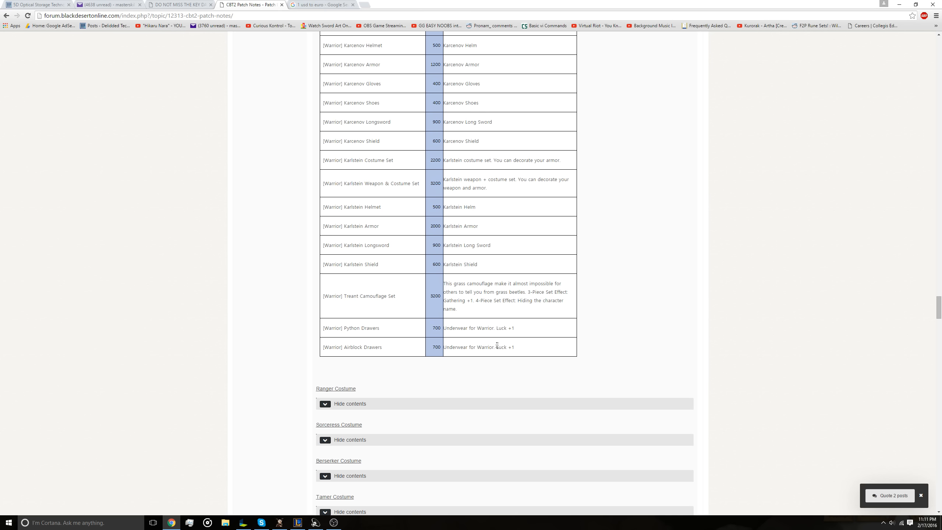
scroll("up", 3)
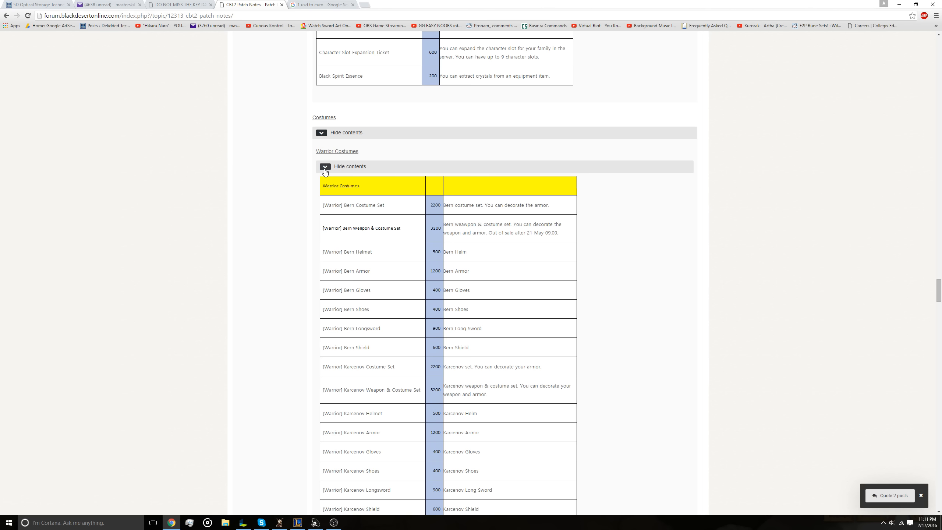
scroll("down", 3)
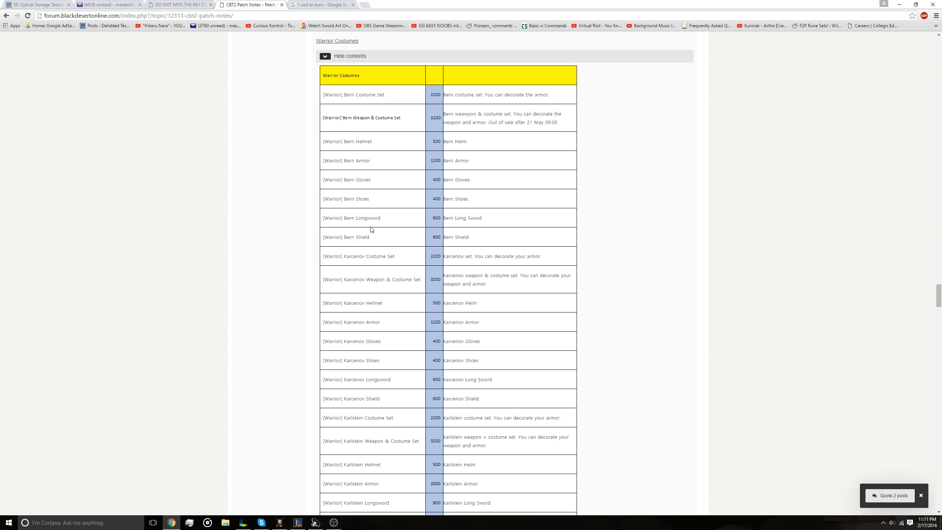
scroll("down", 3)
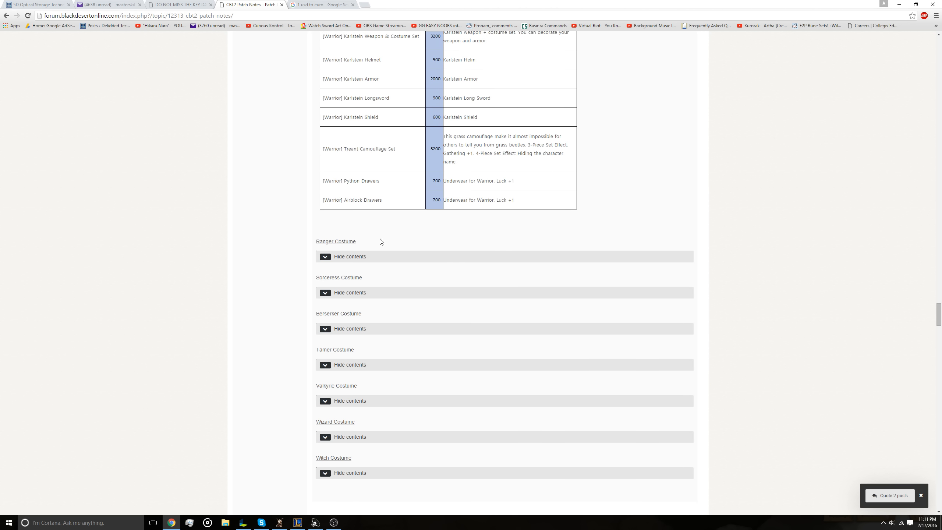
Step: Reveal the Ranger Costume price table and read through it
left_click(326, 256)
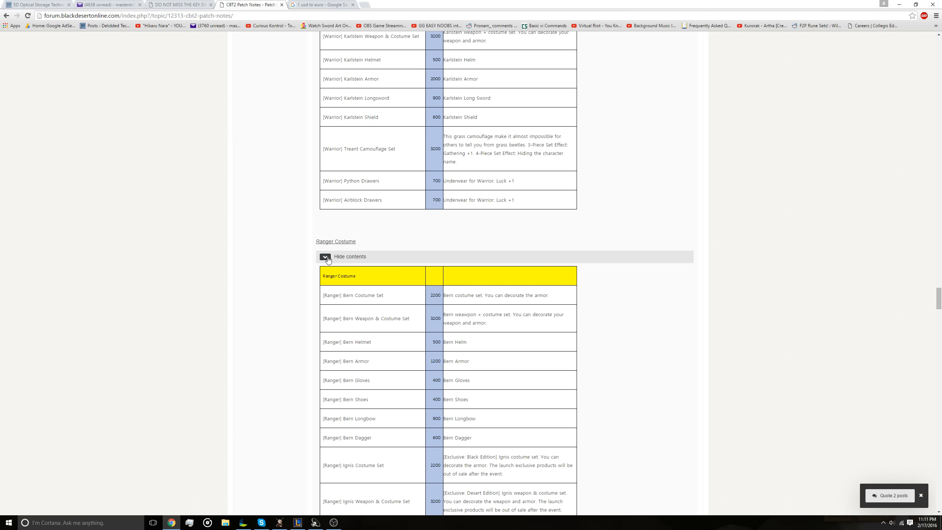
scroll("down", 3)
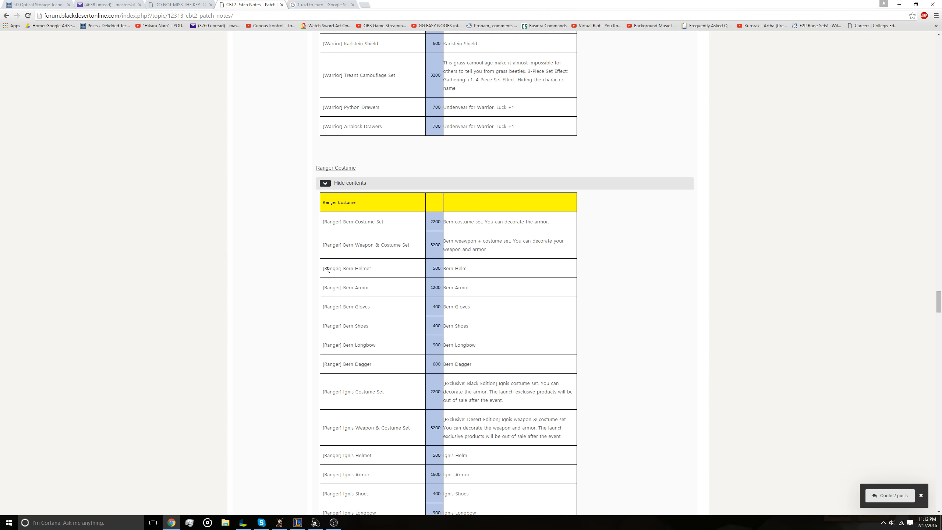
scroll("down", 3)
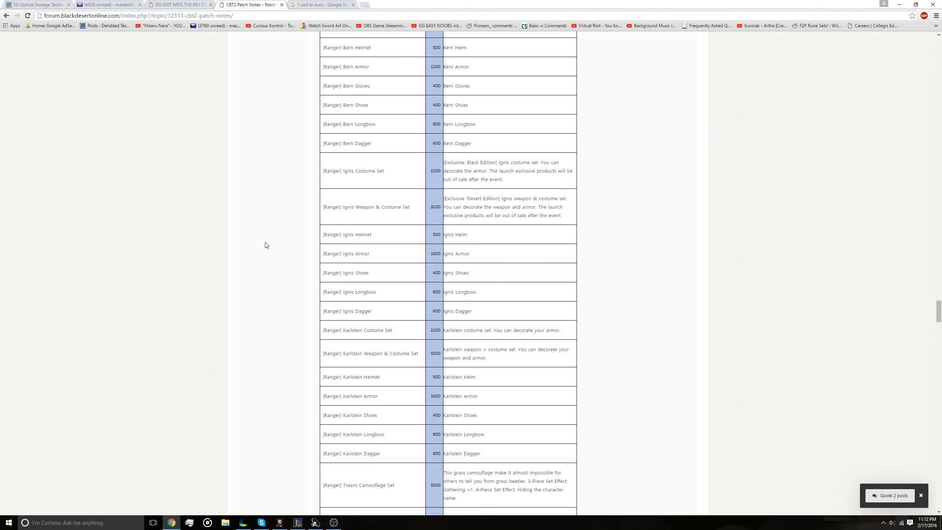
scroll("down", 3)
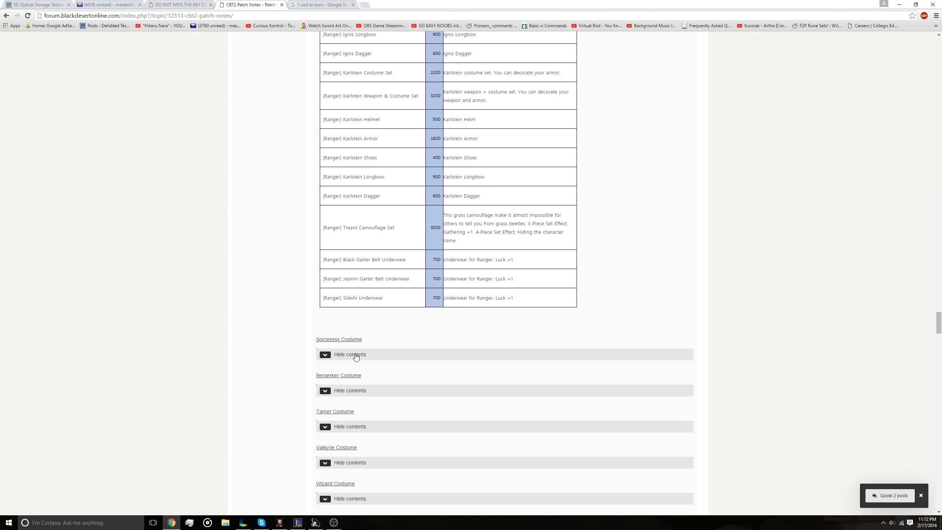
Step: Reveal the Tamer Costume table and read down to the Accessories, Loyalty and Gameplay headings
left_click(326, 426)
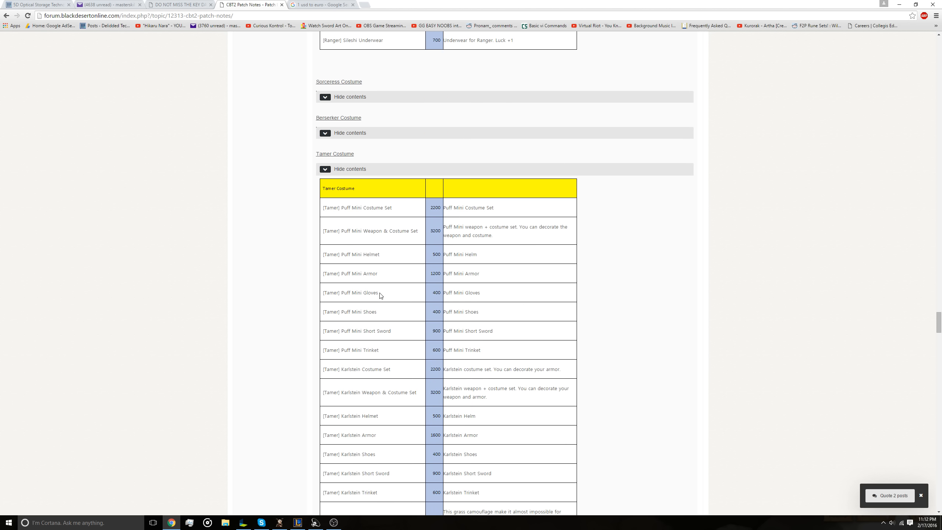
scroll("down", 3)
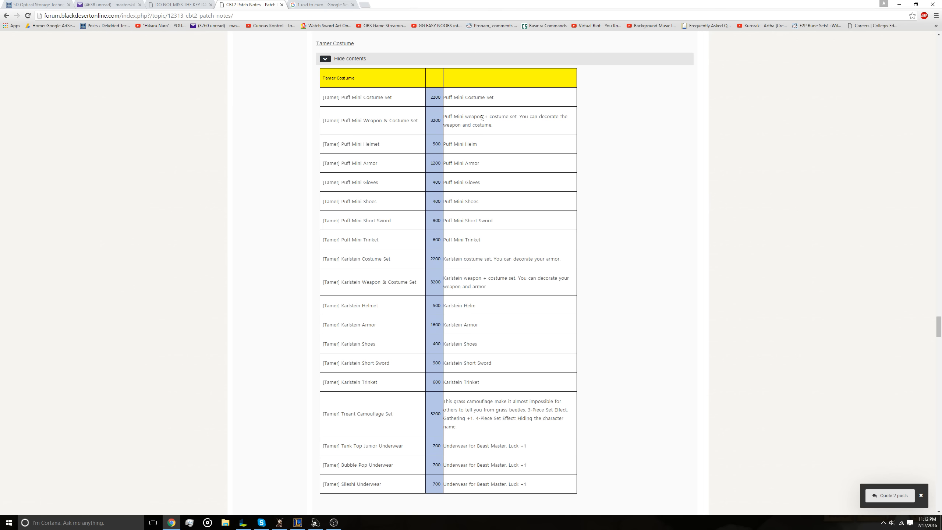
scroll("down", 3)
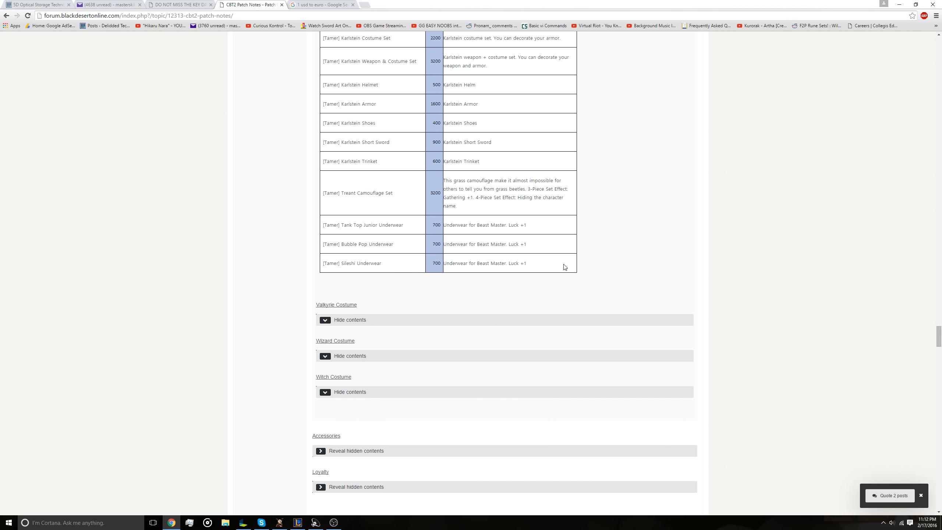
mouse_move(389, 254)
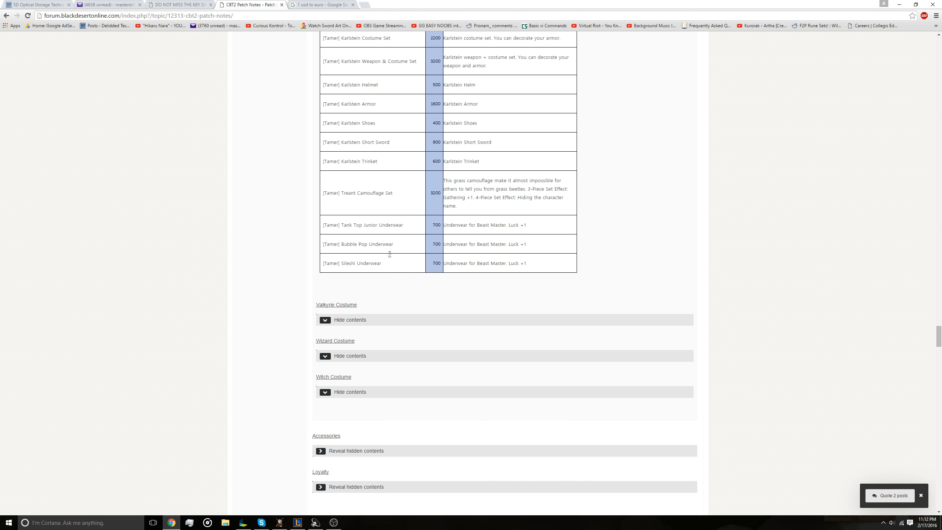
scroll("down", 3)
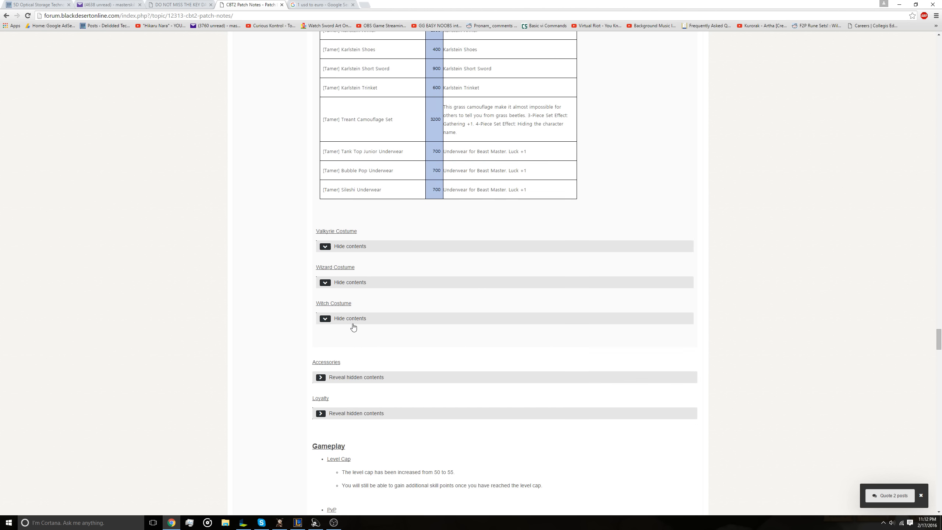
scroll("down", 3)
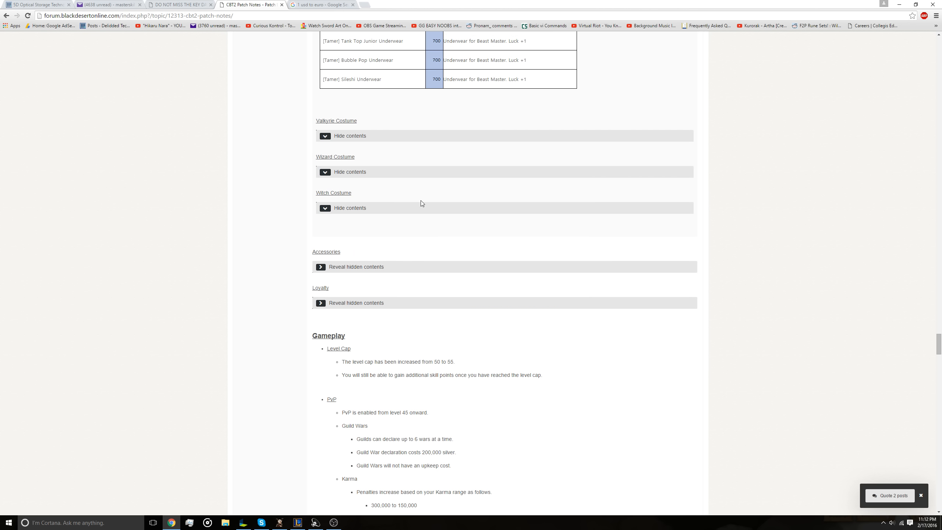
mouse_move(353, 272)
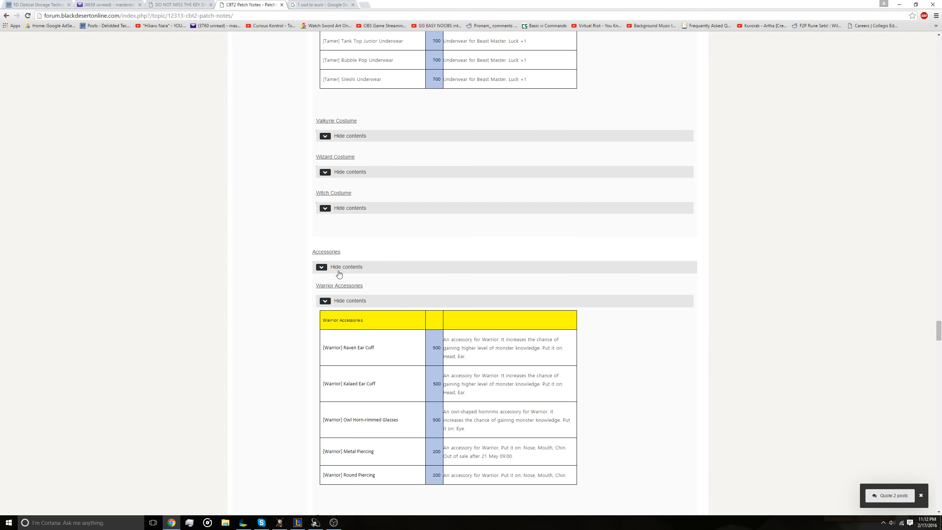
Step: Scroll into the opened Accessories section showing Warrior ear cuffs, glasses and piercings
scroll("down", 3)
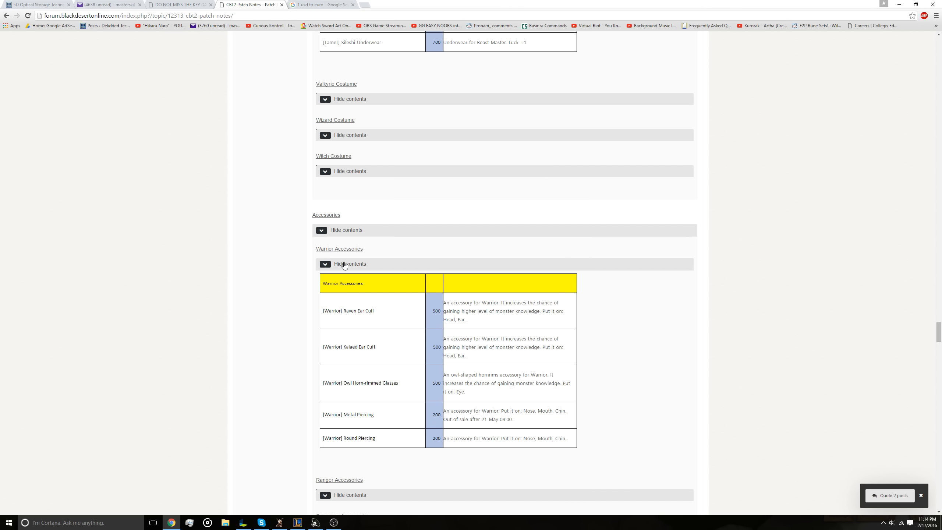
mouse_move(463, 120)
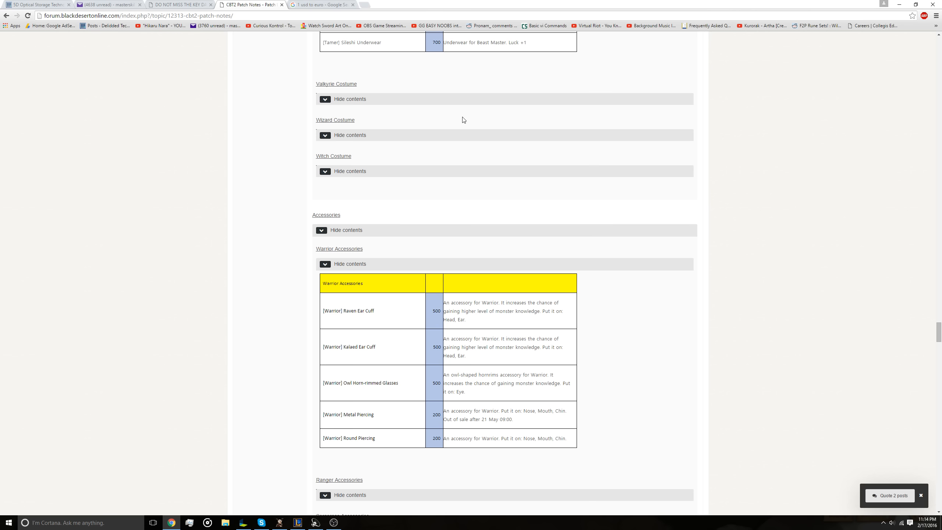
Step: Scroll past the Ranger through Witch Accessories spoilers to the collapsed Loyalty section
scroll("down", 3)
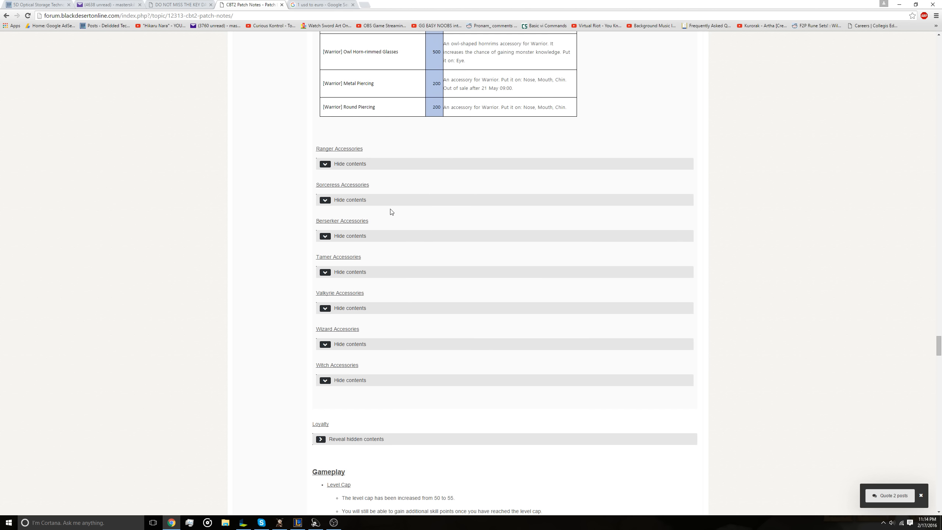
scroll("up", 3)
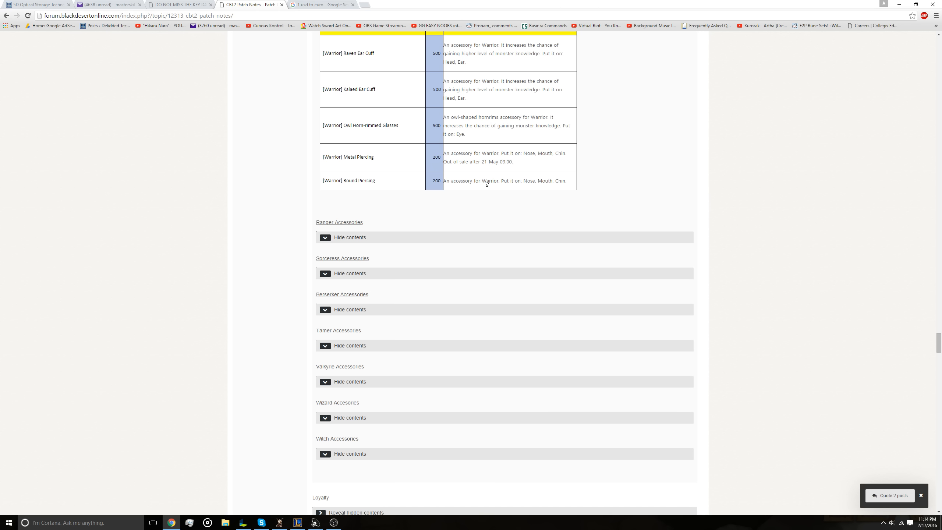
mouse_move(485, 174)
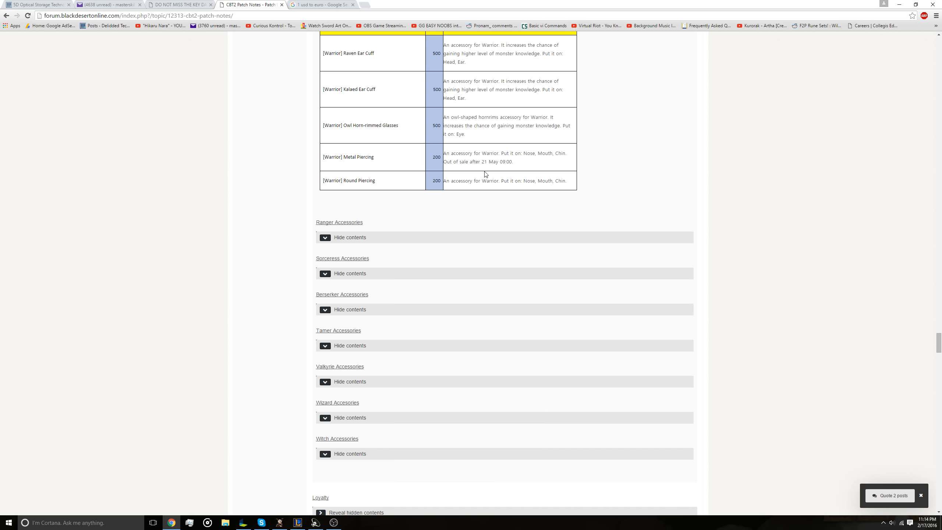
scroll("down", 3)
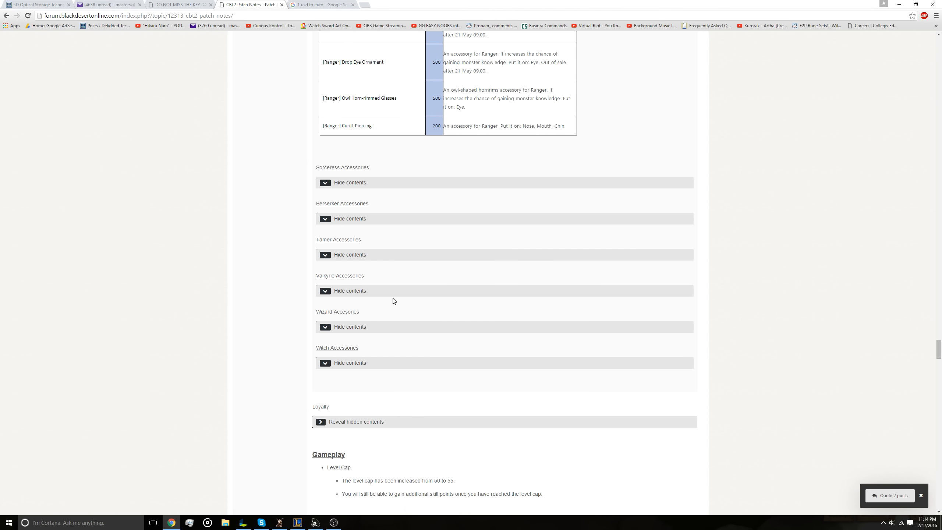
scroll("down", 3)
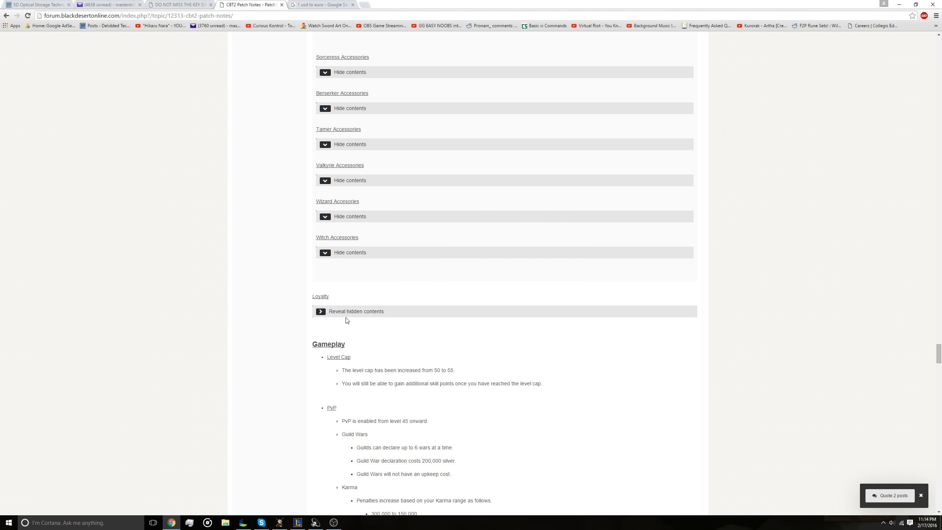
Step: Reveal the Loyalty table of dye boxes, EXP scrolls, boss summon scrolls and horse skill tickets
left_click(321, 311)
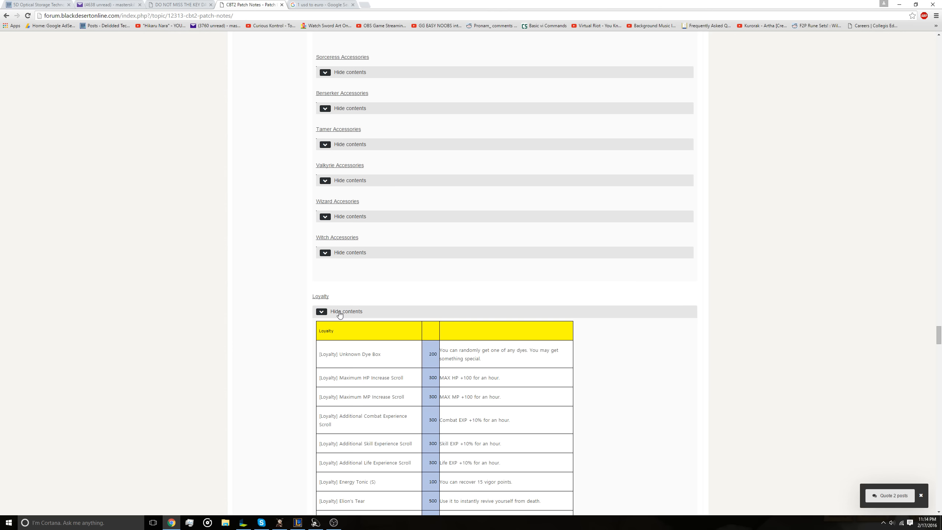
scroll("down", 3)
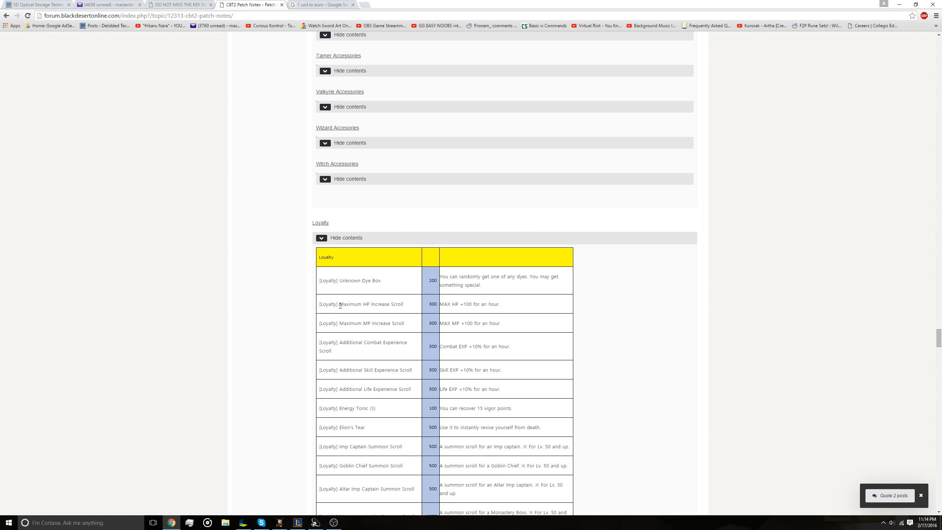
mouse_move(366, 281)
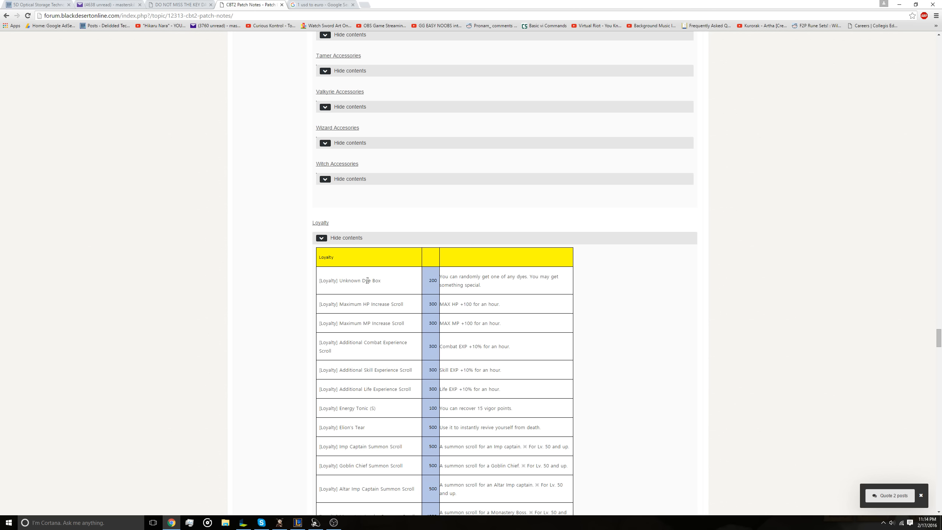
scroll("down", 3)
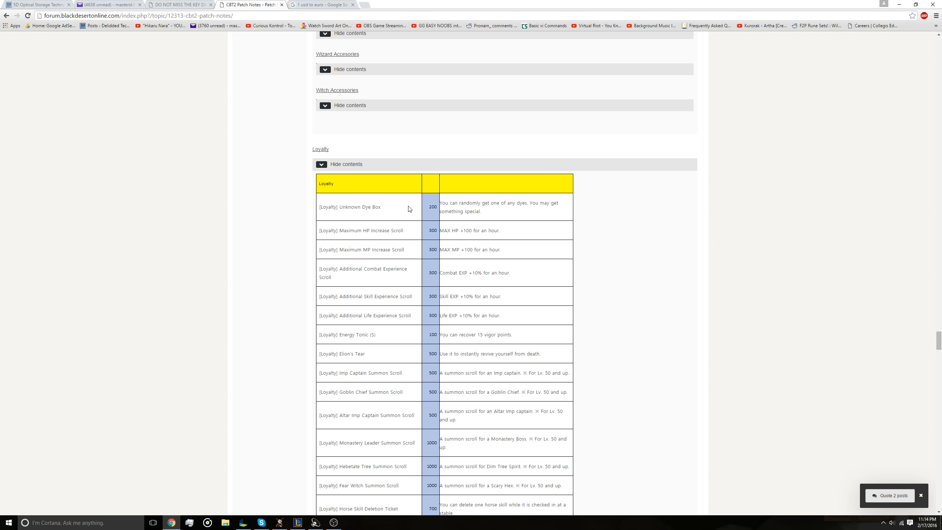
mouse_move(388, 186)
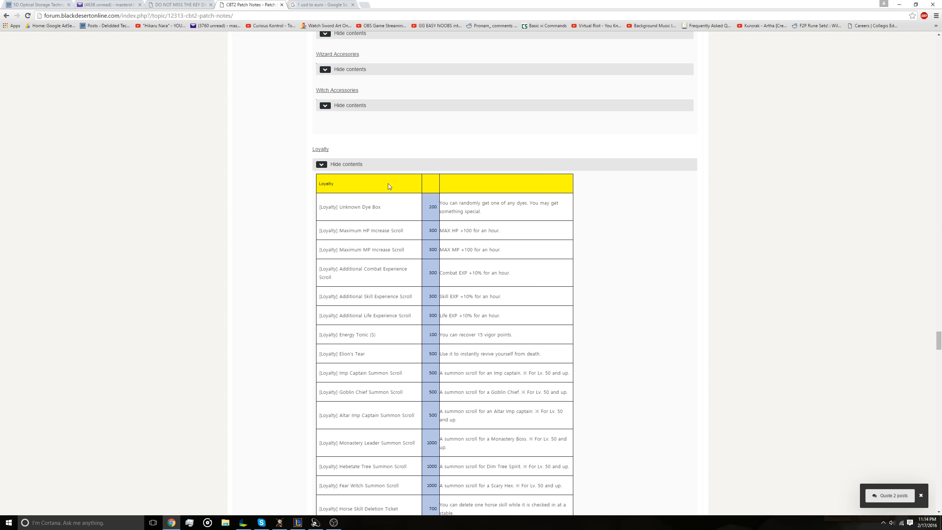
mouse_move(363, 207)
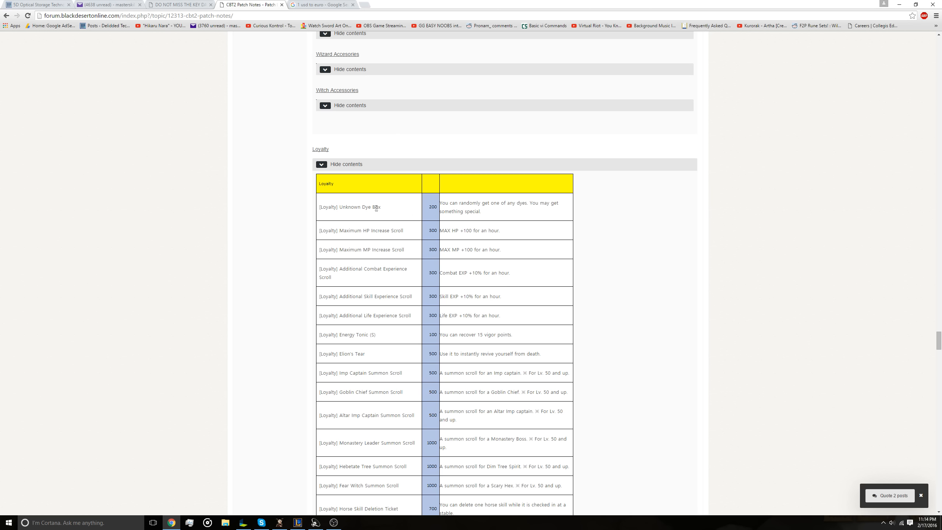
mouse_move(502, 257)
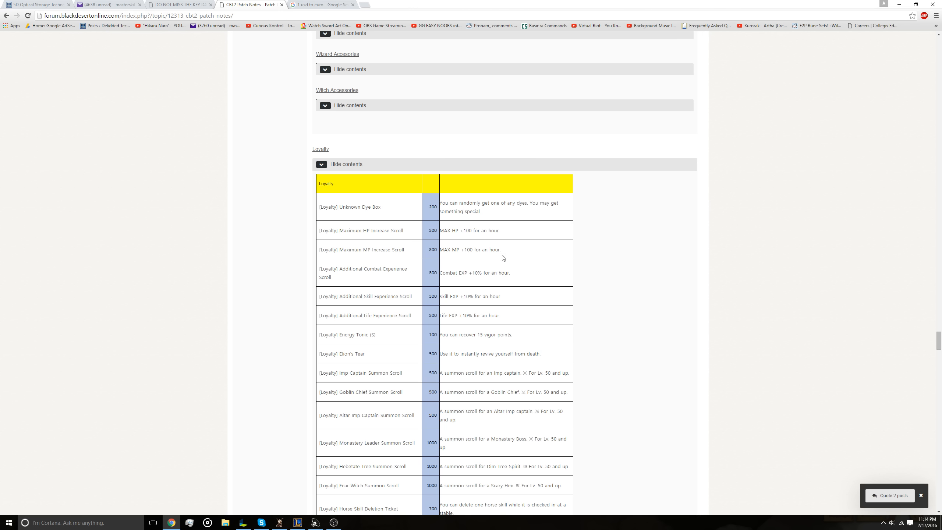
mouse_move(372, 240)
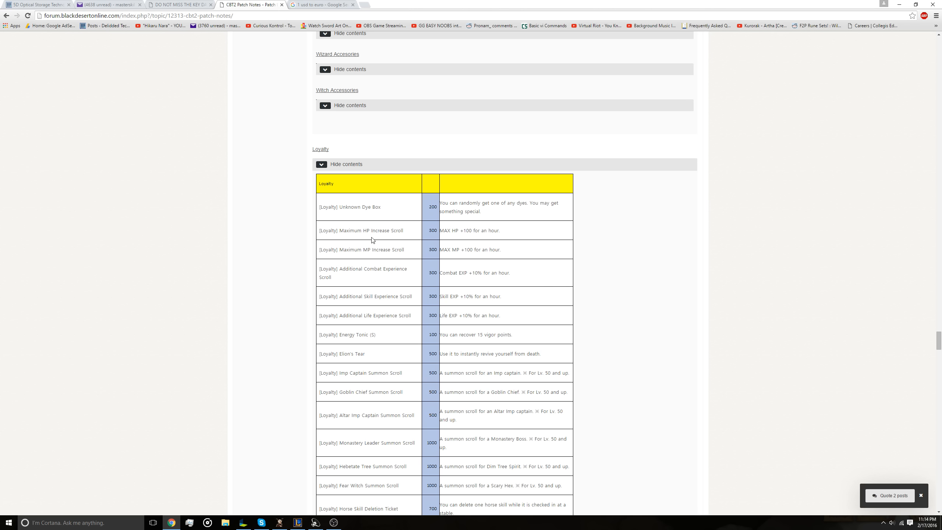
mouse_move(396, 238)
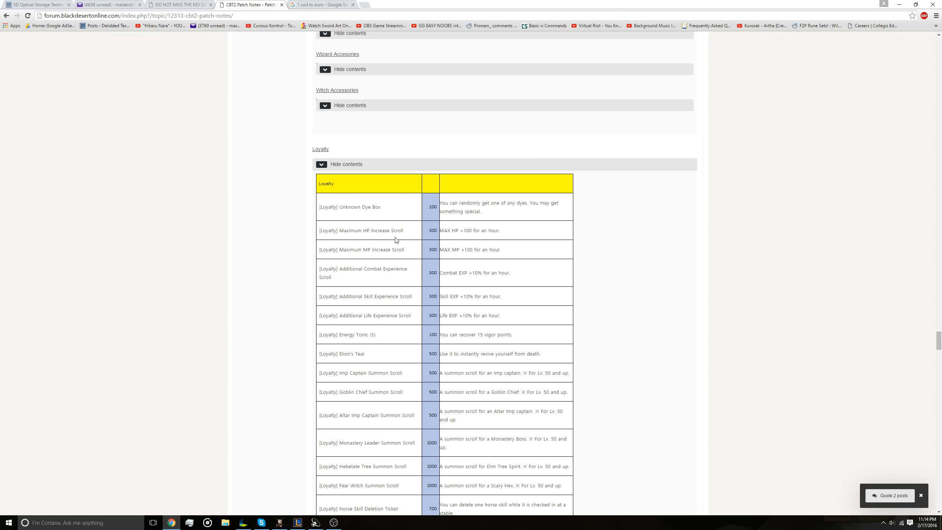
mouse_move(440, 234)
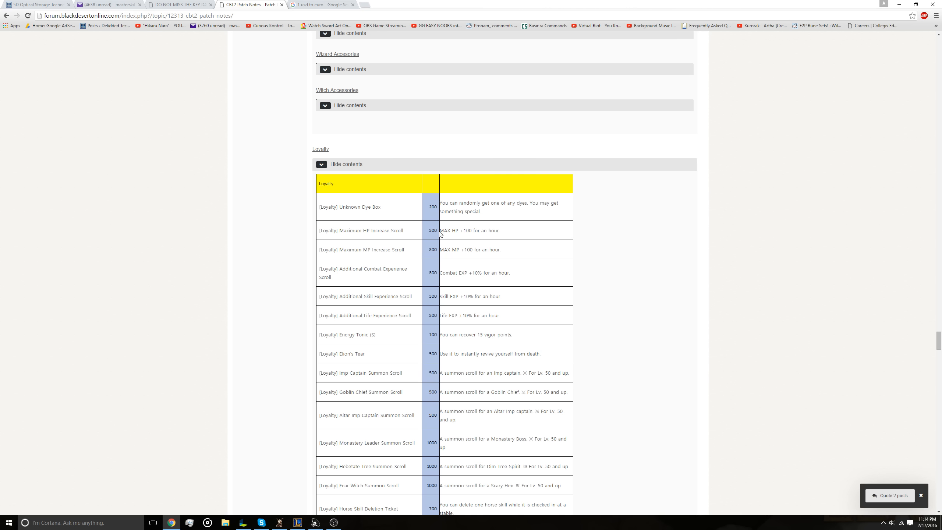
mouse_move(443, 237)
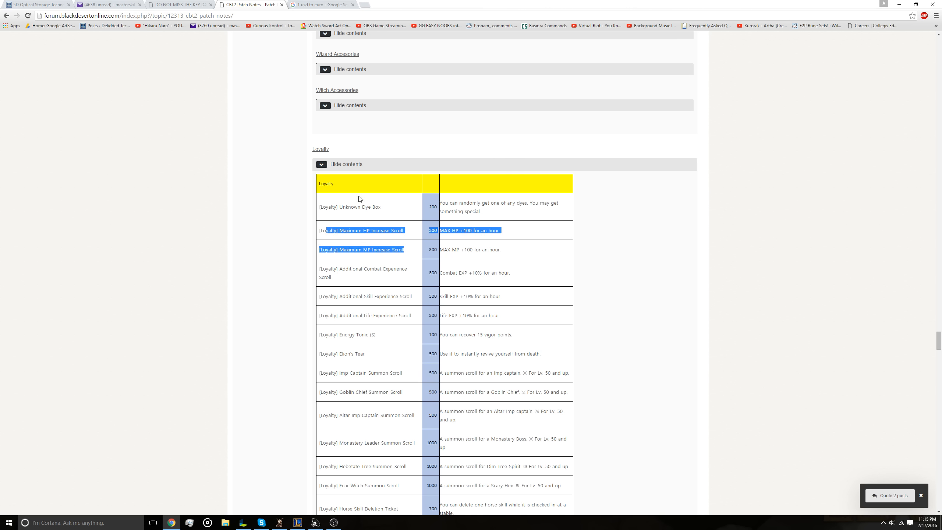
mouse_move(383, 255)
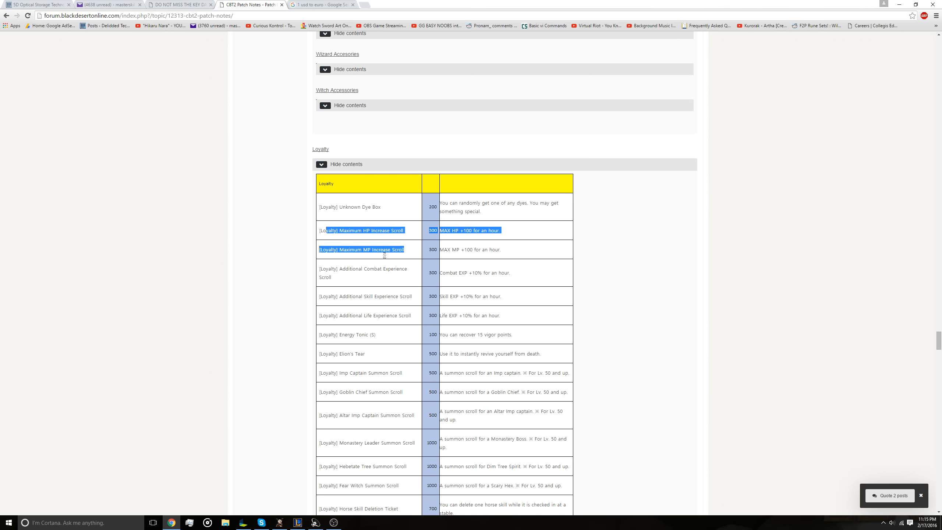
scroll("down", 3)
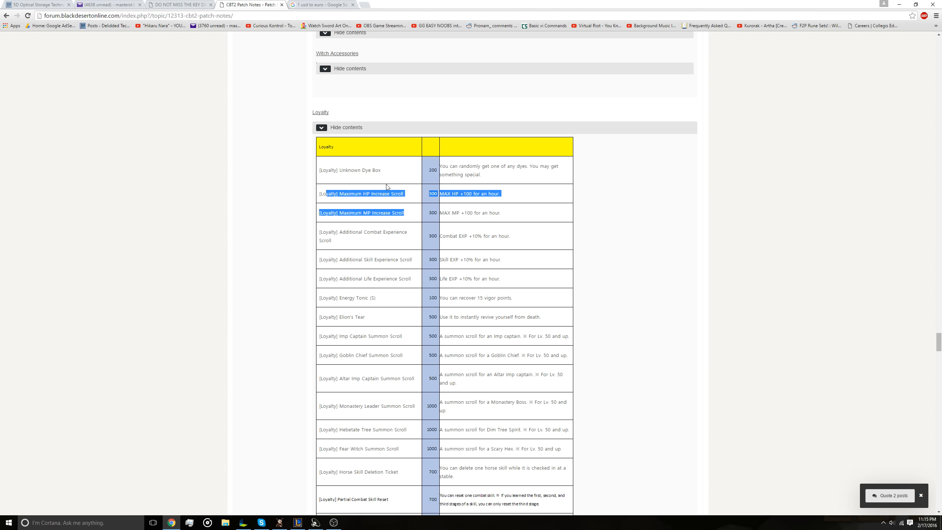
mouse_move(545, 245)
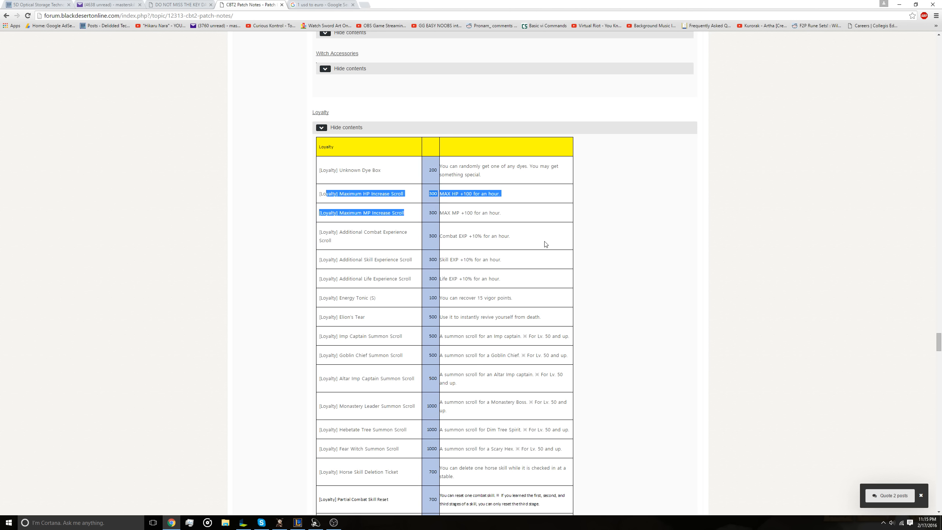
scroll("down", 3)
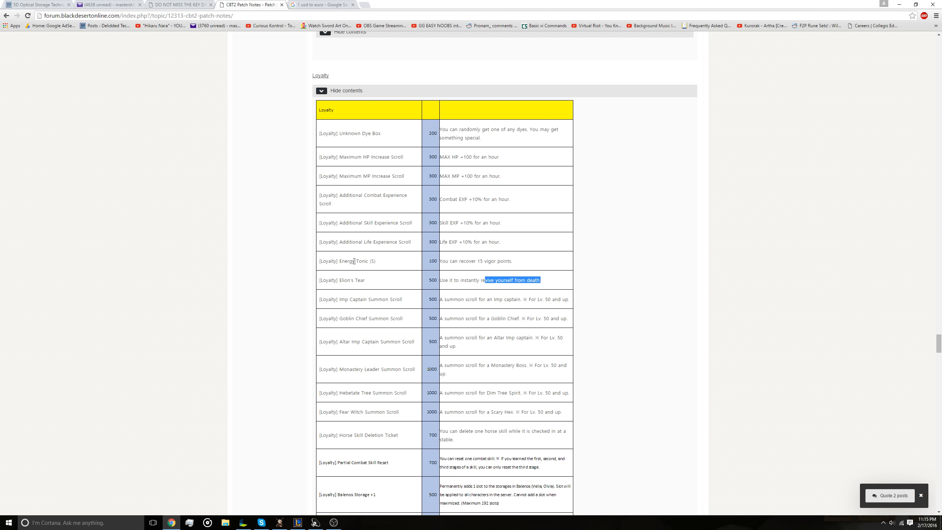
mouse_move(432, 288)
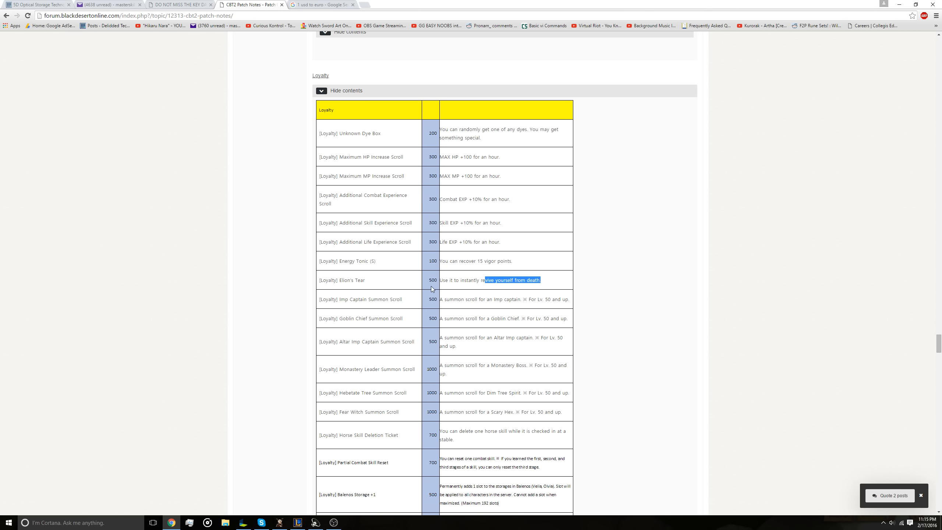
mouse_move(511, 283)
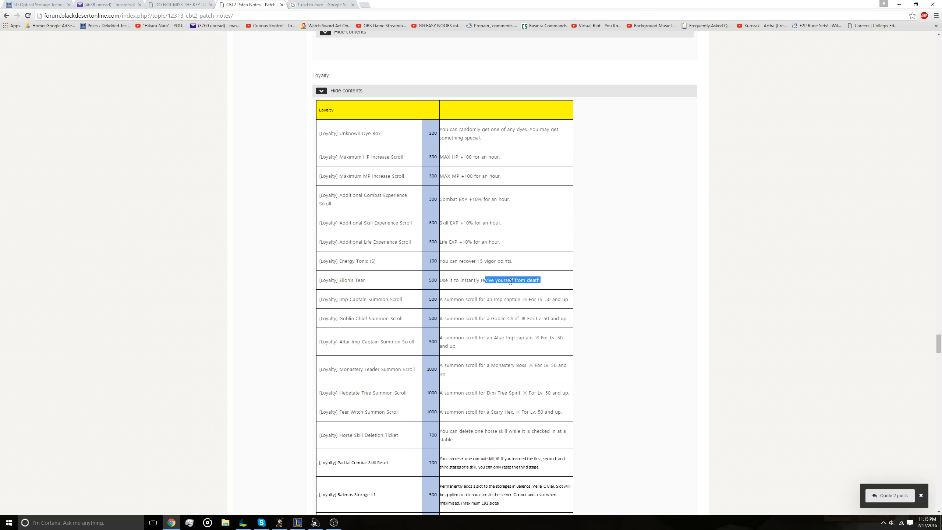
left_click(552, 281)
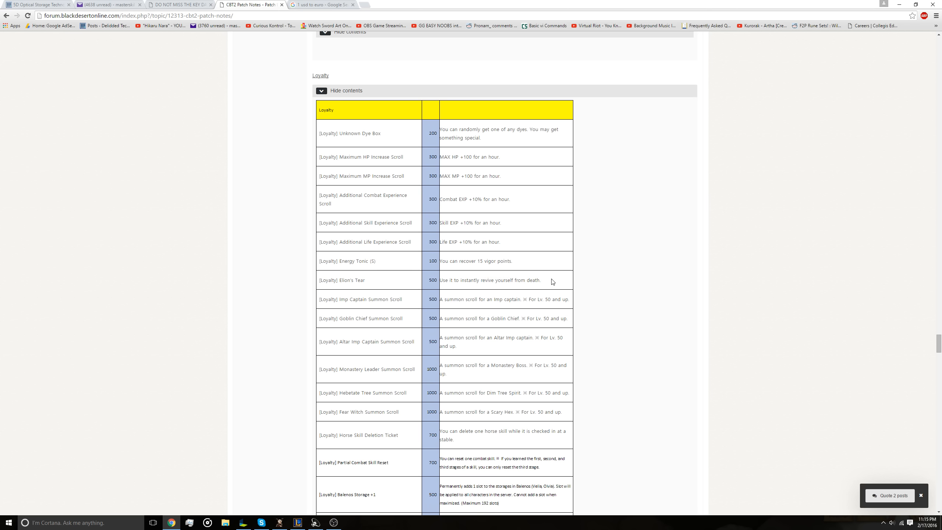
mouse_move(445, 290)
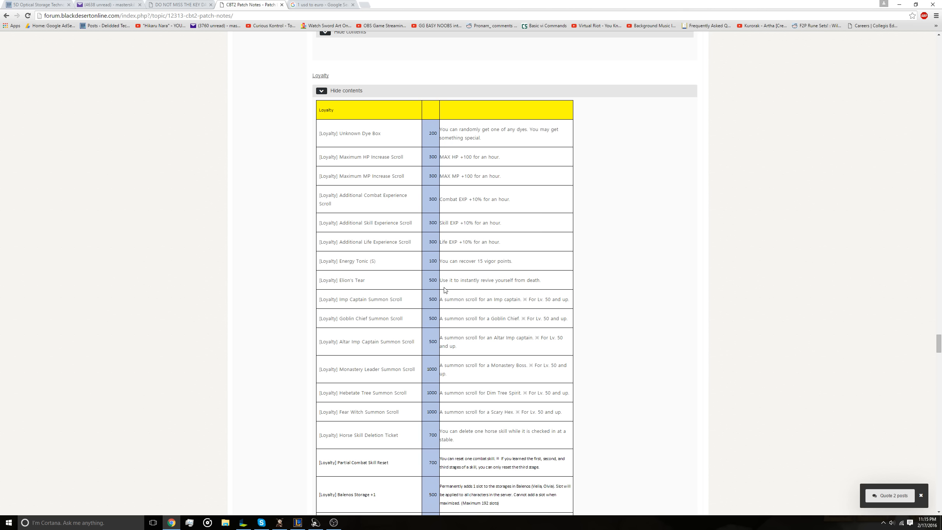
mouse_move(465, 312)
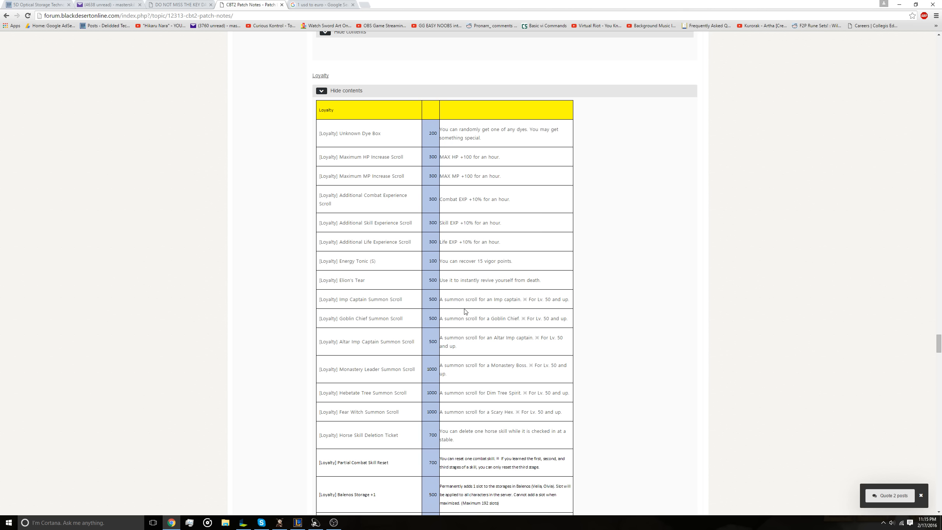
mouse_move(463, 308)
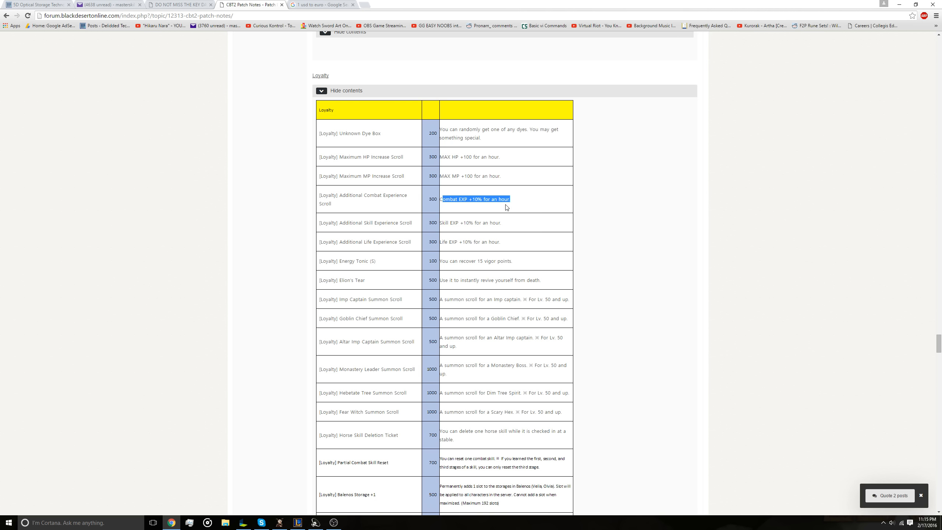
mouse_move(485, 214)
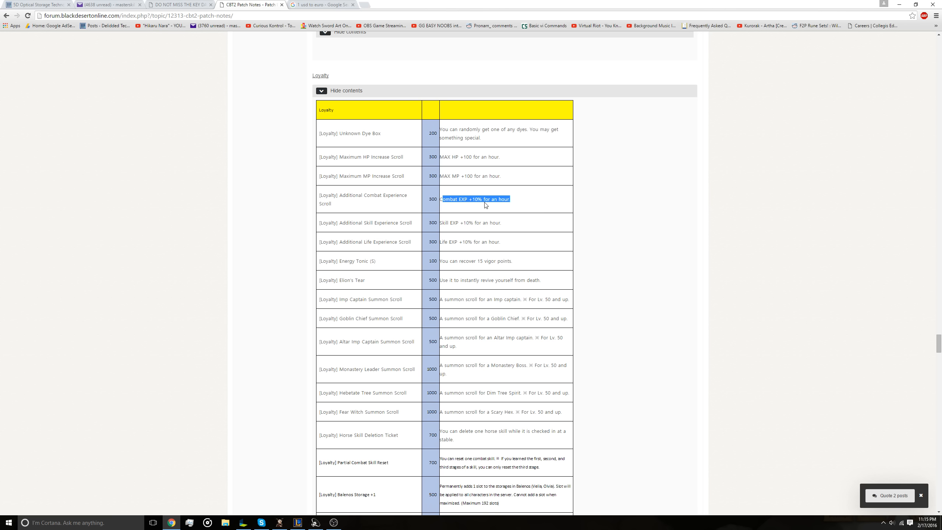
mouse_move(529, 255)
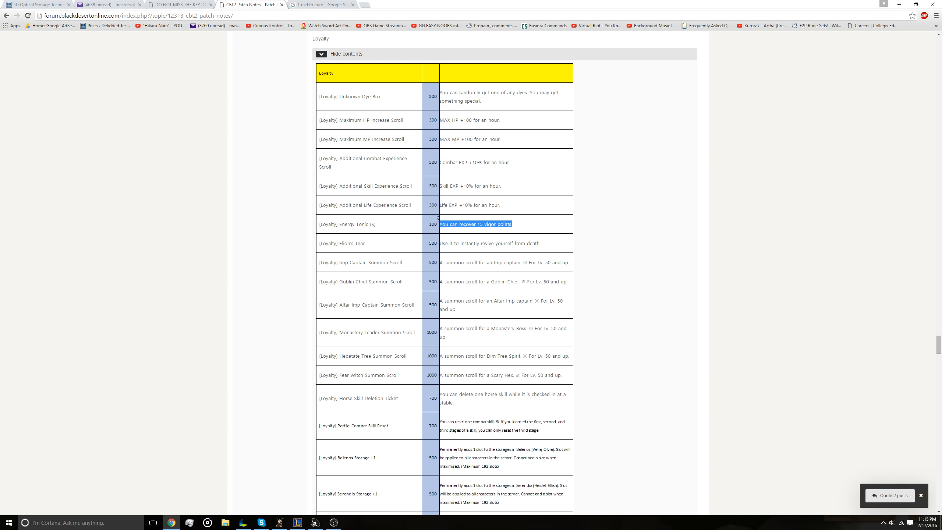
mouse_move(502, 236)
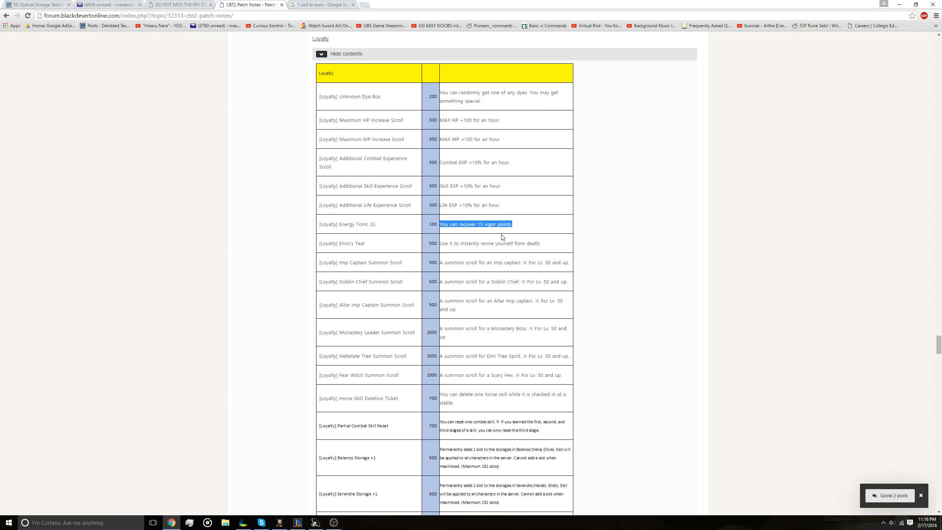
mouse_move(494, 211)
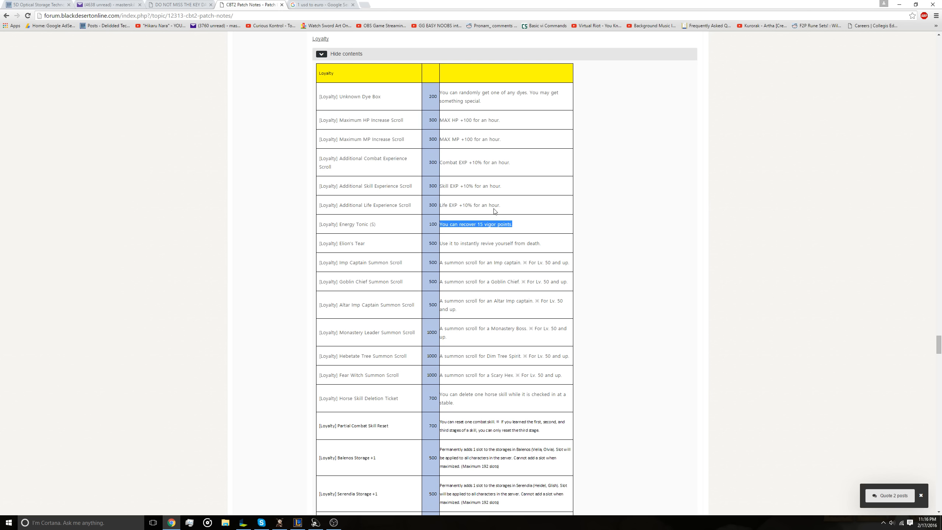
left_click(389, 225)
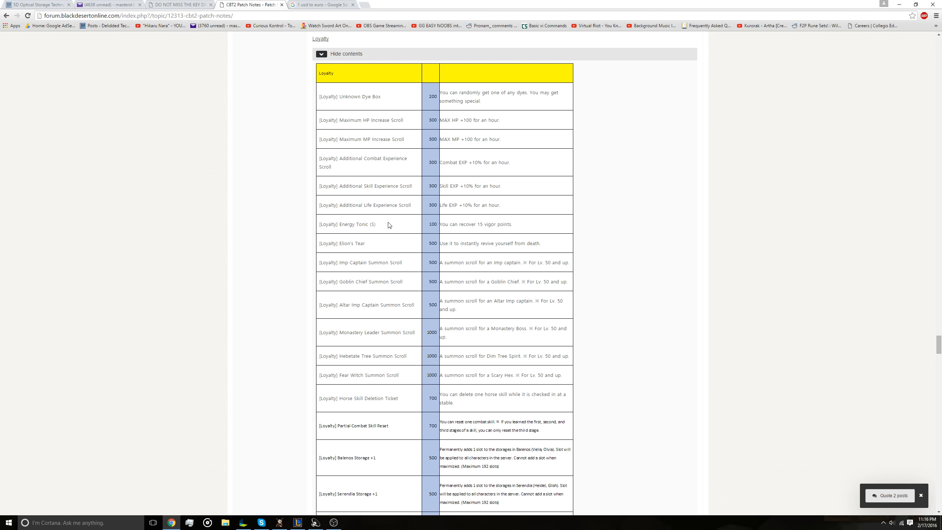
mouse_move(495, 224)
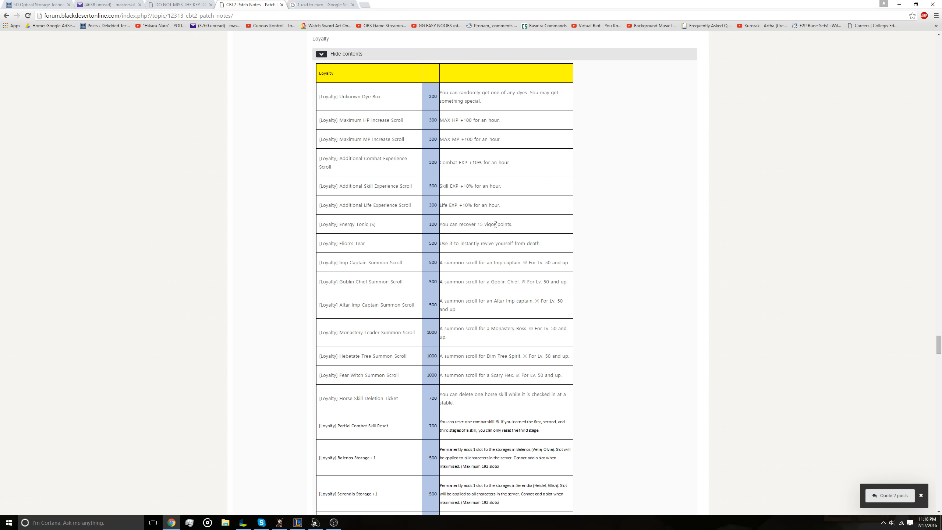
Step: Scroll down the Loyalty table and highlight the Horse Skill Deletion Ticket item name
scroll("down", 3)
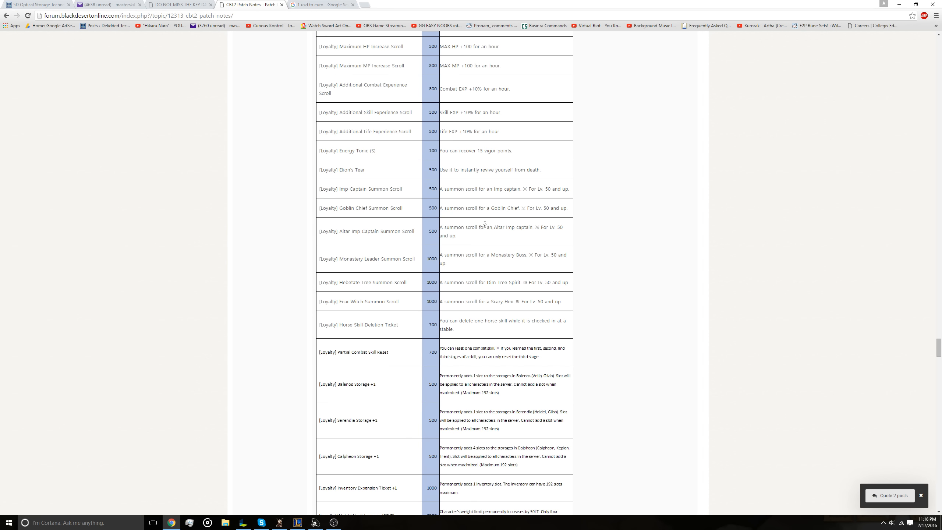
scroll("down", 3)
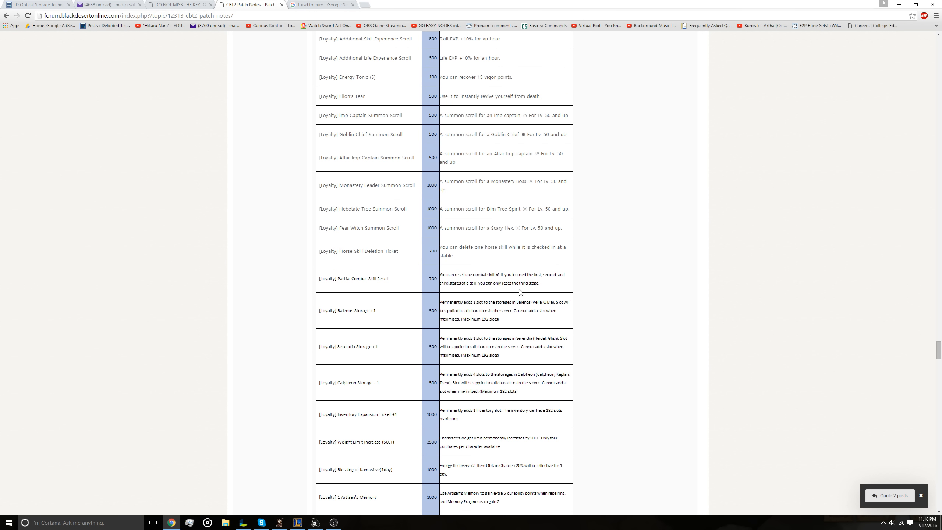
scroll("down", 3)
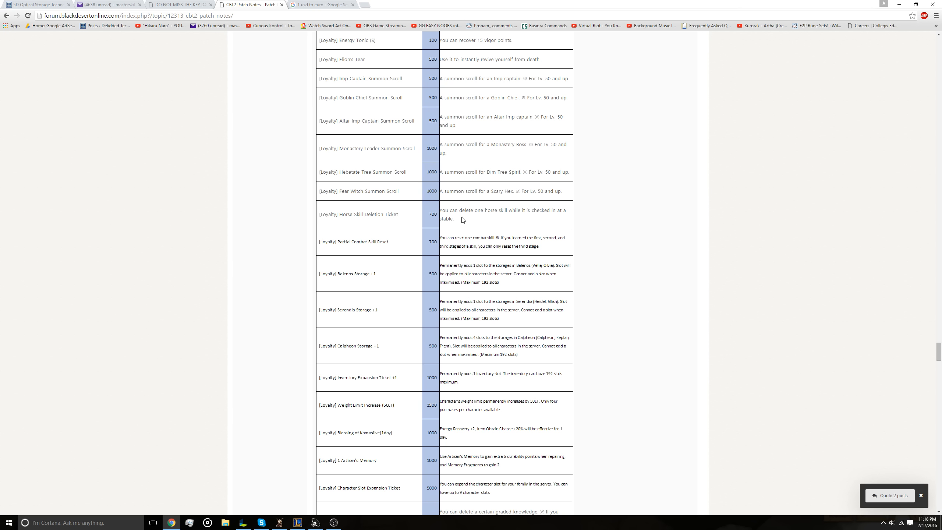
mouse_move(445, 226)
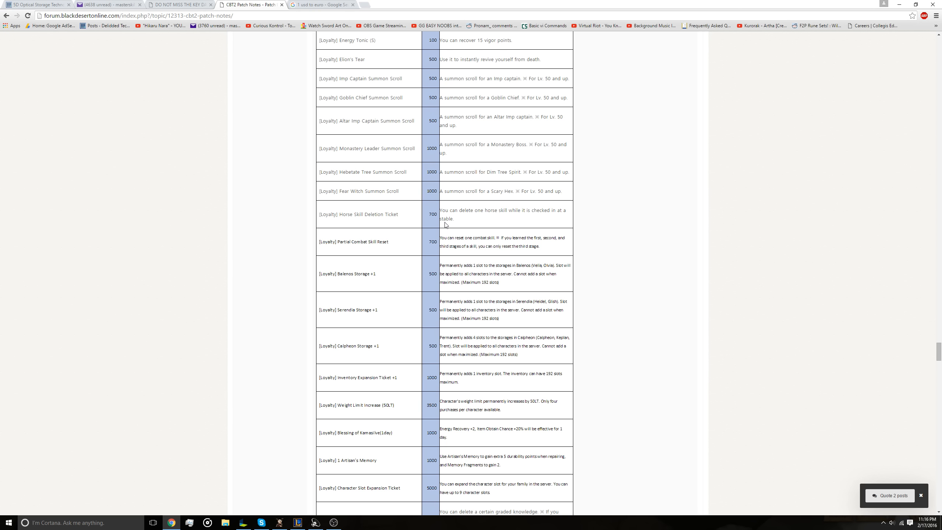
mouse_move(464, 225)
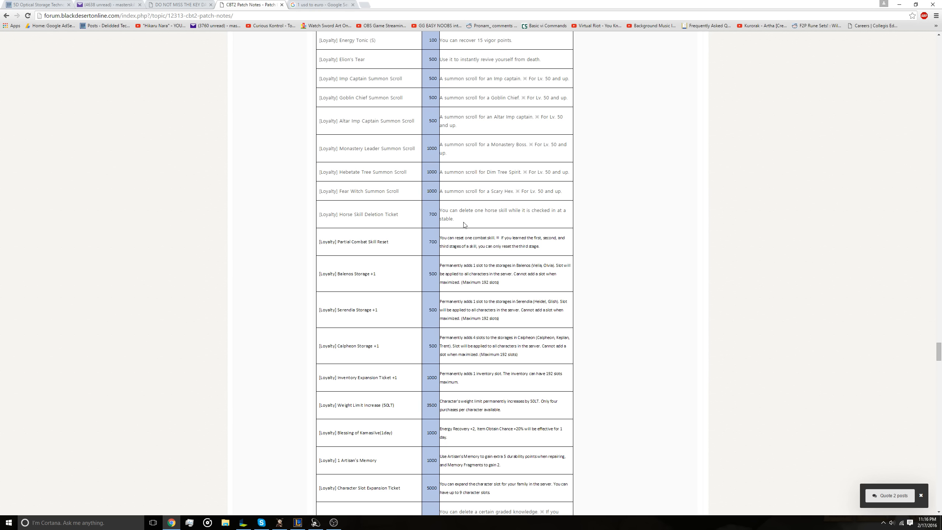
left_click_drag(329, 214, 398, 214)
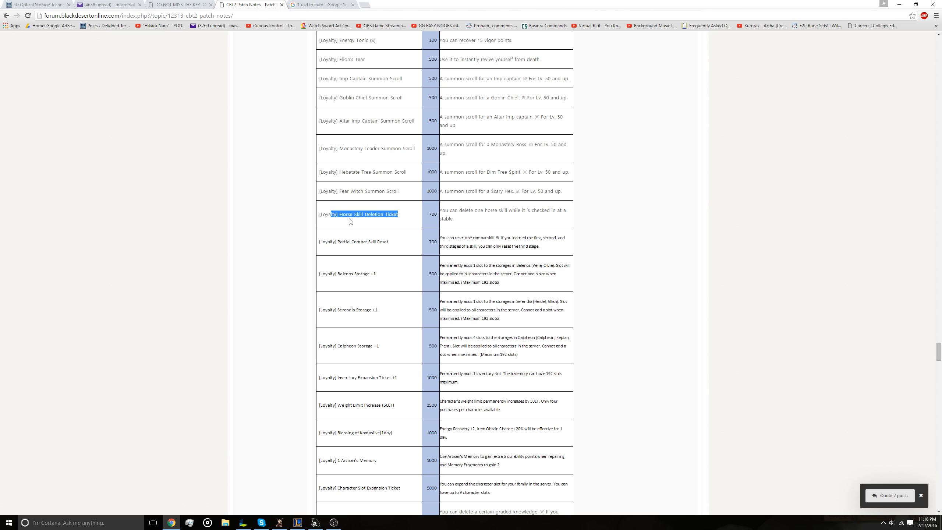
mouse_move(410, 229)
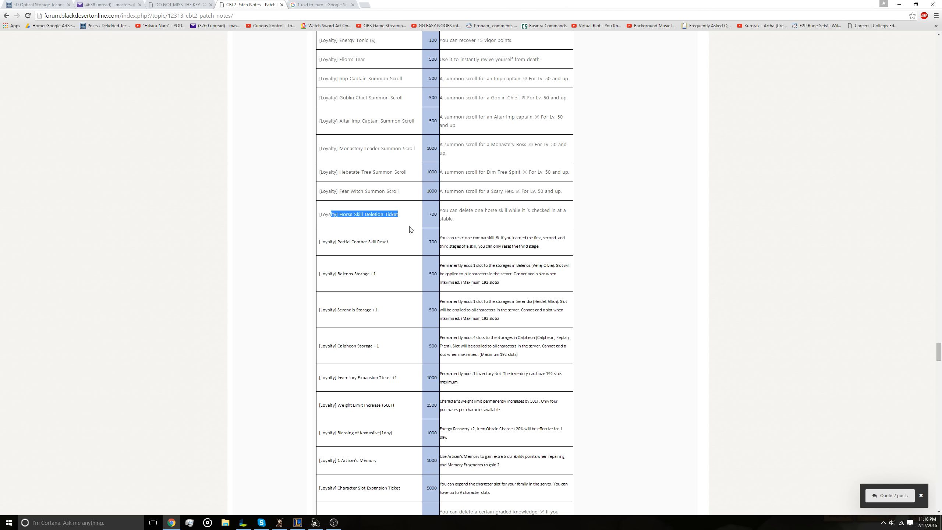
mouse_move(400, 247)
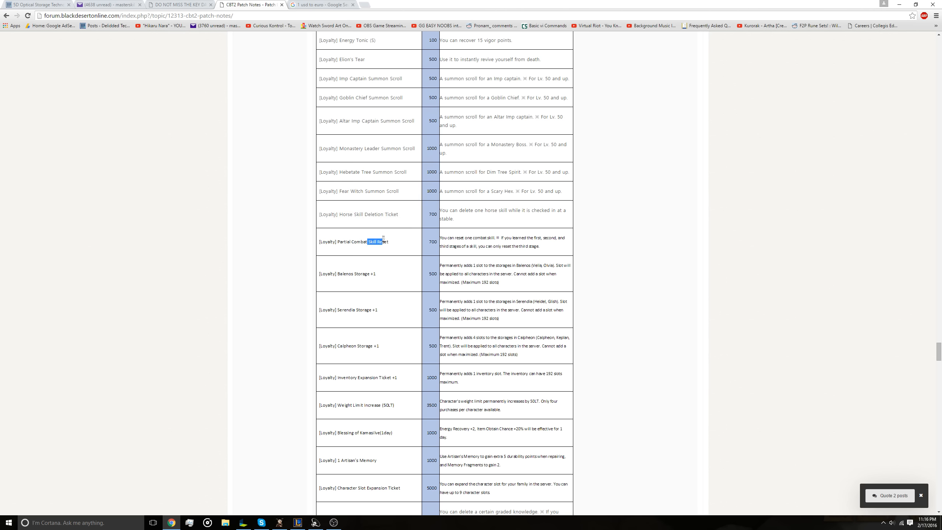
Step: Continue past Bundle of 10 Elixir of Oblivion to the Gameplay Level Cap bullets
scroll("down", 3)
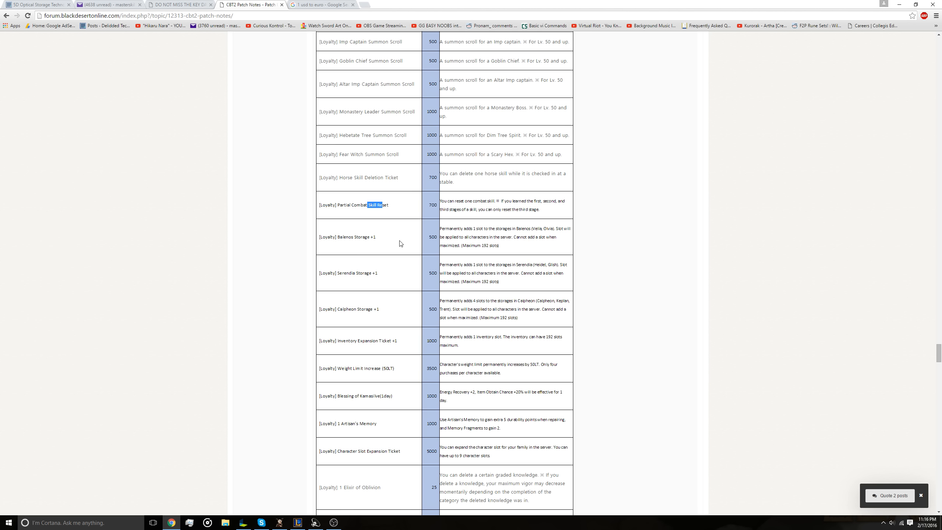
mouse_move(413, 267)
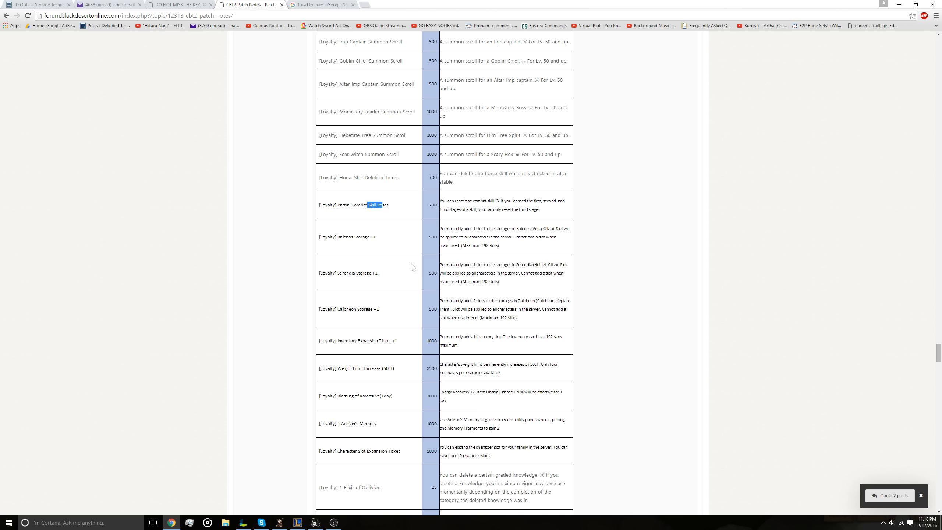
mouse_move(453, 296)
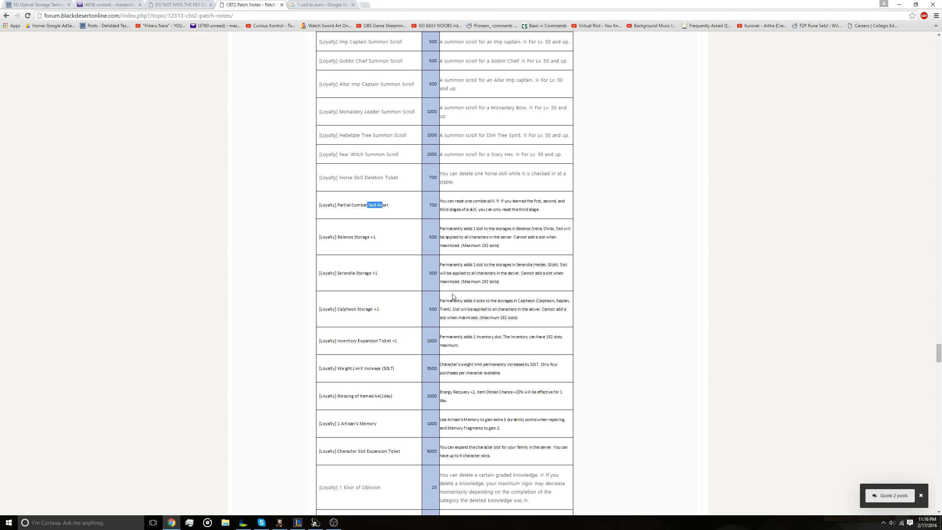
scroll("down", 3)
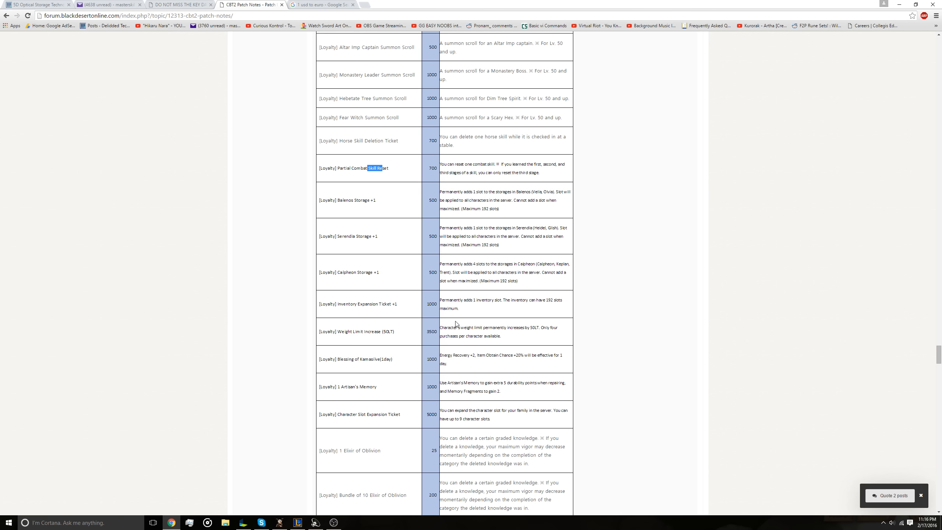
scroll("down", 3)
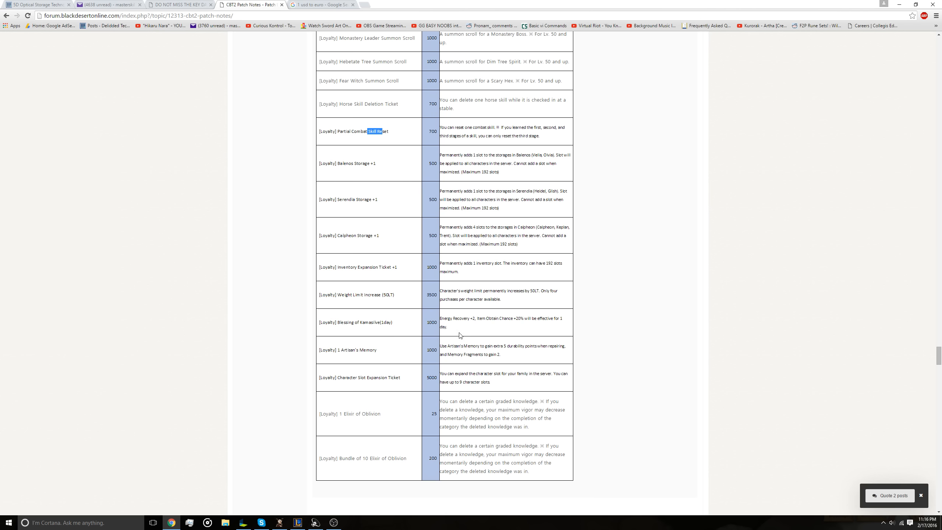
mouse_move(436, 316)
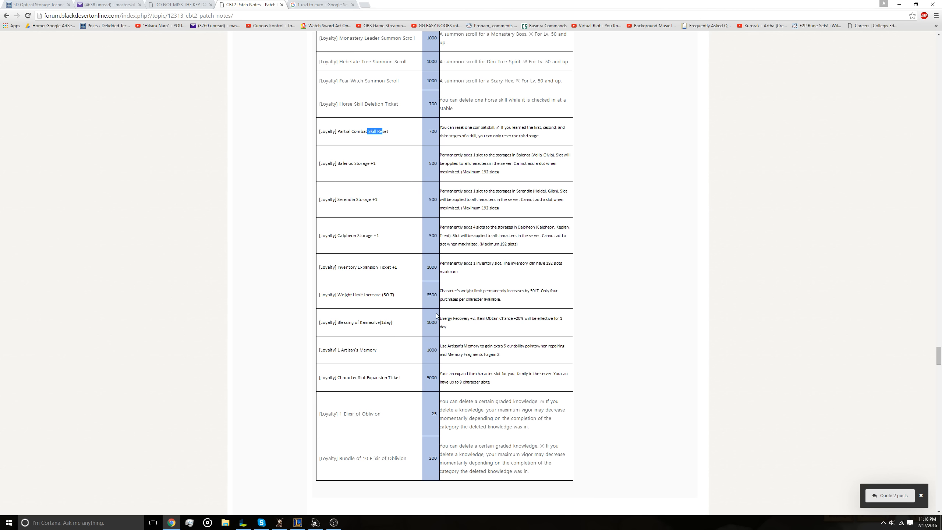
scroll("down", 3)
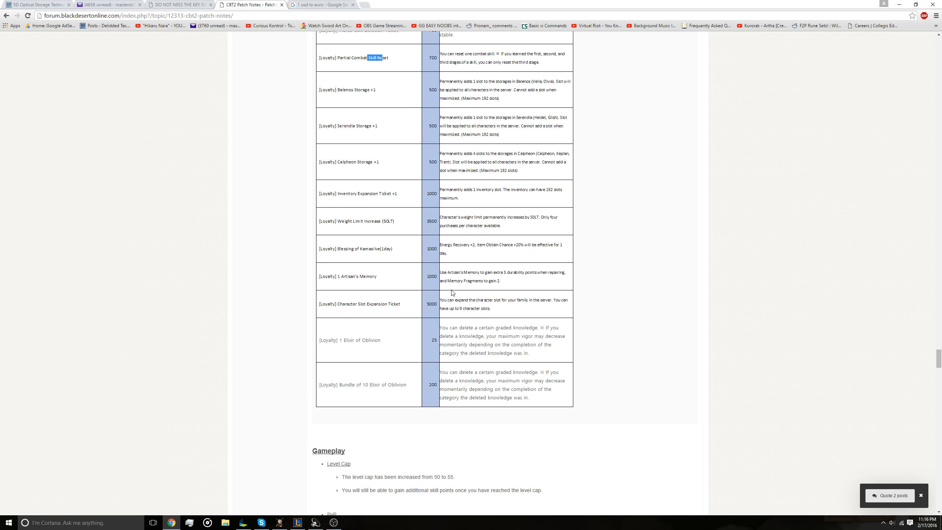
mouse_move(419, 305)
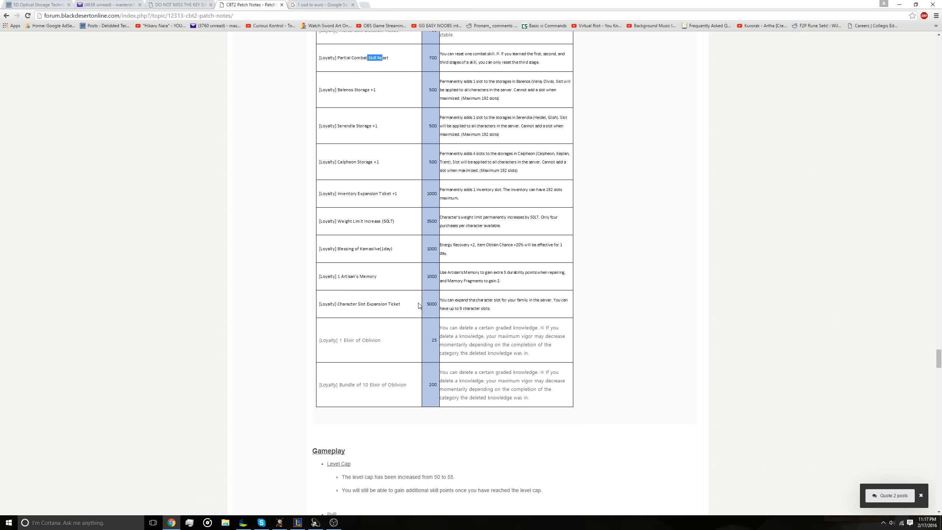
Step: Re-read the remaining Loyalty items down to the Elixir of Oblivion rows
scroll("up", 3)
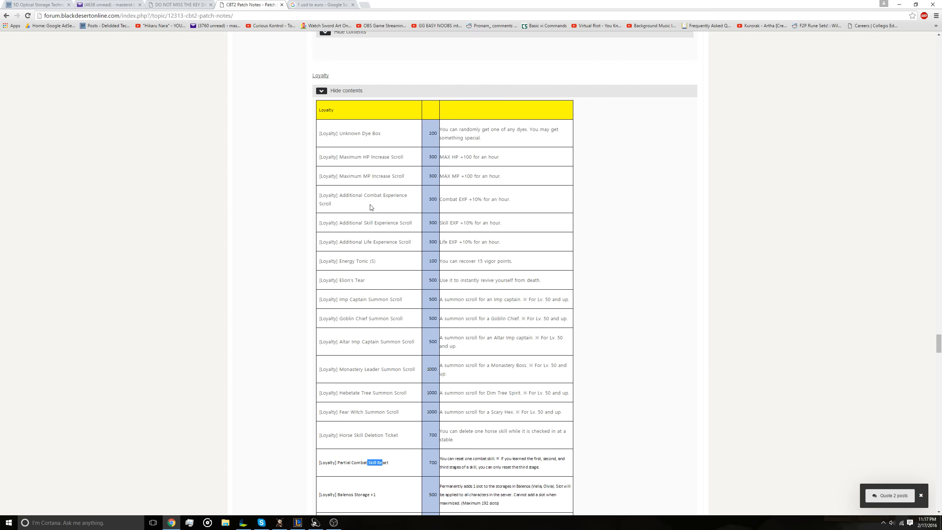
mouse_move(443, 193)
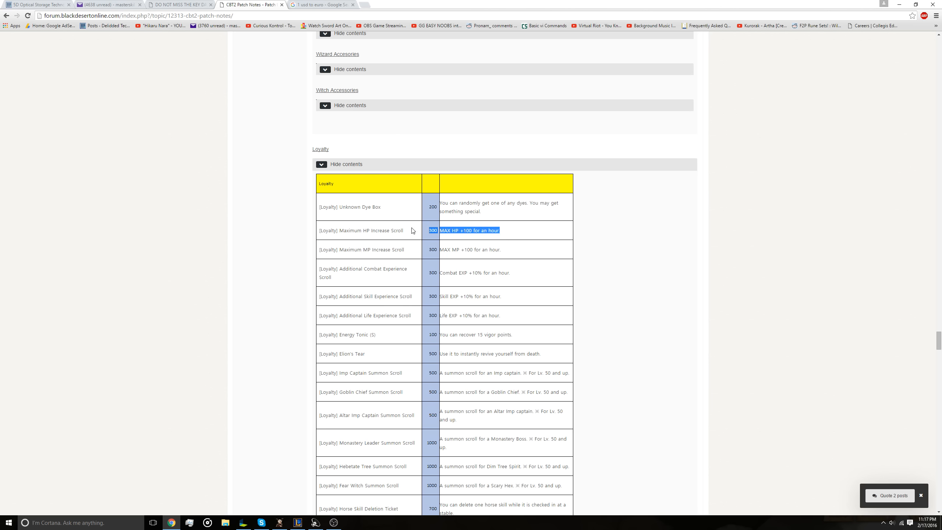
mouse_move(408, 241)
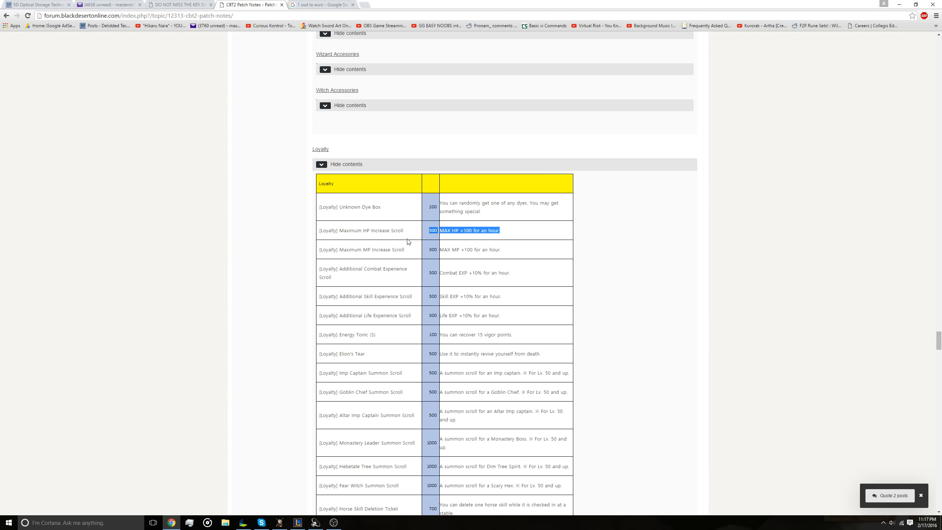
mouse_move(368, 243)
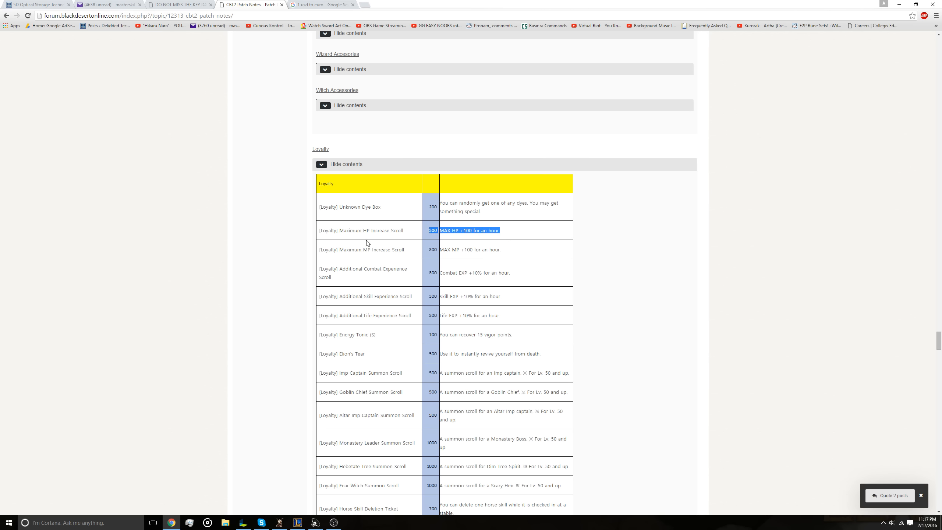
scroll("down", 3)
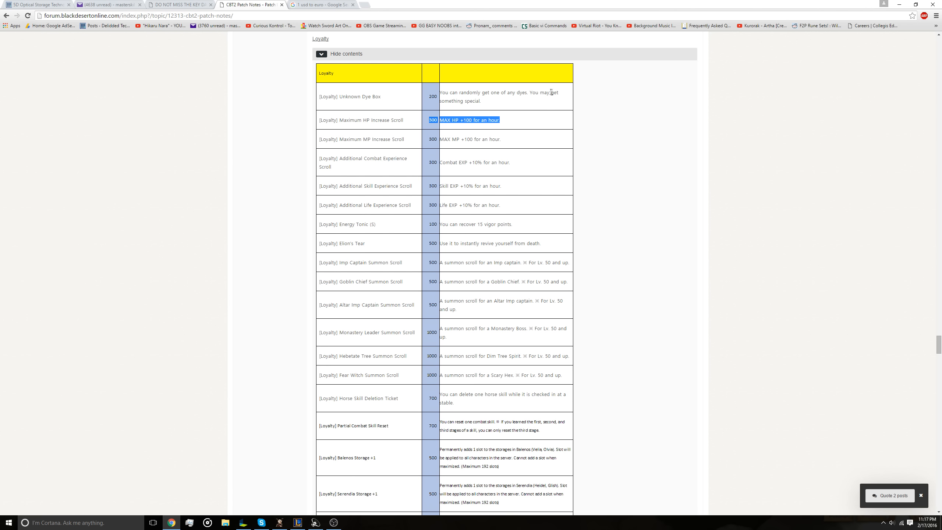
scroll("down", 3)
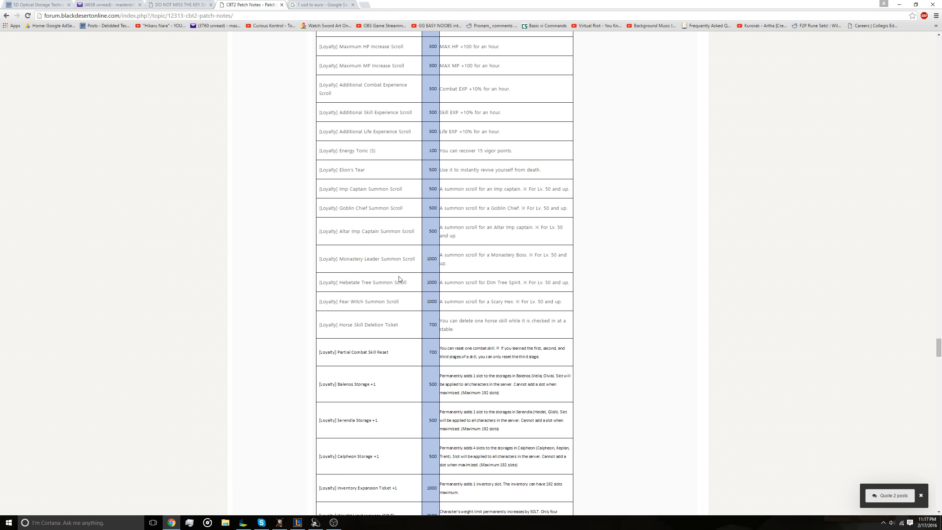
scroll("down", 3)
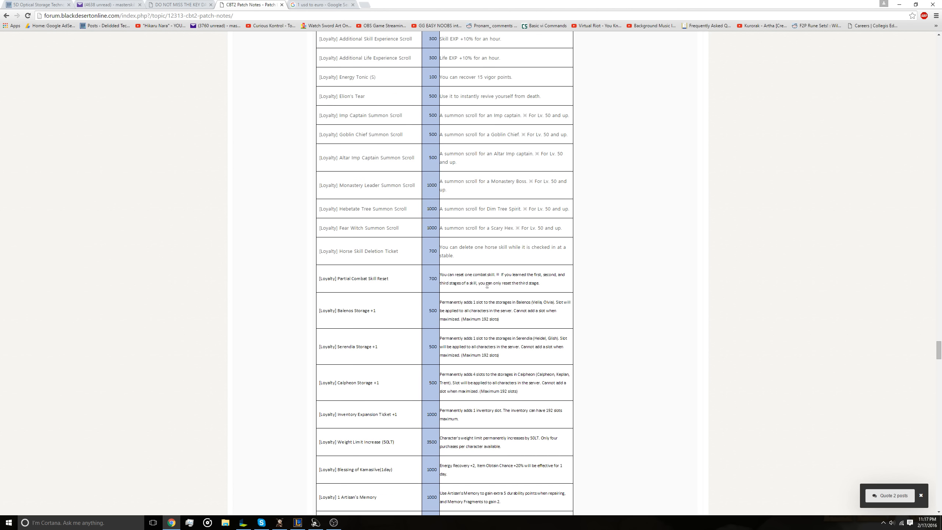
scroll("down", 3)
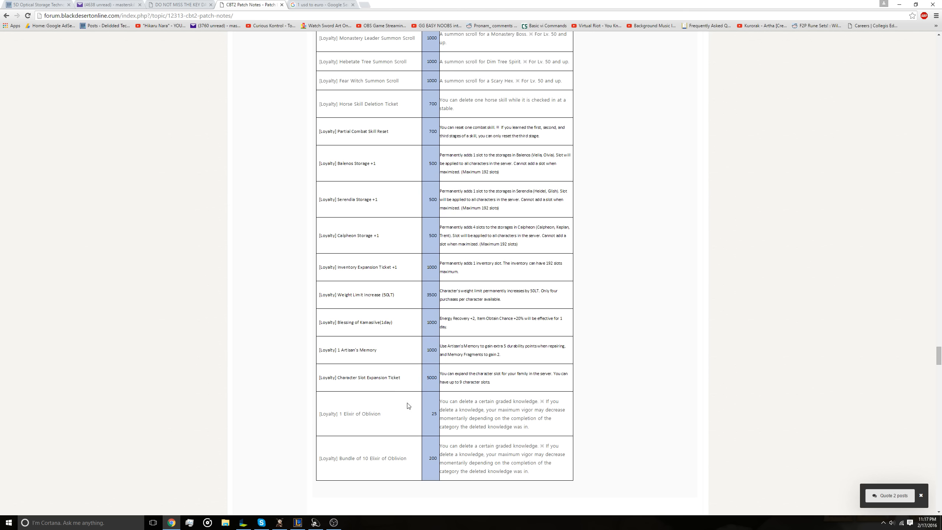
mouse_move(427, 402)
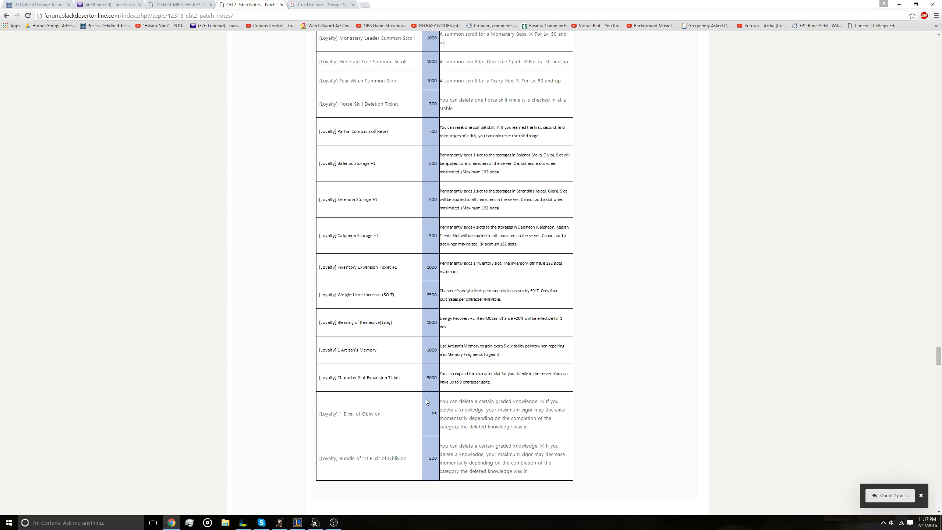
Step: Highlight part of the Elixir of Oblivion description and continue to Karma and PvE death penalties
scroll("down", 3)
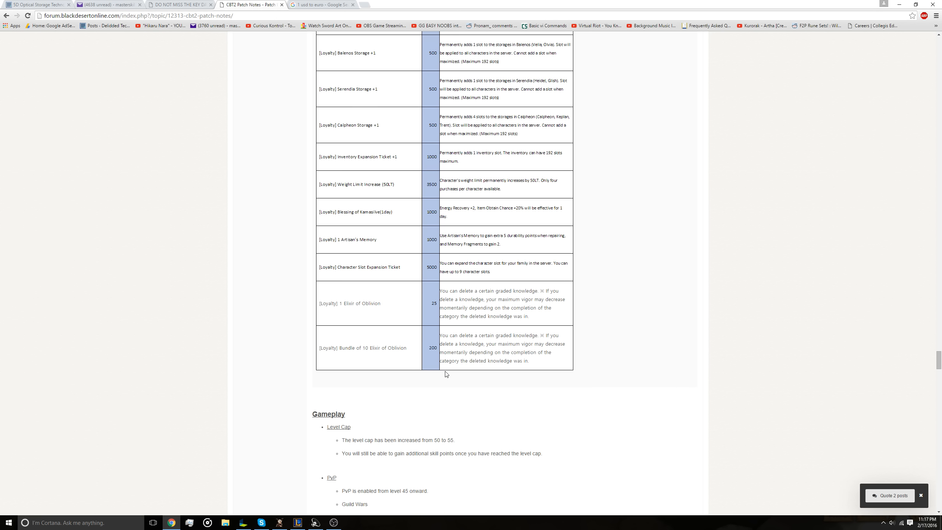
scroll("down", 3)
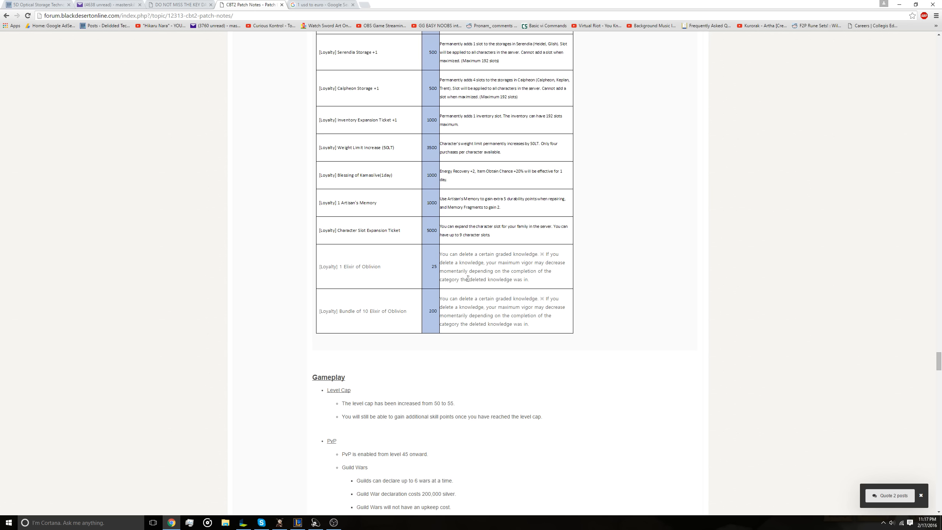
left_click_drag(470, 279, 513, 274)
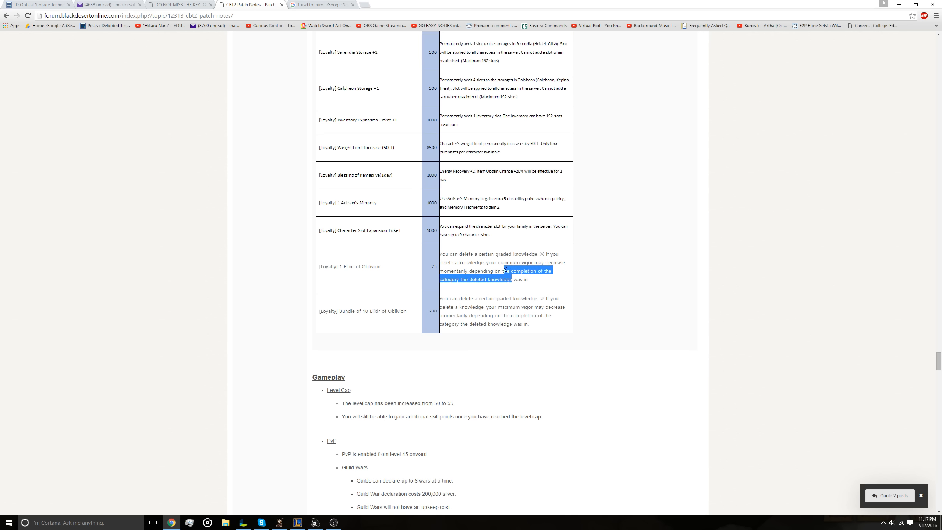
mouse_move(496, 306)
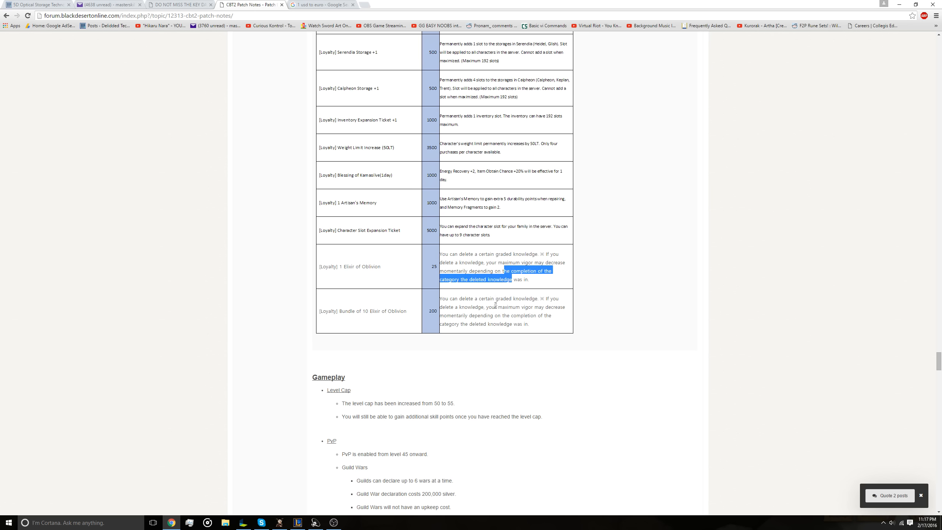
scroll("down", 3)
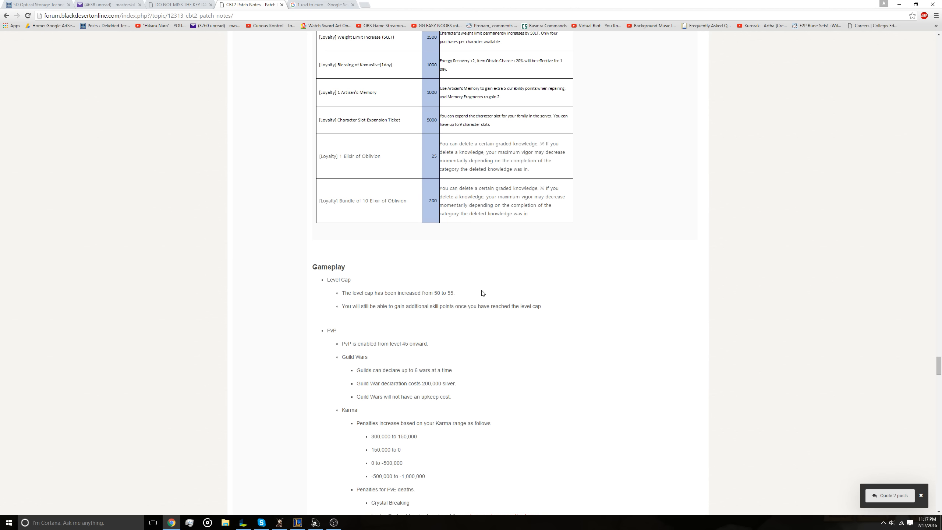
Step: Highlight the level cap increase from 50 to 55, then read the PvP and karma penalty rules
scroll("down", 3)
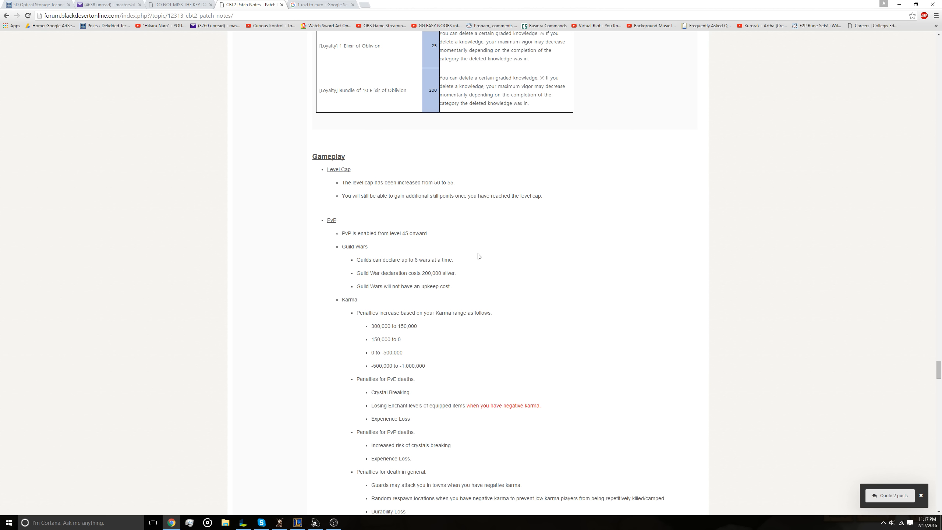
left_click_drag(343, 183, 455, 182)
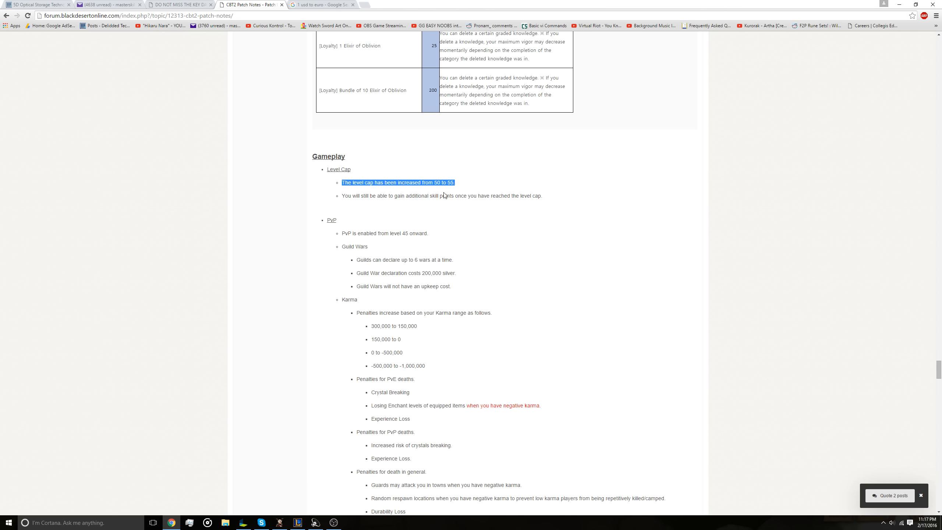
mouse_move(472, 190)
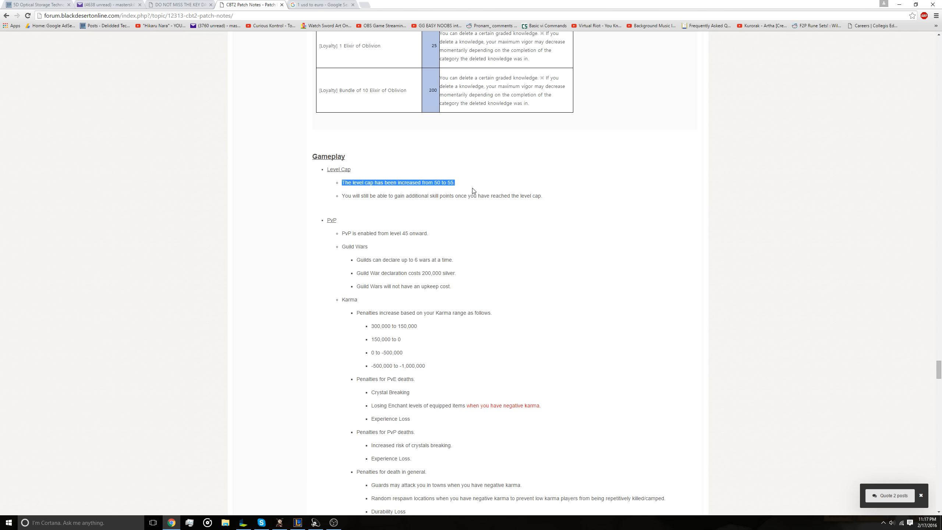
mouse_move(480, 189)
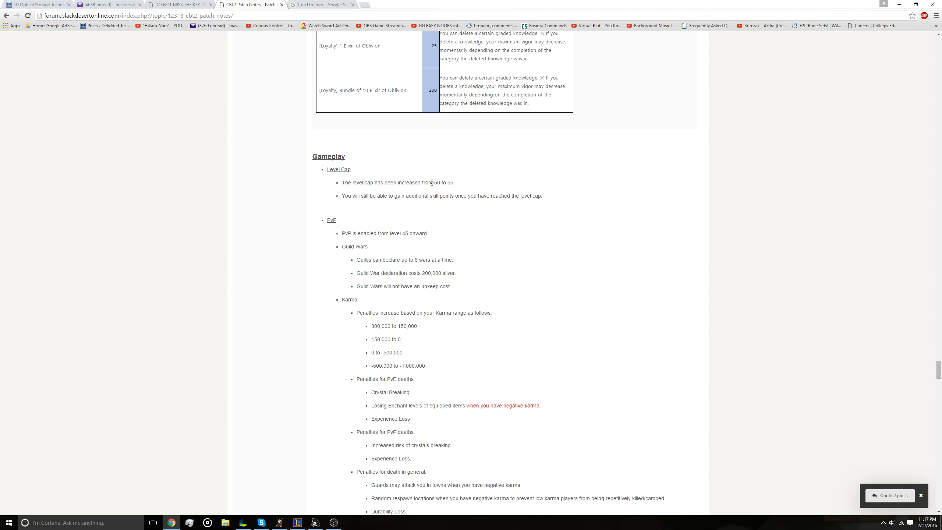
mouse_move(427, 155)
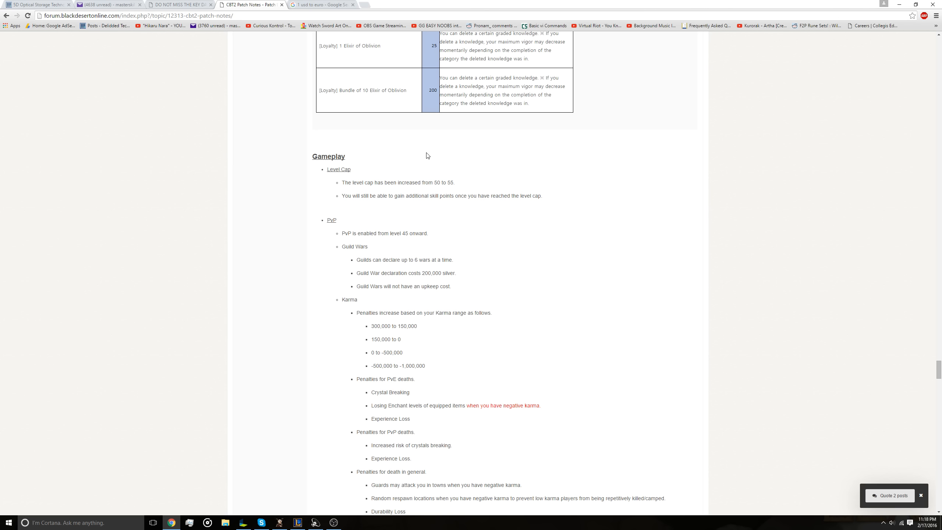
scroll("down", 3)
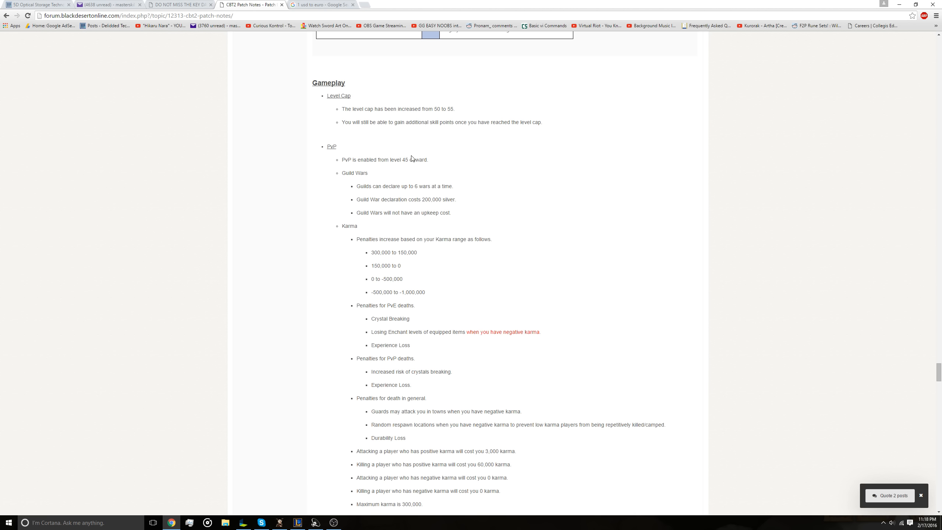
mouse_move(407, 163)
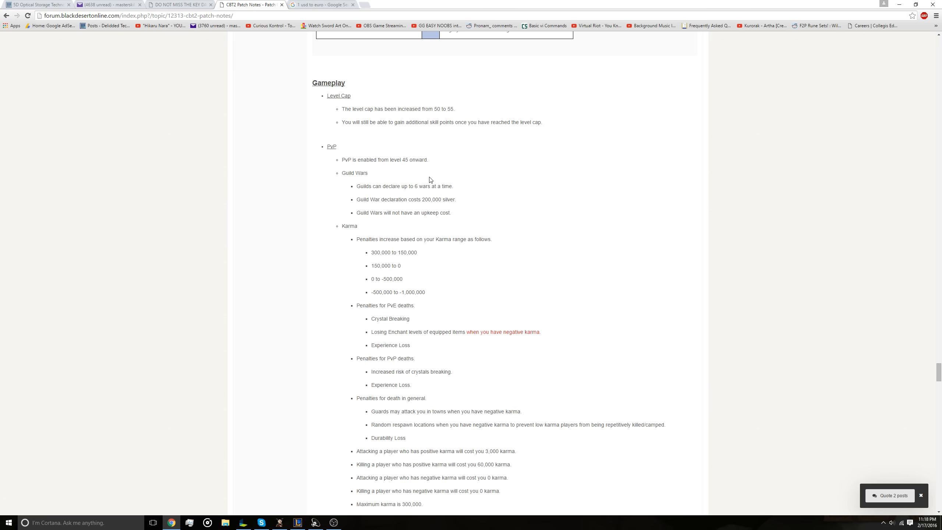
Step: Read down the karma penalty list until the Known Issues heading about the bald haircut helmet appears
scroll("down", 3)
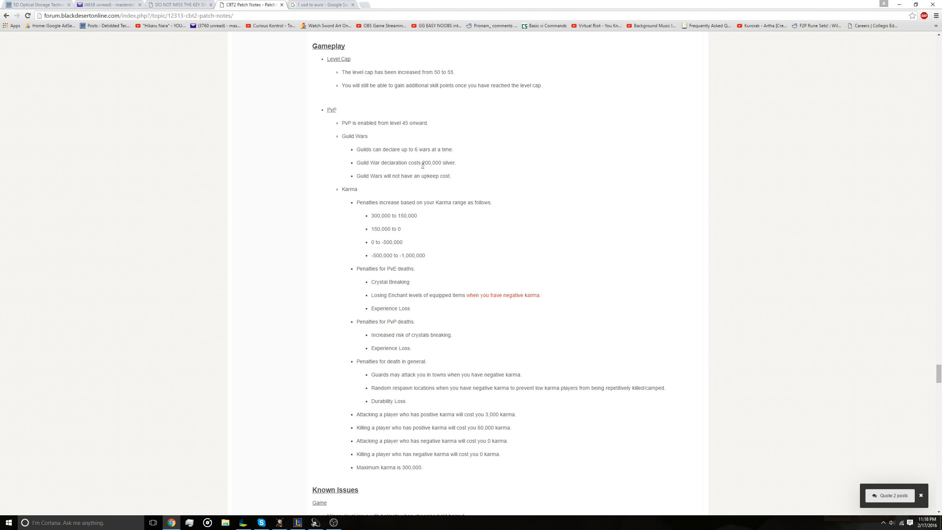
mouse_move(376, 224)
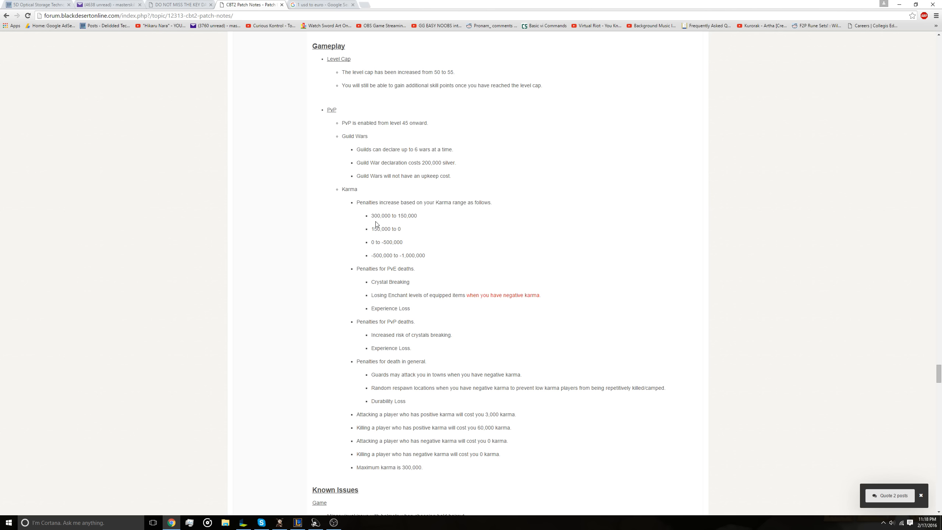
scroll("down", 3)
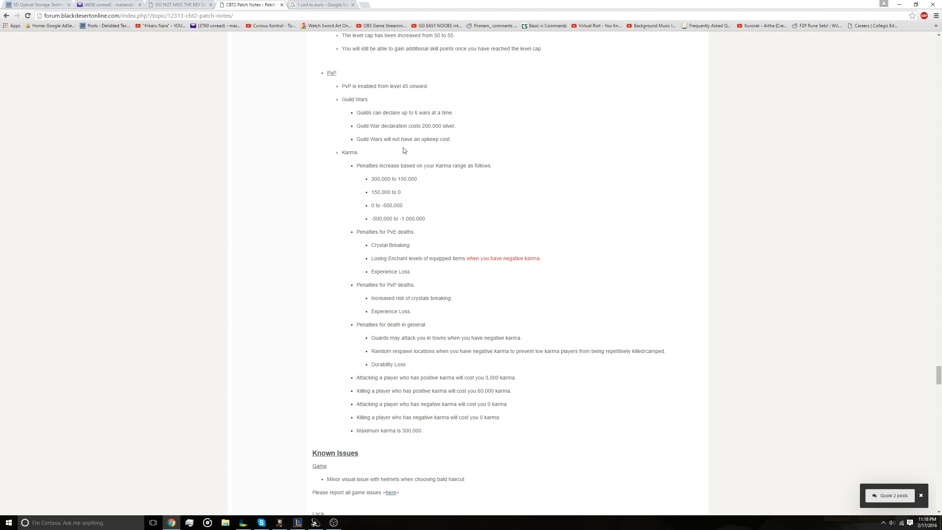
mouse_move(348, 154)
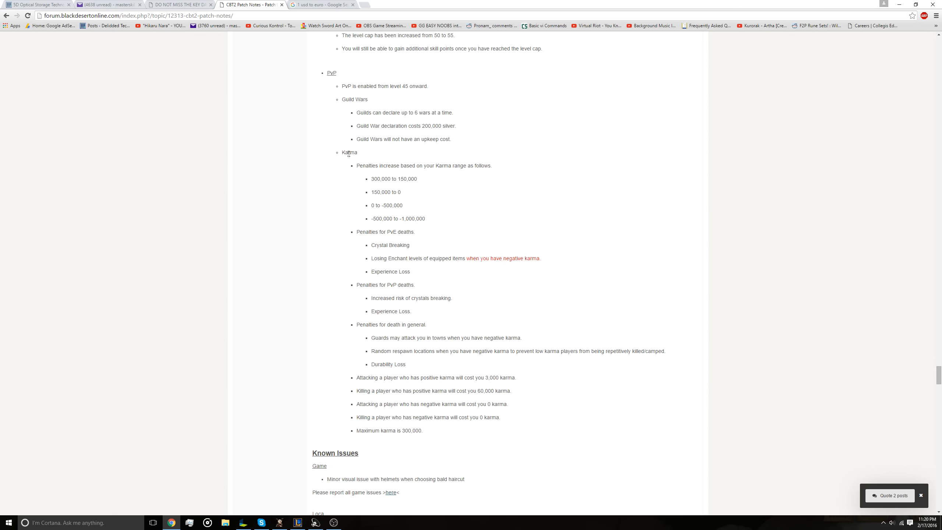
Step: Scroll through the end of the post and first reply, then back toward the Loyalty items table
scroll("down", 3)
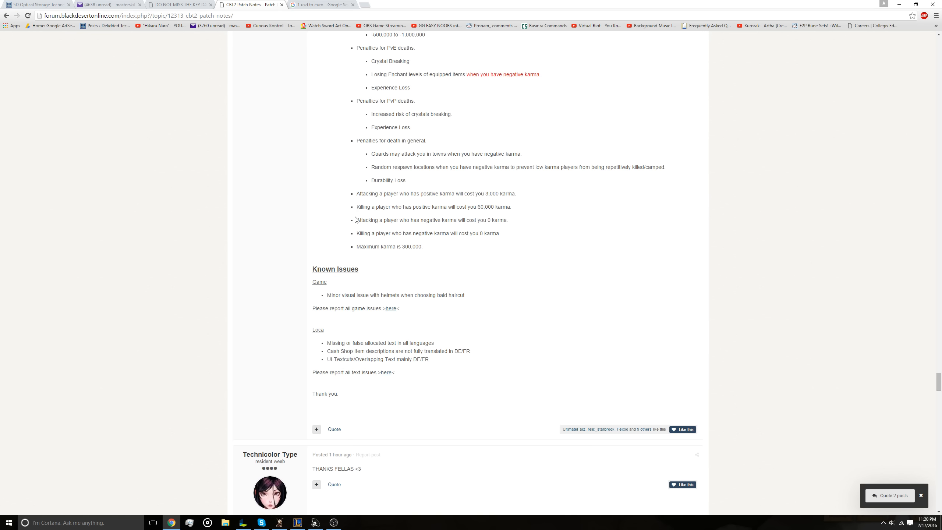
scroll("down", 3)
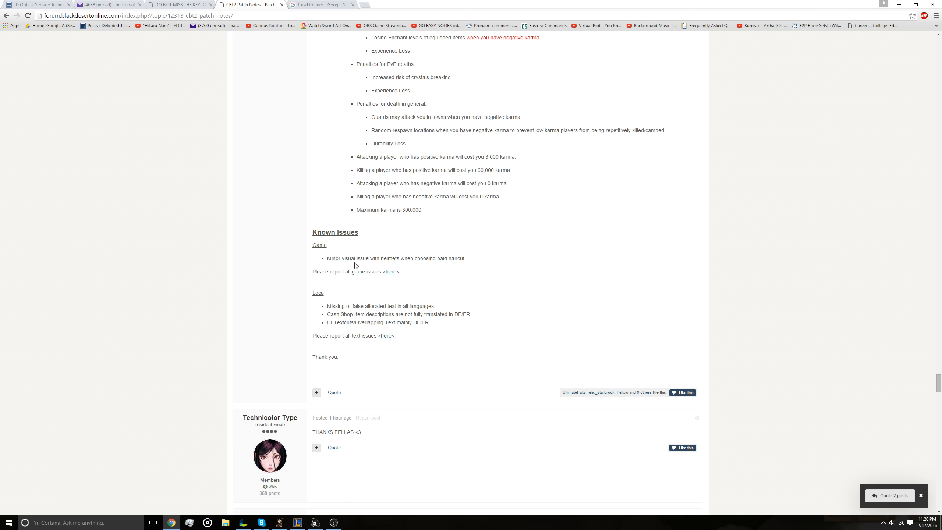
mouse_move(381, 304)
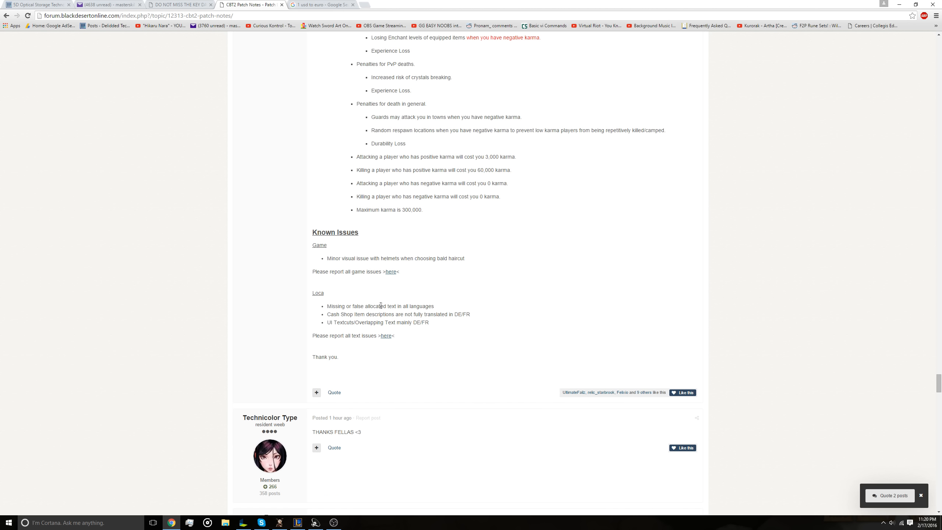
scroll("up", 3)
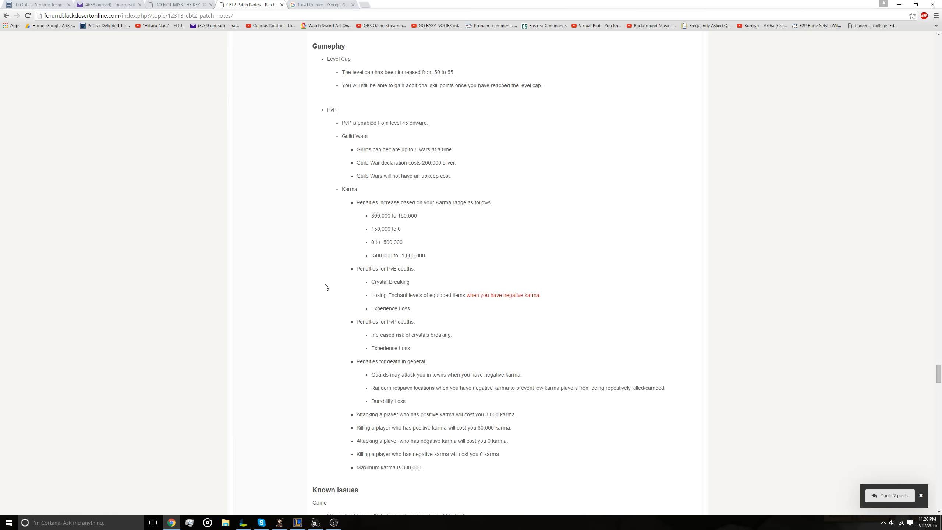
scroll("down", 3)
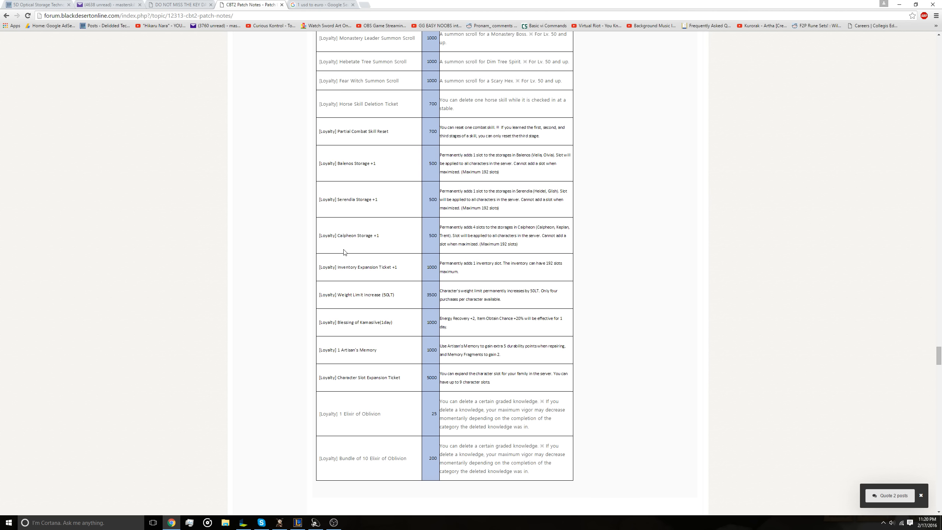
mouse_move(351, 230)
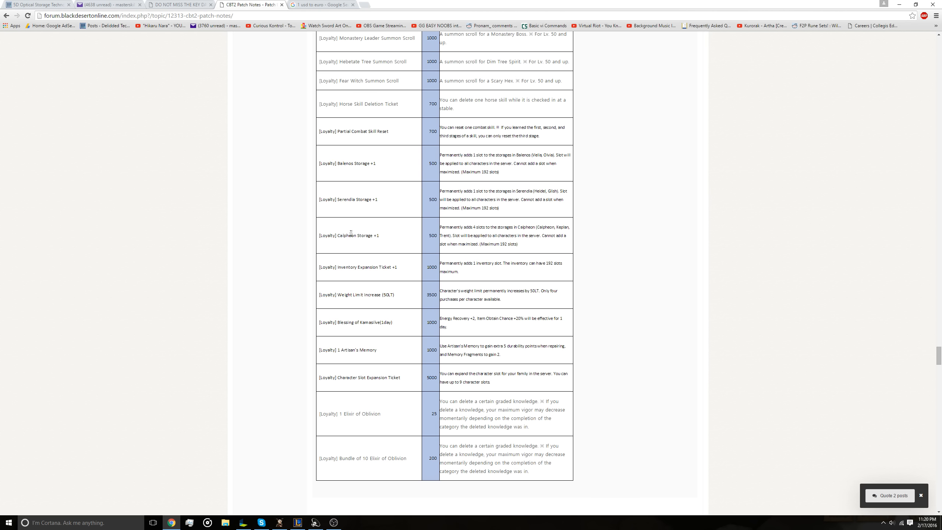